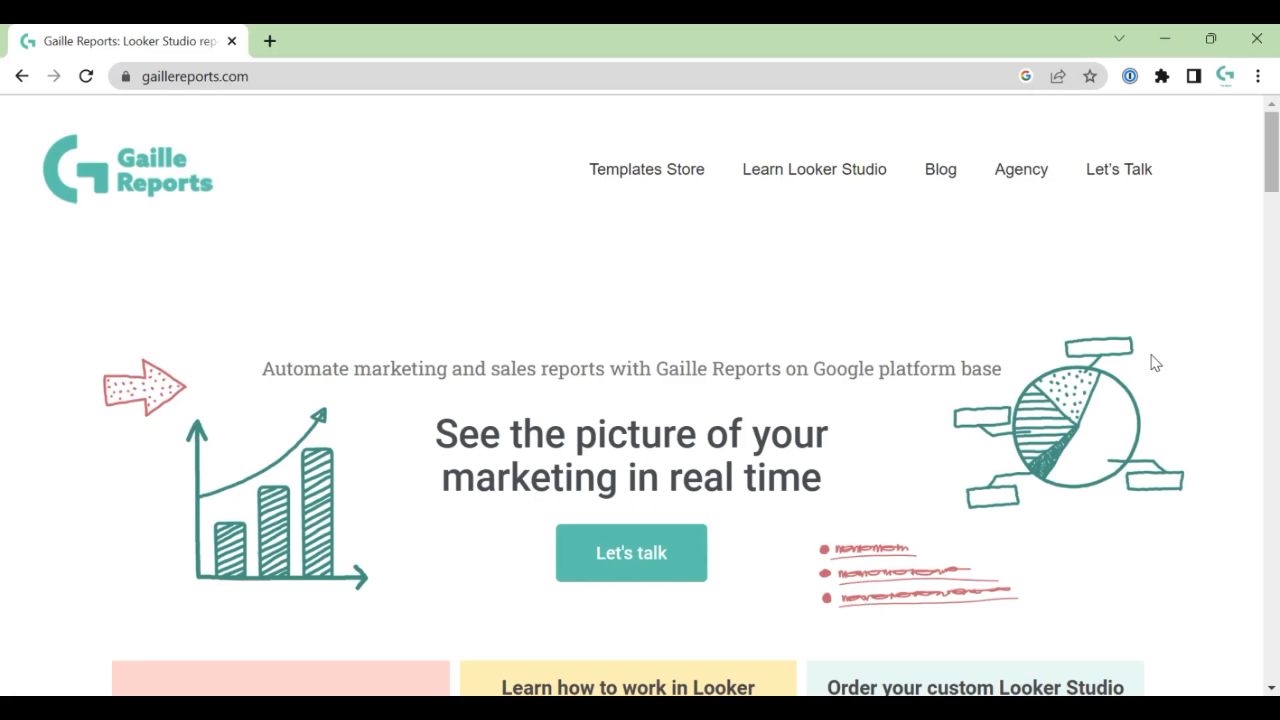
Step: Open the Templates Store and scroll down to the Google Analytics 4 – Key metrics overview template
{"action": "left_click", "coordinate": [646, 169]}
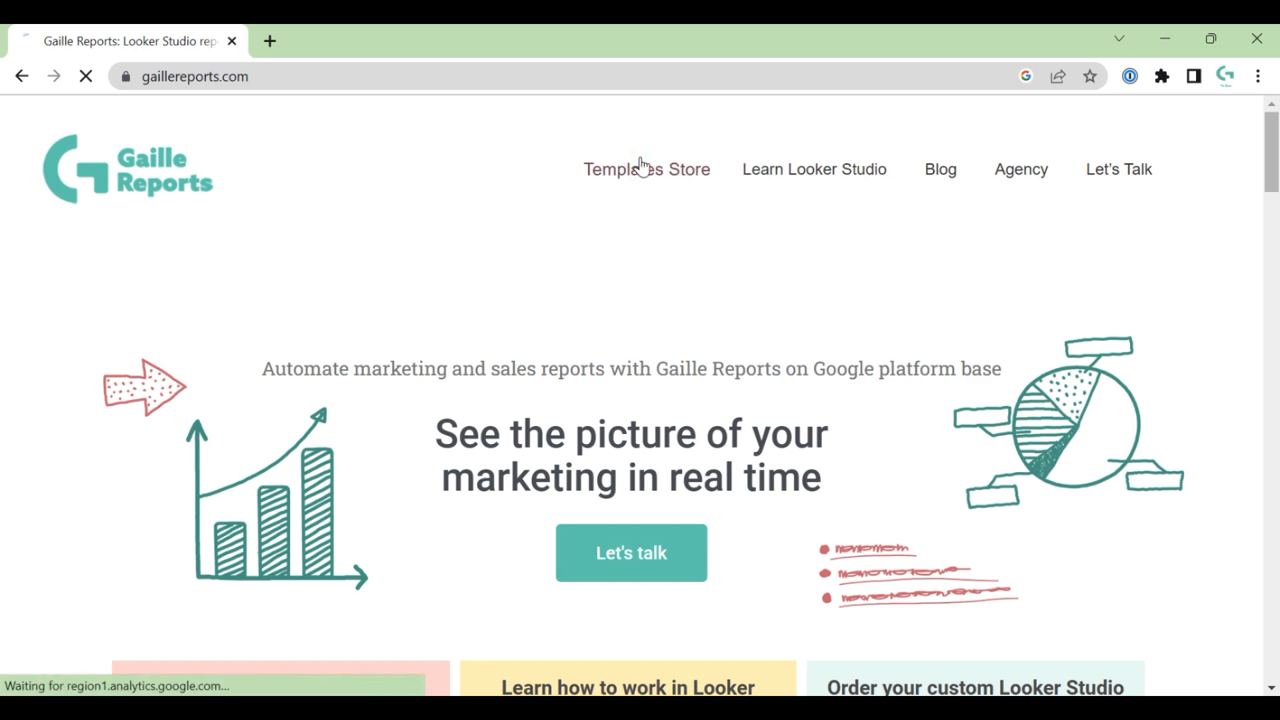
{"action": "left_click", "coordinate": [646, 168]}
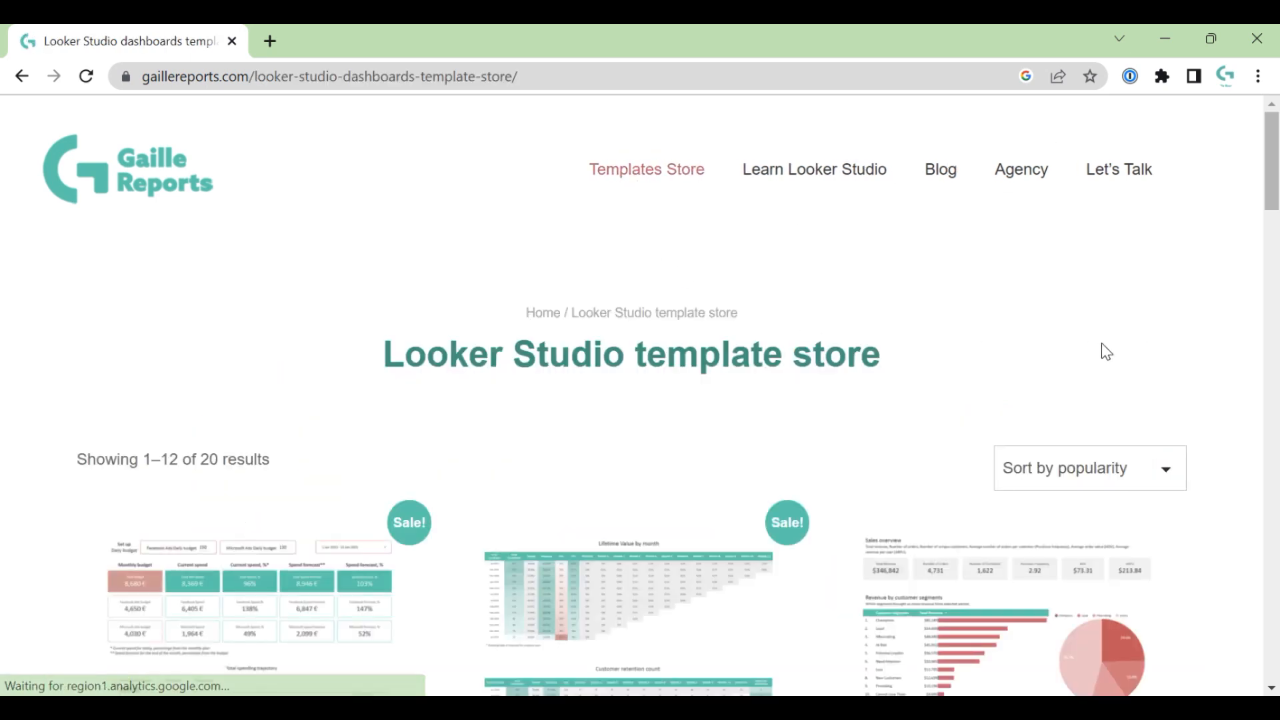
{"action": "scroll", "scroll_direction": "down", "scroll_amount": 3}
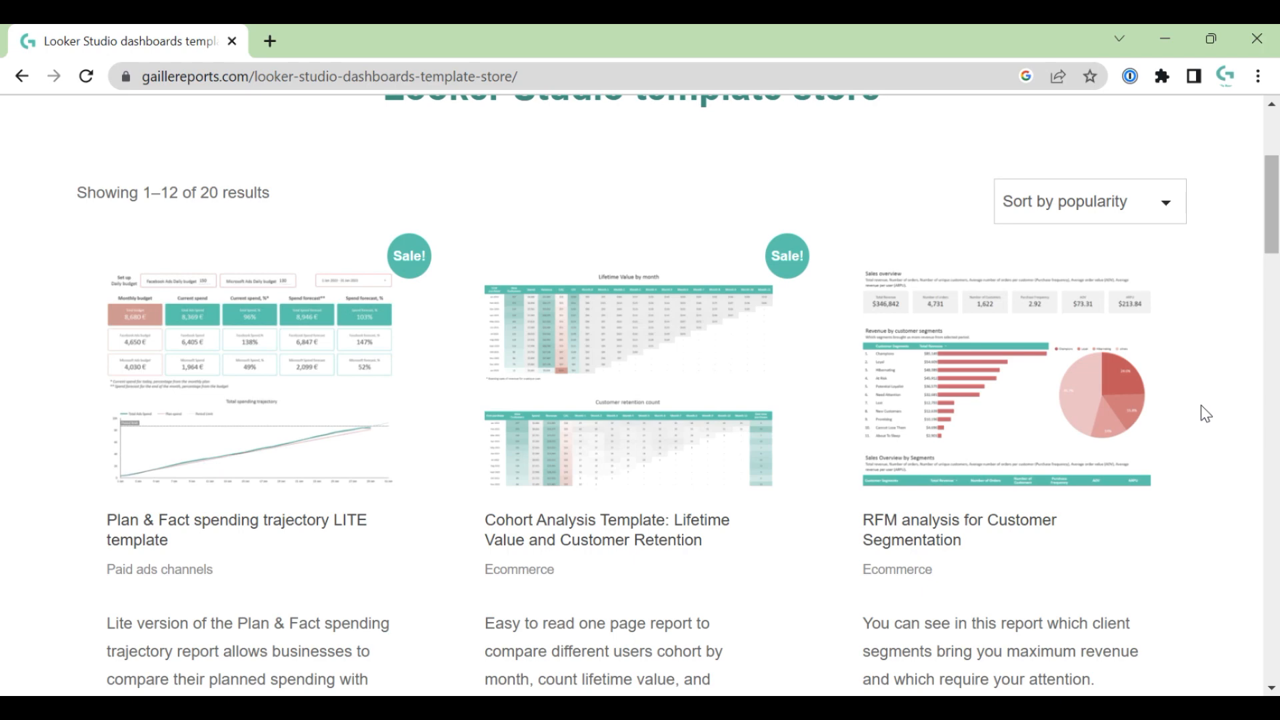
{"action": "scroll", "scroll_direction": "down", "scroll_amount": 3}
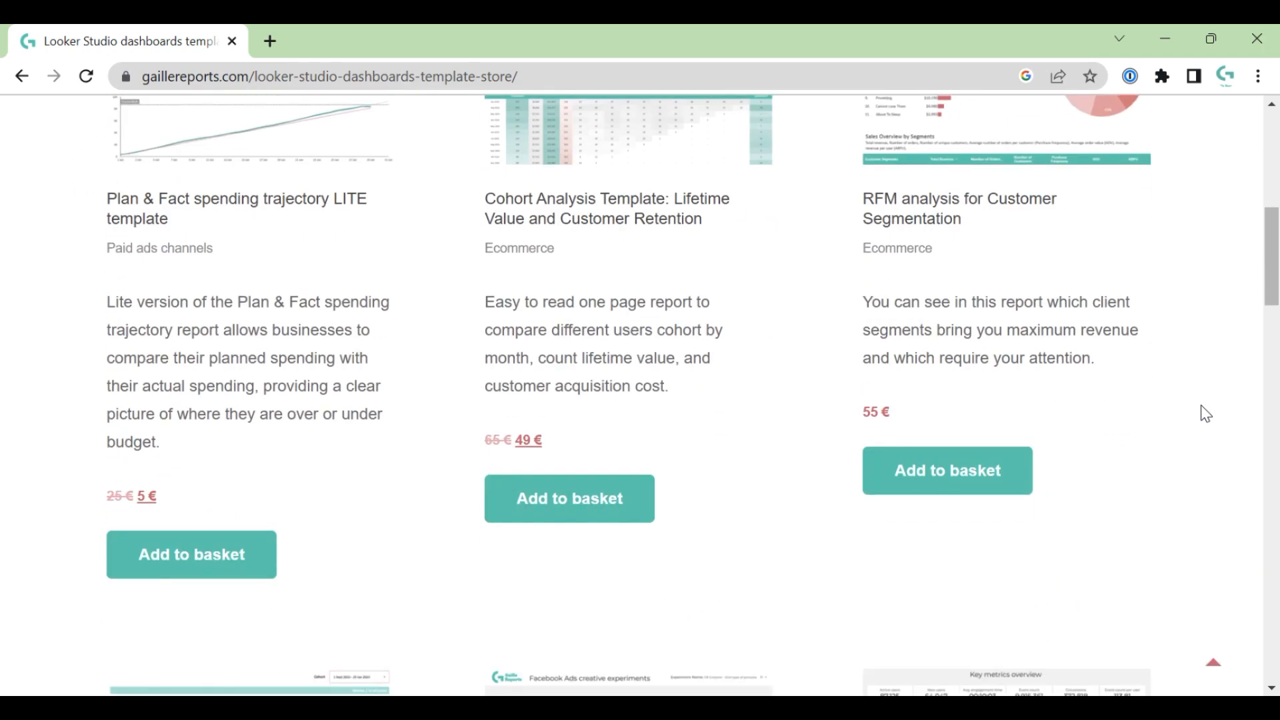
{"action": "scroll", "scroll_direction": "down", "scroll_amount": 3}
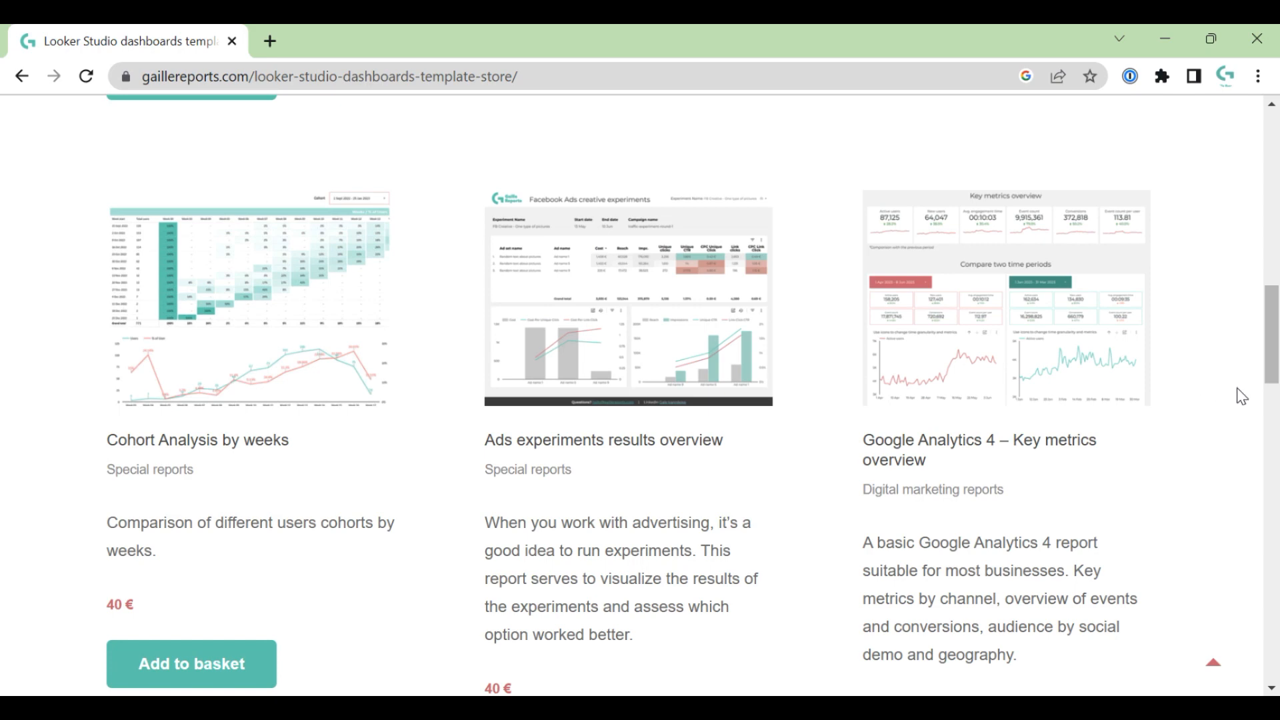
{"action": "mouse_move", "coordinate": [978, 454]}
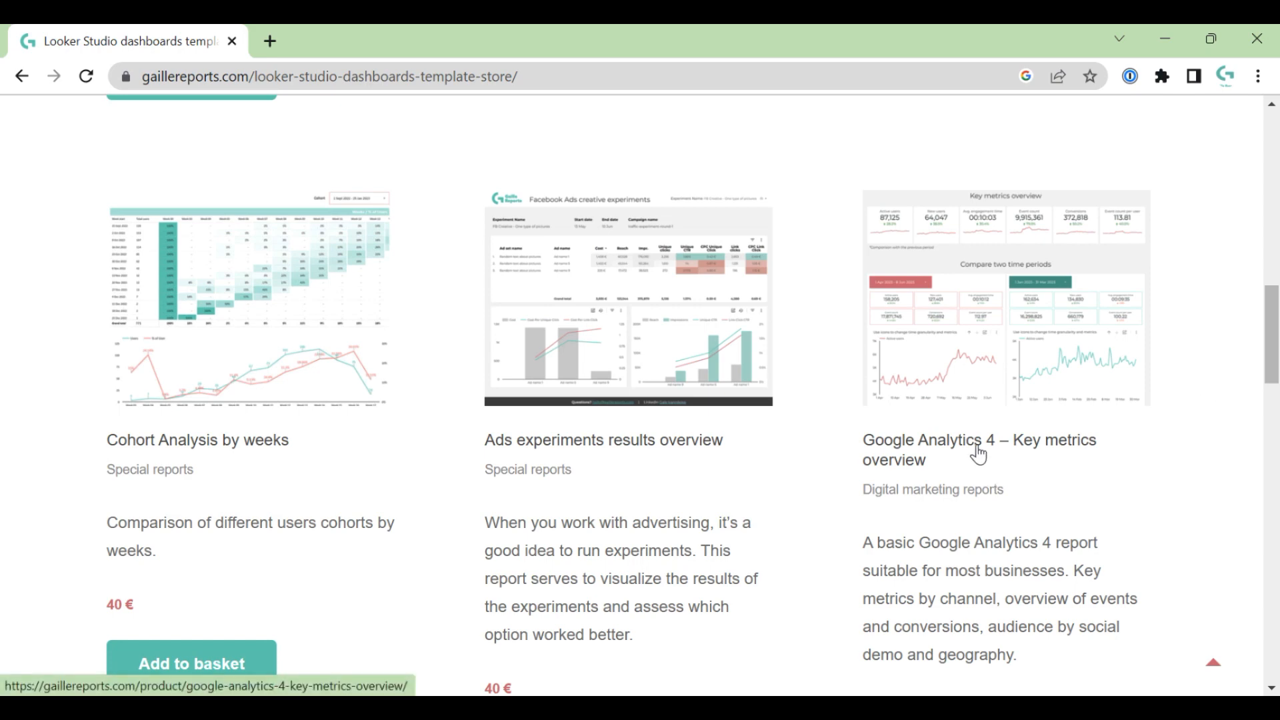
Step: Open the GA4 Key metrics overview product page and scroll to its Description
{"action": "left_click", "coordinate": [979, 439]}
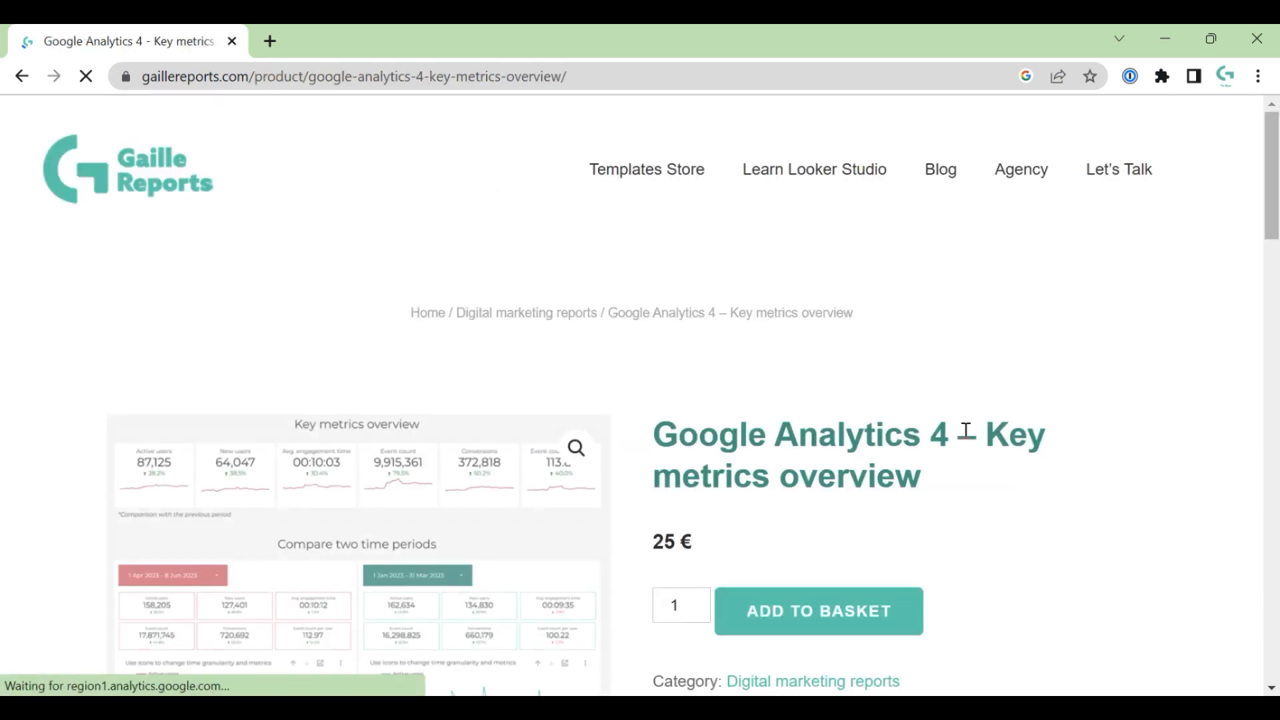
{"action": "scroll", "scroll_direction": "down", "scroll_amount": 3}
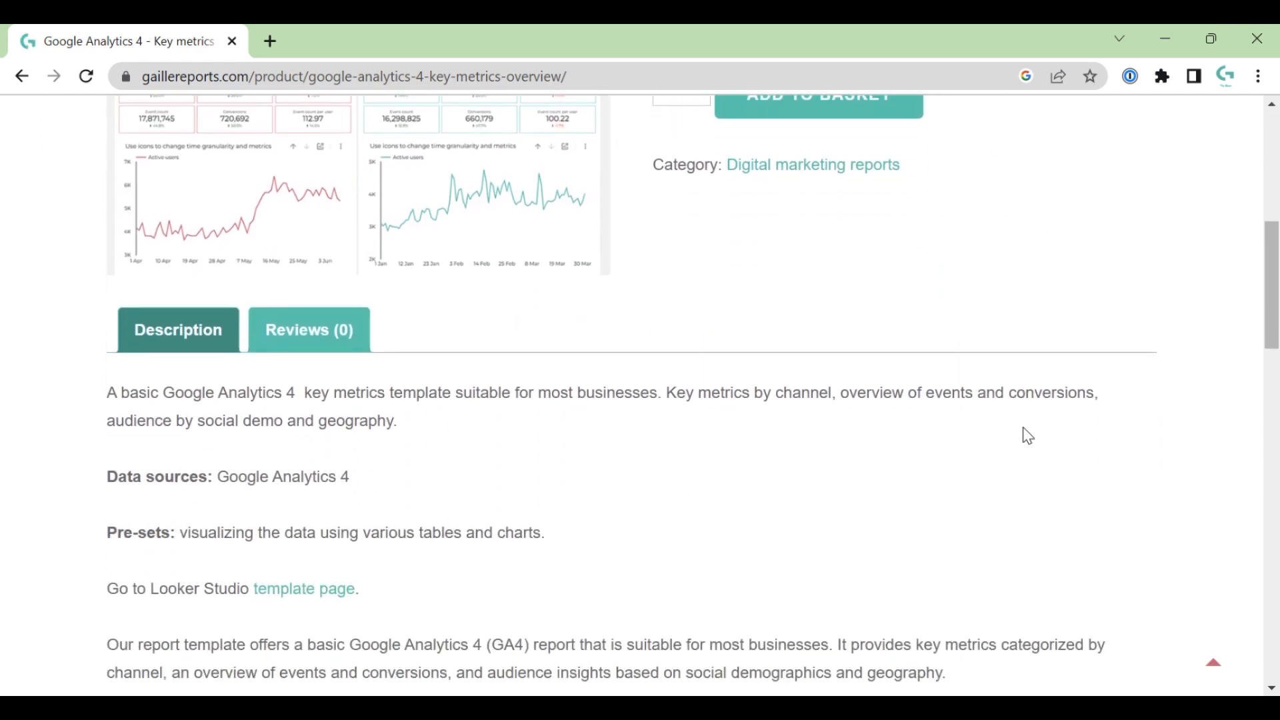
{"action": "scroll", "scroll_direction": "down", "scroll_amount": 3}
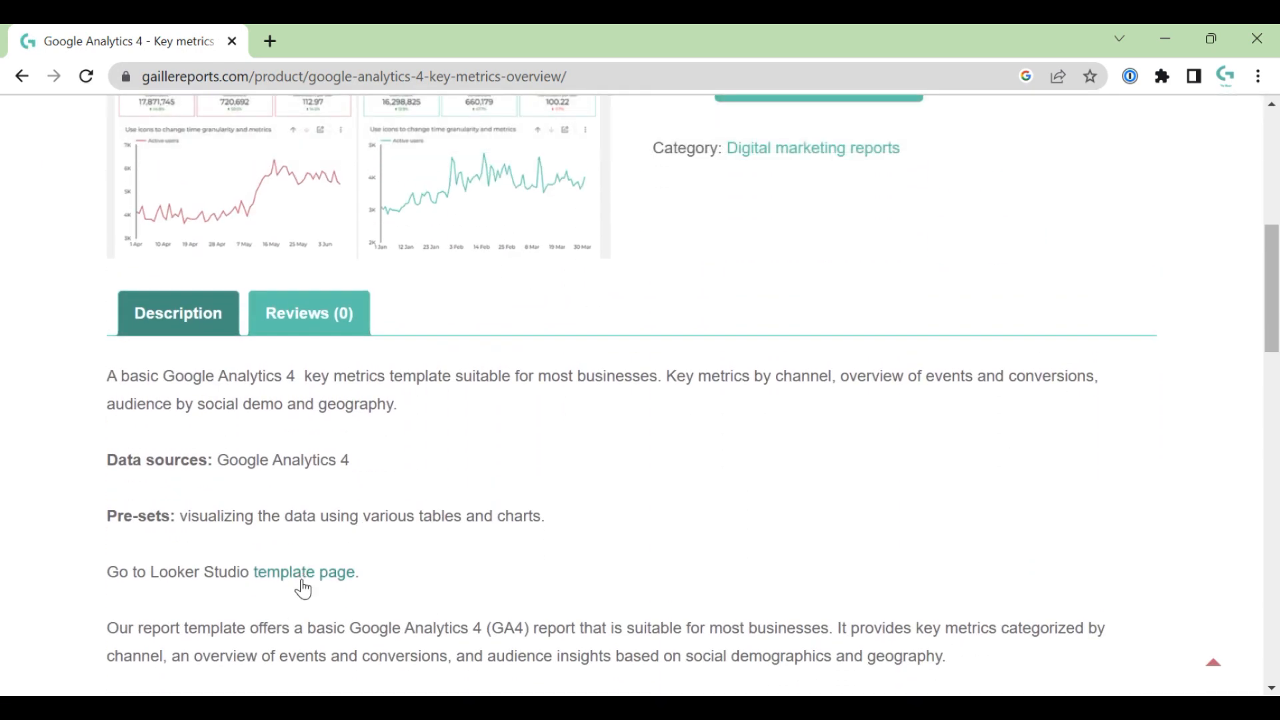
Step: Launch the template report, toggle Edit then View, and show the seven-page list
{"action": "left_click", "coordinate": [304, 571]}
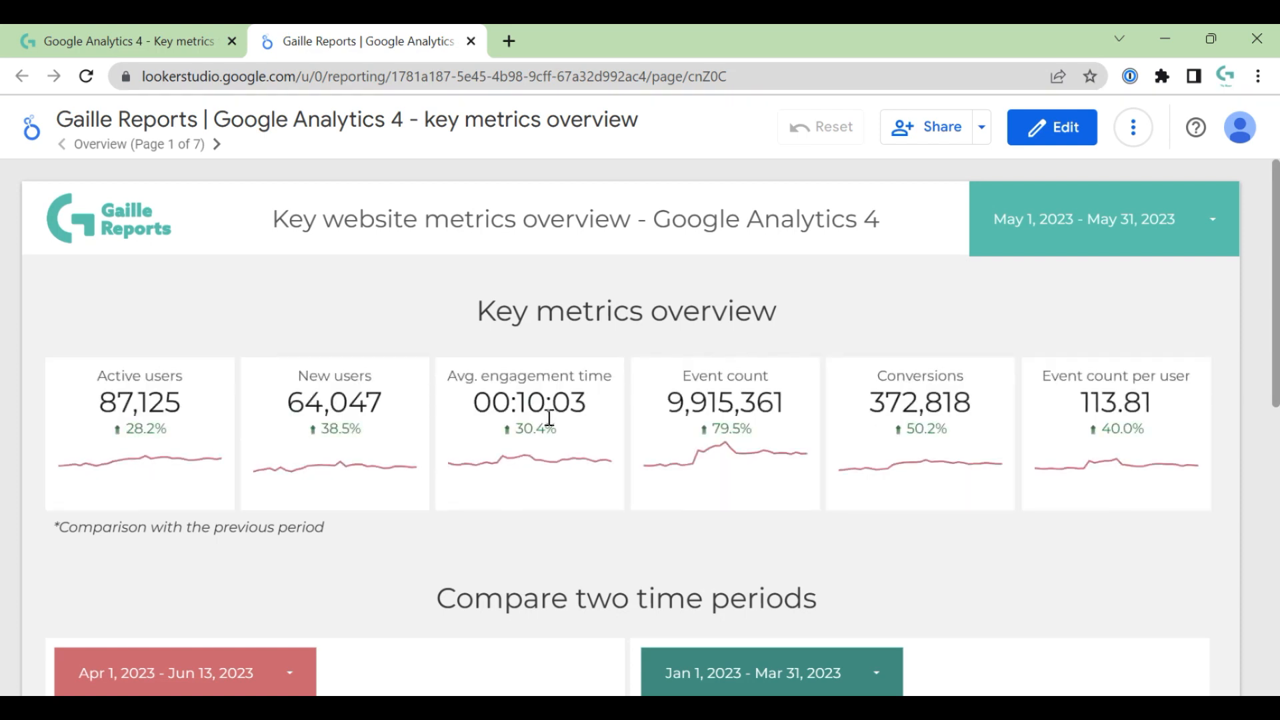
{"action": "mouse_move", "coordinate": [792, 153]}
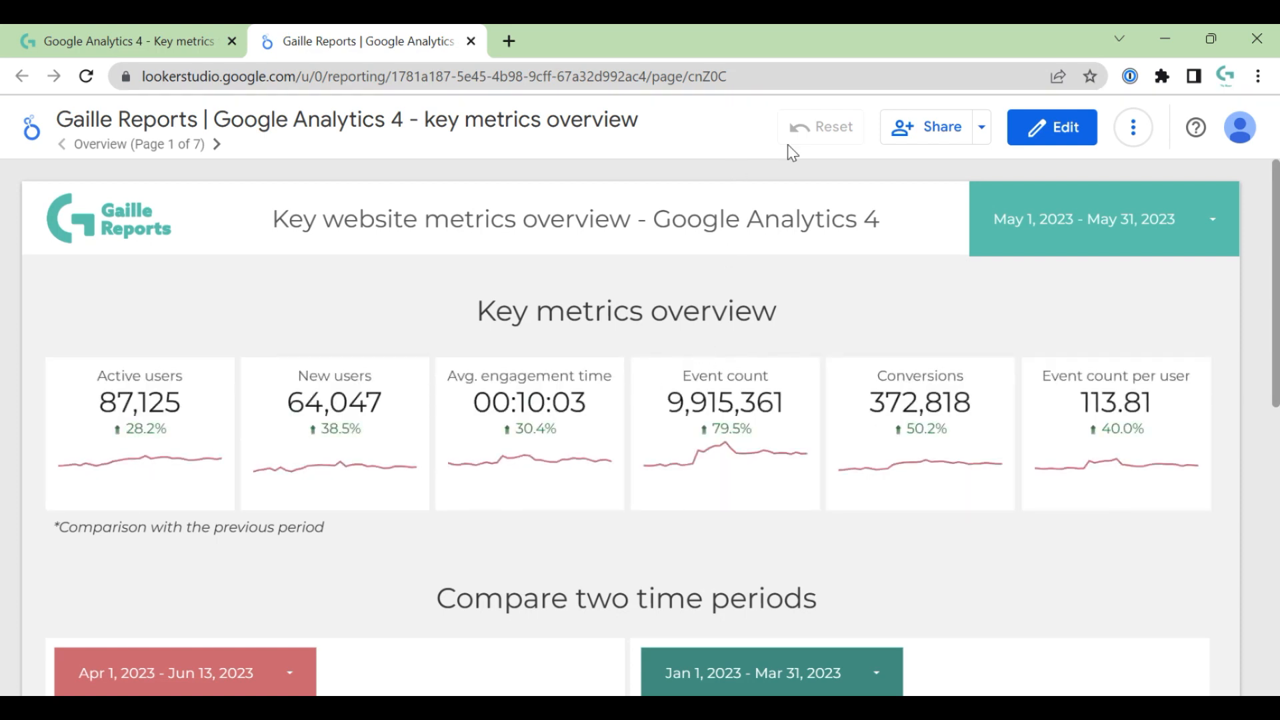
{"action": "left_click", "coordinate": [1051, 127]}
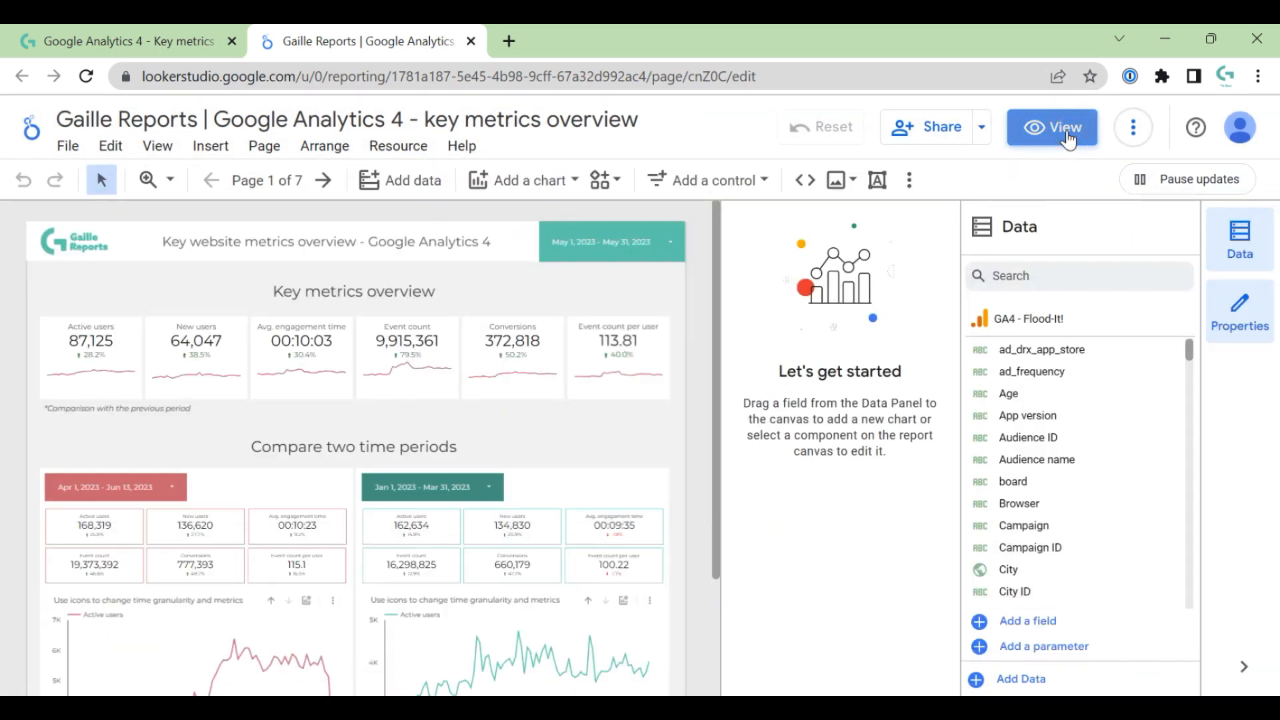
{"action": "left_click", "coordinate": [1051, 127]}
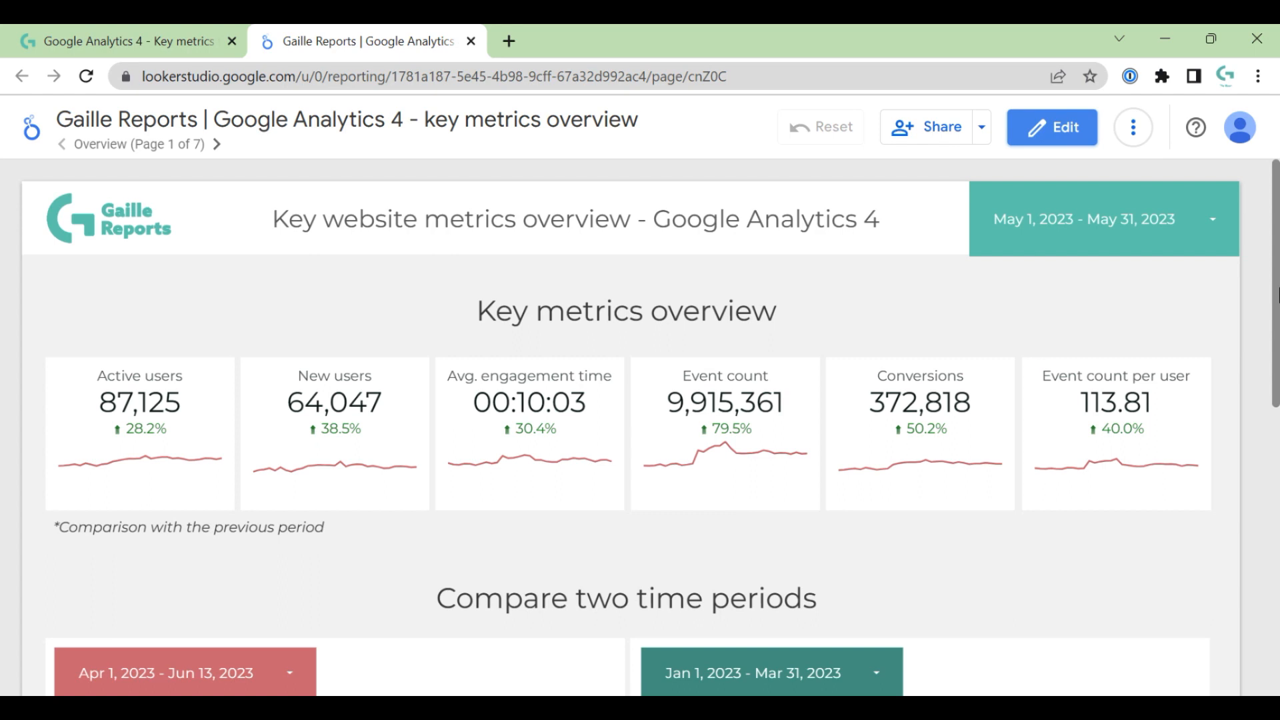
{"action": "mouse_move", "coordinate": [1270, 300]}
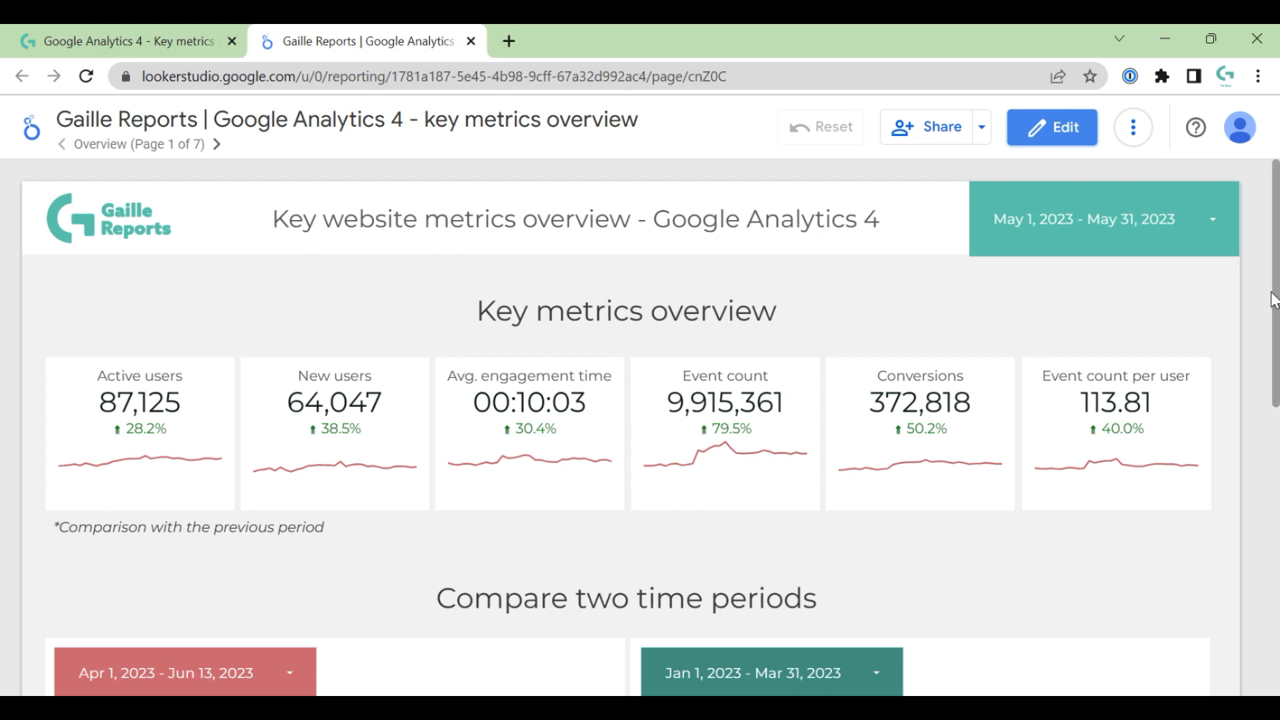
{"action": "mouse_move", "coordinate": [127, 144]}
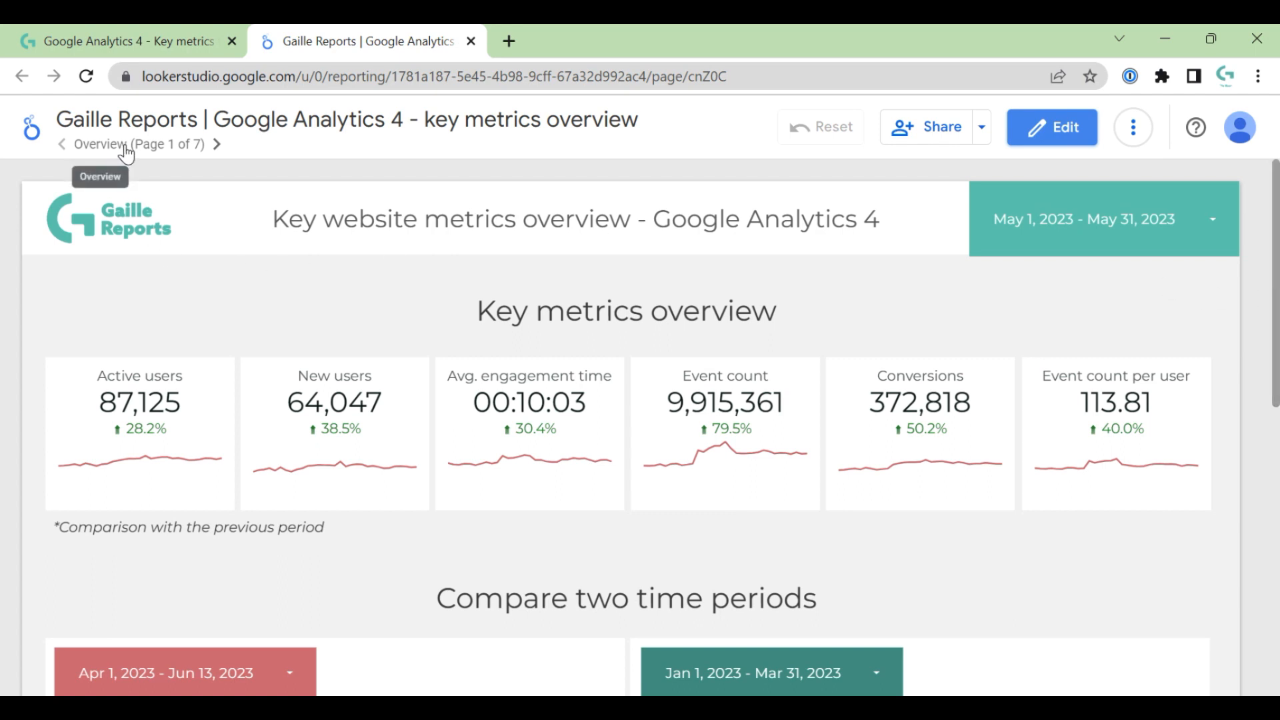
{"action": "left_click", "coordinate": [137, 144]}
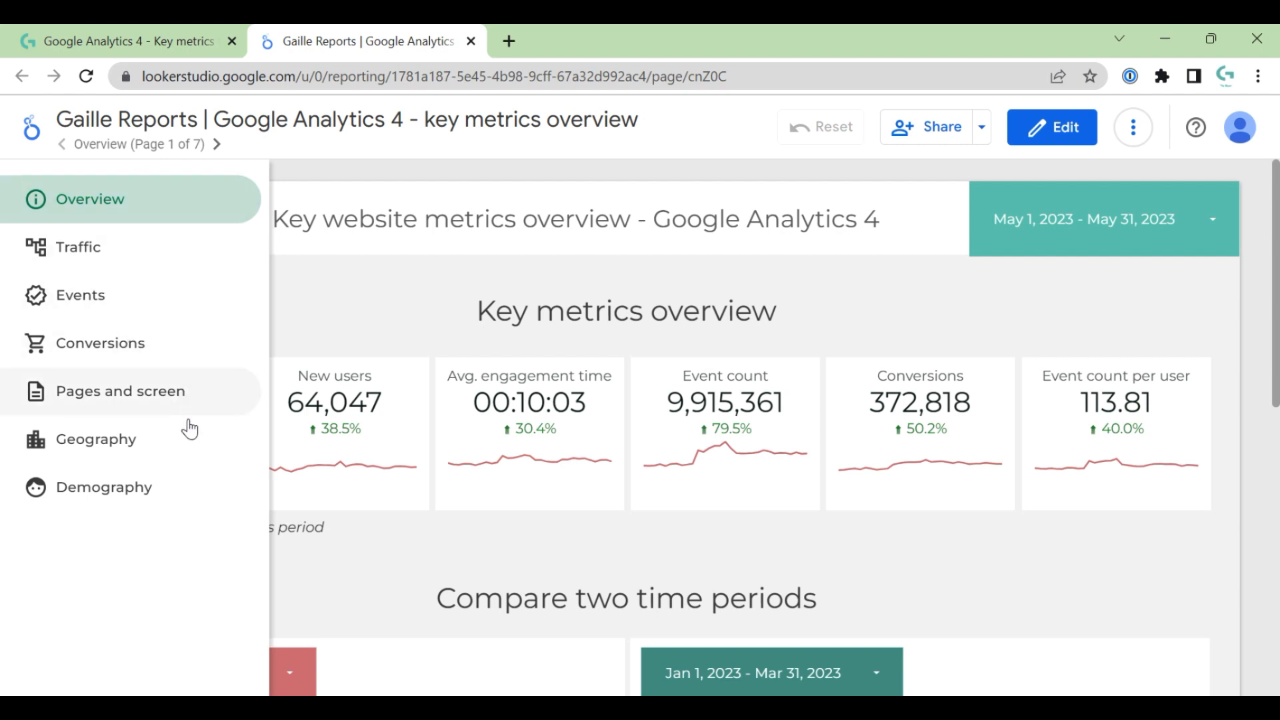
{"action": "mouse_move", "coordinate": [194, 486]}
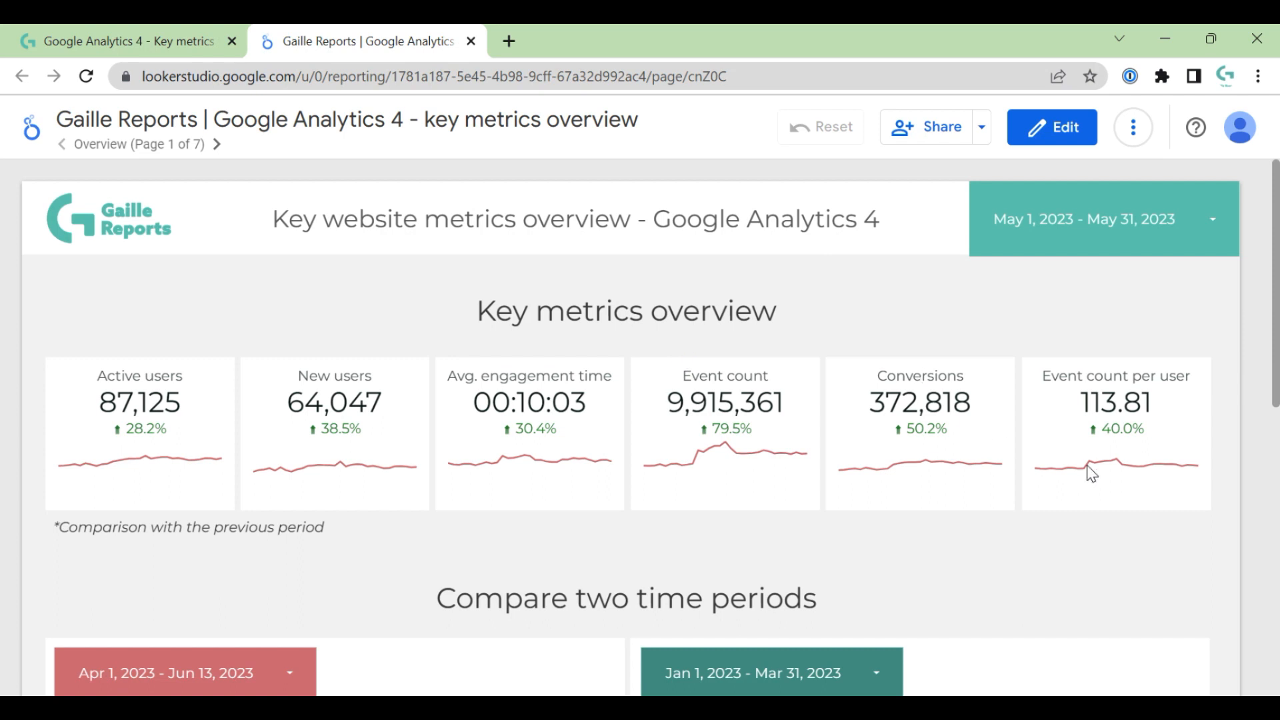
{"action": "mouse_move", "coordinate": [1208, 392]}
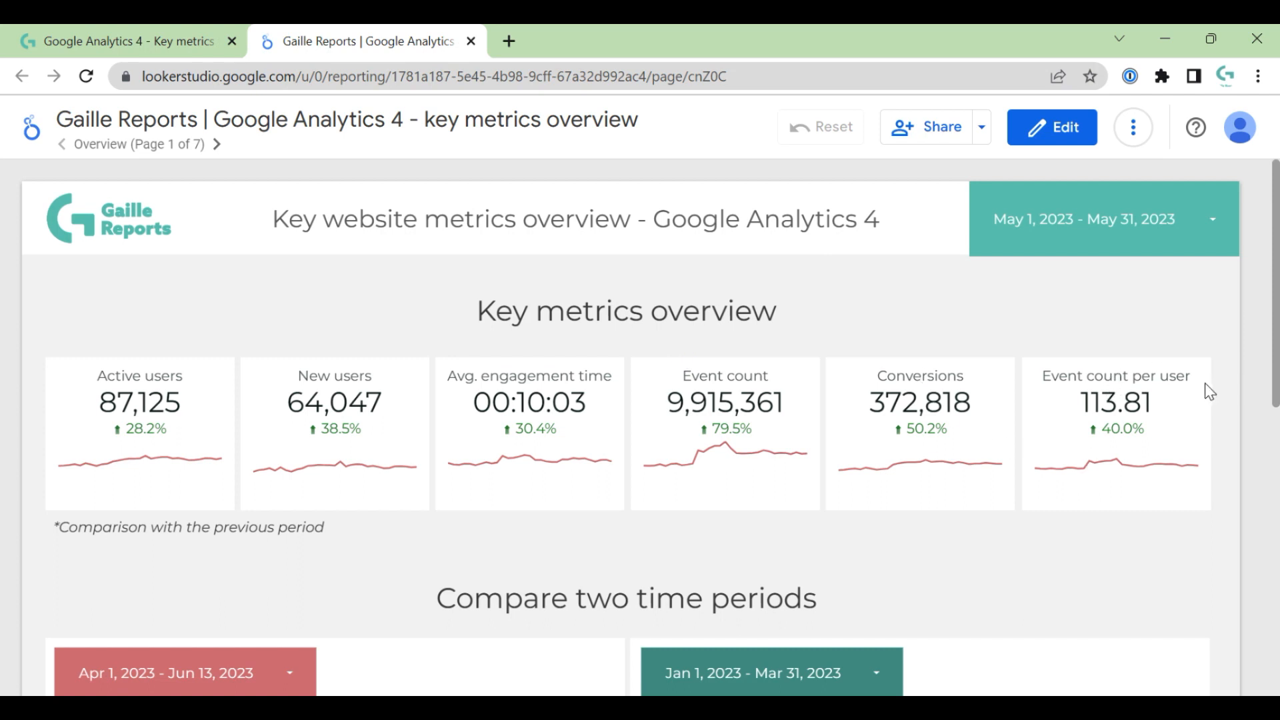
{"action": "mouse_move", "coordinate": [186, 404]}
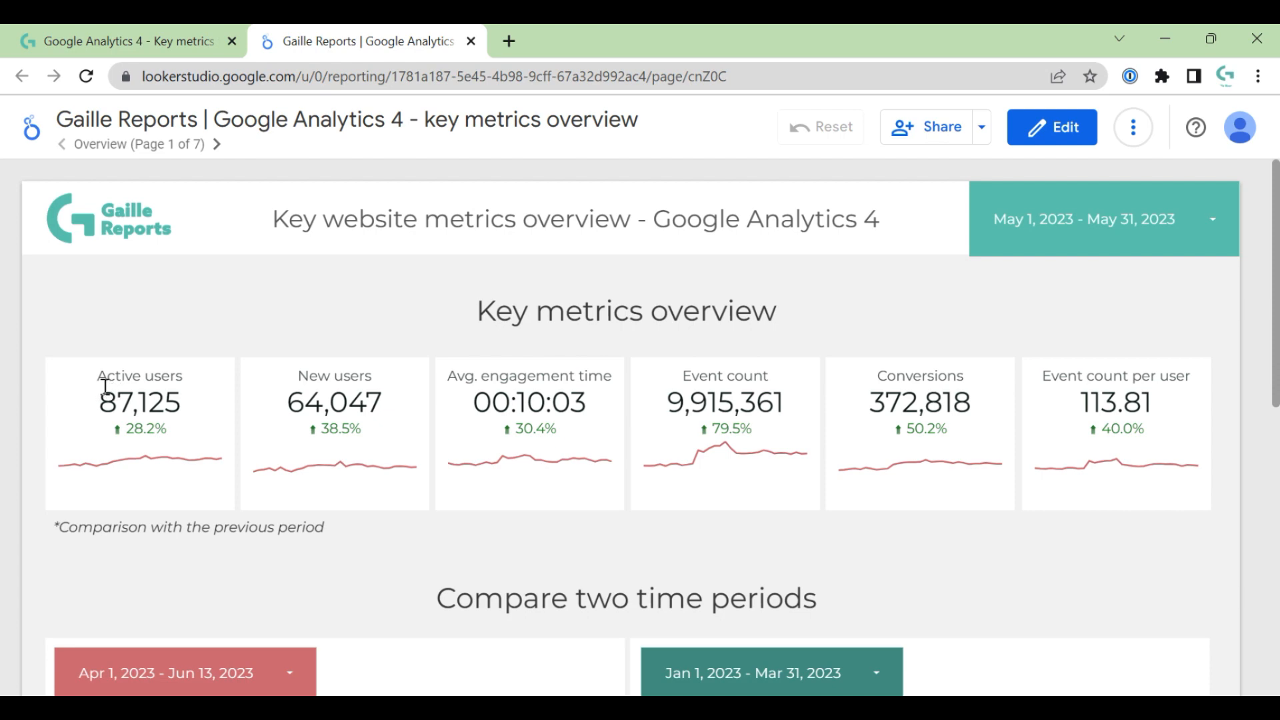
{"action": "mouse_move", "coordinate": [155, 474]}
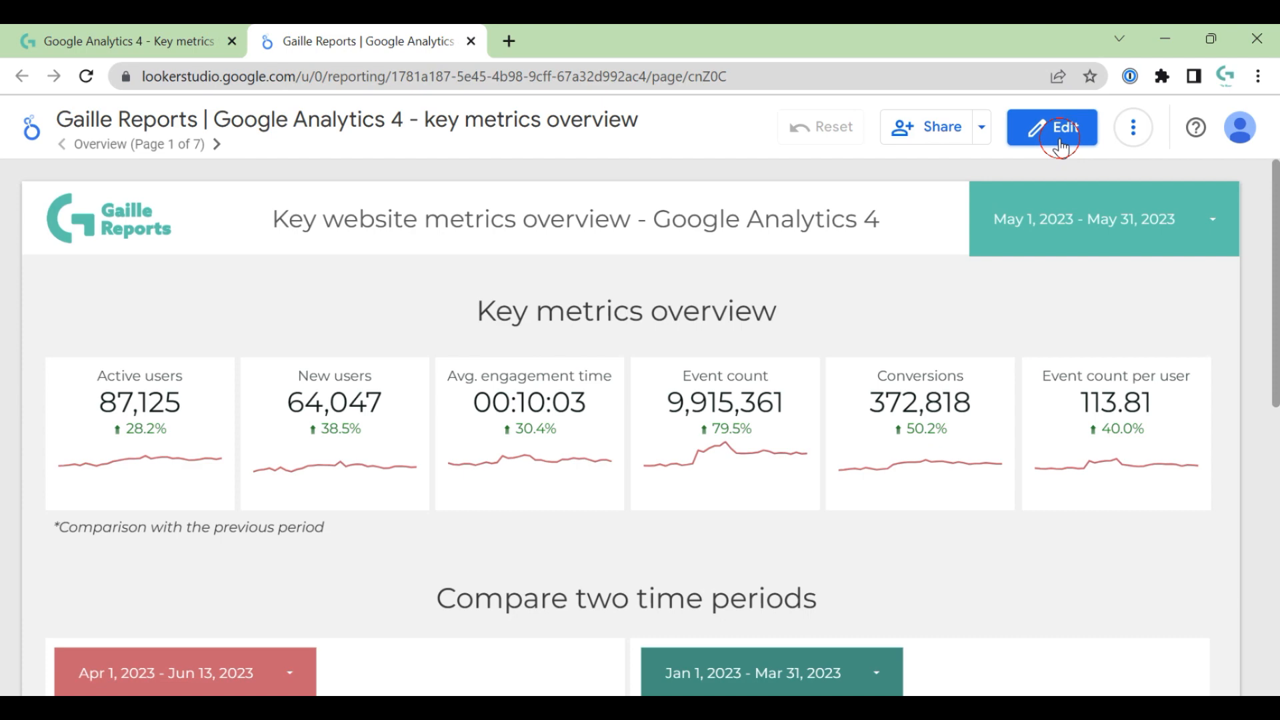
{"action": "left_click", "coordinate": [1051, 127]}
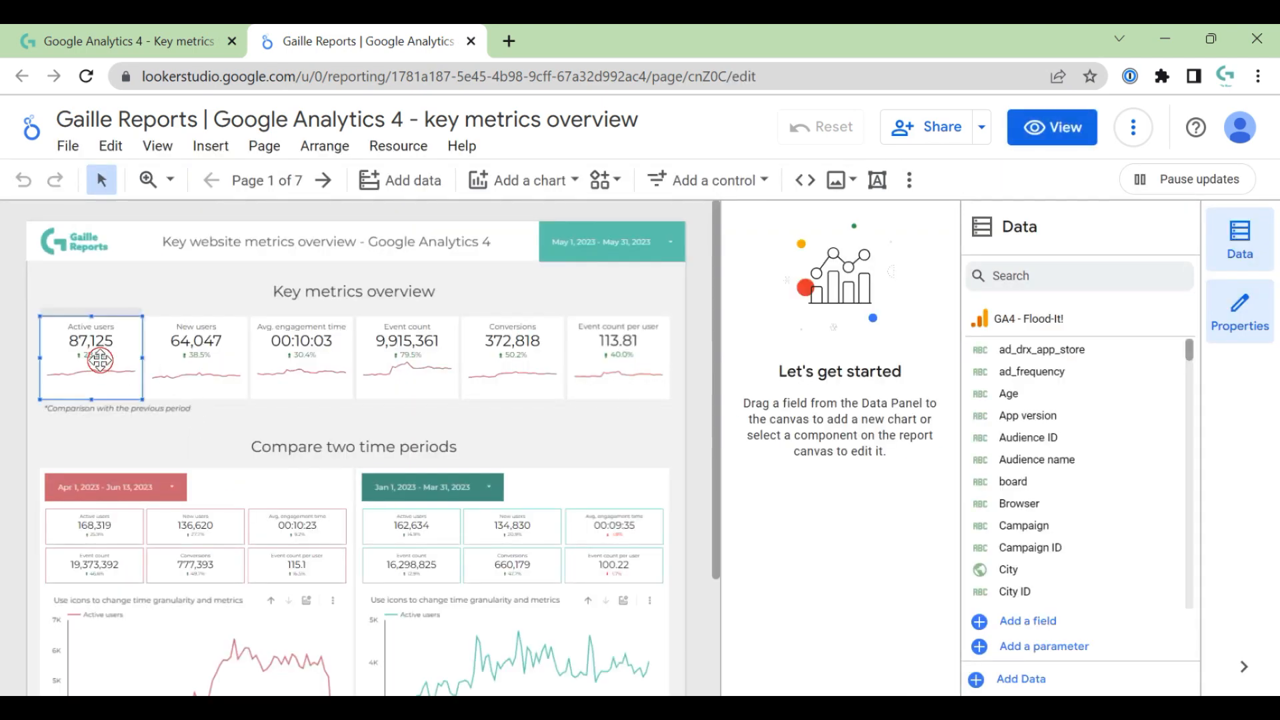
{"action": "left_click", "coordinate": [90, 356]}
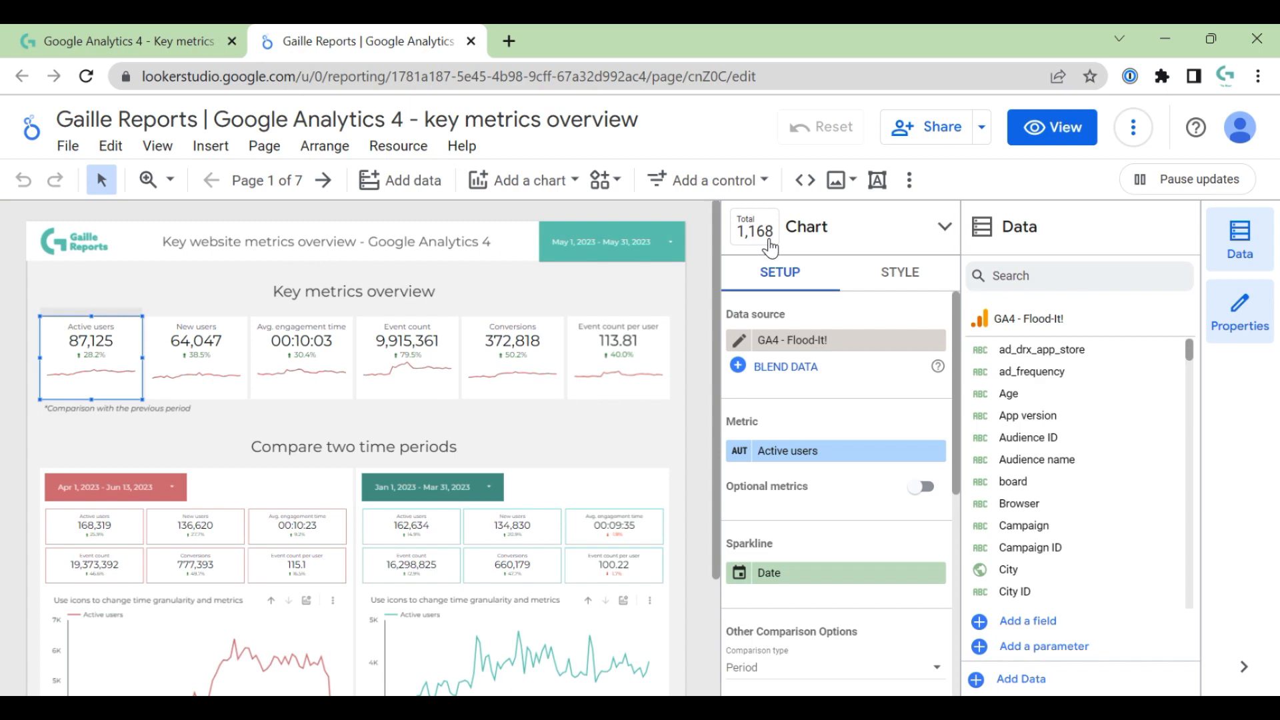
{"action": "left_click", "coordinate": [945, 226]}
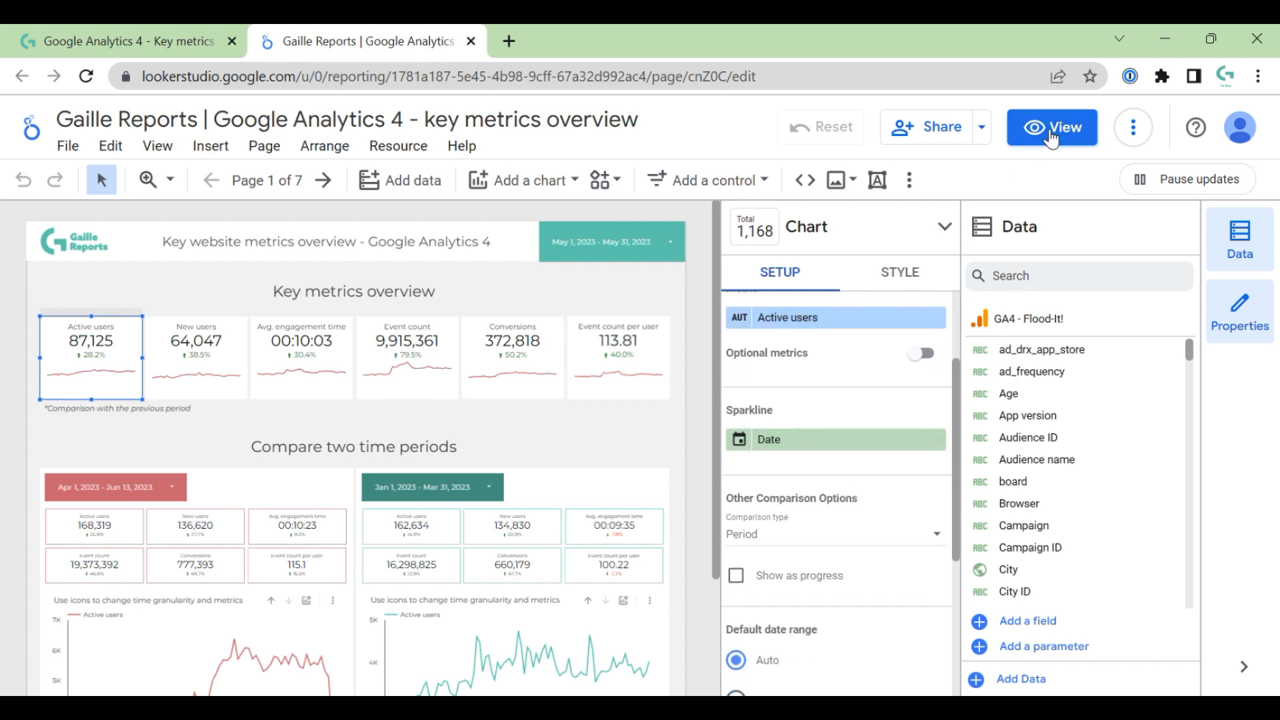
{"action": "left_click", "coordinate": [1051, 128]}
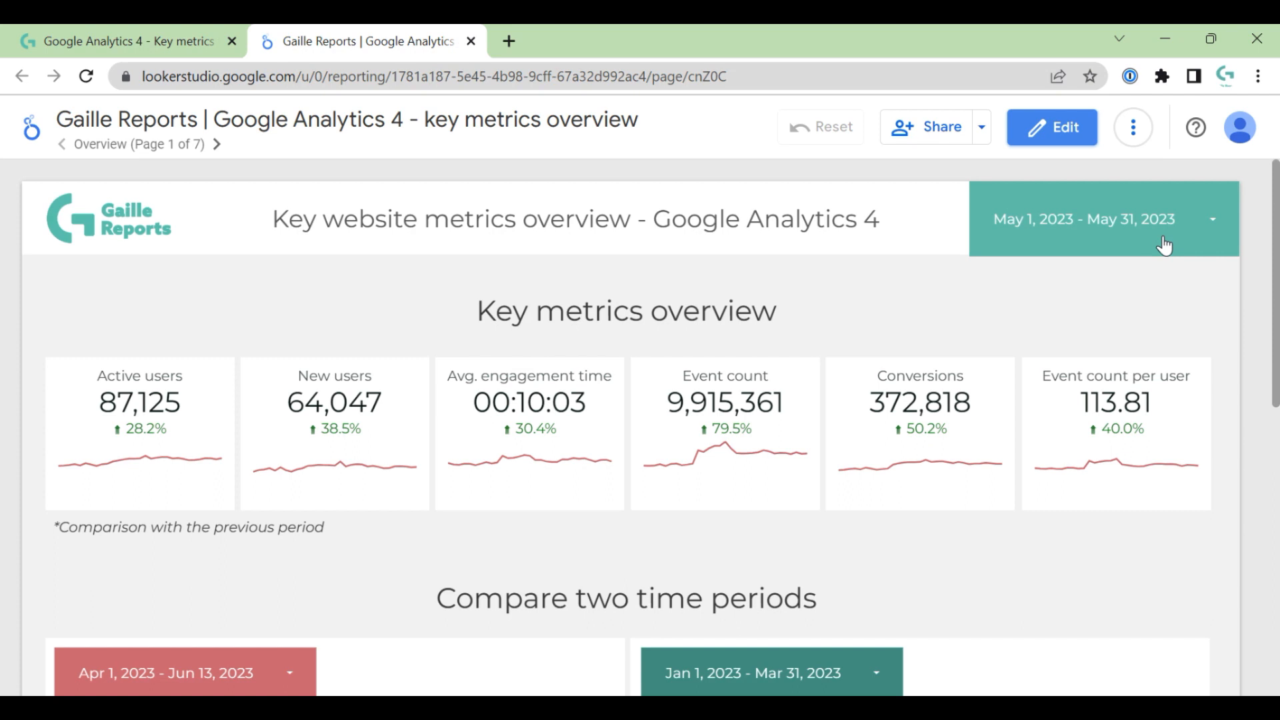
{"action": "mouse_move", "coordinate": [75, 477]}
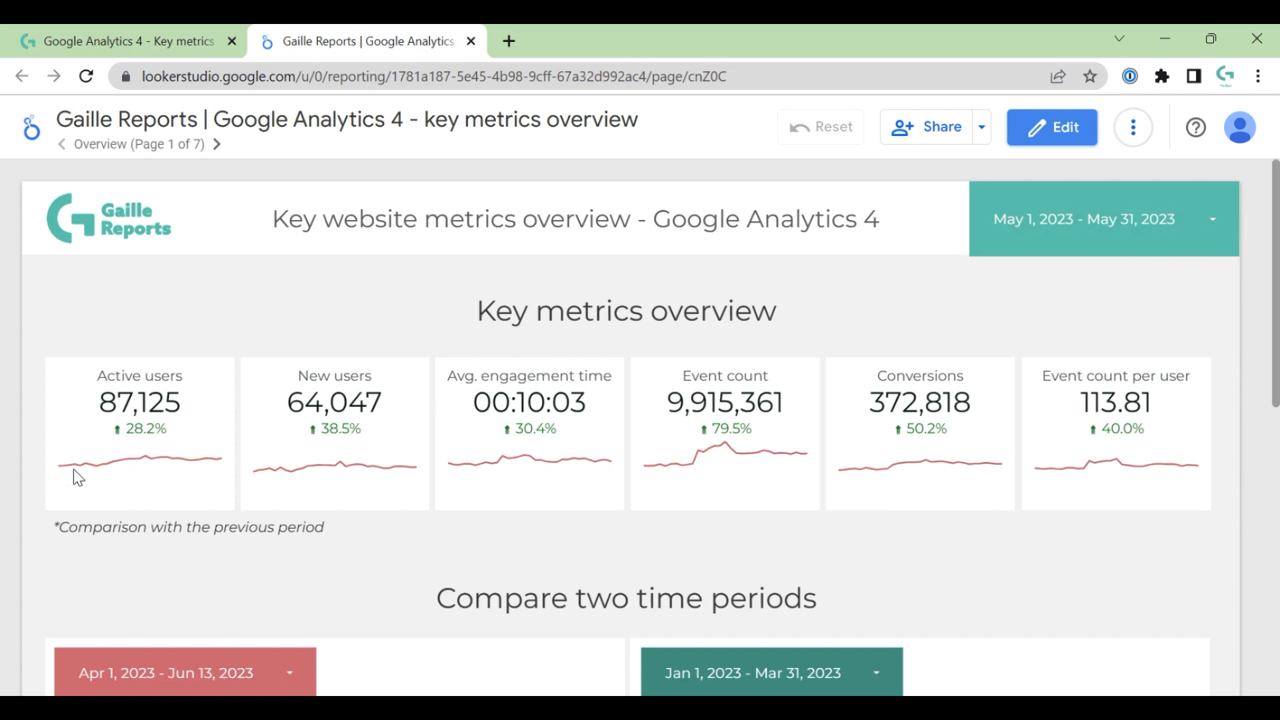
{"action": "double_click", "coordinate": [143, 428]}
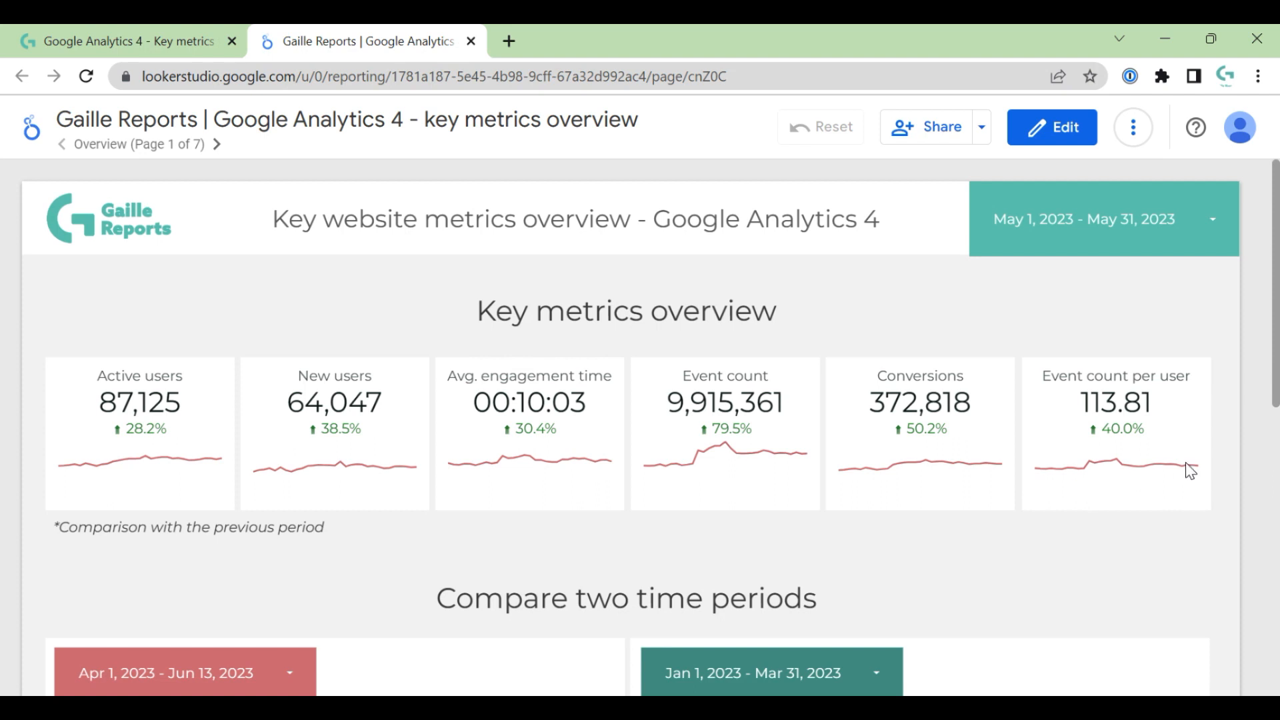
Step: Scroll the Overview page and pick a preset date range for the first comparison period
{"action": "scroll", "scroll_direction": "down", "scroll_amount": 3}
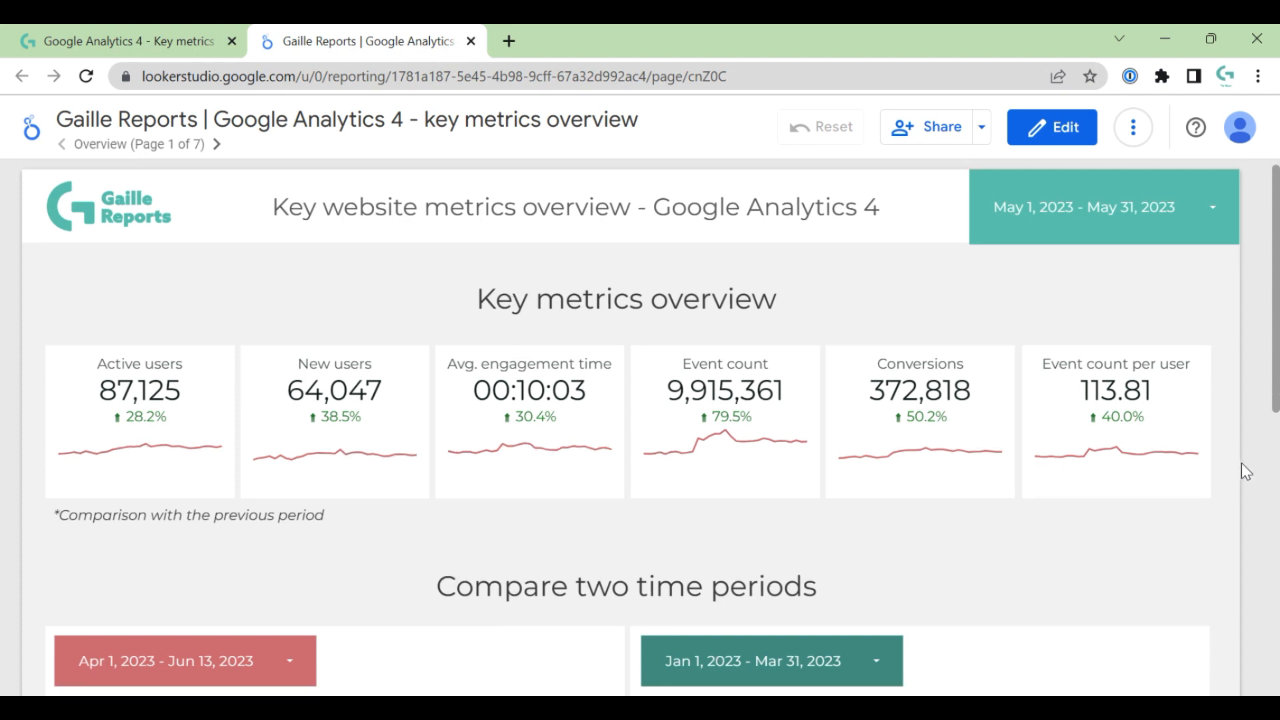
{"action": "scroll", "scroll_direction": "down", "scroll_amount": 3}
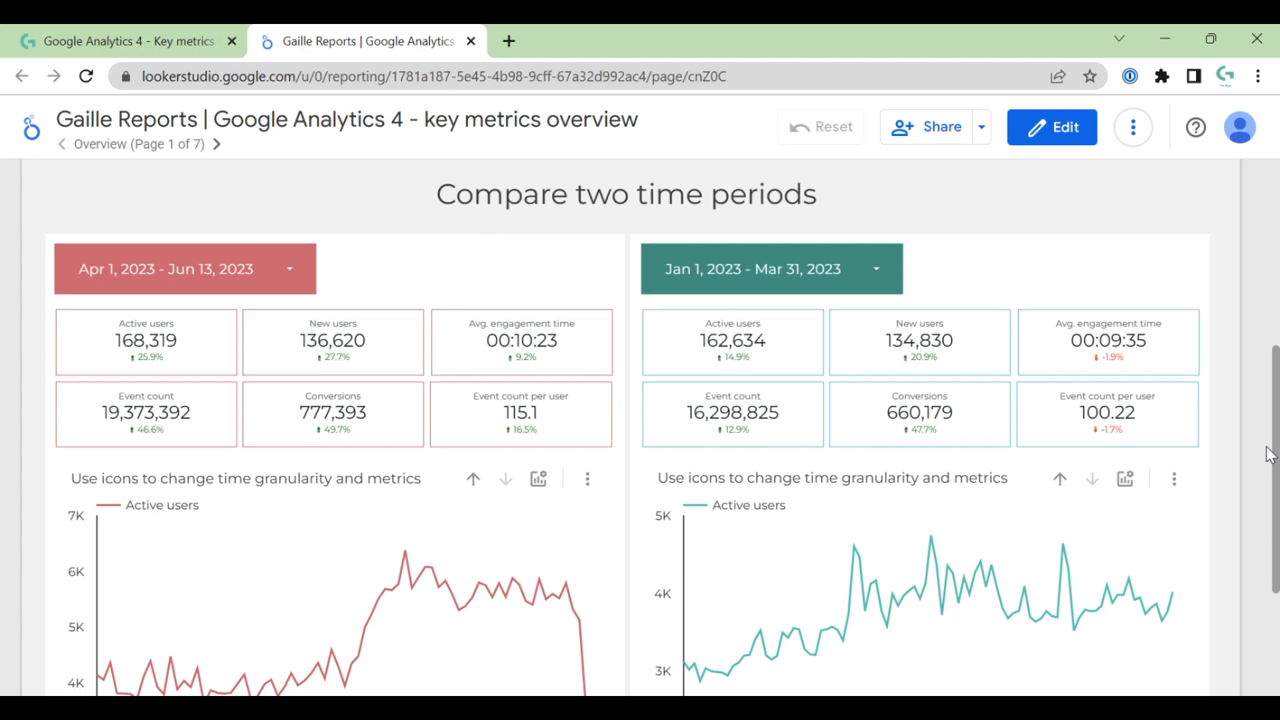
{"action": "scroll", "scroll_direction": "down", "scroll_amount": 3}
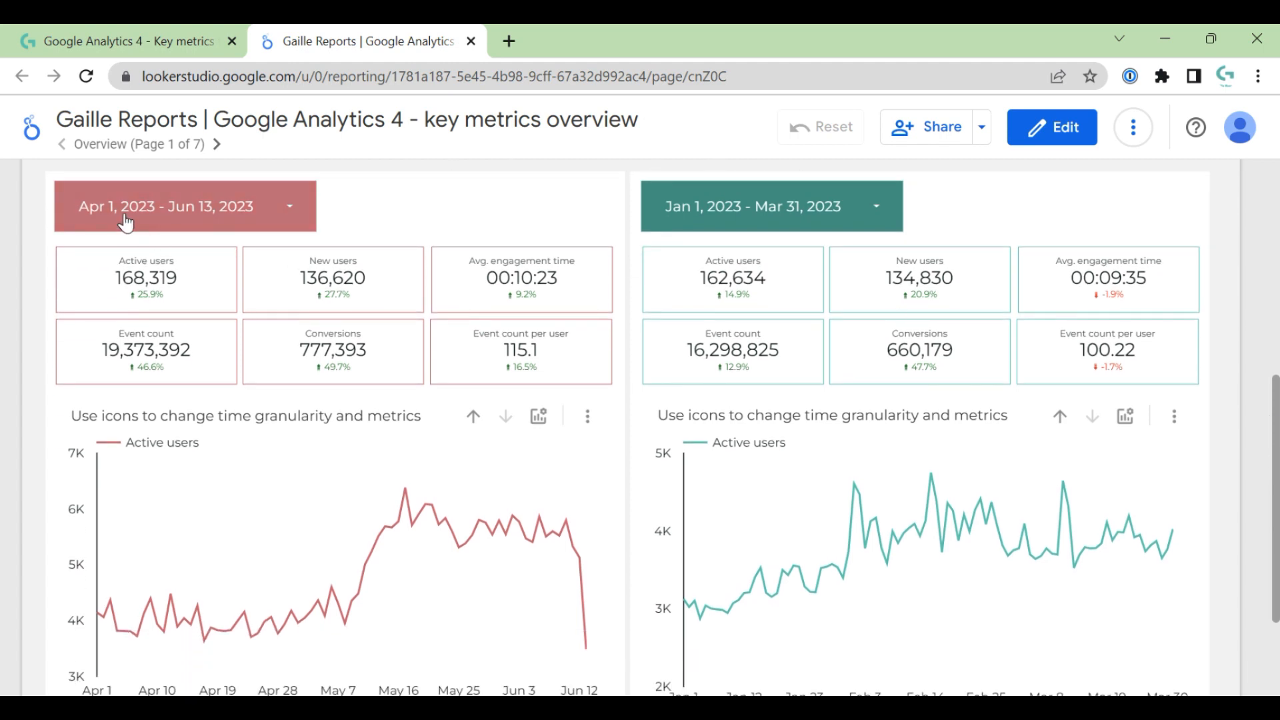
{"action": "left_click", "coordinate": [184, 206]}
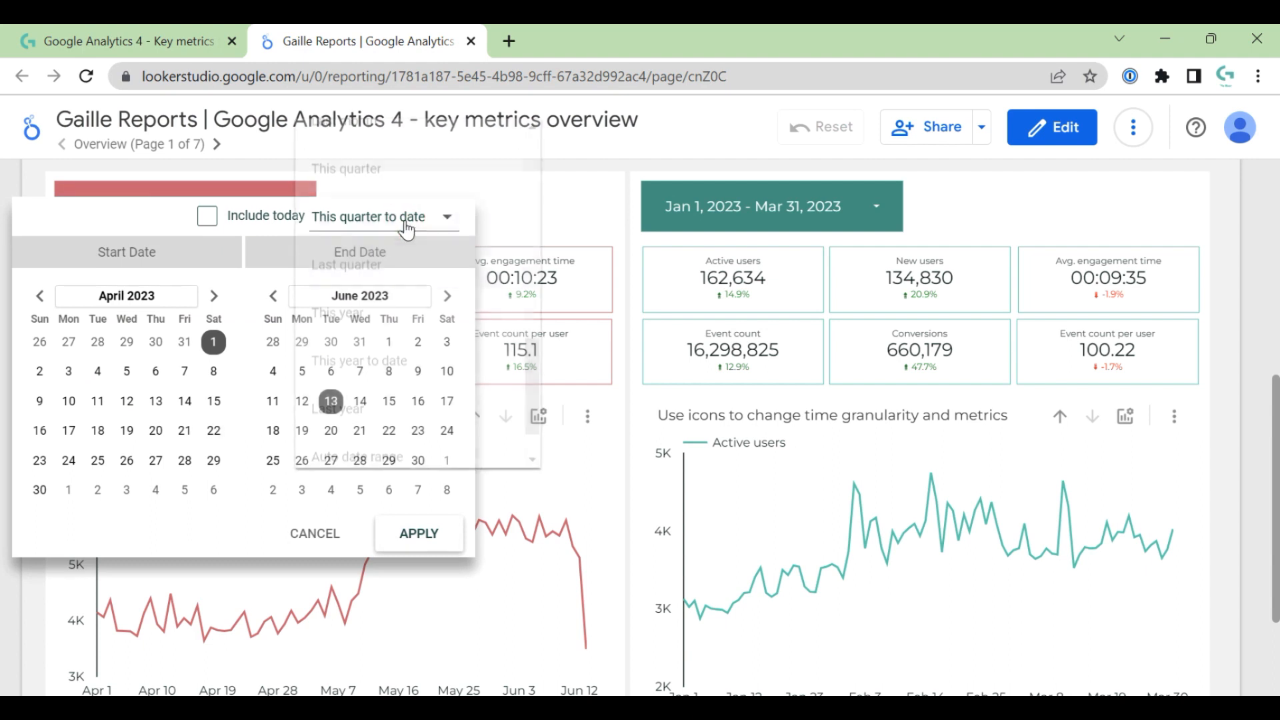
{"action": "left_click", "coordinate": [383, 216]}
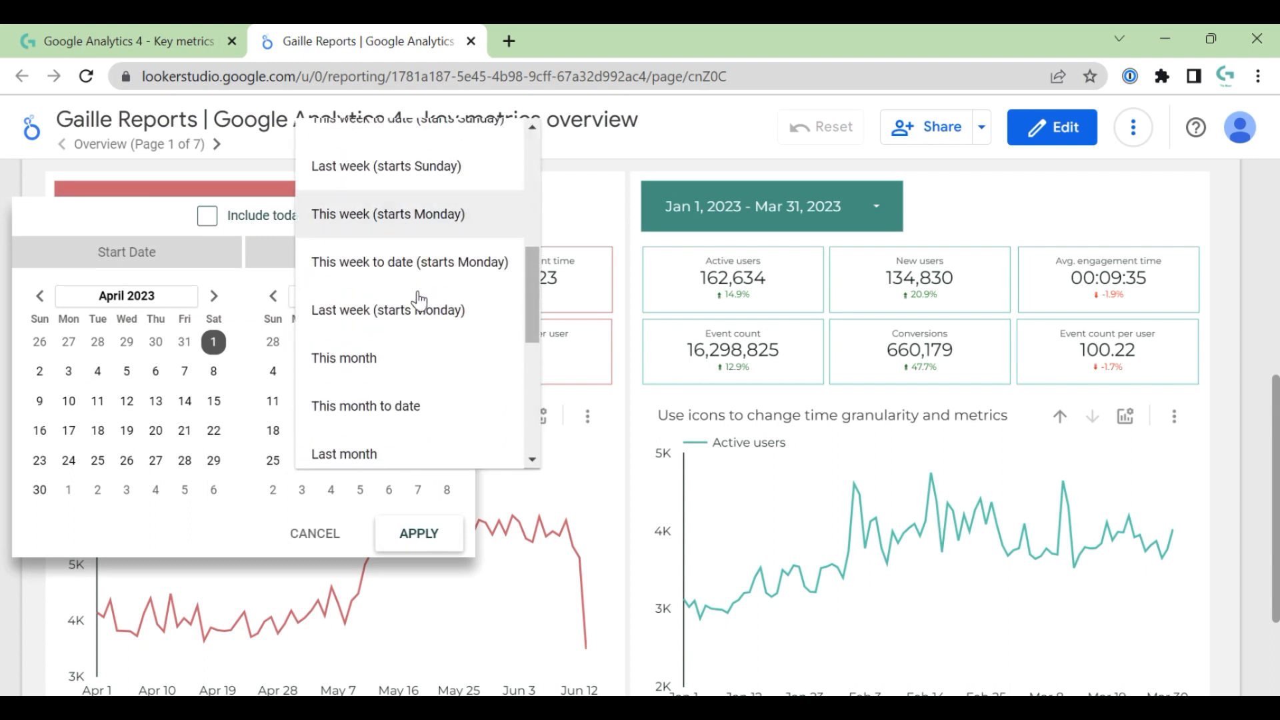
{"action": "left_click", "coordinate": [343, 454]}
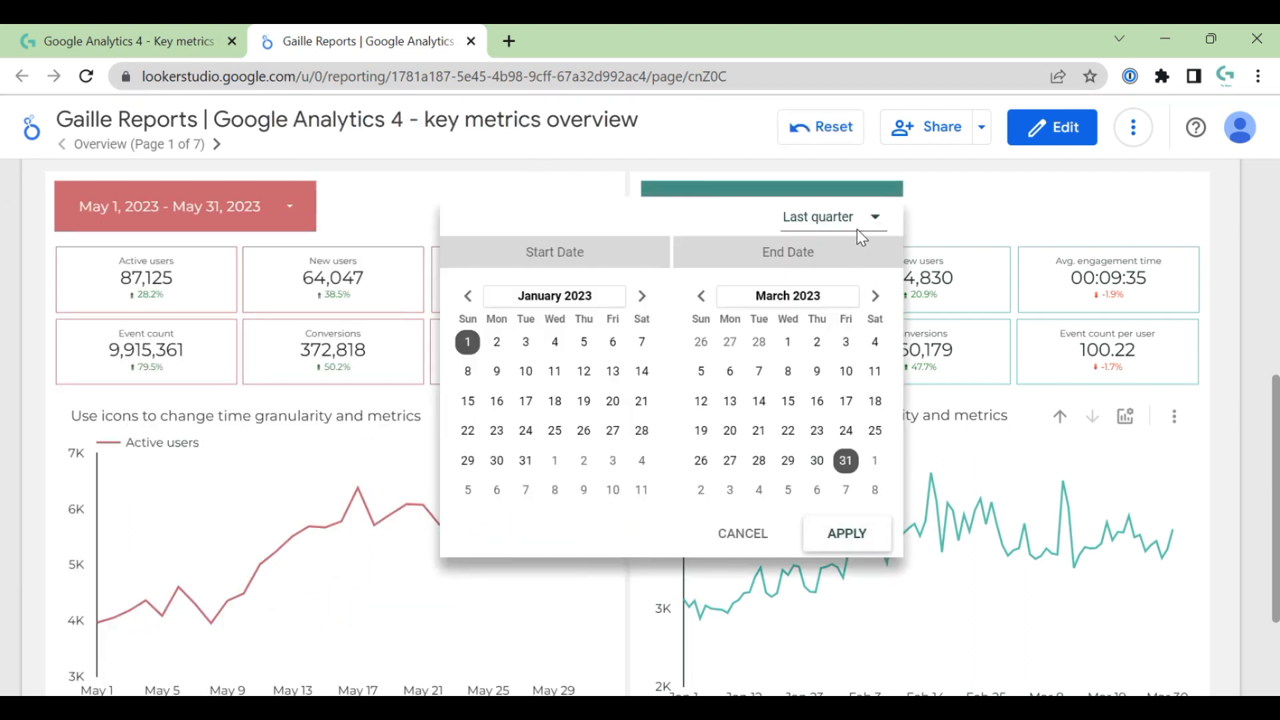
Step: Switch the second period to fixed dates with April 30 as the end date
{"action": "left_click", "coordinate": [831, 216]}
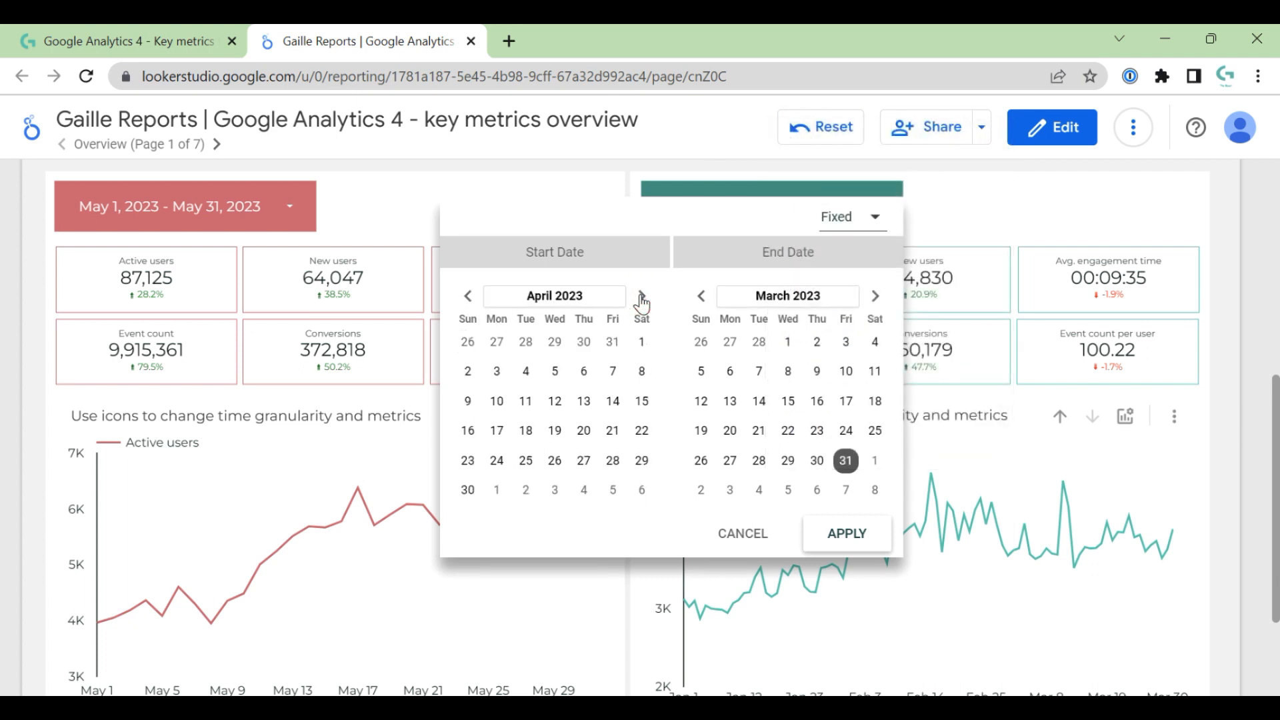
{"action": "mouse_move", "coordinate": [636, 357]}
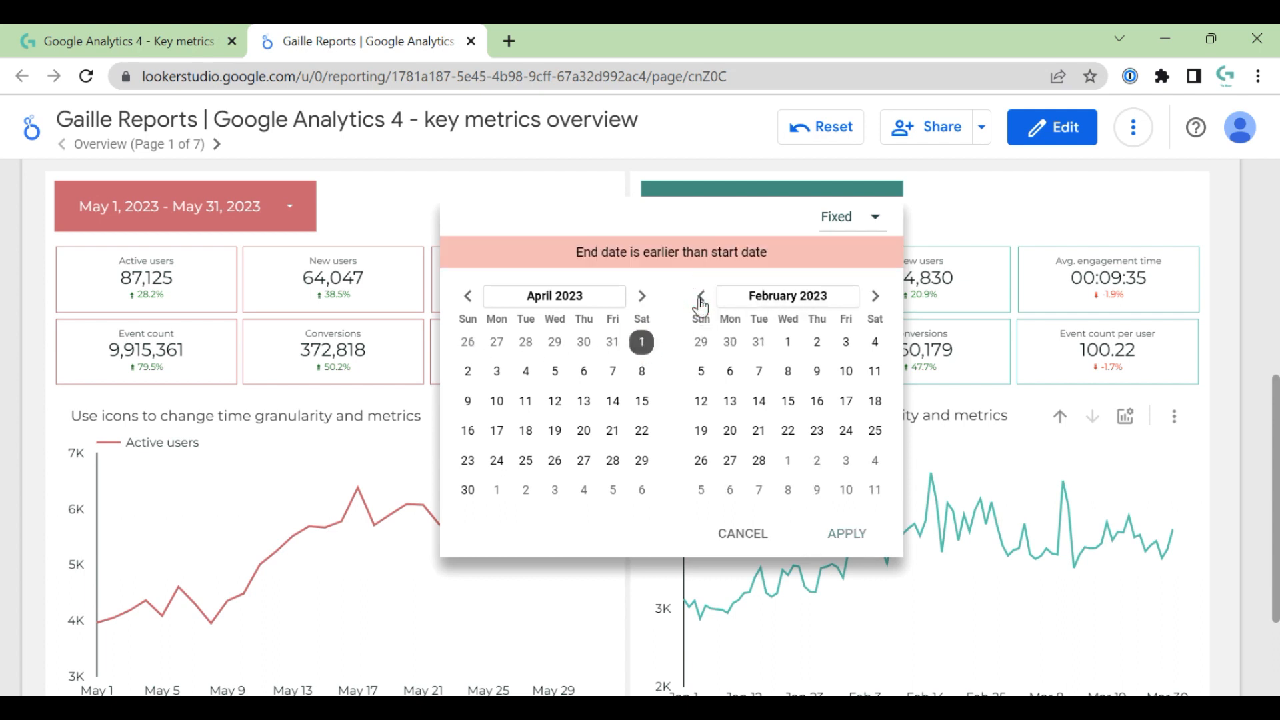
{"action": "left_click", "coordinate": [874, 295]}
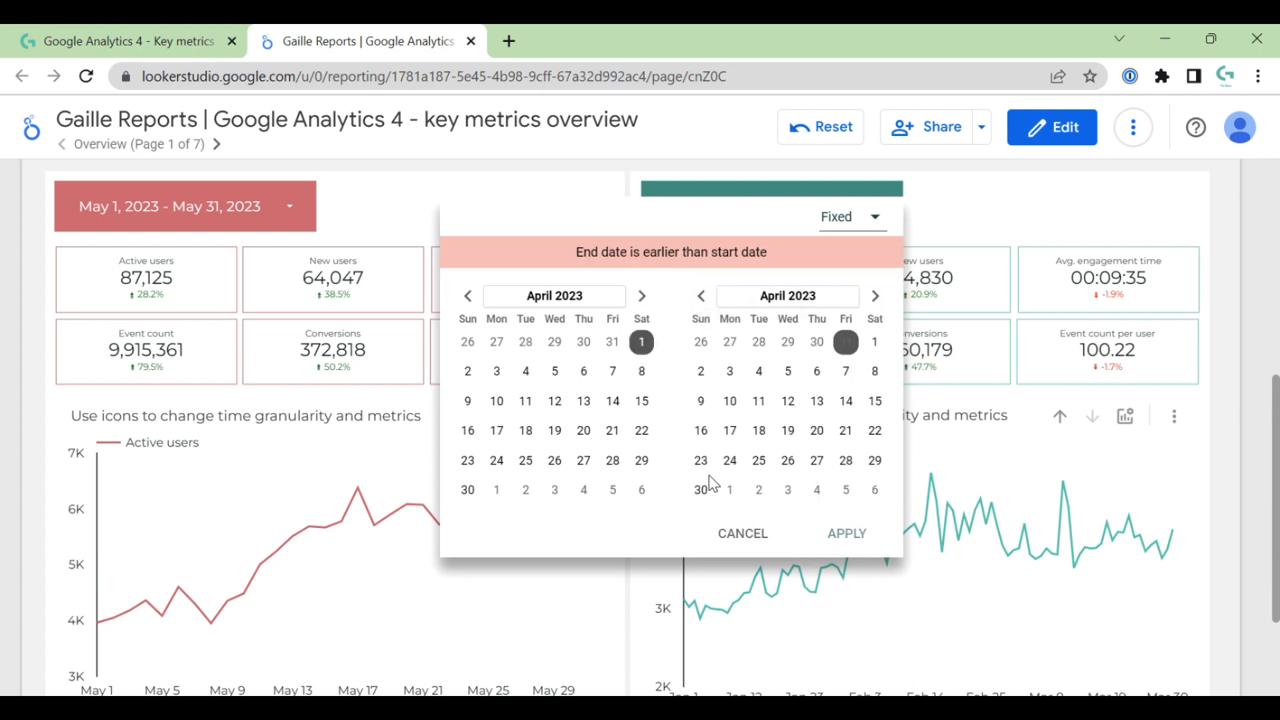
{"action": "left_click", "coordinate": [847, 533]}
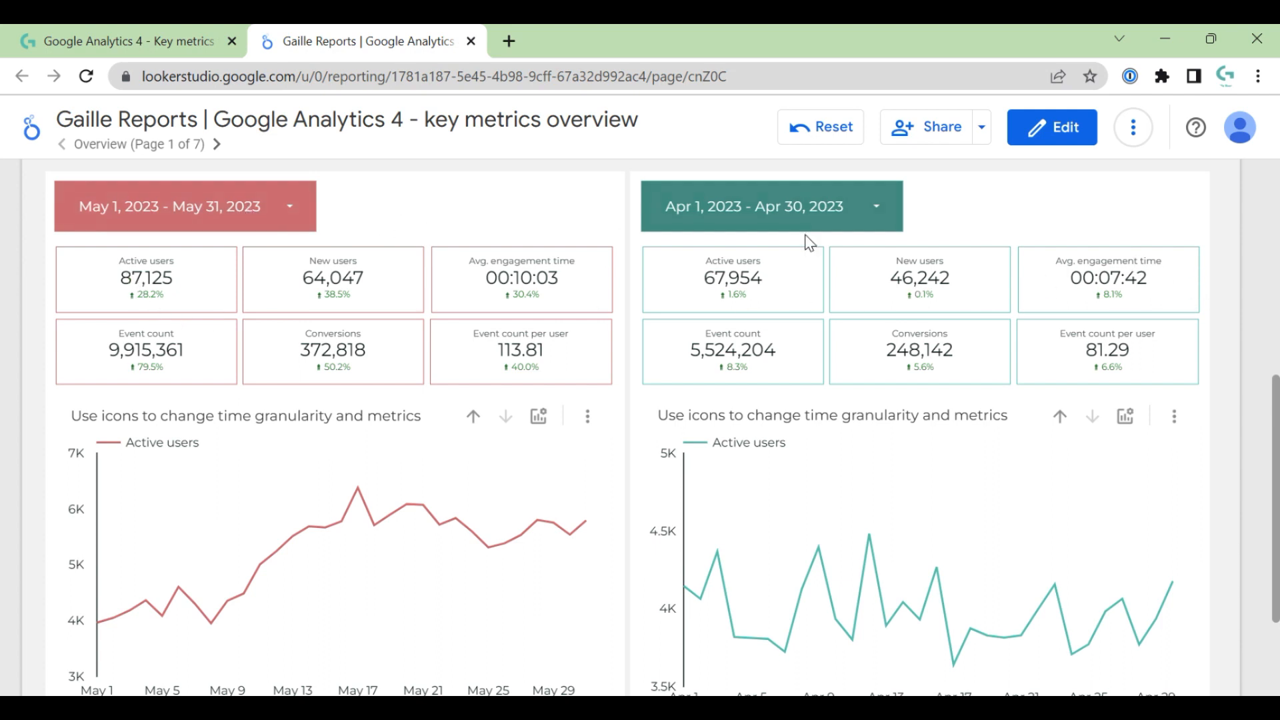
{"action": "mouse_move", "coordinate": [786, 214]}
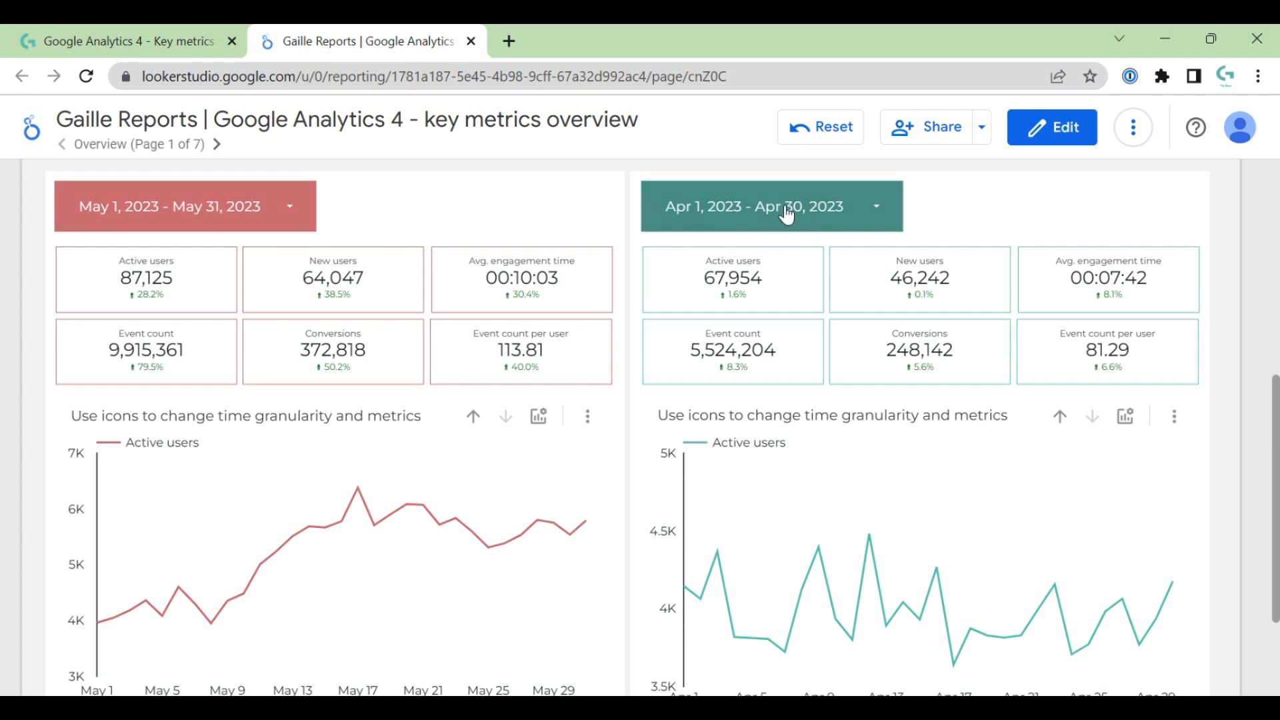
Step: Redo the second period's dates, moving back to January 2023 and ending January 31
{"action": "left_click", "coordinate": [772, 206]}
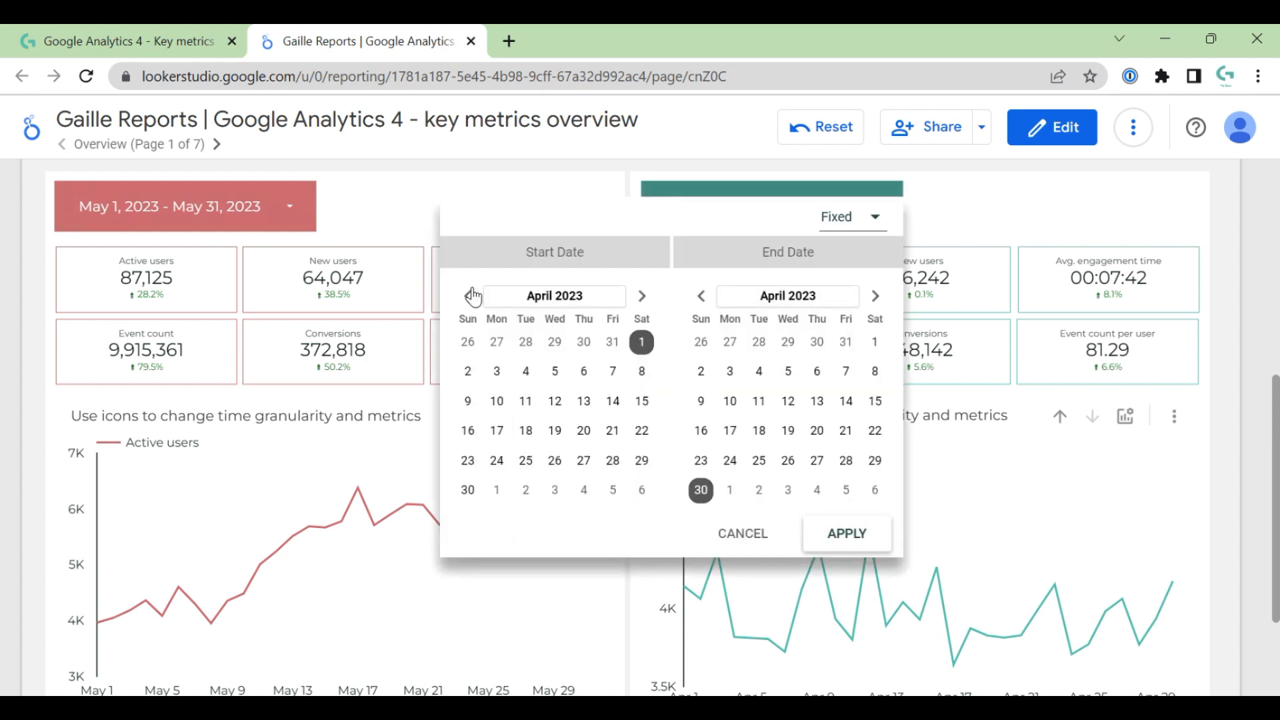
{"action": "left_click", "coordinate": [468, 295]}
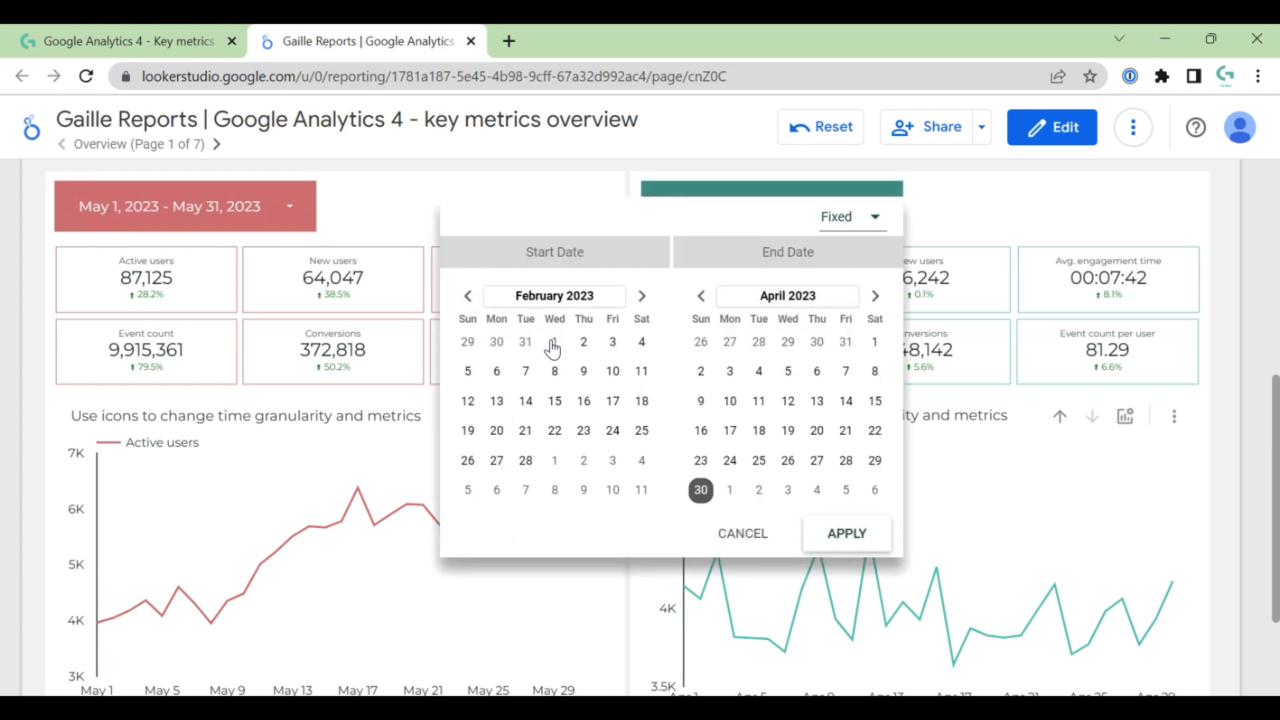
{"action": "left_click", "coordinate": [468, 296]}
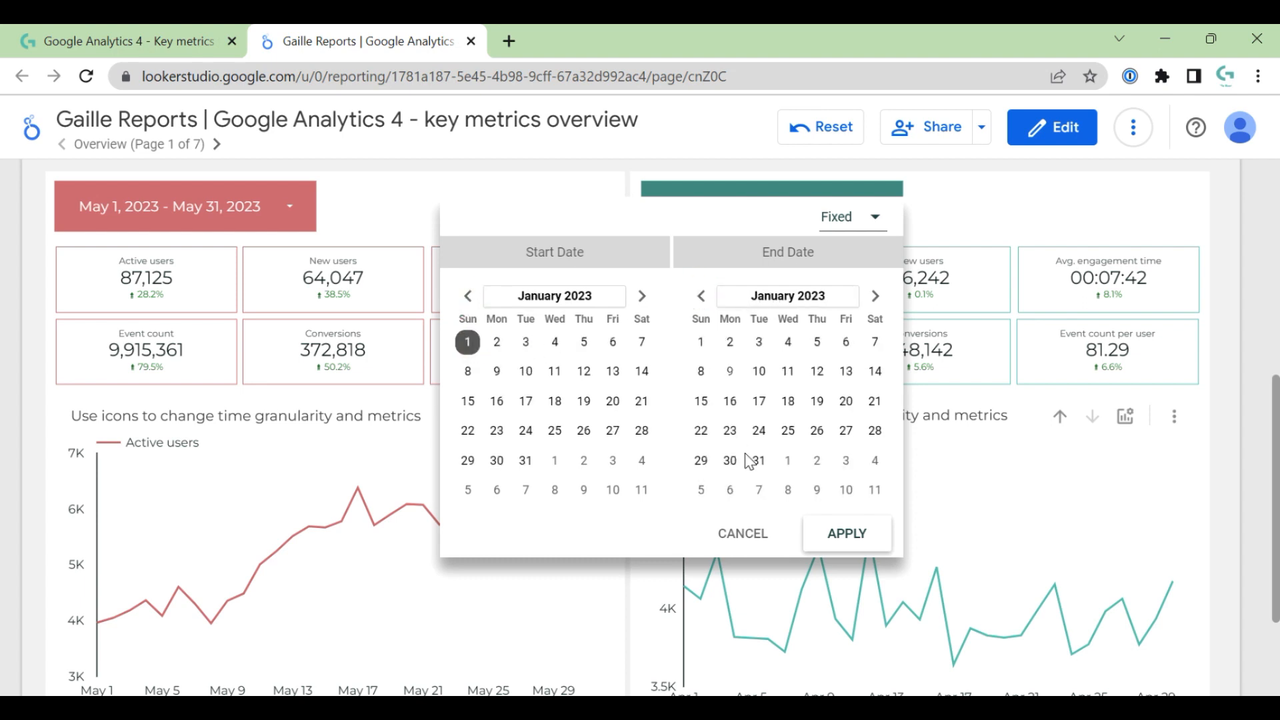
{"action": "left_click", "coordinate": [846, 533]}
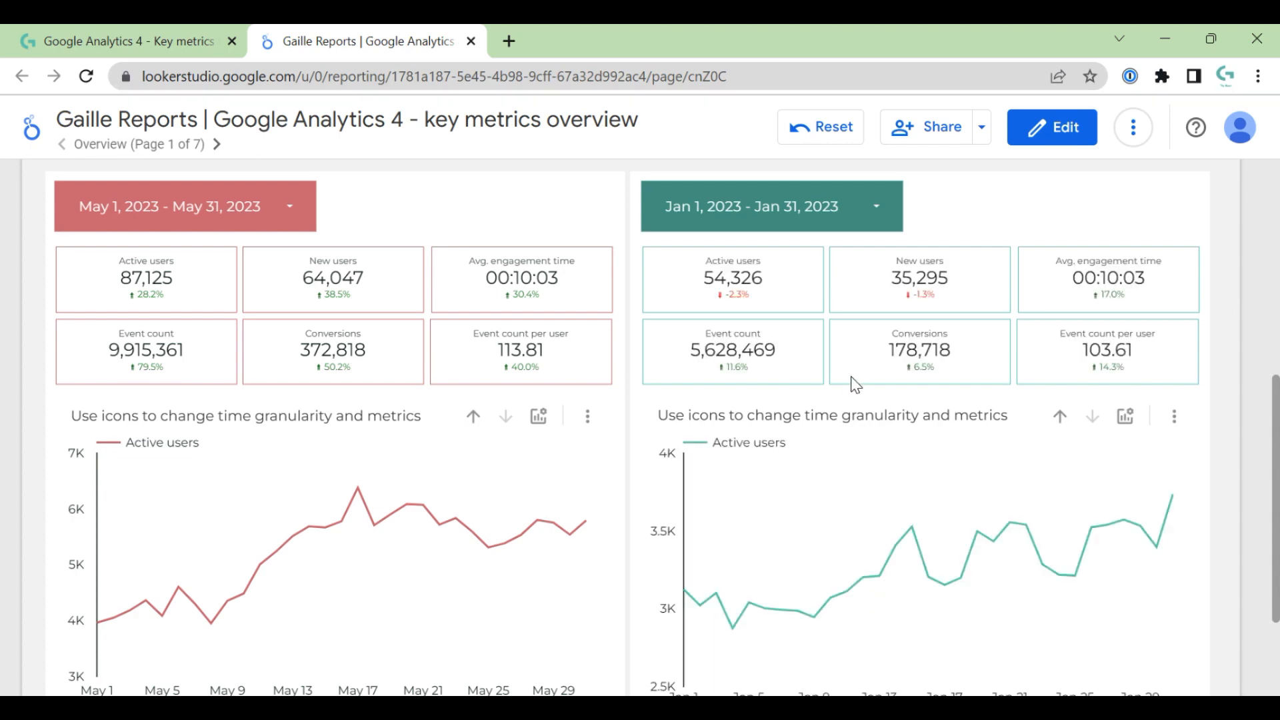
{"action": "mouse_move", "coordinate": [772, 292]}
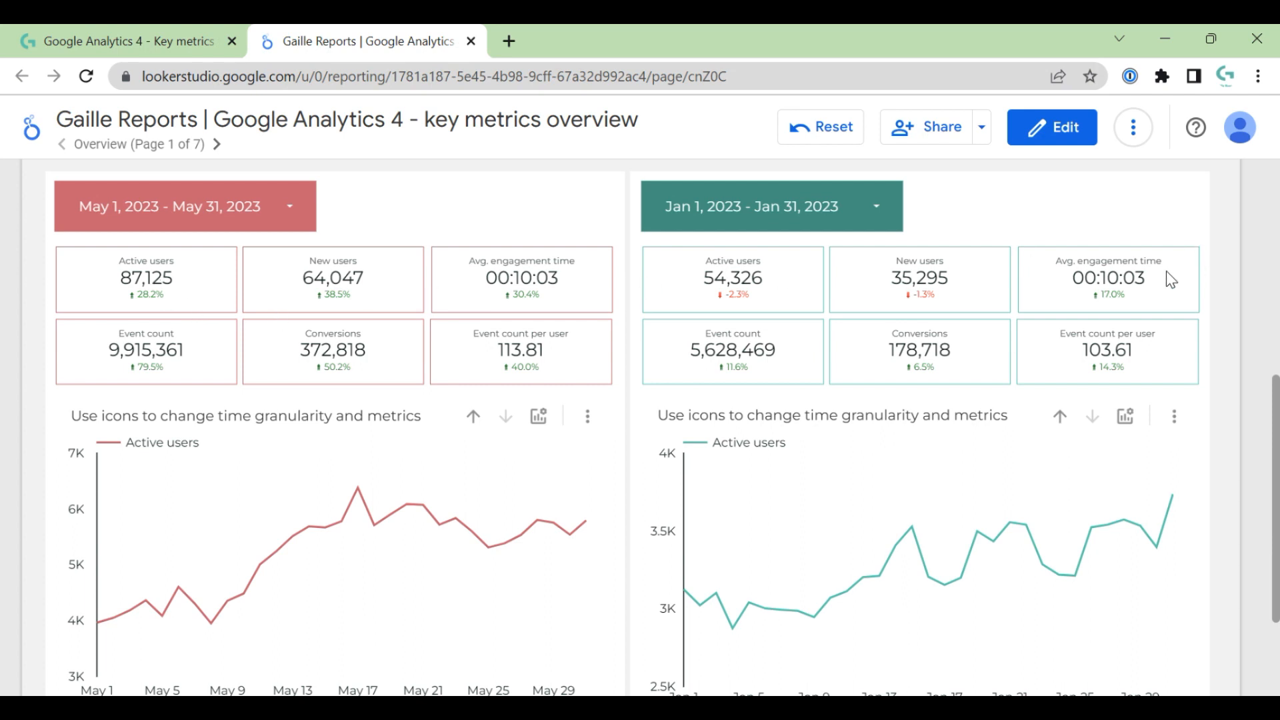
{"action": "mouse_move", "coordinate": [1168, 284]}
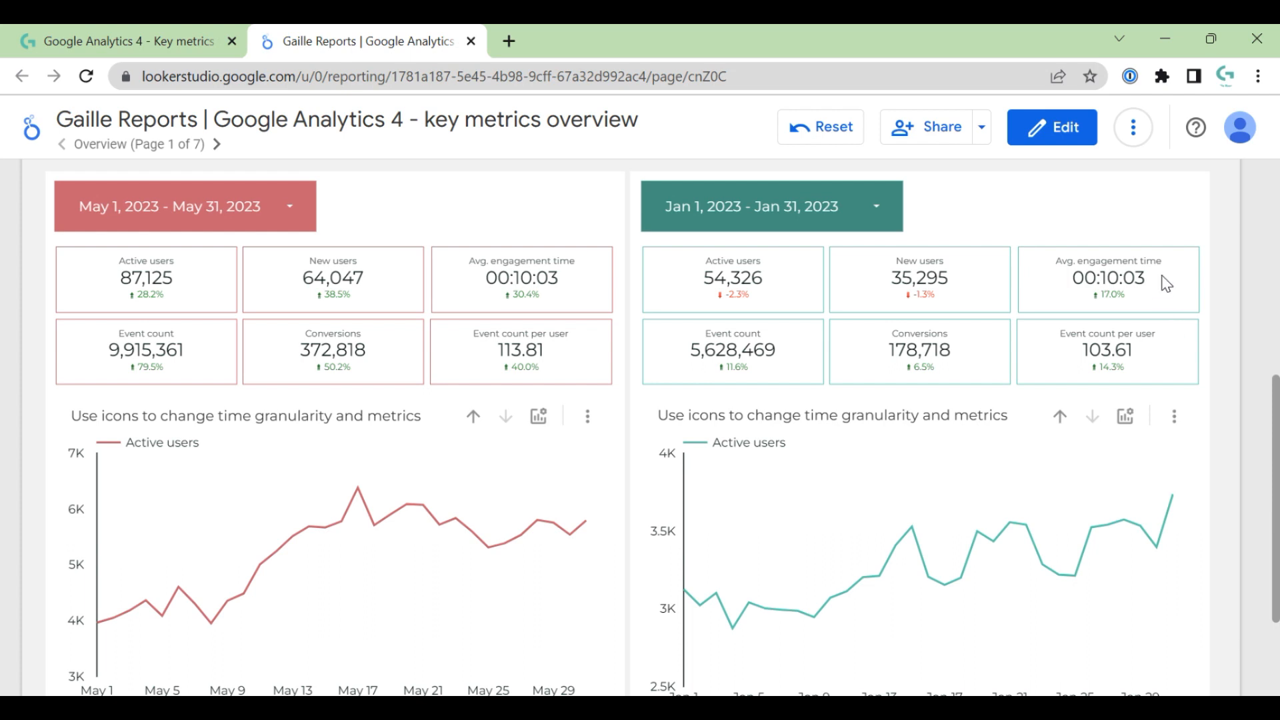
{"action": "mouse_move", "coordinate": [568, 323]}
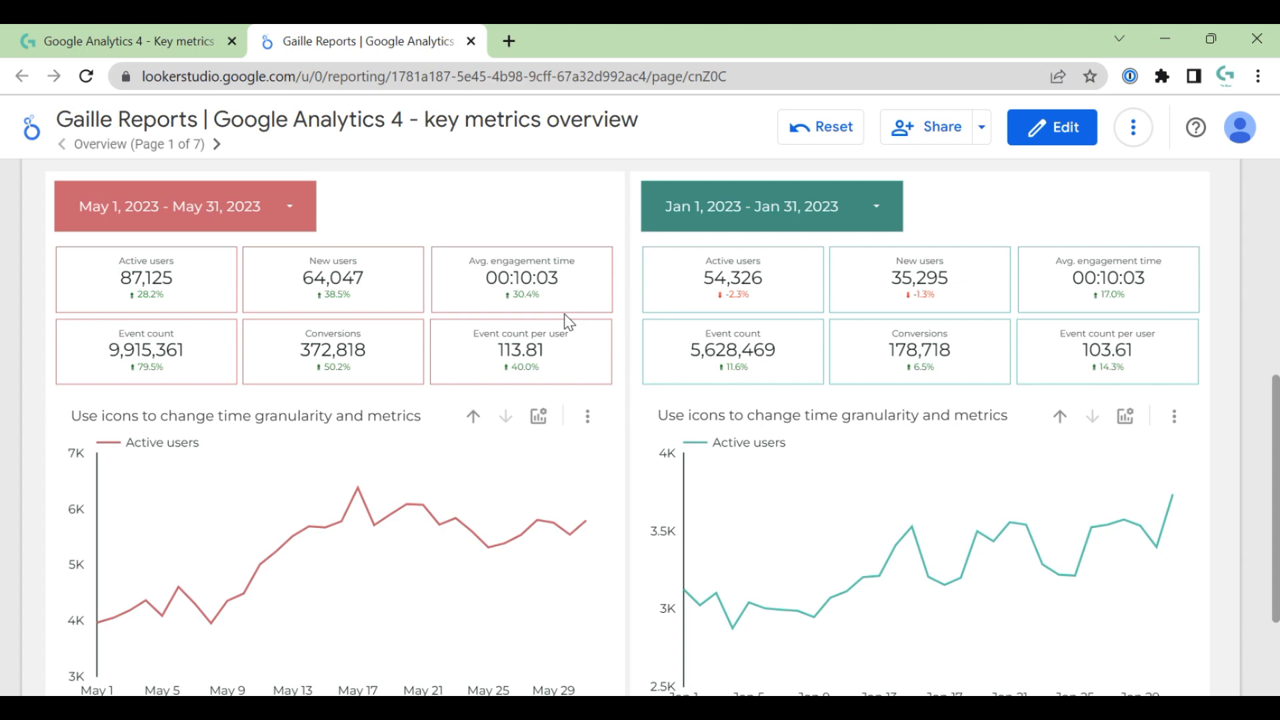
{"action": "scroll", "scroll_direction": "down", "scroll_amount": 3}
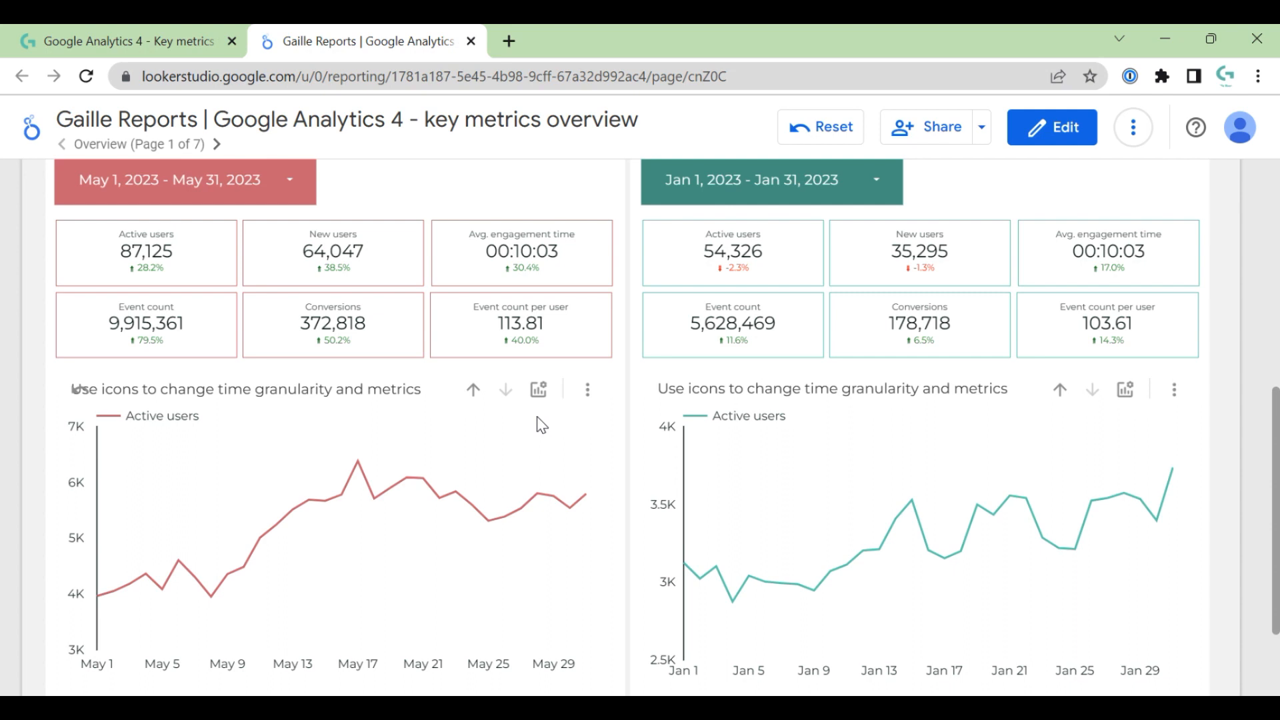
{"action": "left_click", "coordinate": [537, 389]}
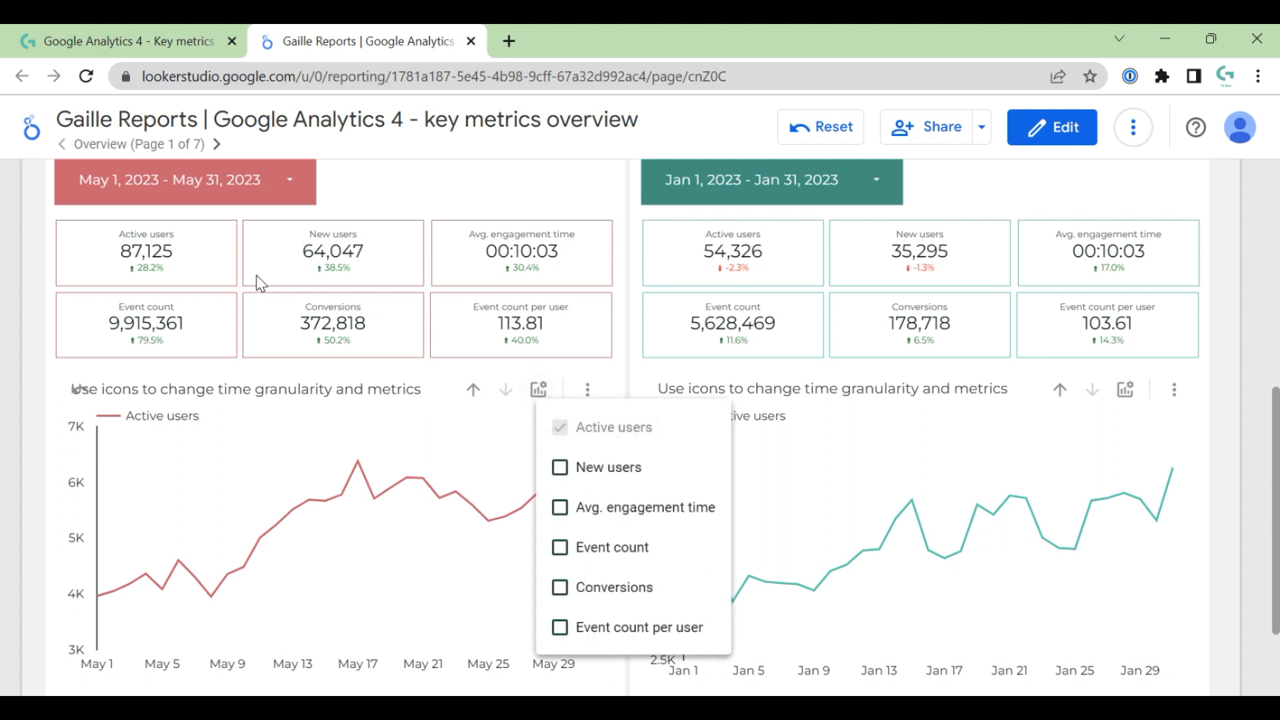
{"action": "mouse_move", "coordinate": [494, 300]}
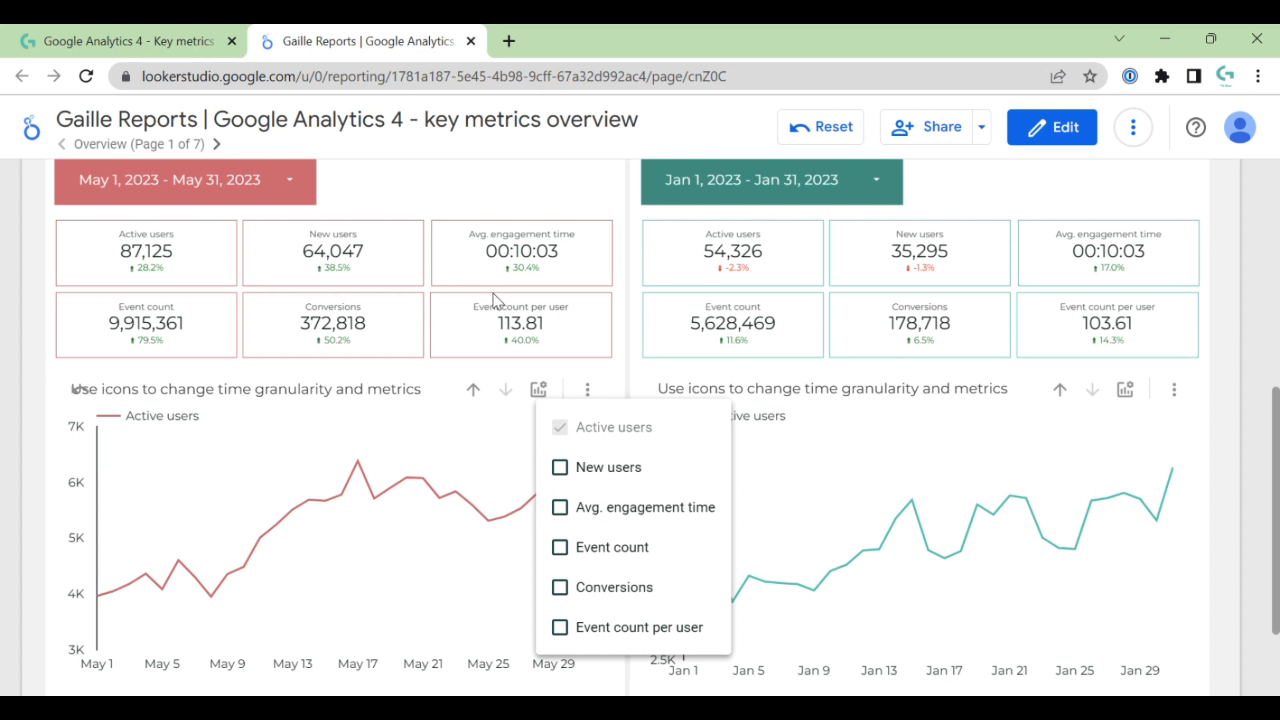
{"action": "mouse_move", "coordinate": [671, 639]}
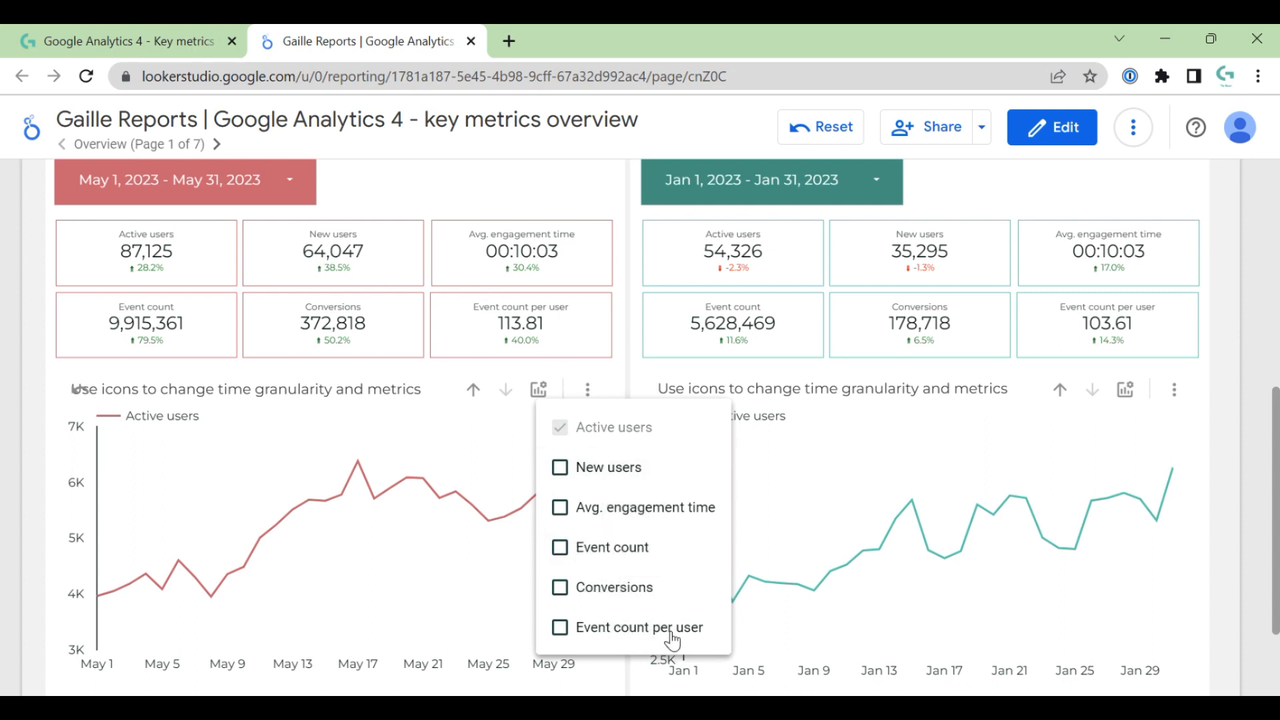
{"action": "mouse_move", "coordinate": [985, 480]}
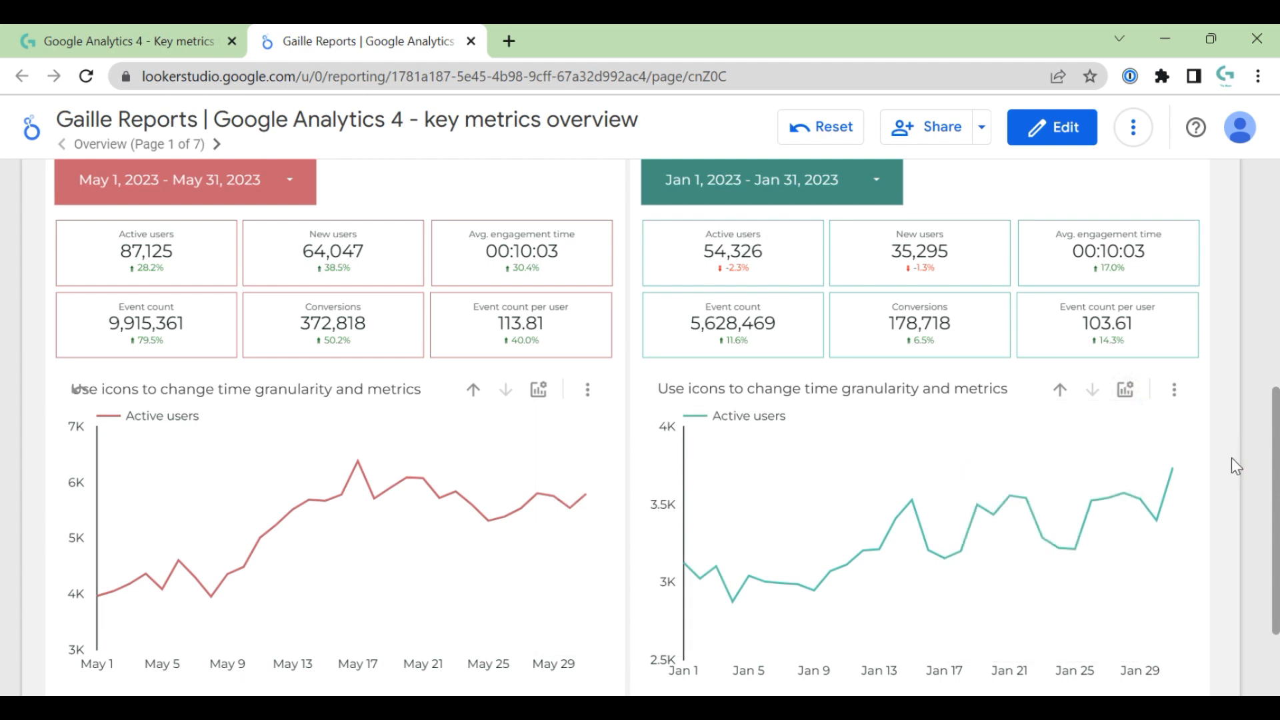
{"action": "scroll", "scroll_direction": "down", "scroll_amount": 3}
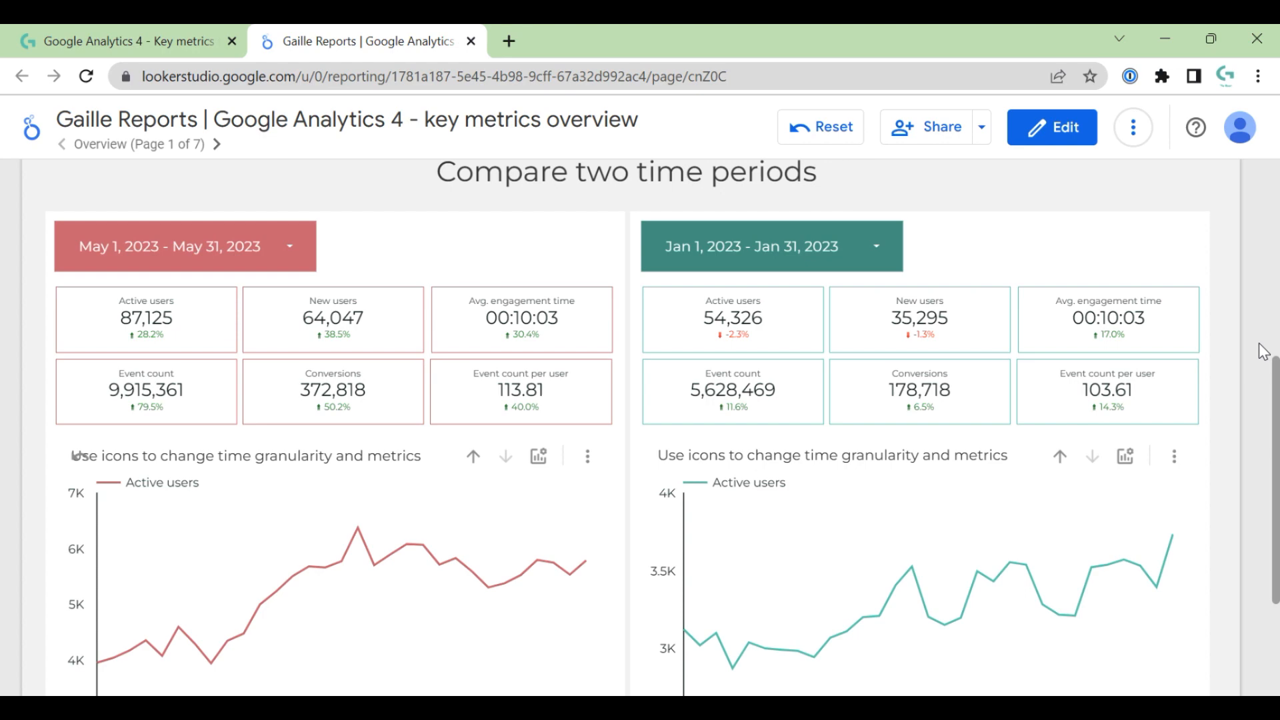
{"action": "mouse_move", "coordinate": [1237, 296]}
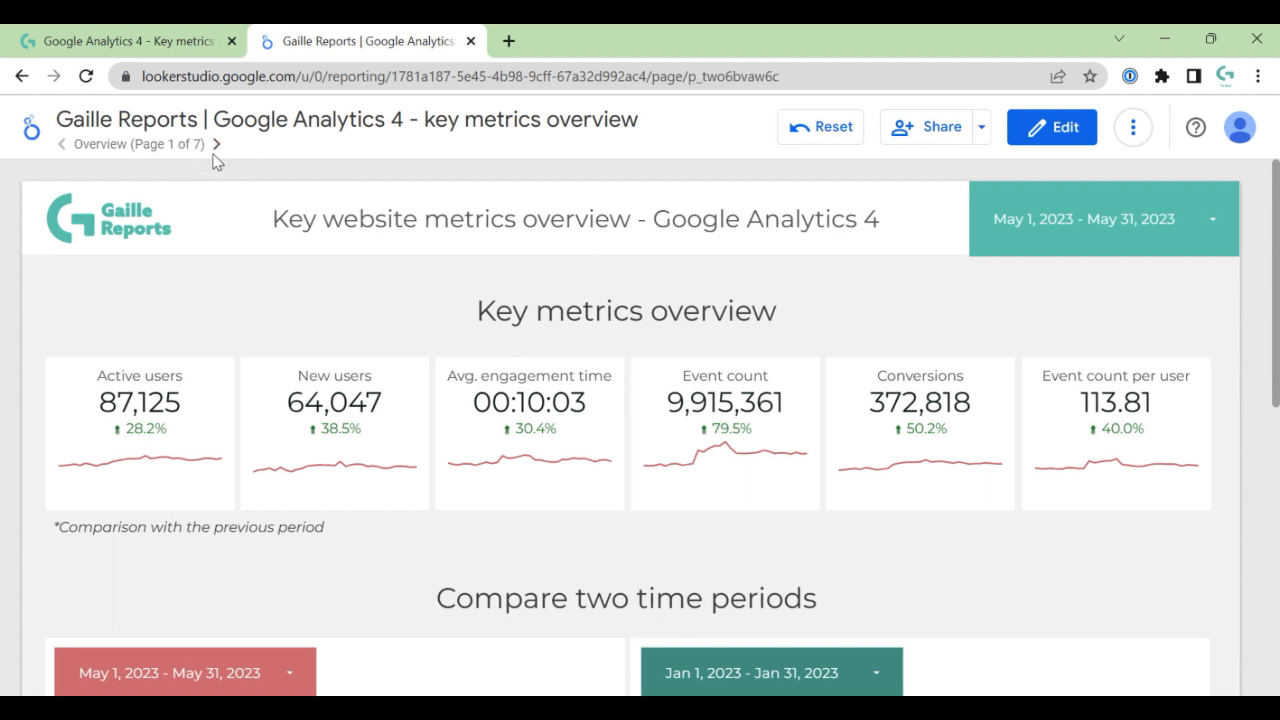
Step: Advance from Overview to page 2, Traffic
{"action": "left_click", "coordinate": [216, 144]}
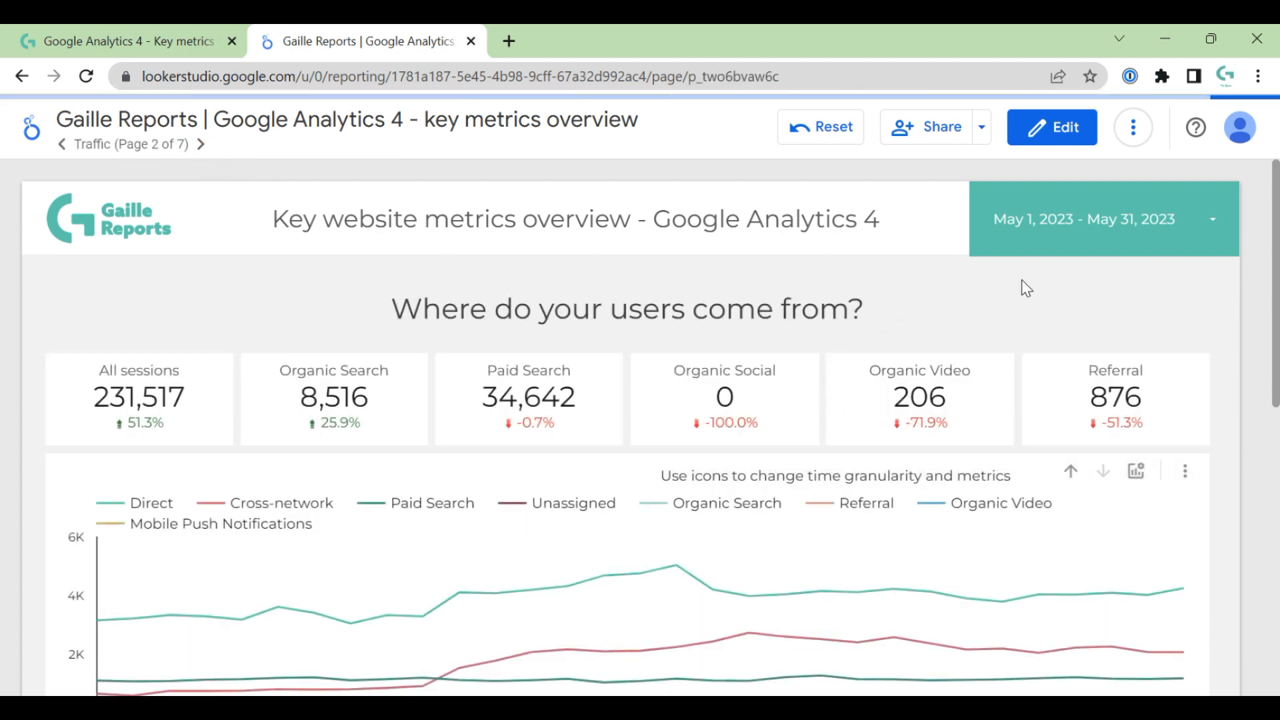
{"action": "mouse_move", "coordinate": [1081, 319]}
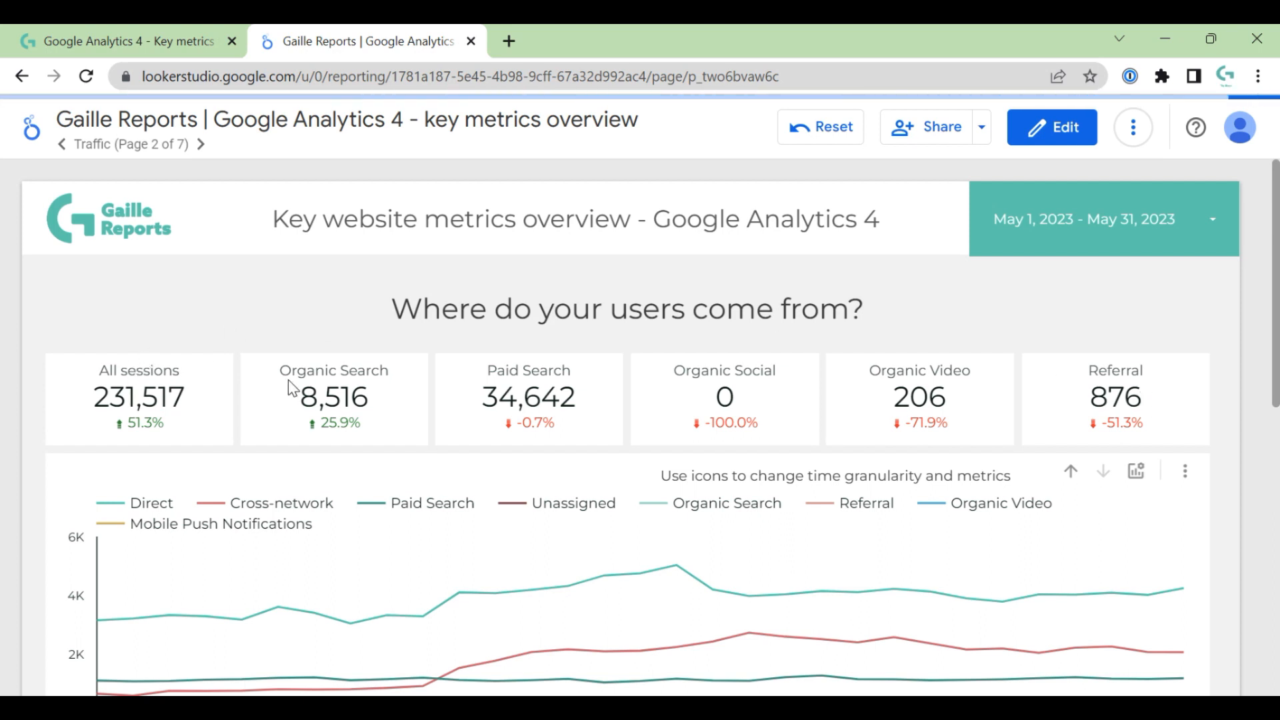
{"action": "mouse_move", "coordinate": [909, 376]}
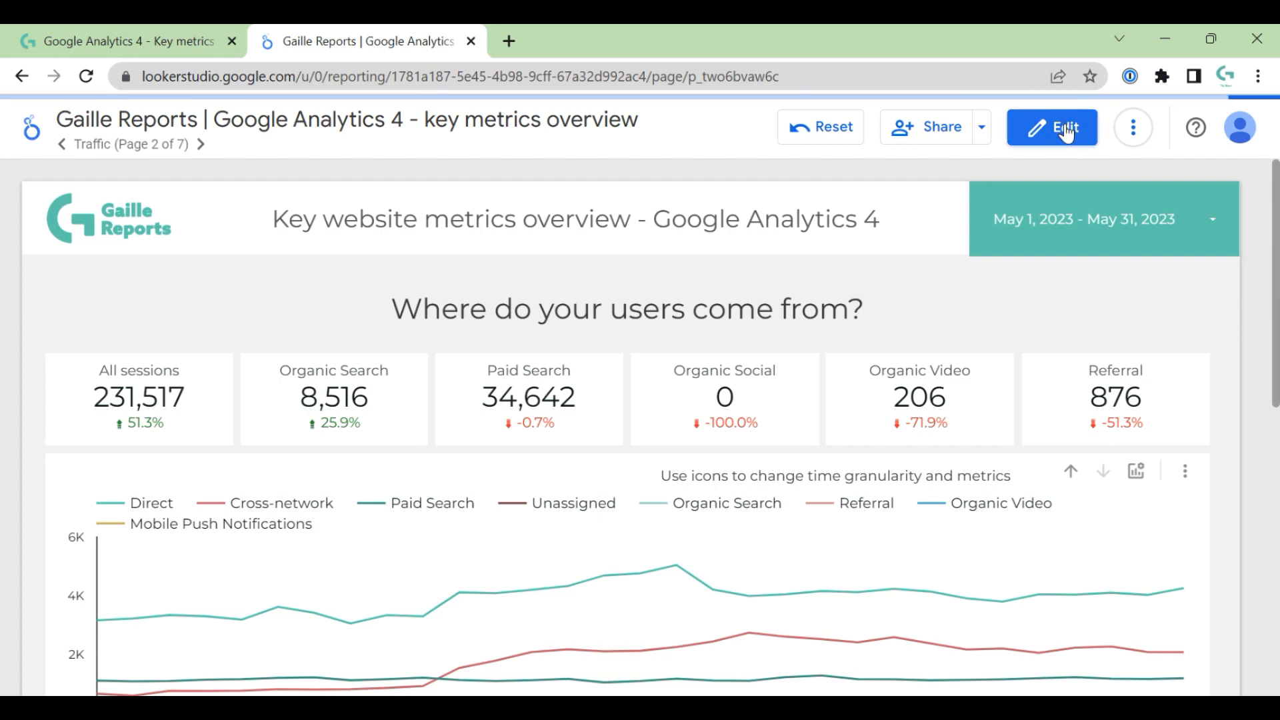
{"action": "left_click", "coordinate": [1052, 127]}
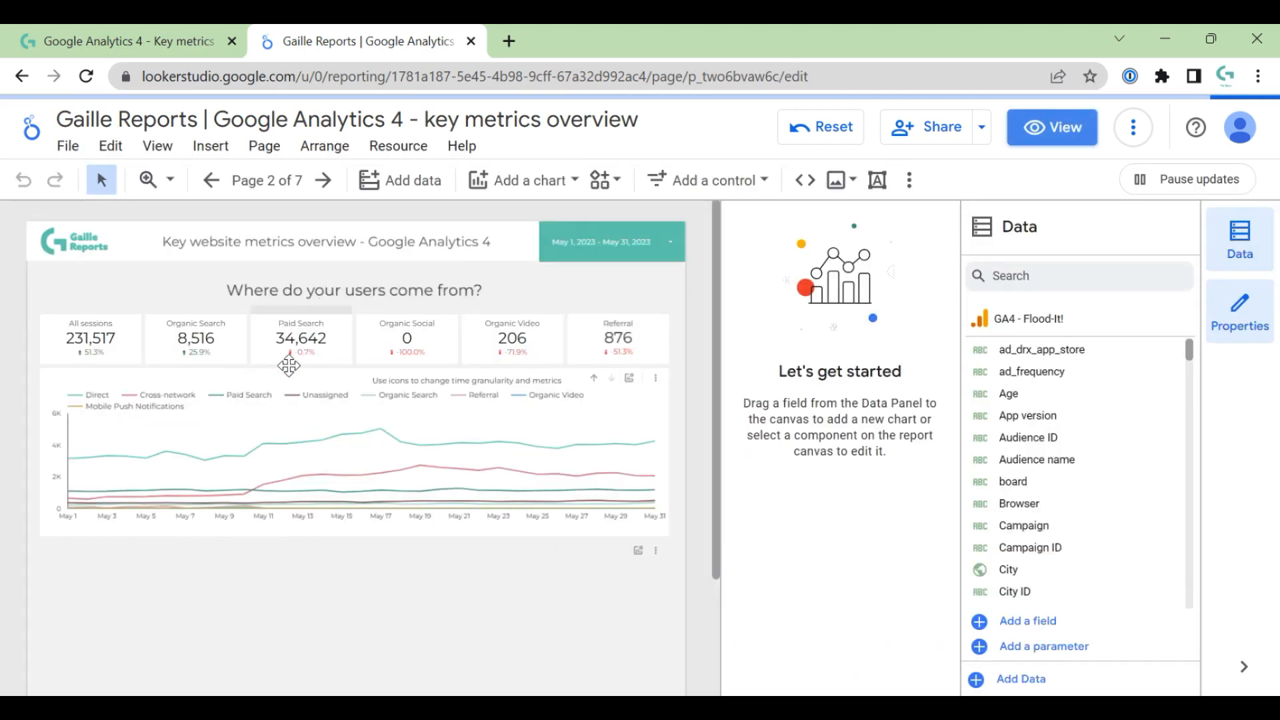
{"action": "left_click", "coordinate": [195, 338]}
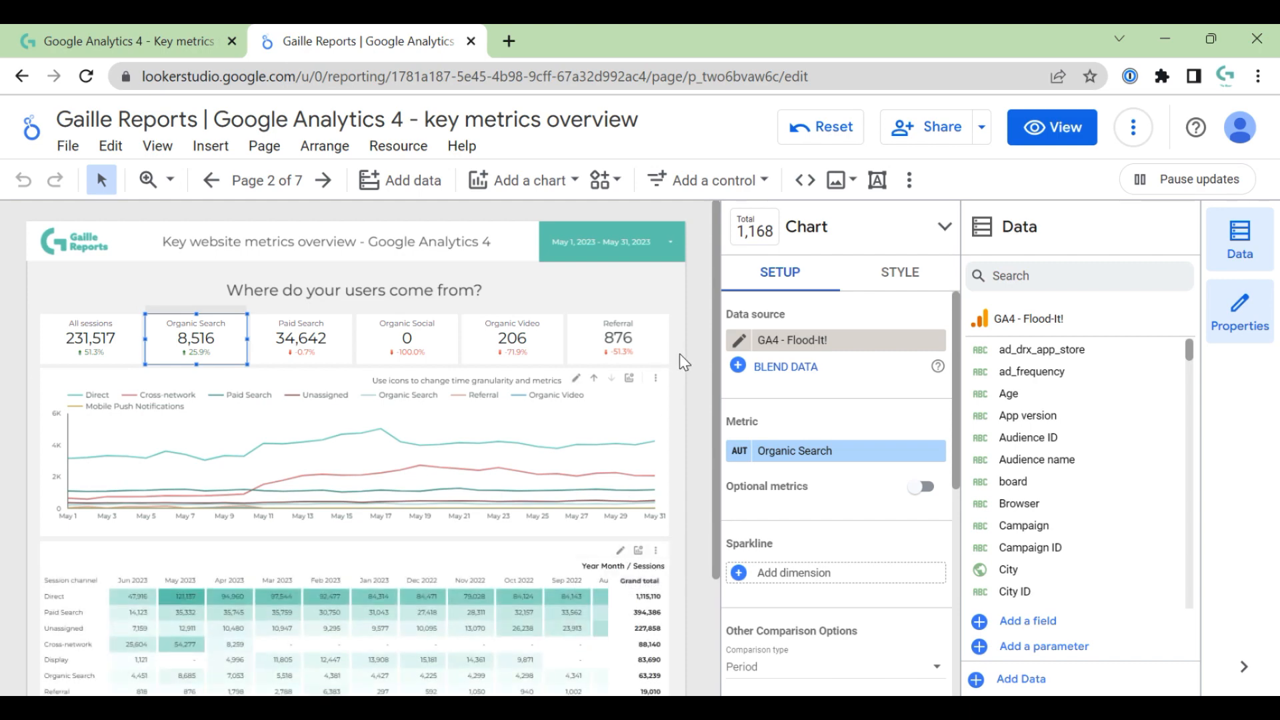
{"action": "mouse_move", "coordinate": [676, 345]}
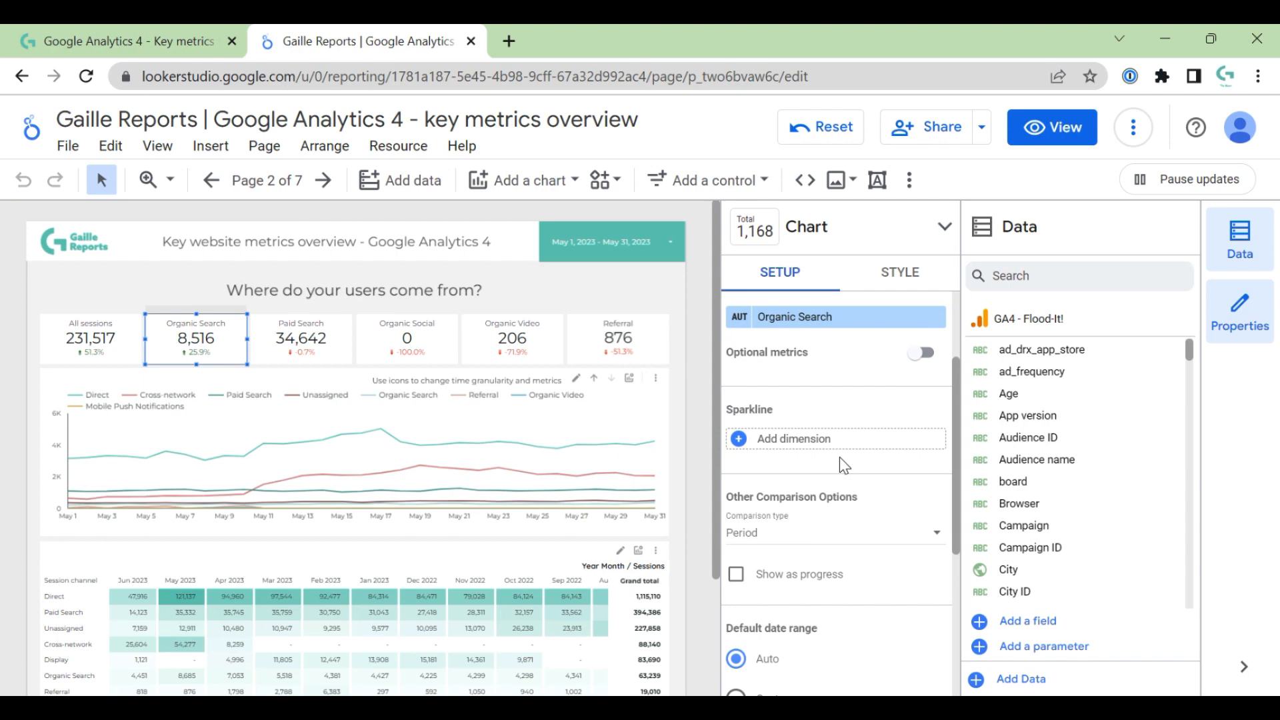
{"action": "scroll", "scroll_direction": "down", "scroll_amount": 3}
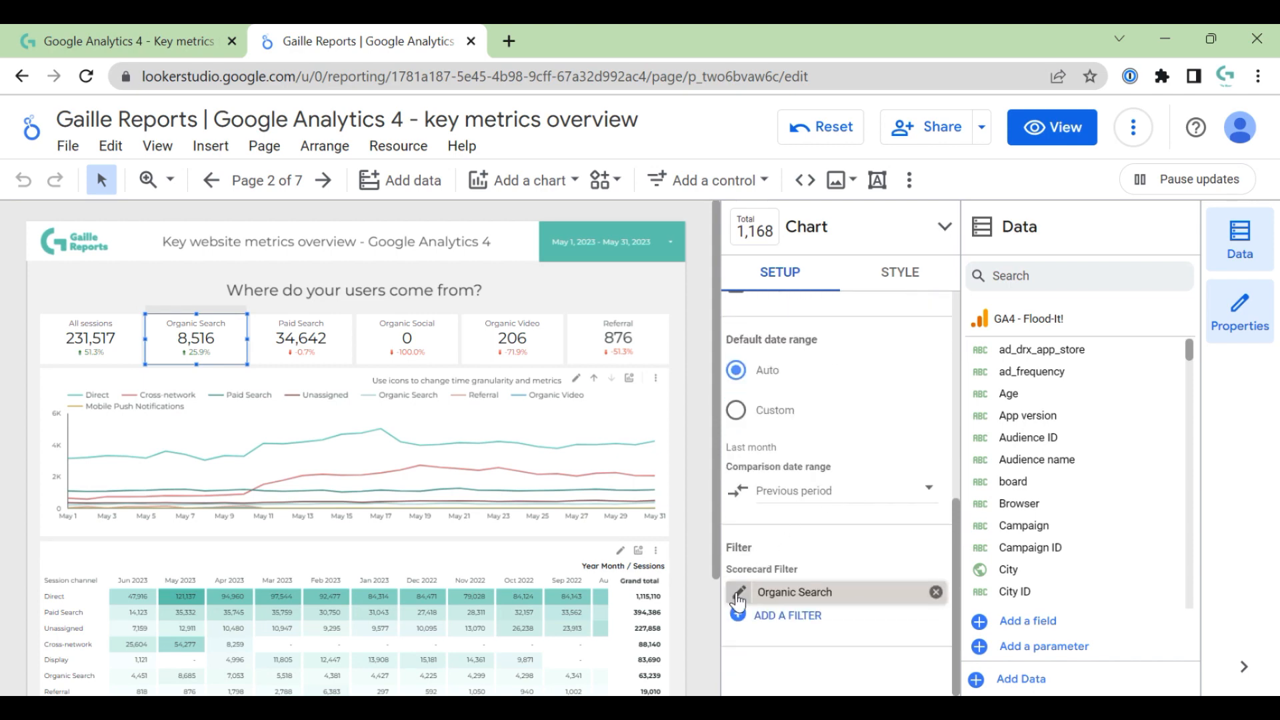
{"action": "left_click", "coordinate": [300, 337]}
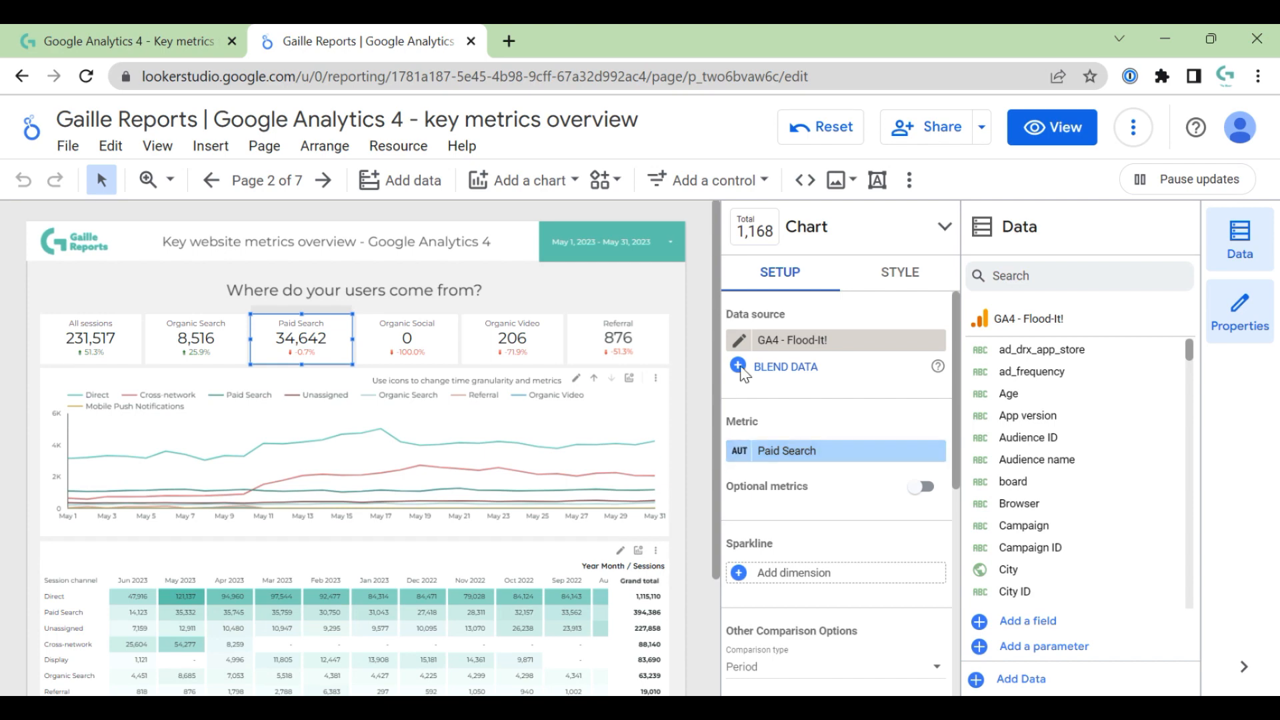
{"action": "left_click", "coordinate": [836, 451]}
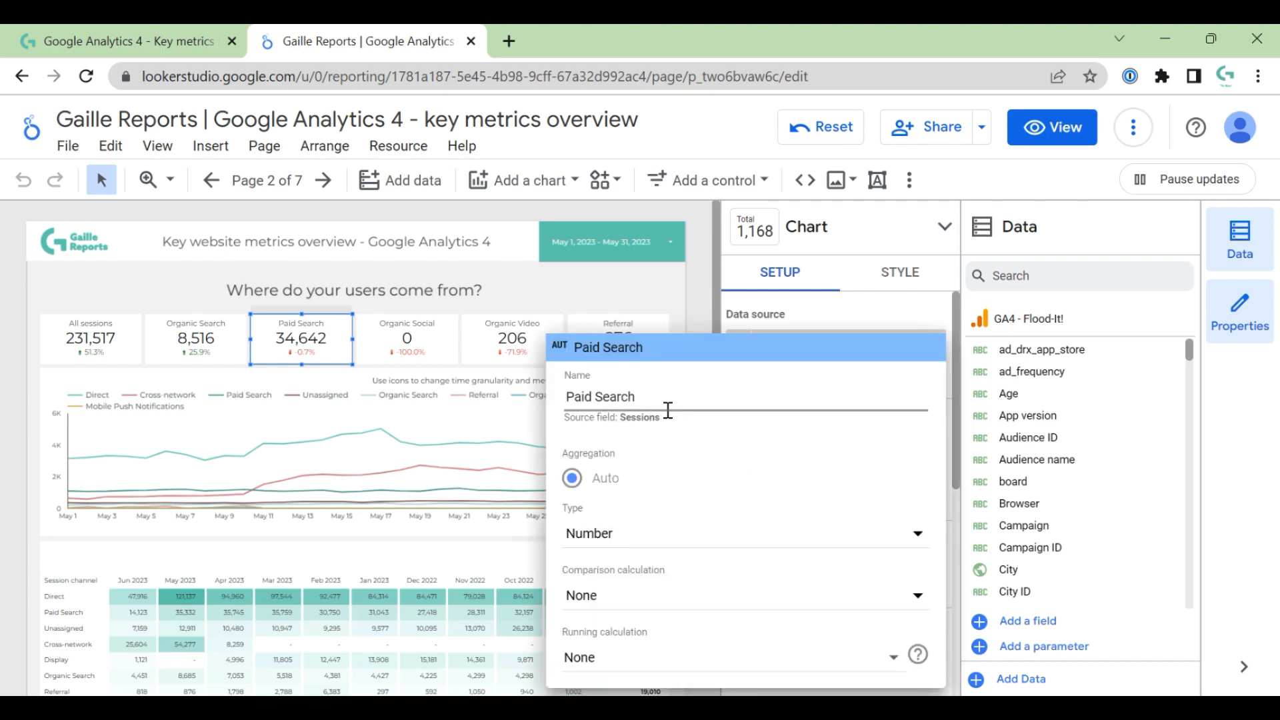
{"action": "left_click", "coordinate": [825, 465]}
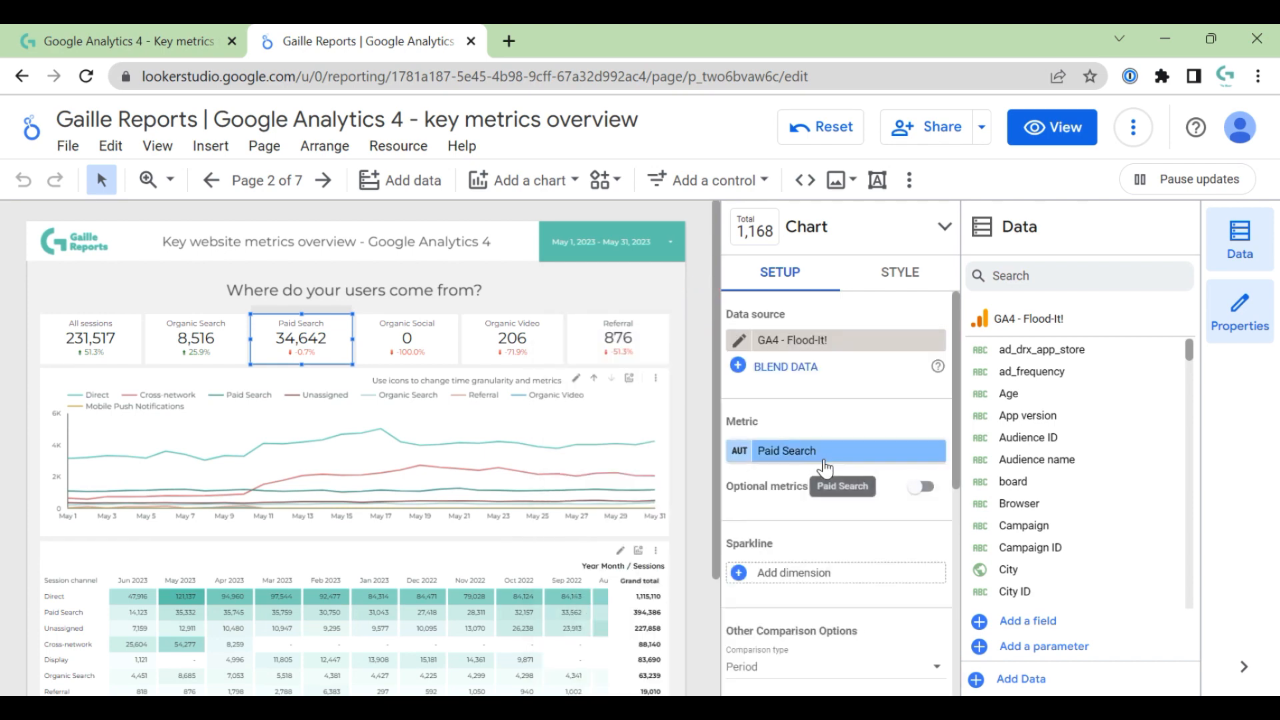
{"action": "mouse_move", "coordinate": [800, 465]}
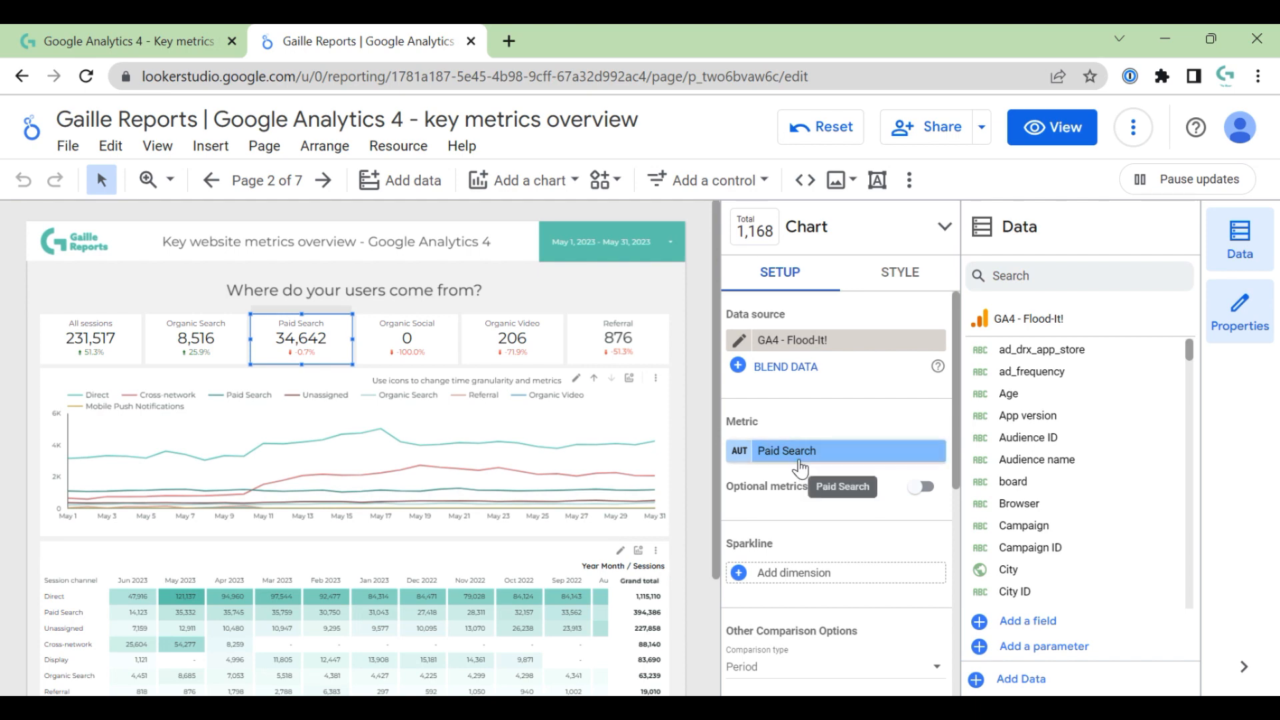
{"action": "mouse_move", "coordinate": [682, 347]}
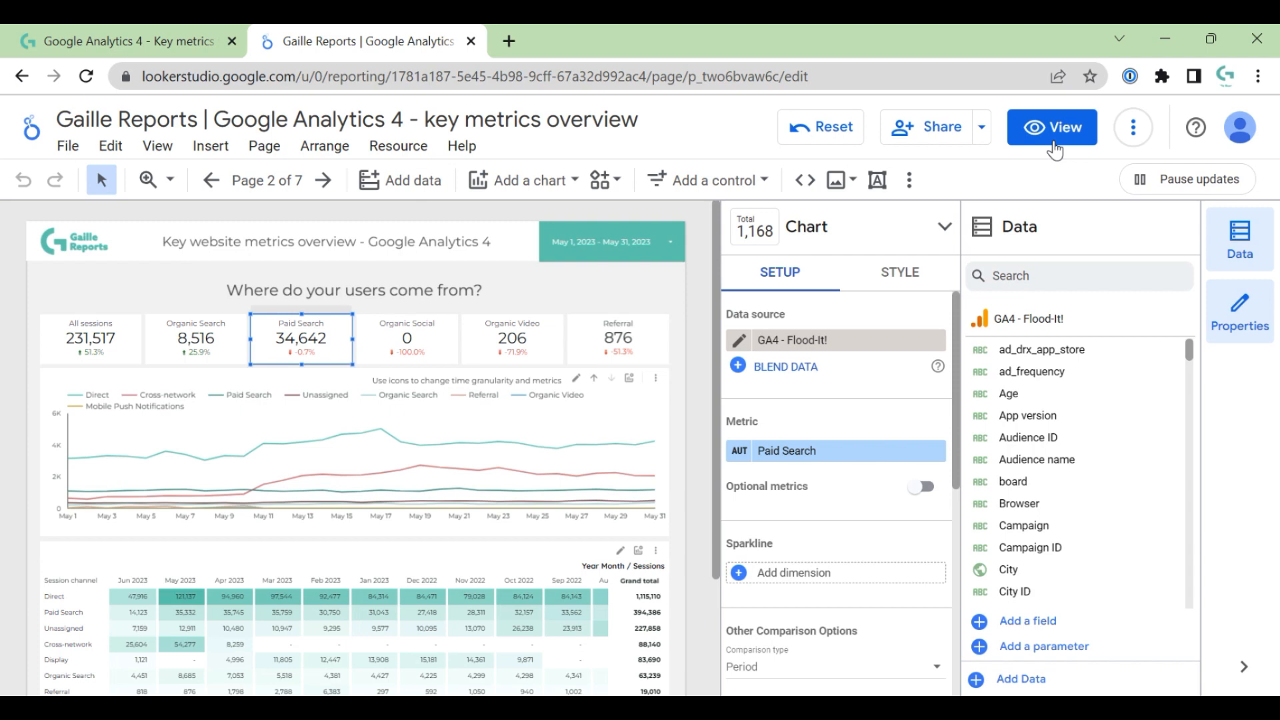
{"action": "left_click", "coordinate": [1051, 127]}
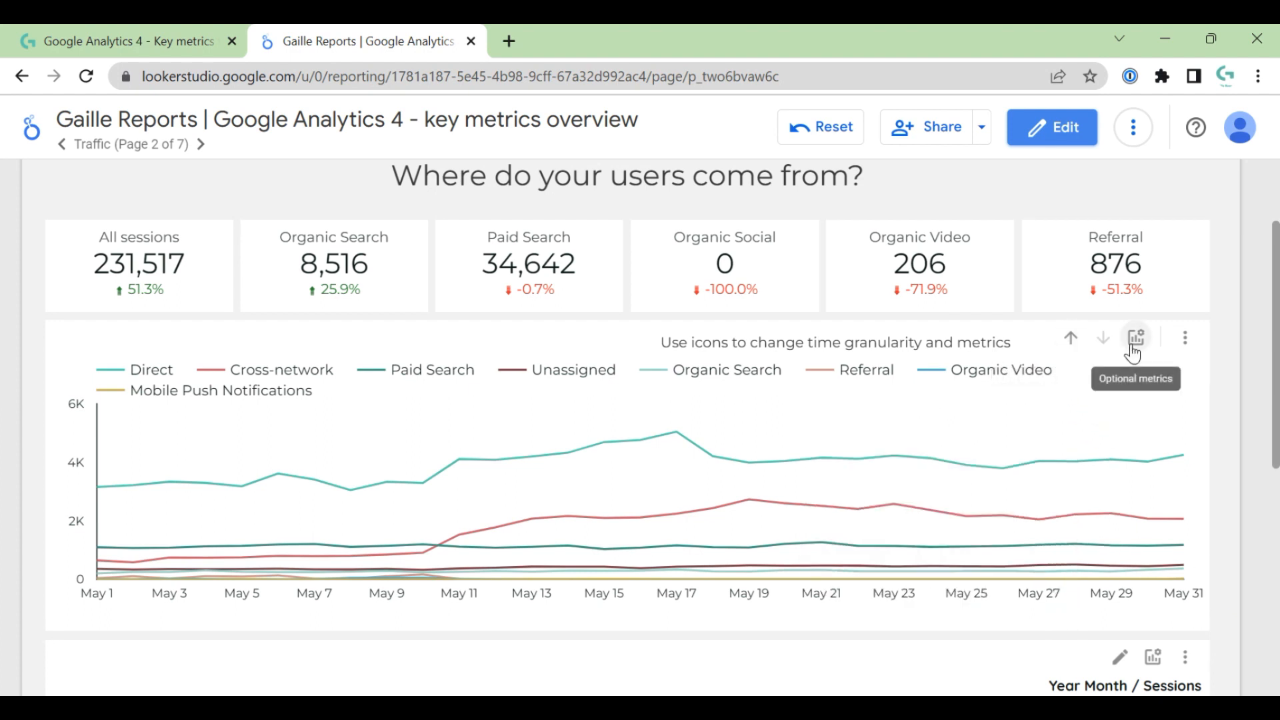
Step: Show the Traffic chart's optional metrics, then scroll down toward the monthly table
{"action": "left_click", "coordinate": [1135, 337]}
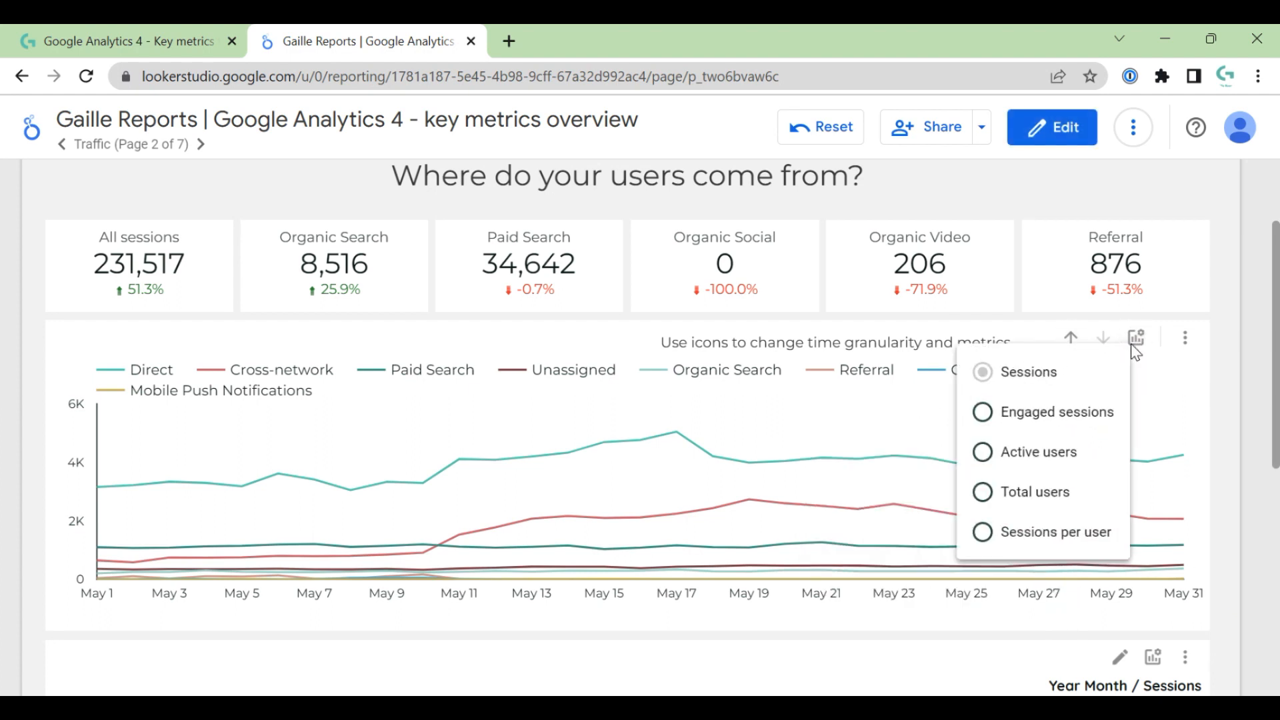
{"action": "mouse_move", "coordinate": [413, 326]}
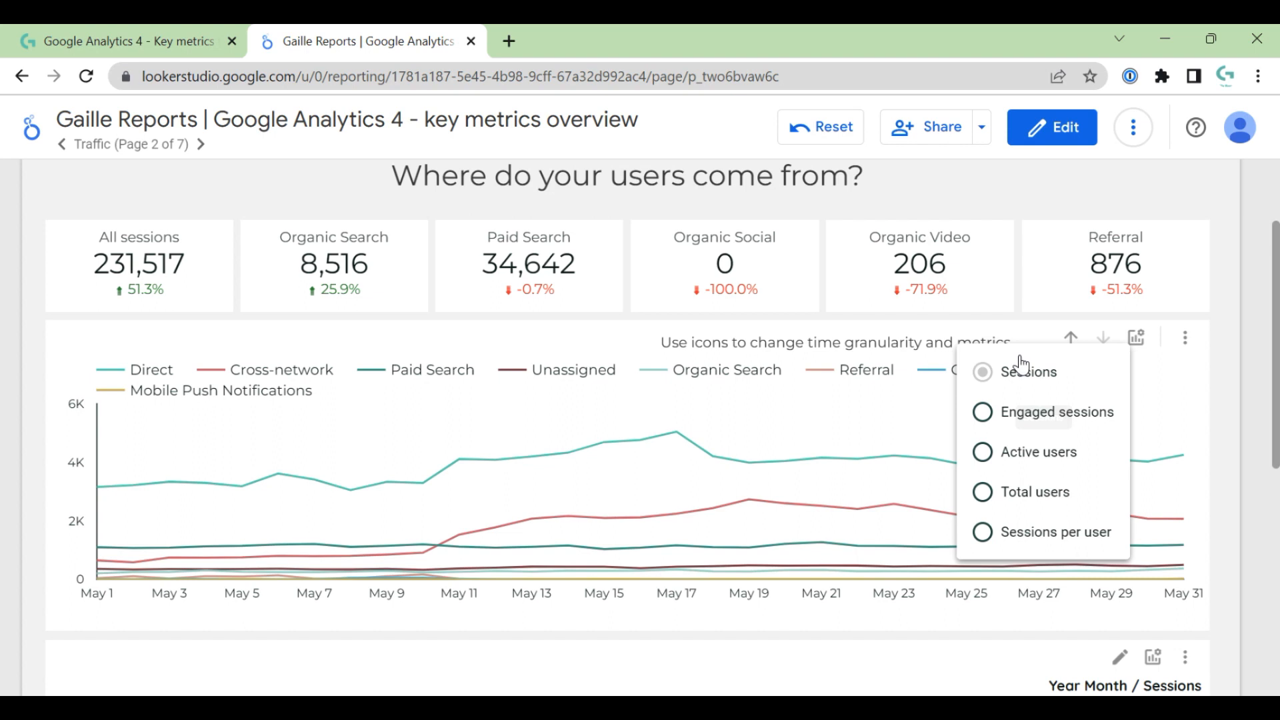
{"action": "mouse_move", "coordinate": [1215, 403]}
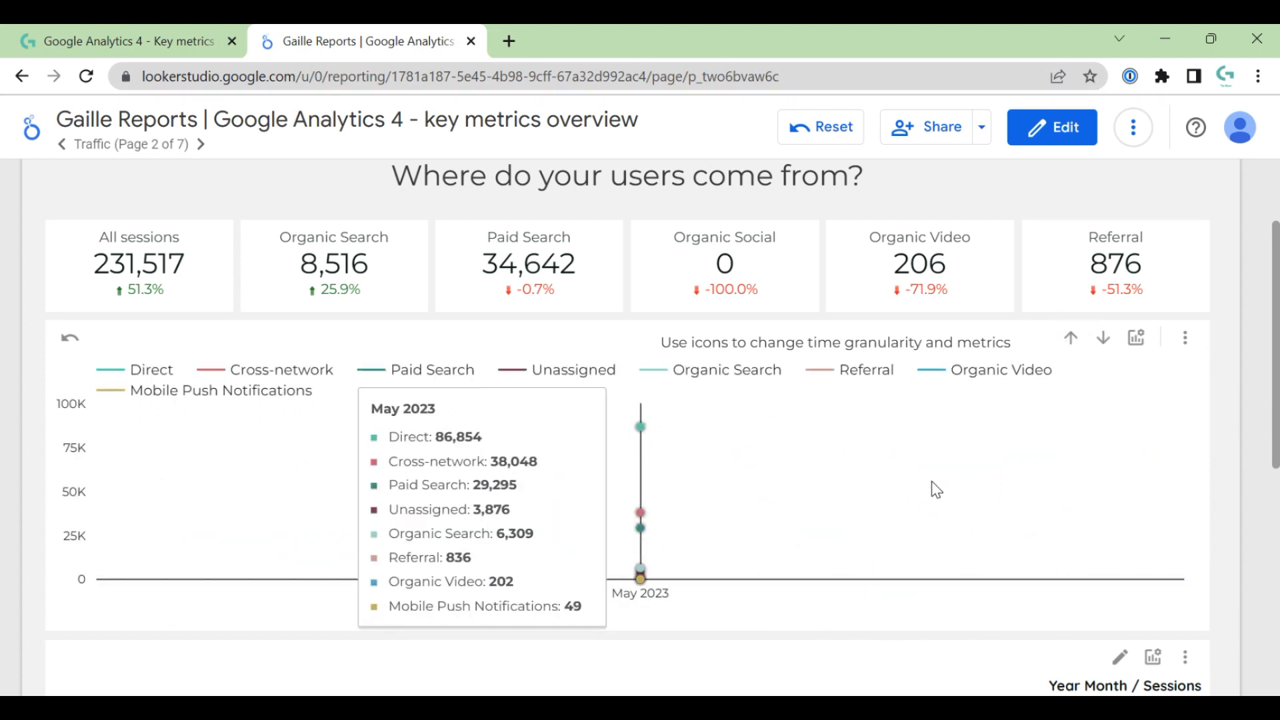
{"action": "mouse_move", "coordinate": [1124, 359]}
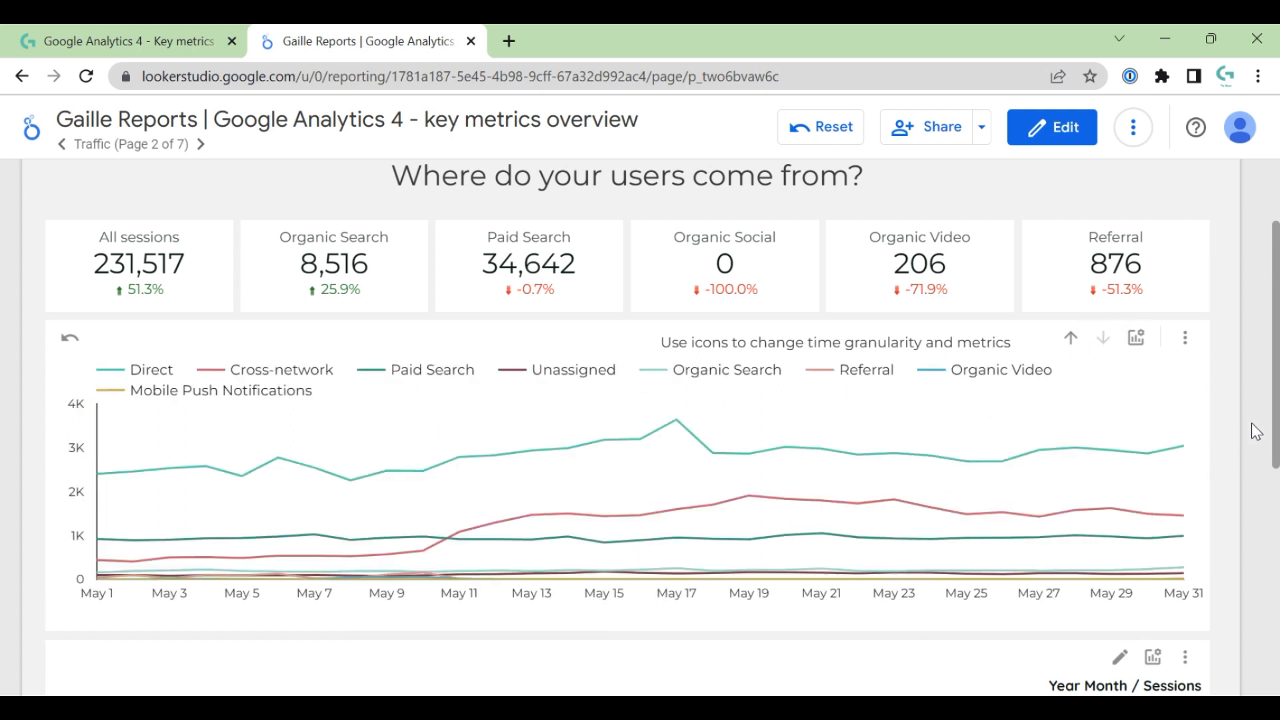
{"action": "scroll", "scroll_direction": "down", "scroll_amount": 3}
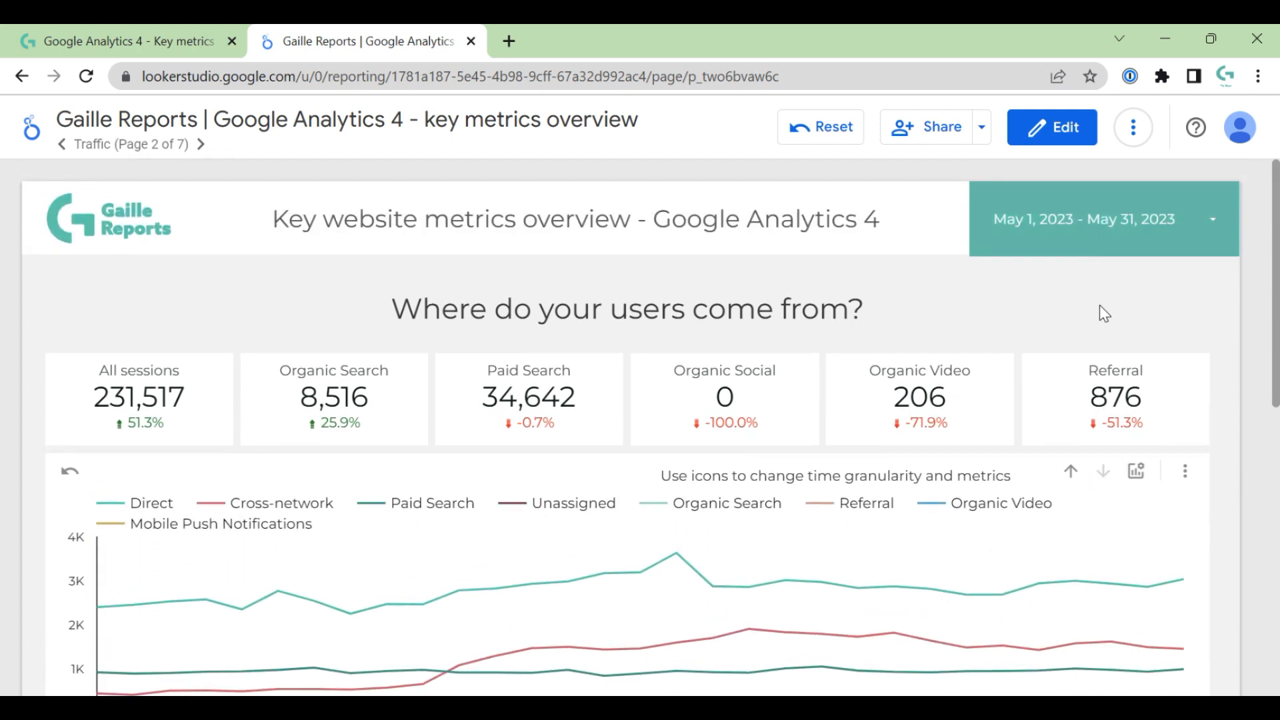
{"action": "scroll", "scroll_direction": "down", "scroll_amount": 3}
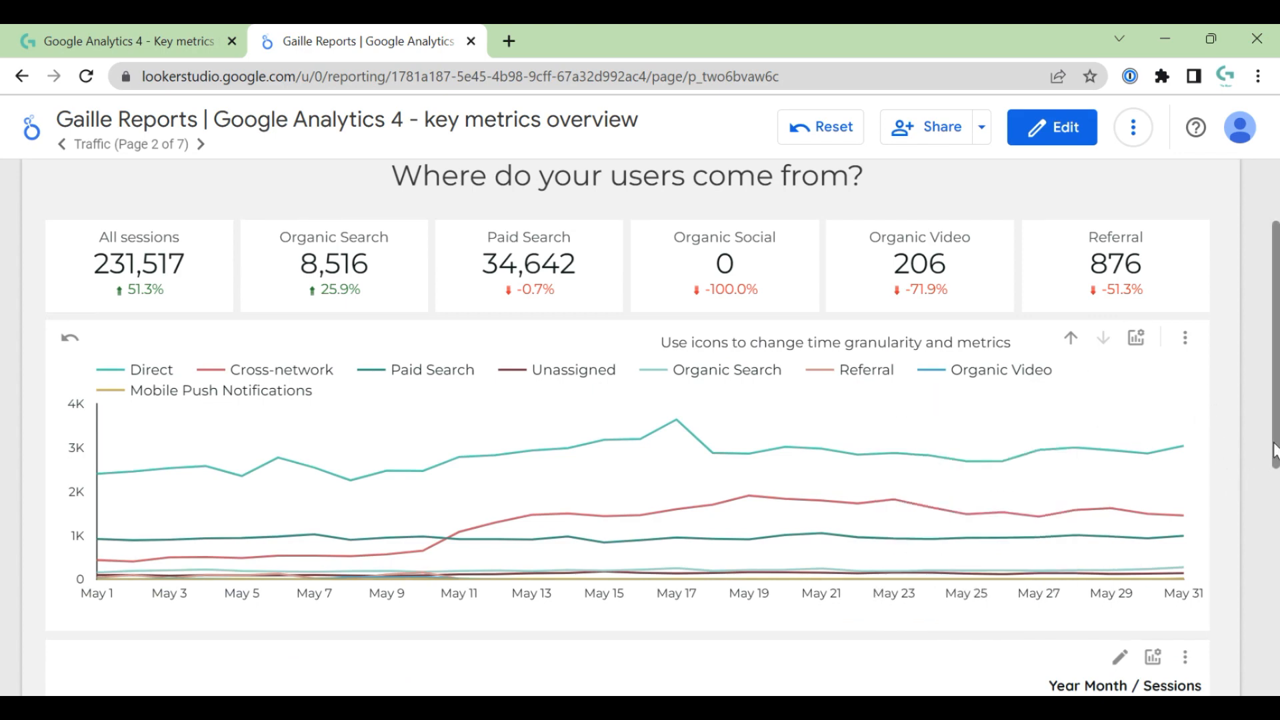
{"action": "scroll", "scroll_direction": "down", "scroll_amount": 3}
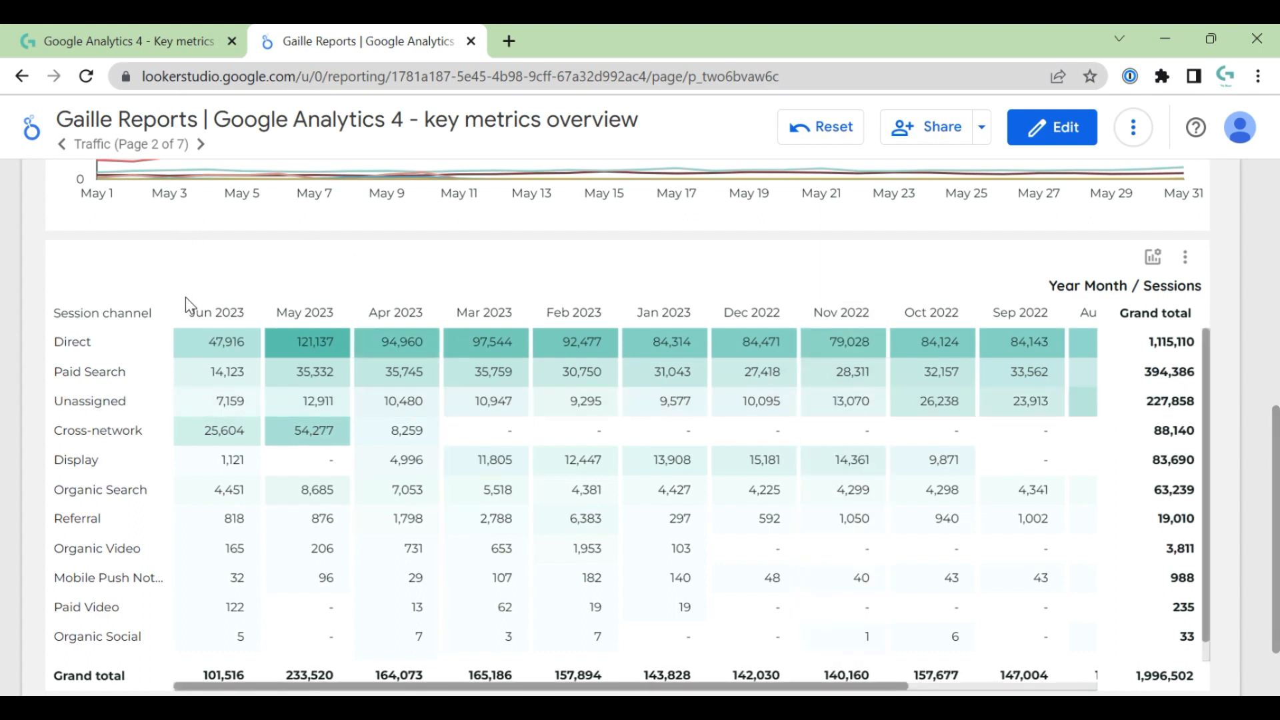
{"action": "mouse_move", "coordinate": [94, 372]}
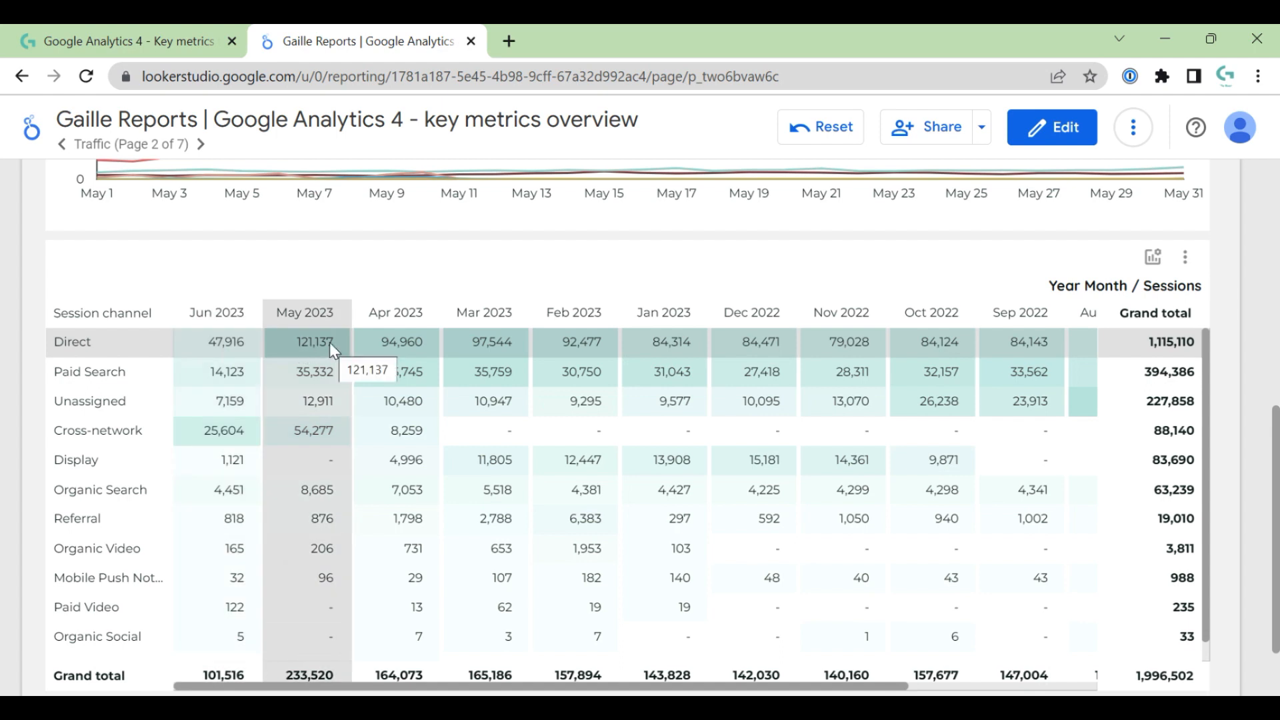
{"action": "mouse_move", "coordinate": [486, 342]}
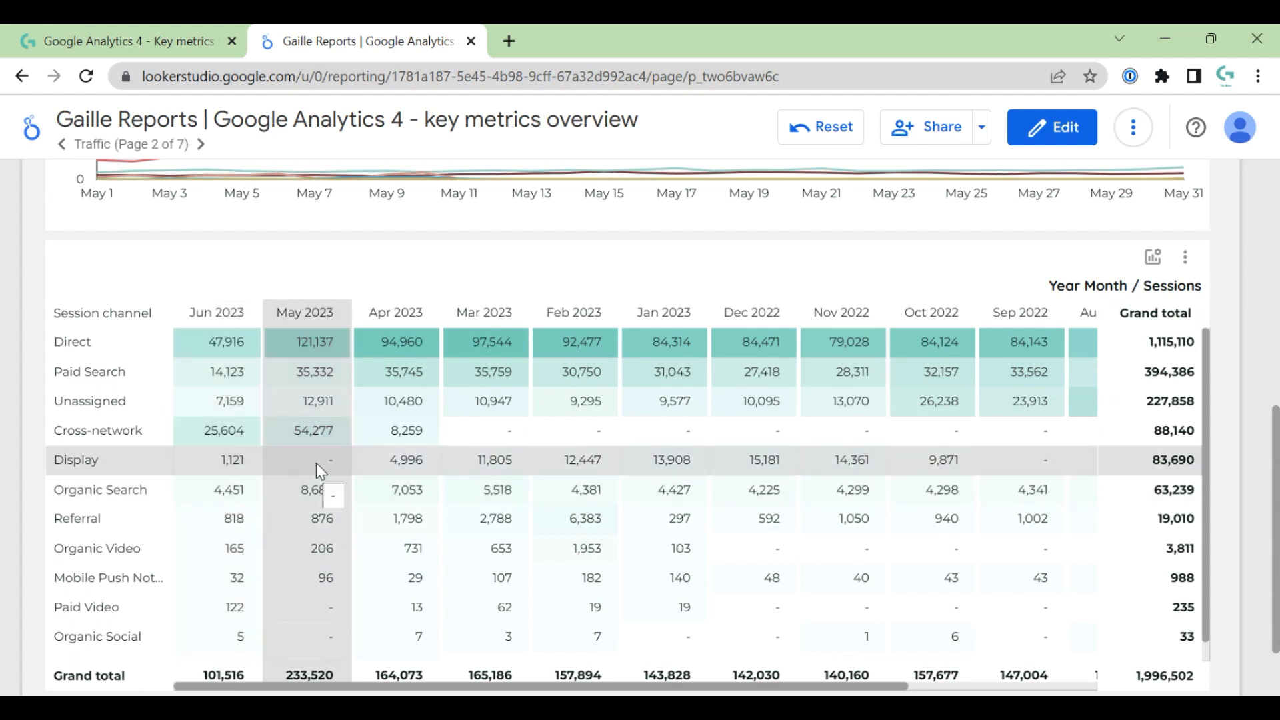
{"action": "mouse_move", "coordinate": [984, 466]}
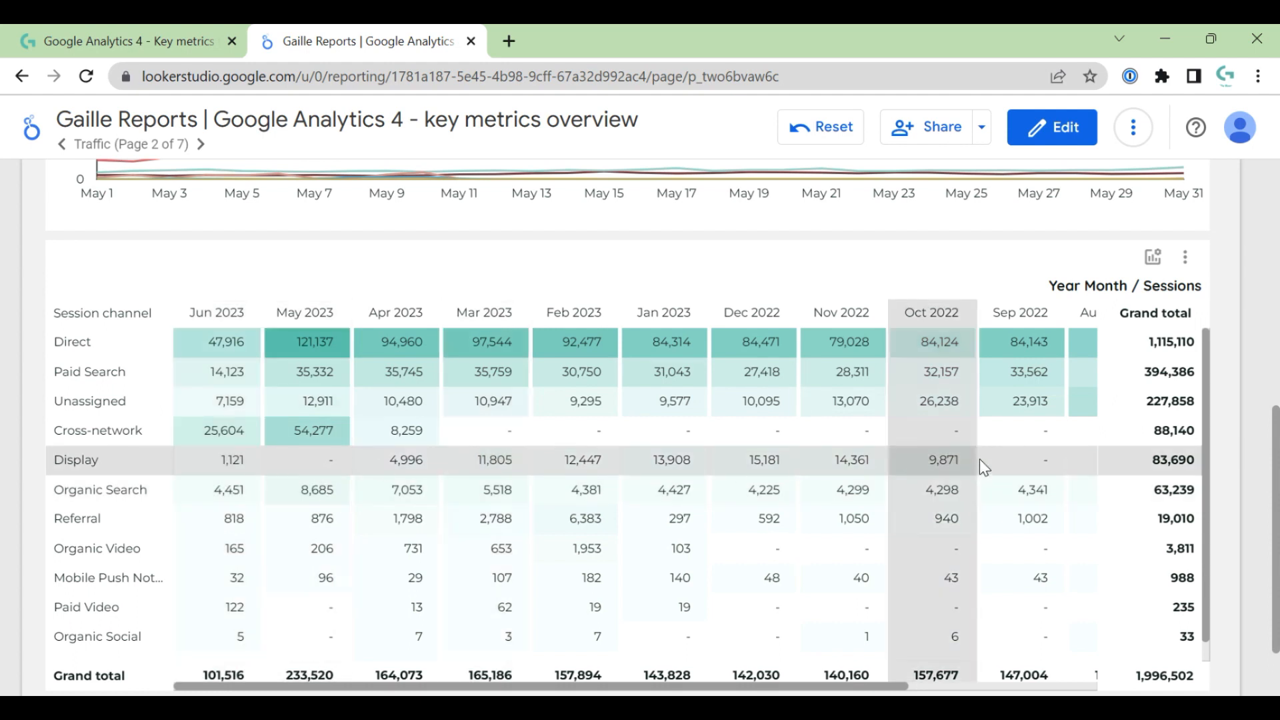
{"action": "mouse_move", "coordinate": [1106, 579]}
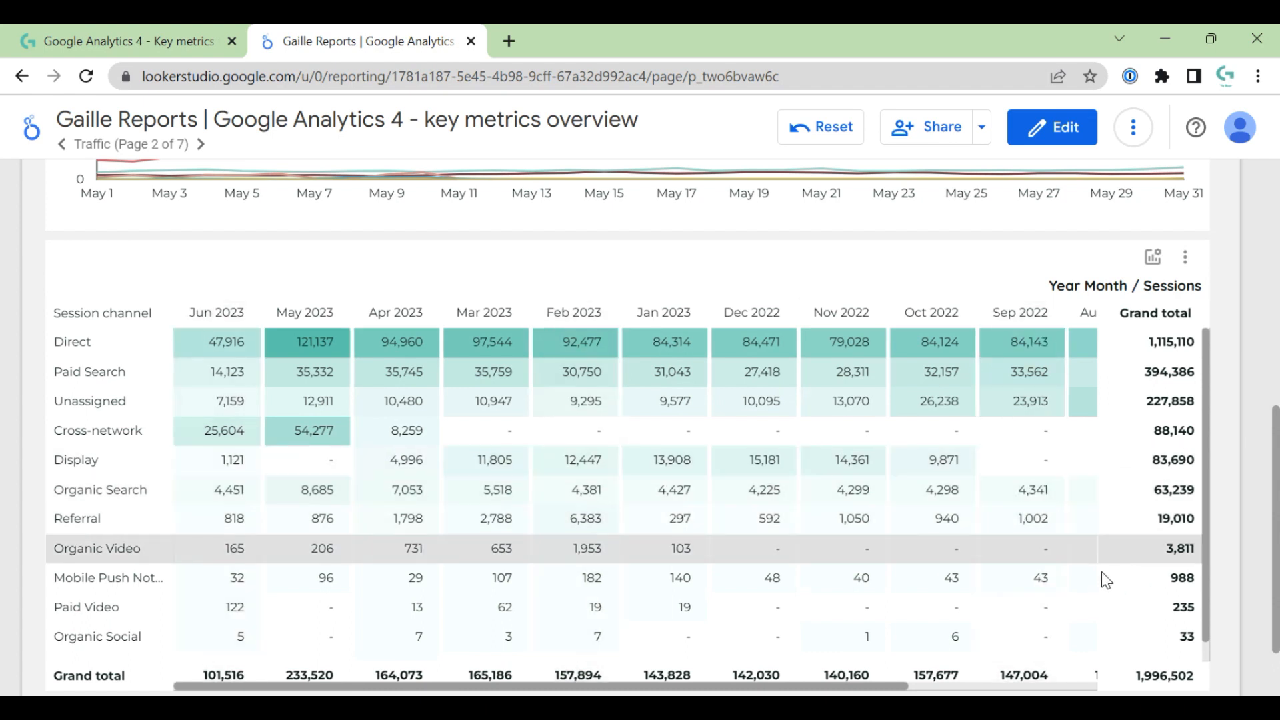
{"action": "mouse_move", "coordinate": [1106, 559]}
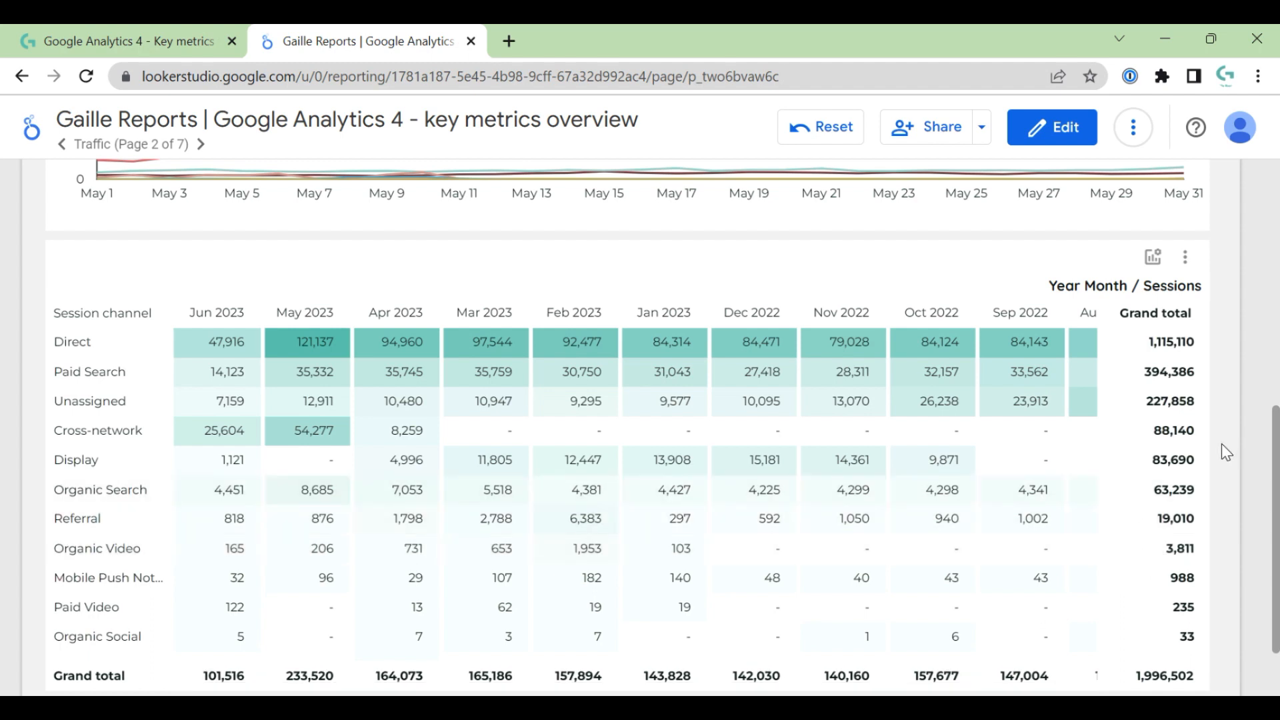
Step: Scroll down to the Session channel by Year Month pivot table
{"action": "scroll", "scroll_direction": "down", "scroll_amount": 3}
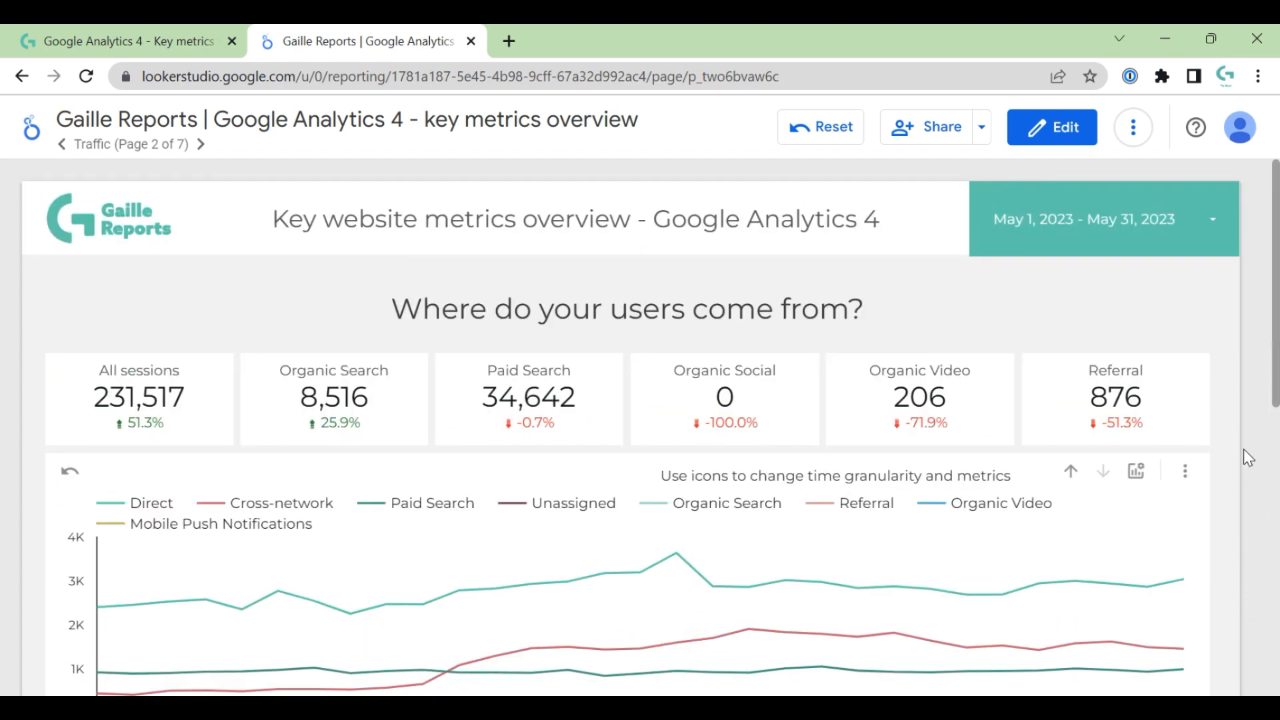
{"action": "mouse_move", "coordinate": [644, 312]}
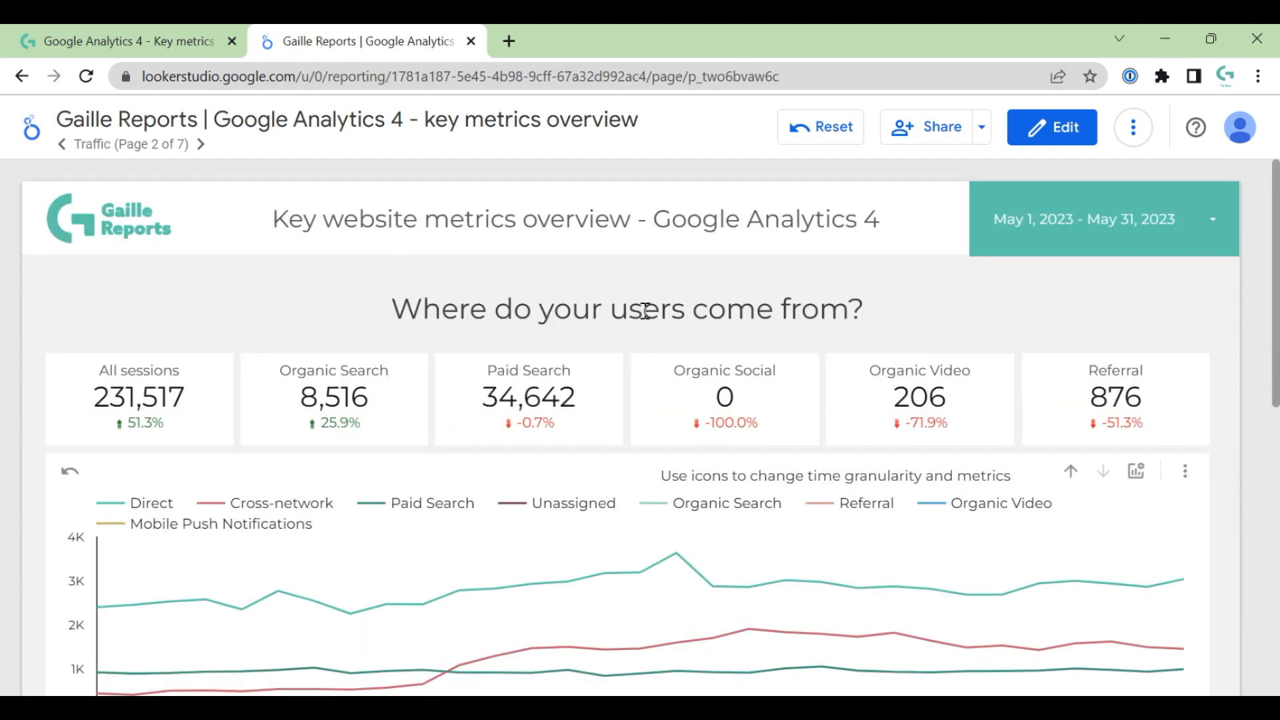
Step: Open the page list, advance to page 3, Events, and scroll its charts
{"action": "left_click", "coordinate": [146, 145]}
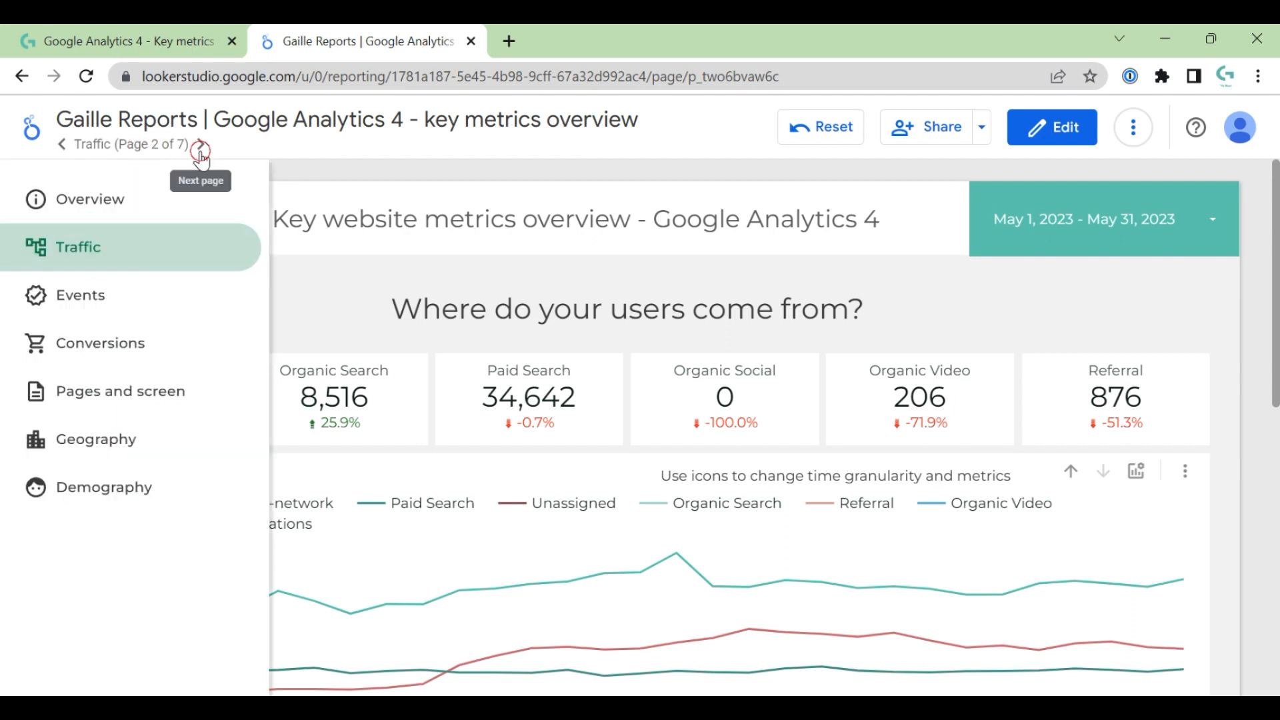
{"action": "left_click", "coordinate": [200, 144]}
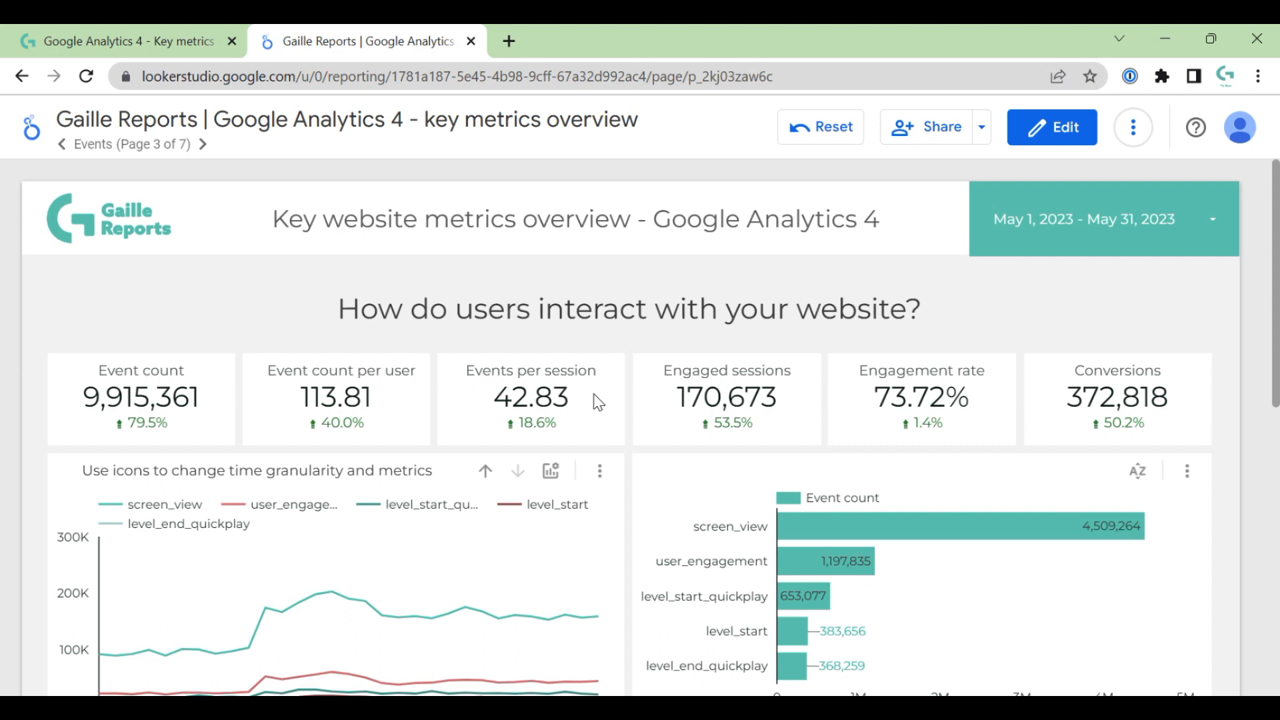
{"action": "mouse_move", "coordinate": [967, 375]}
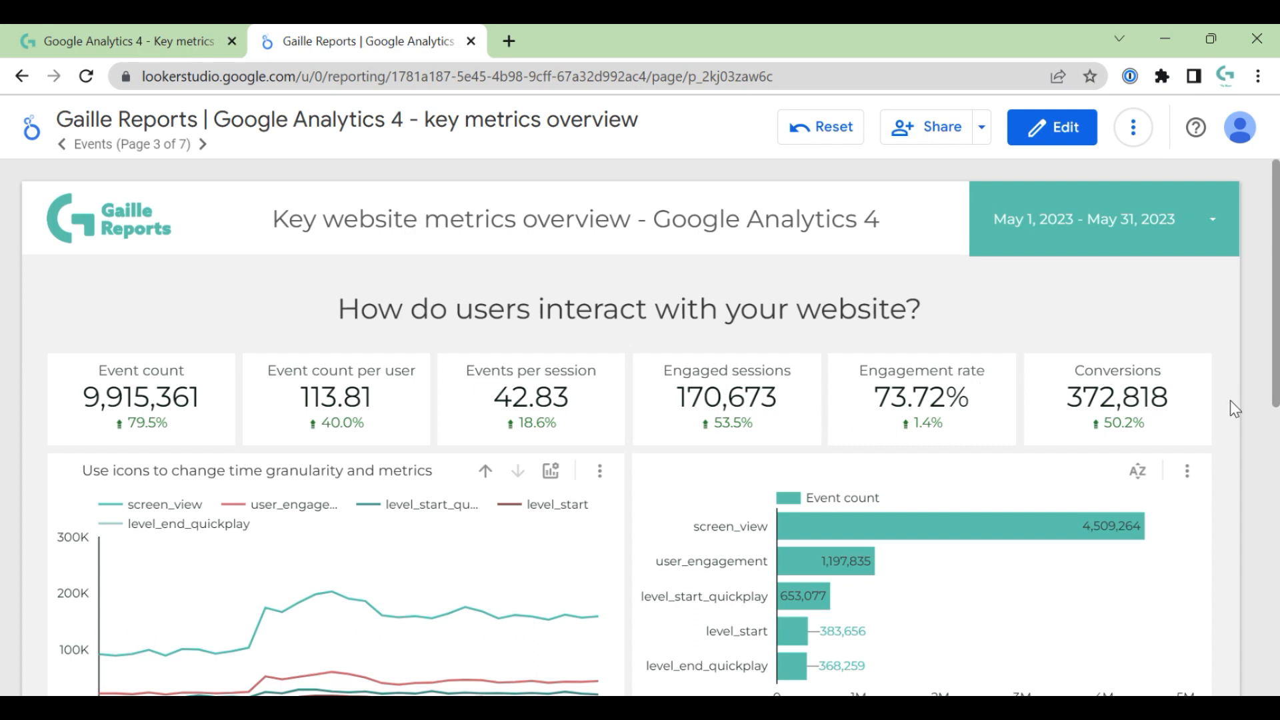
{"action": "scroll", "scroll_direction": "down", "scroll_amount": 3}
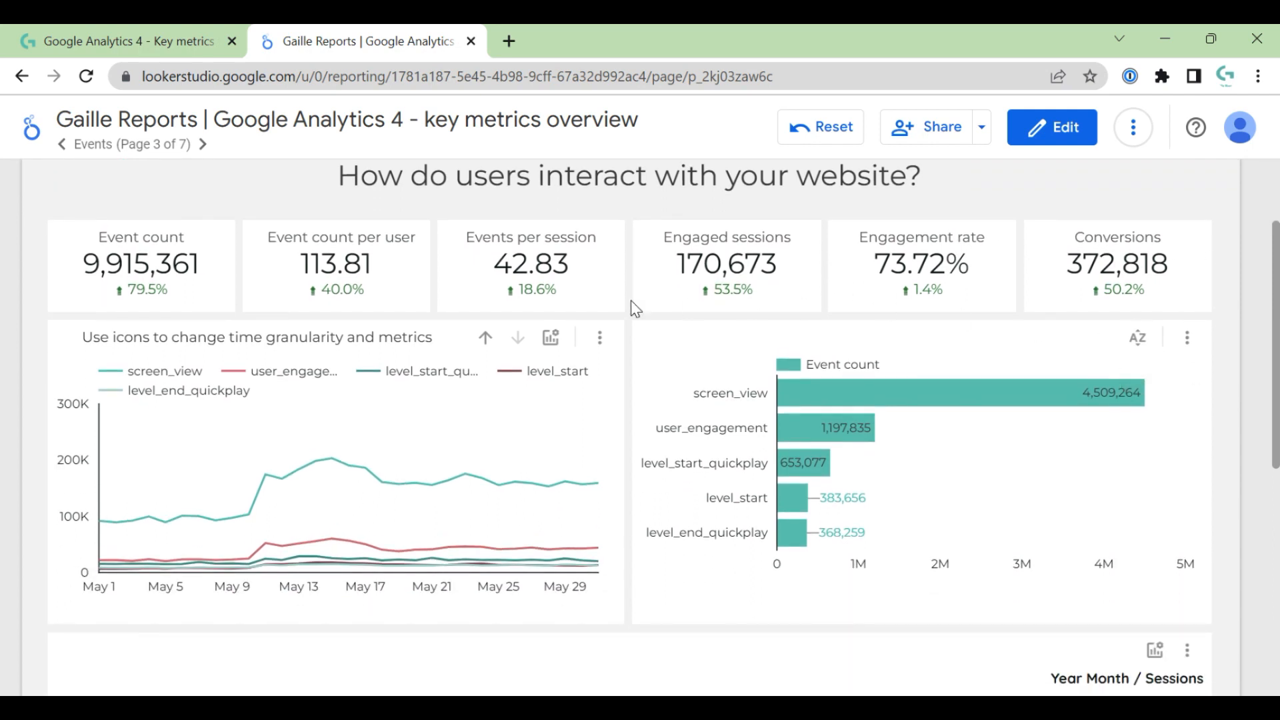
{"action": "mouse_move", "coordinate": [550, 338]}
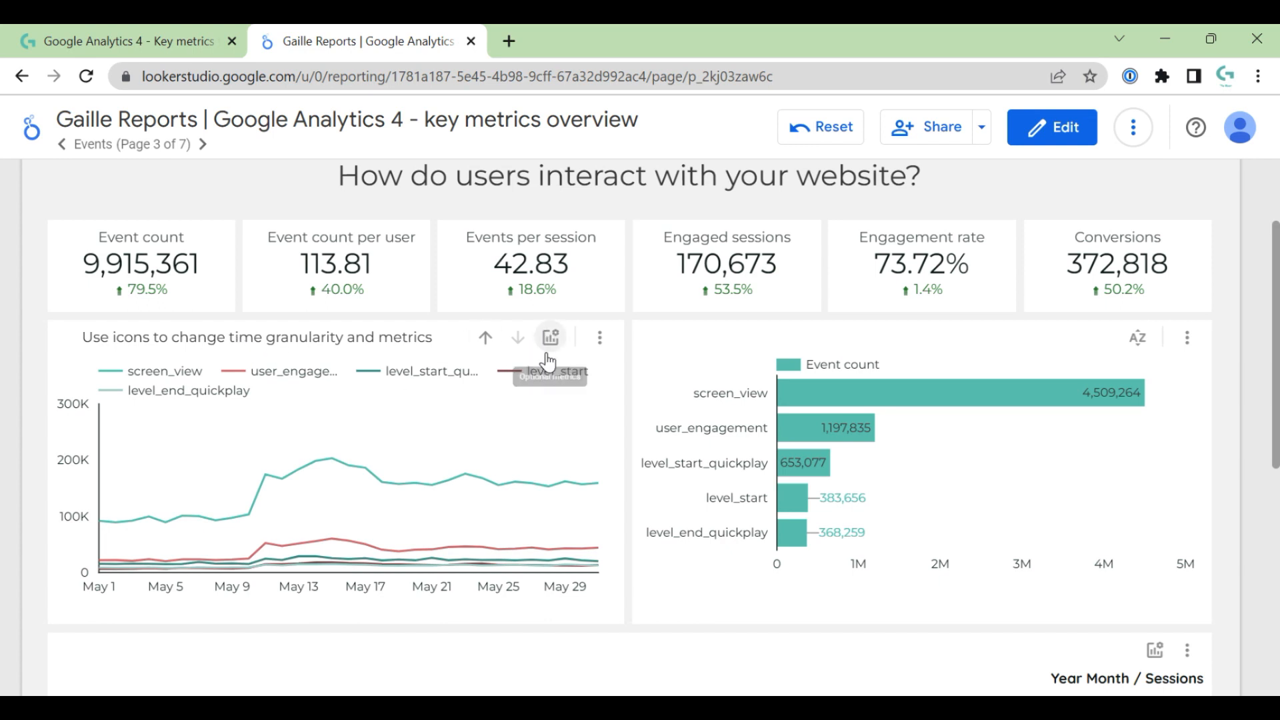
{"action": "mouse_move", "coordinate": [485, 338]}
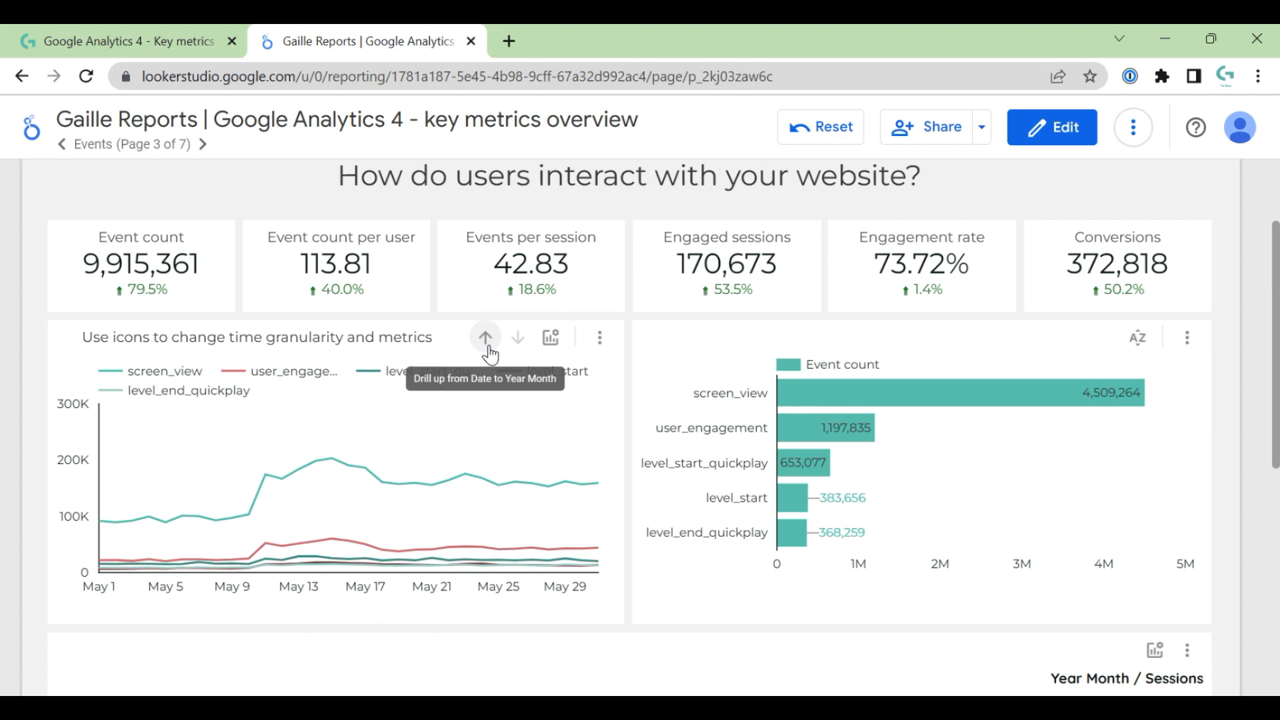
{"action": "mouse_move", "coordinate": [616, 597]}
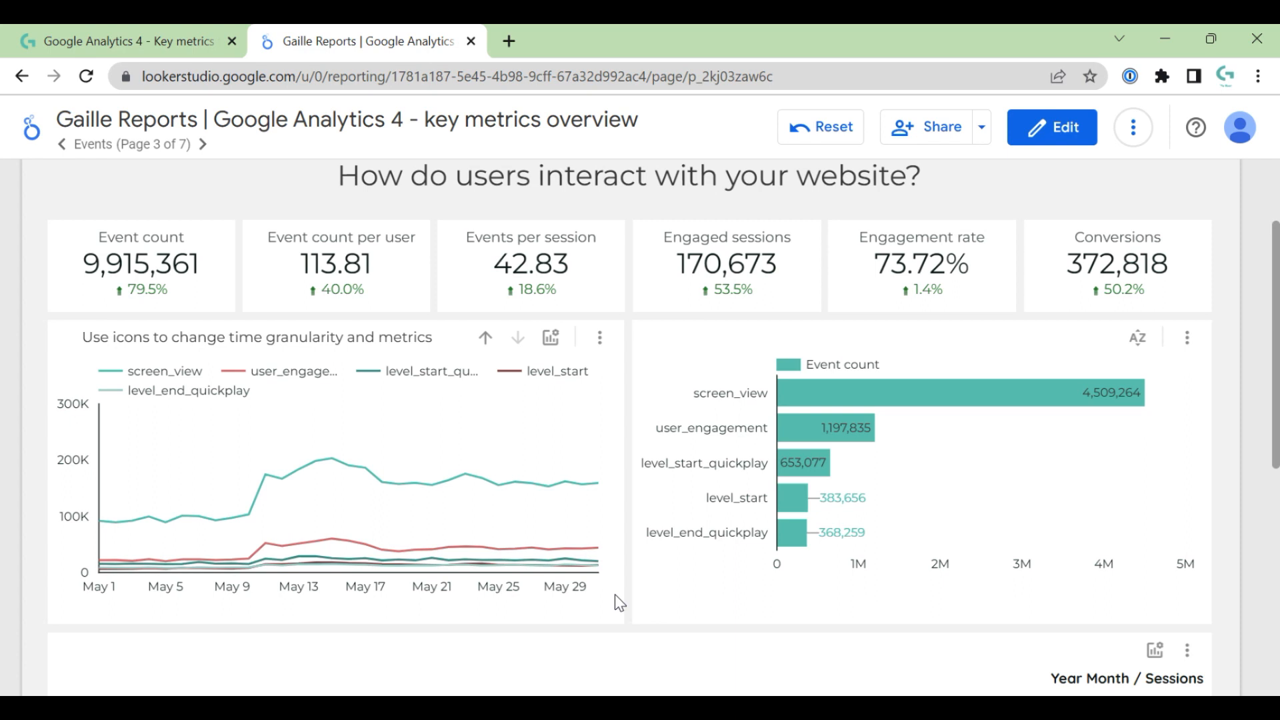
{"action": "mouse_move", "coordinate": [298, 466]}
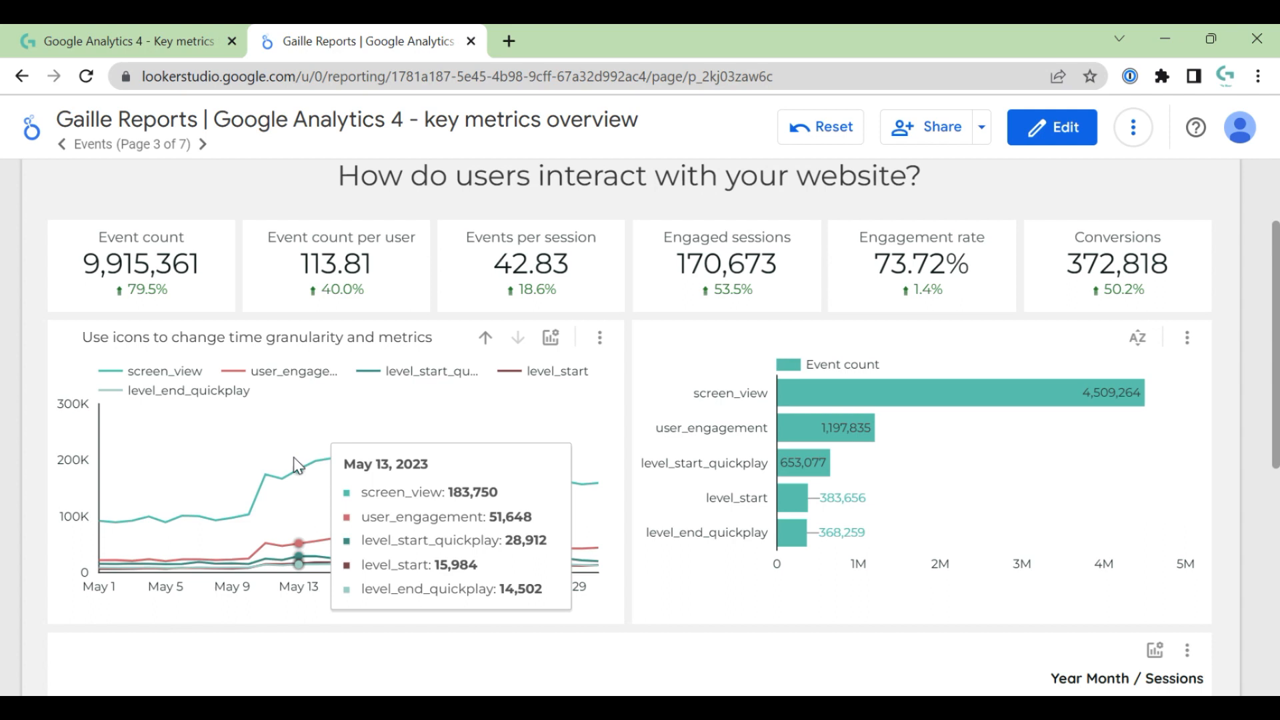
{"action": "mouse_move", "coordinate": [961, 346]}
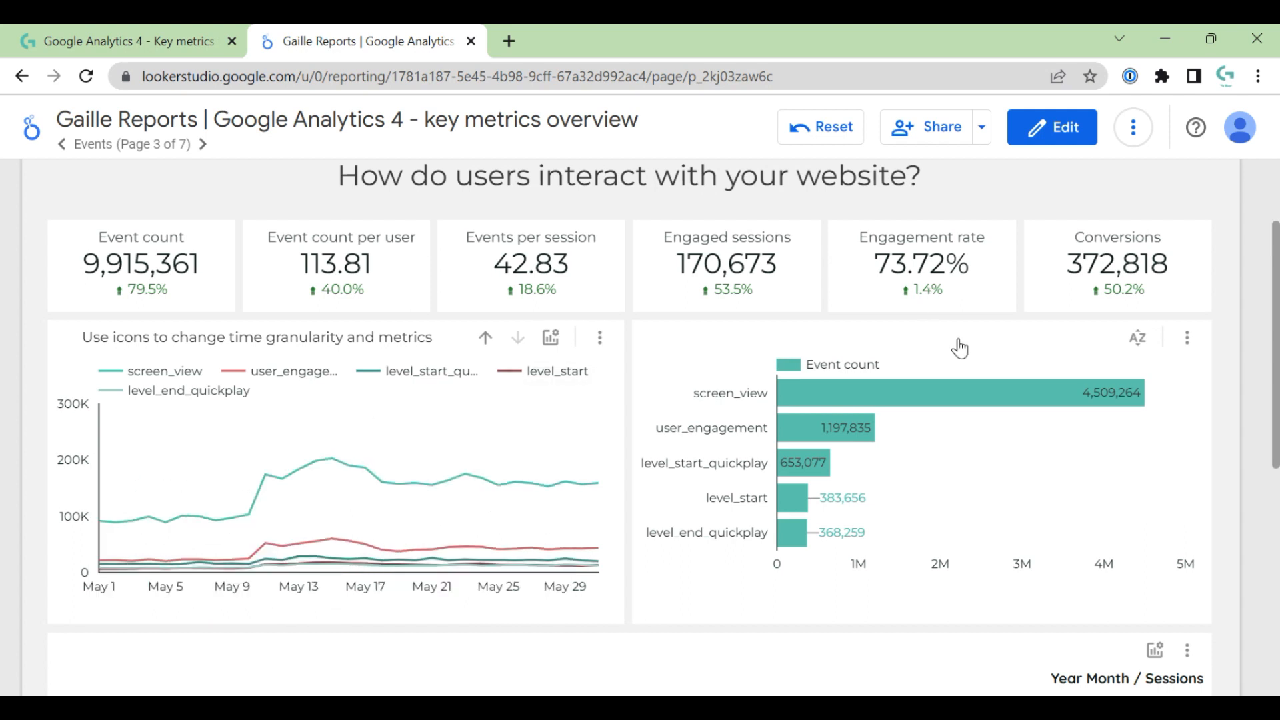
{"action": "mouse_move", "coordinate": [1070, 394]}
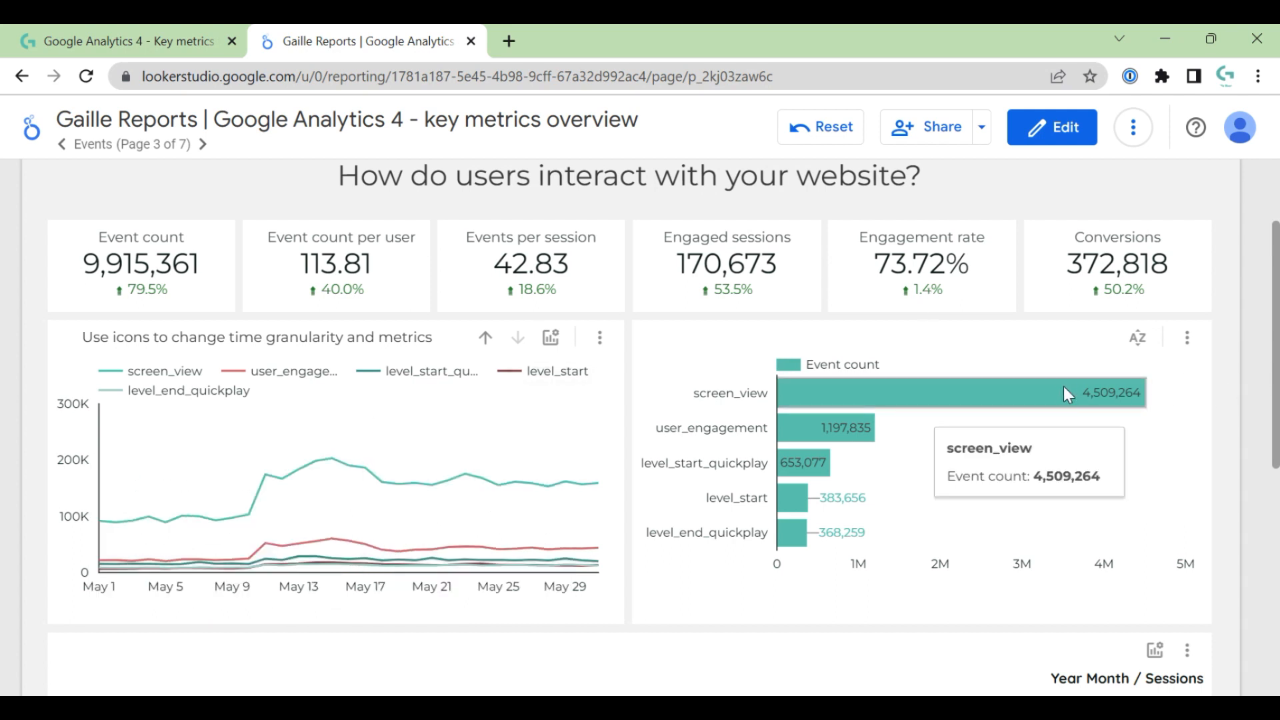
{"action": "mouse_move", "coordinate": [1116, 468]}
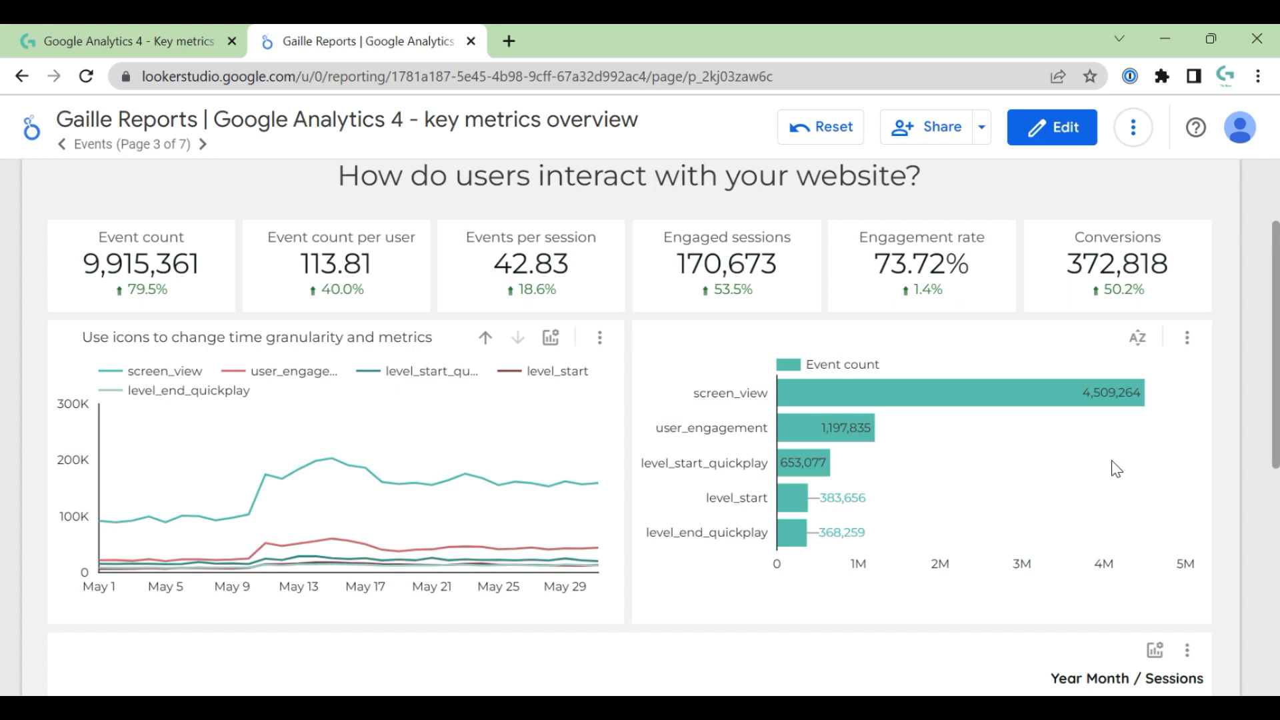
{"action": "mouse_move", "coordinate": [1149, 434]}
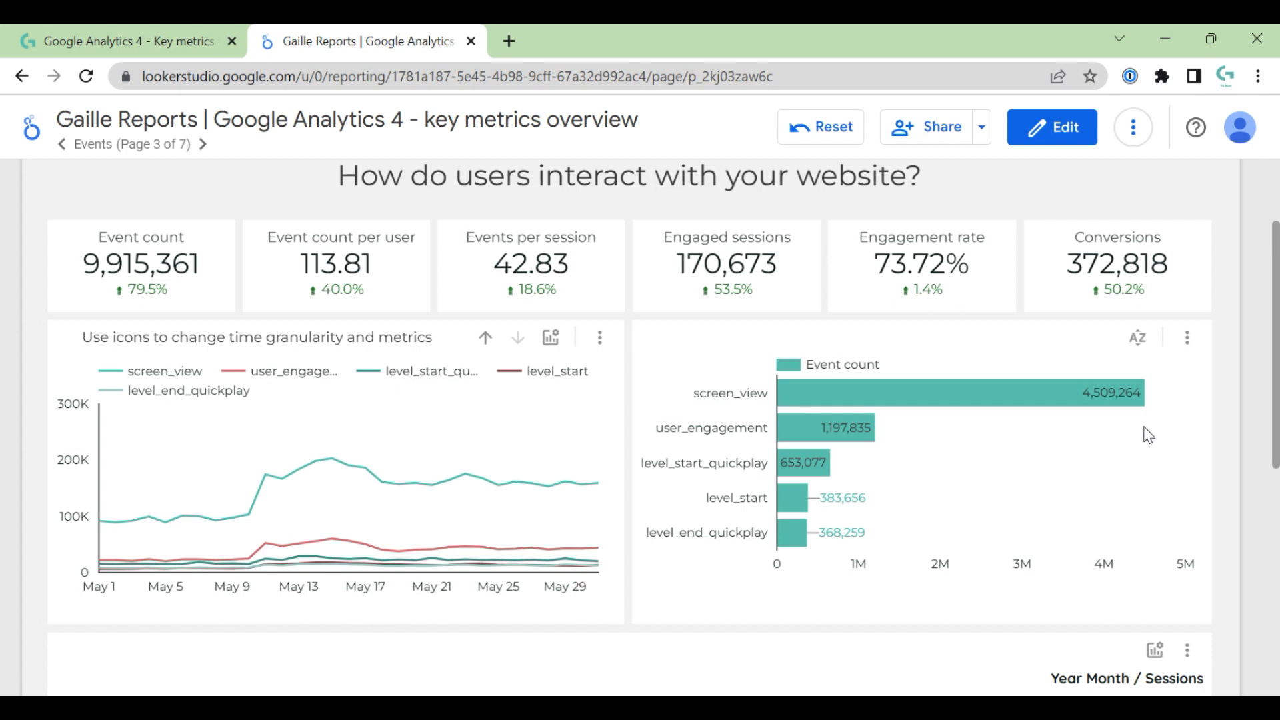
{"action": "mouse_move", "coordinate": [564, 480]}
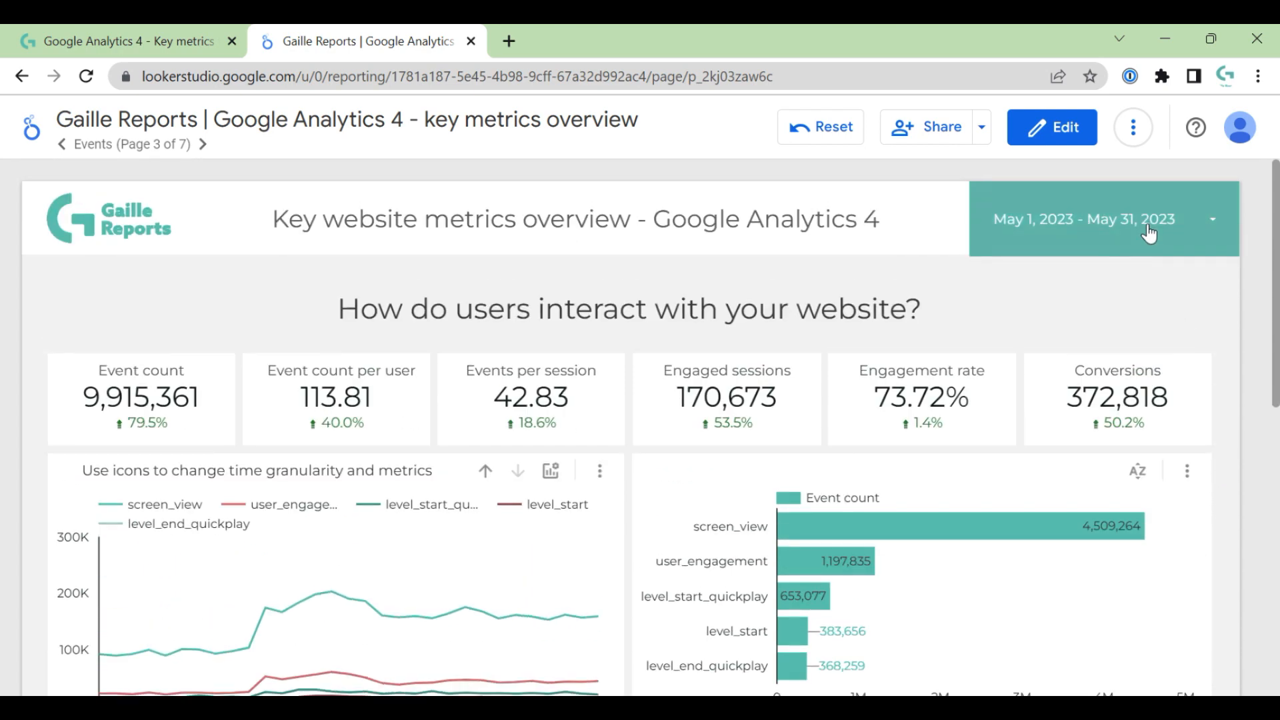
{"action": "scroll", "scroll_direction": "down", "scroll_amount": 3}
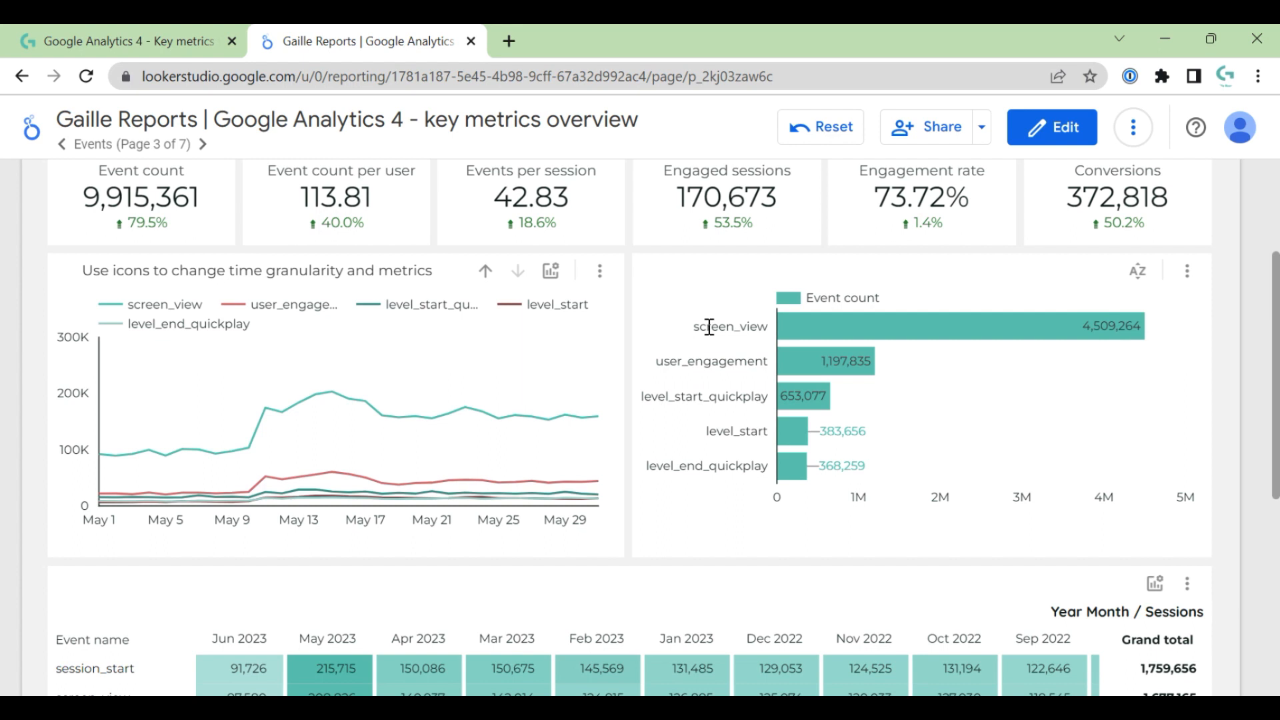
{"action": "left_click", "coordinate": [730, 326]}
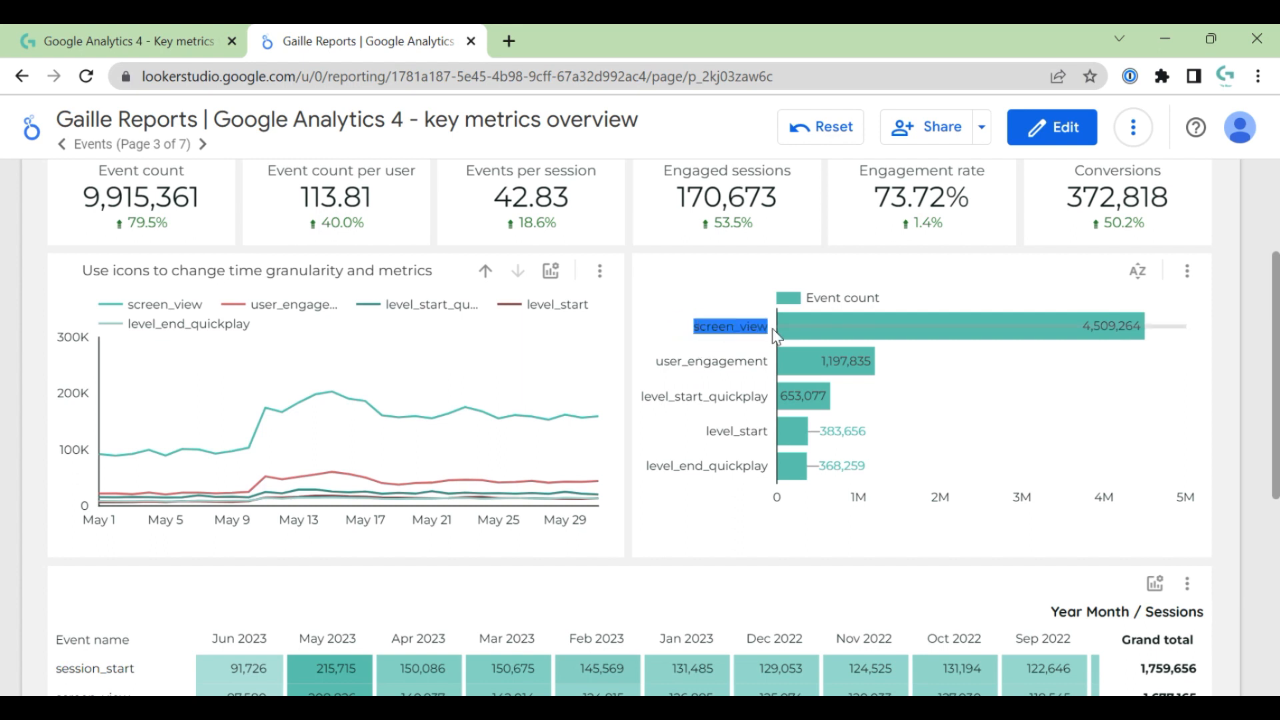
{"action": "mouse_move", "coordinate": [1184, 350]}
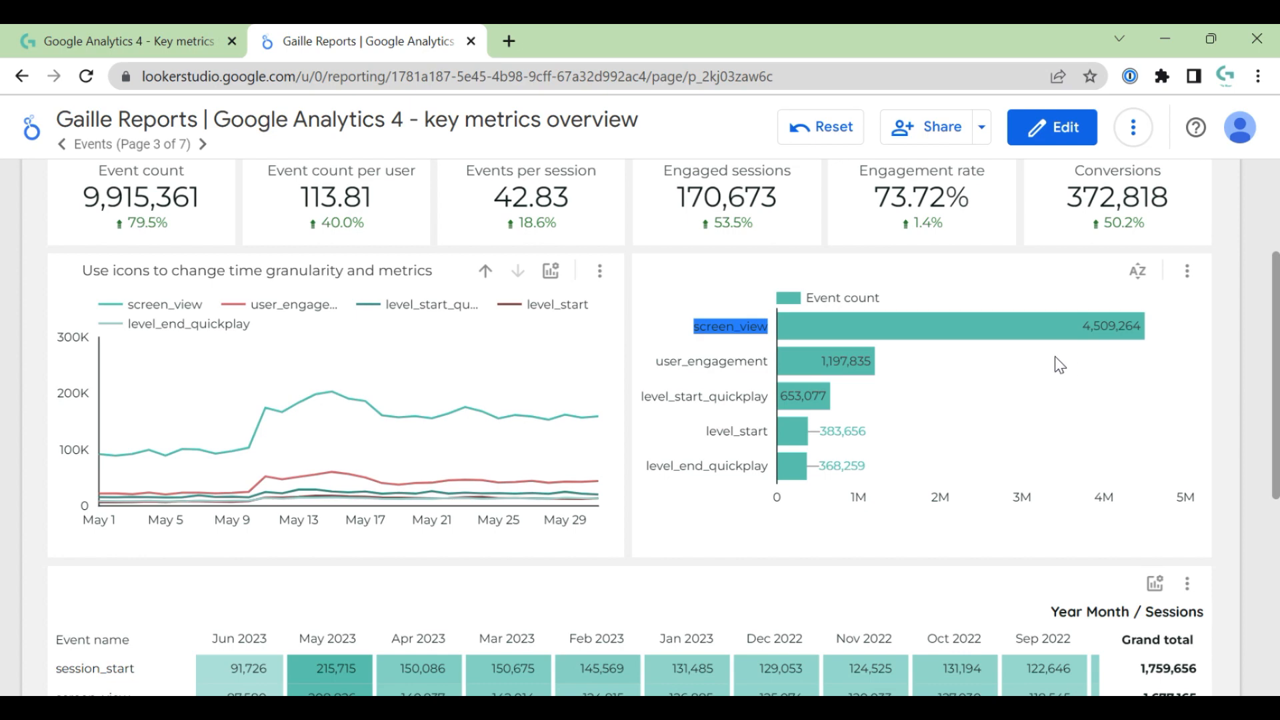
{"action": "scroll", "scroll_direction": "down", "scroll_amount": 3}
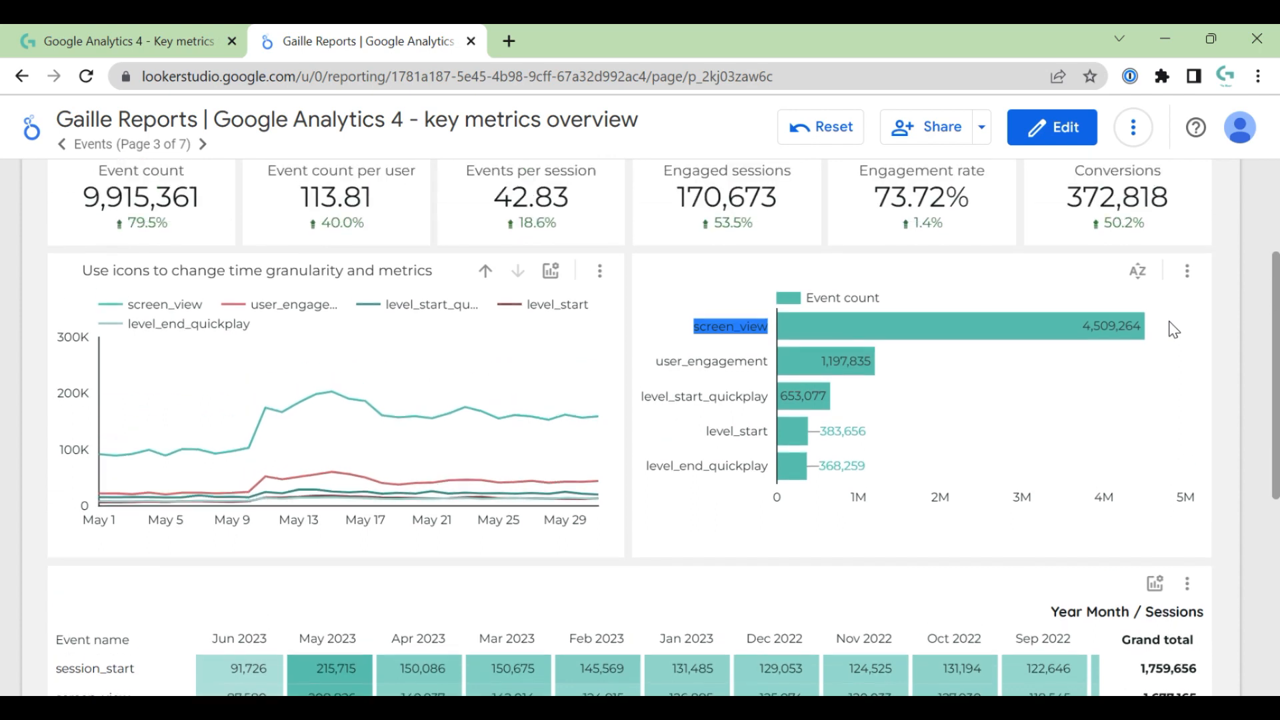
{"action": "mouse_move", "coordinate": [1154, 392]}
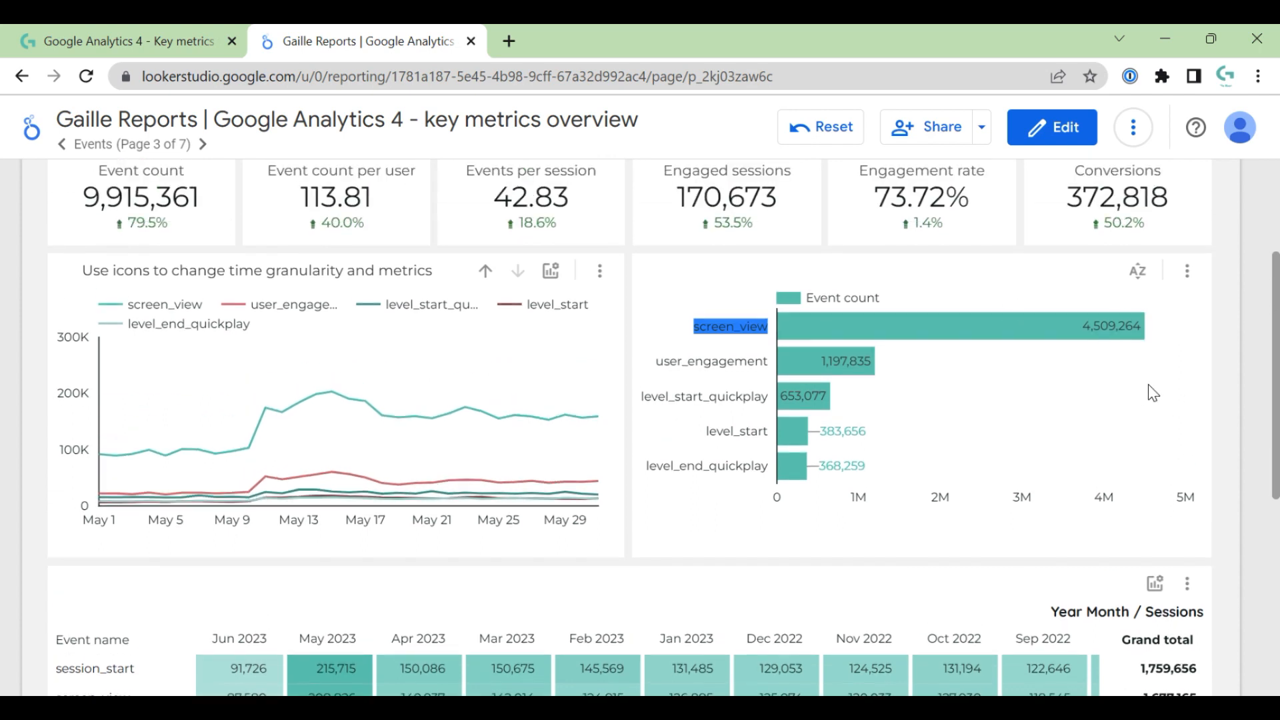
{"action": "mouse_move", "coordinate": [681, 384]}
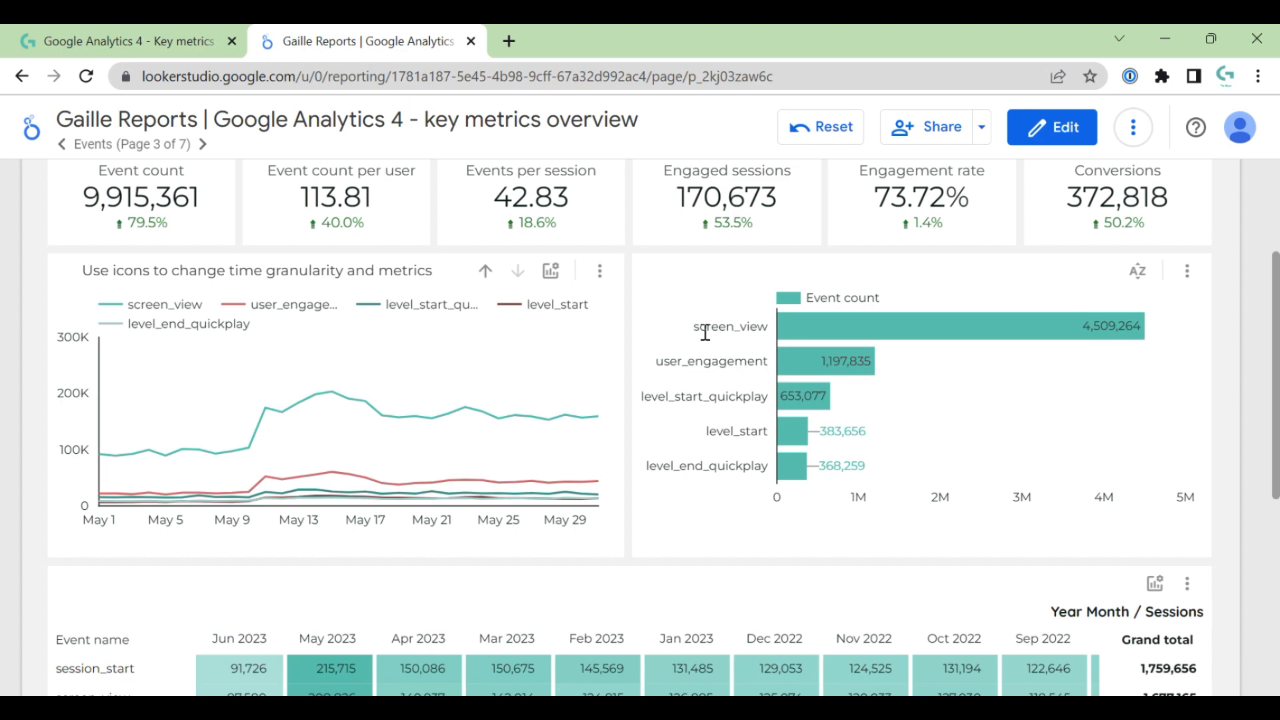
{"action": "mouse_move", "coordinate": [1219, 411]}
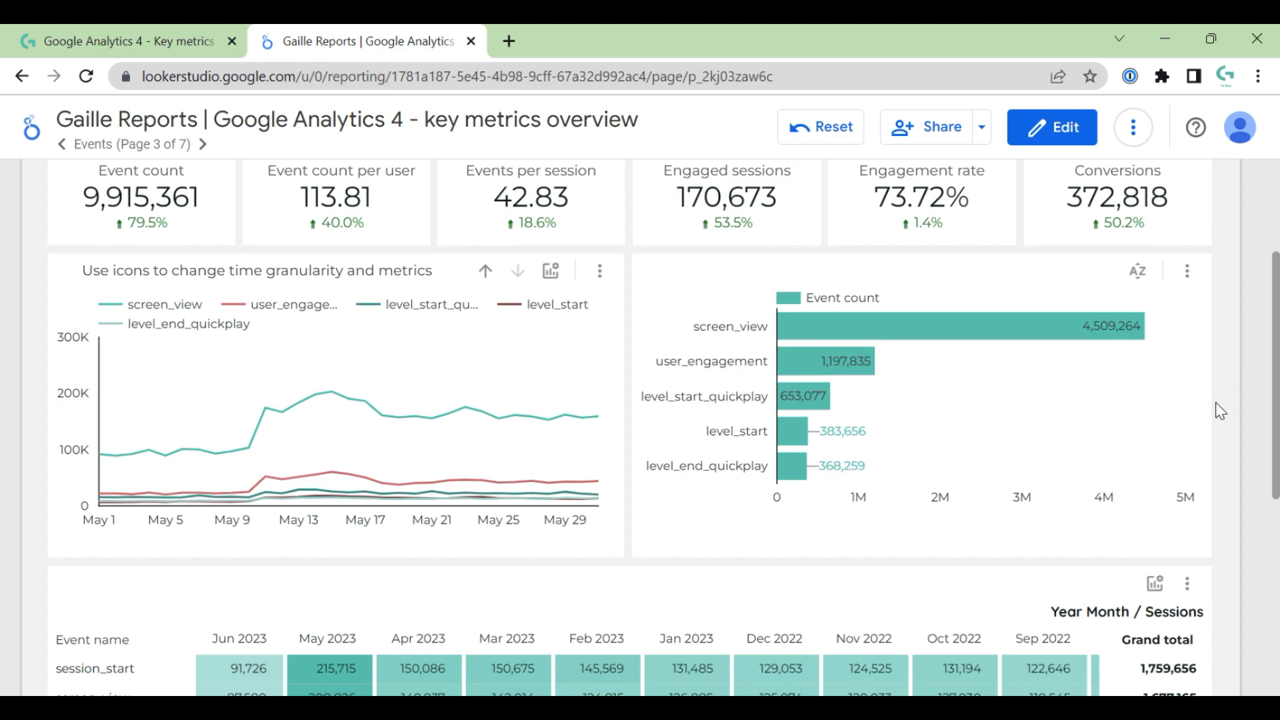
Step: Scroll down to the Year Month / Sessions events table
{"action": "scroll", "scroll_direction": "down", "scroll_amount": 3}
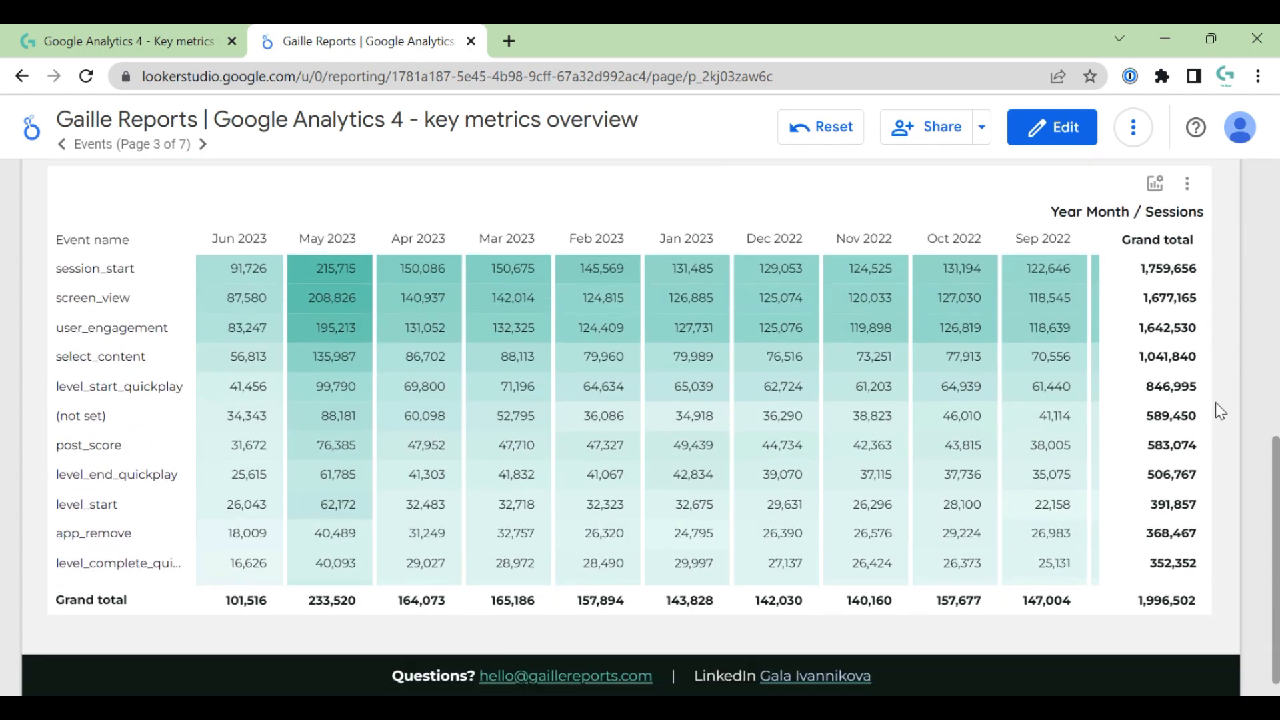
{"action": "scroll", "scroll_direction": "down", "scroll_amount": 3}
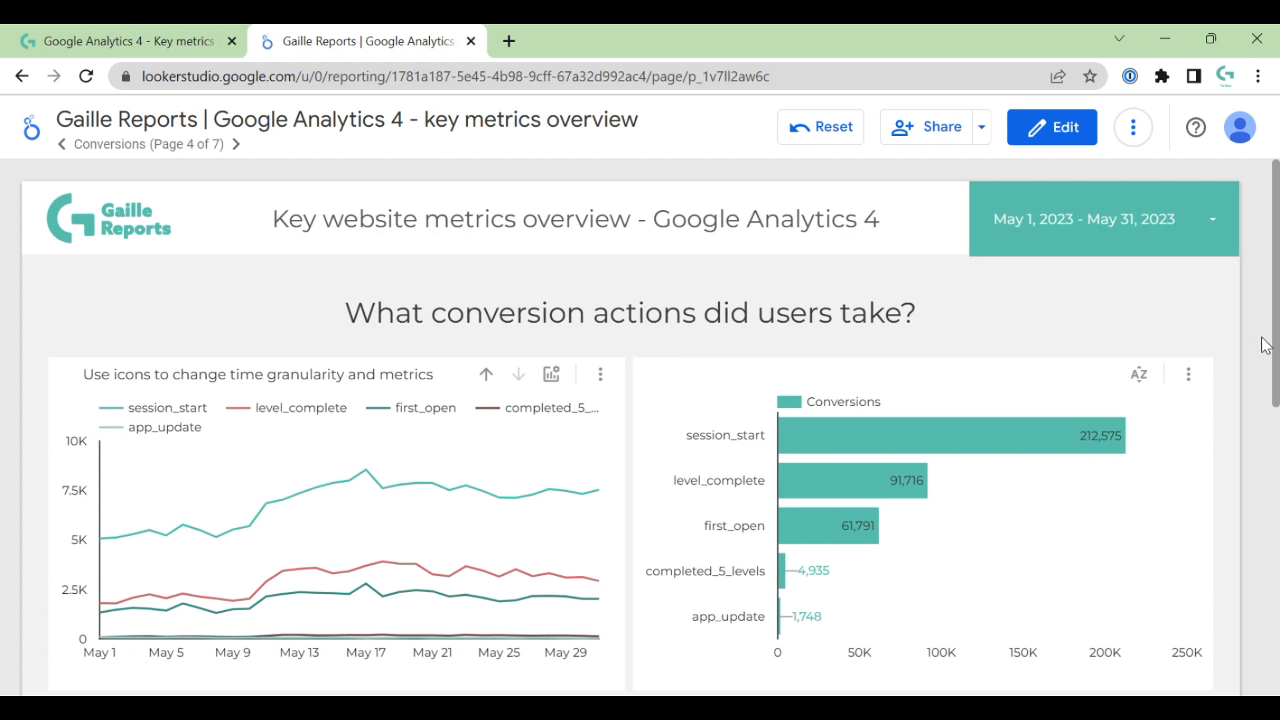
{"action": "mouse_move", "coordinate": [1056, 338]}
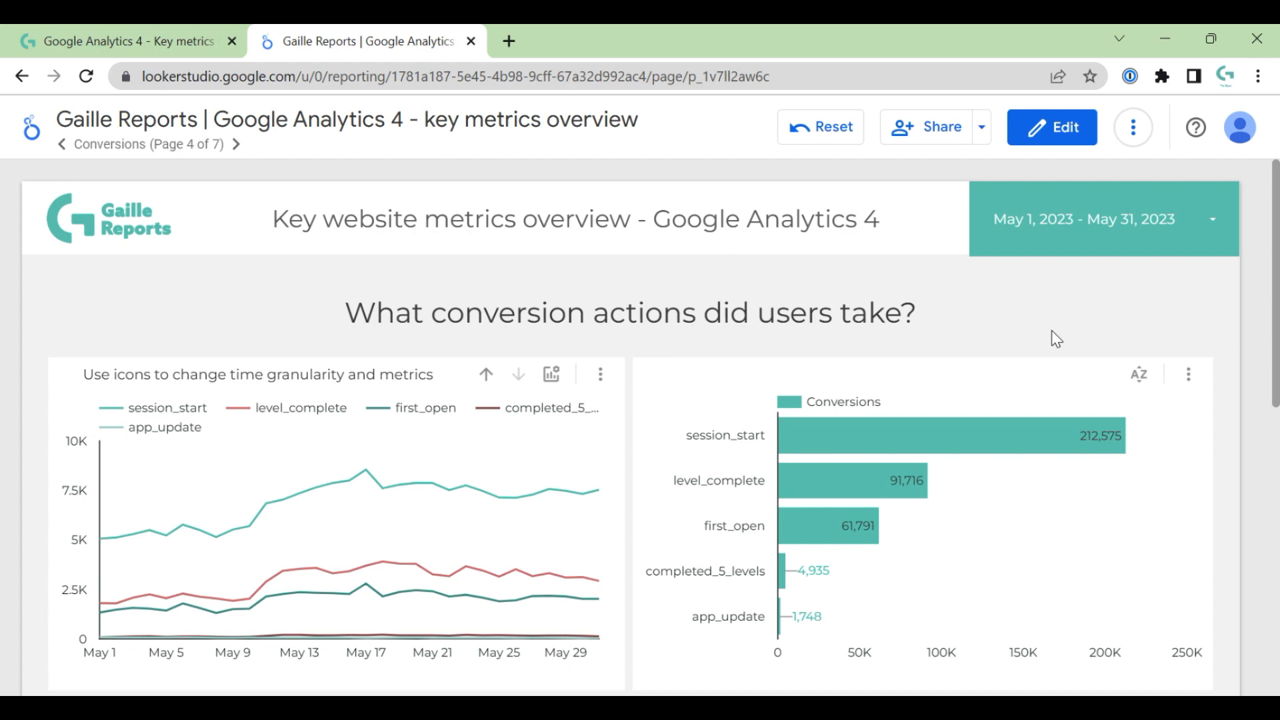
{"action": "mouse_move", "coordinate": [1240, 351]}
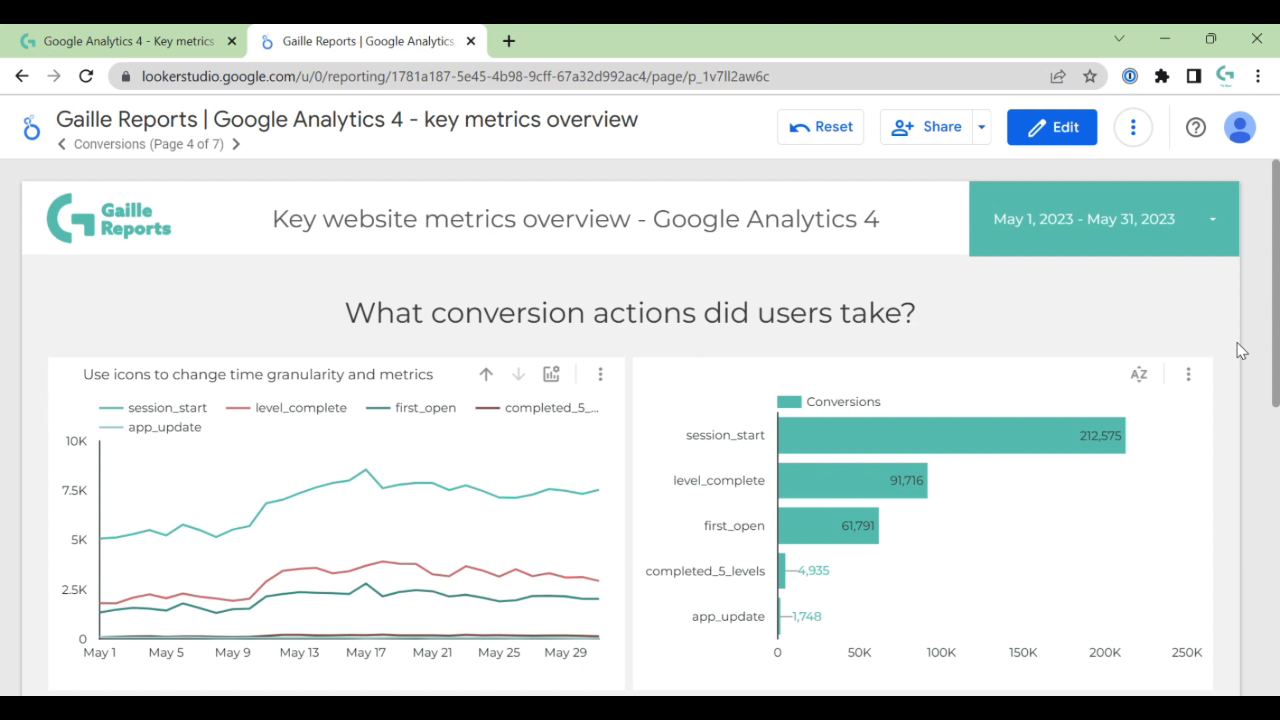
{"action": "mouse_move", "coordinate": [1167, 352]}
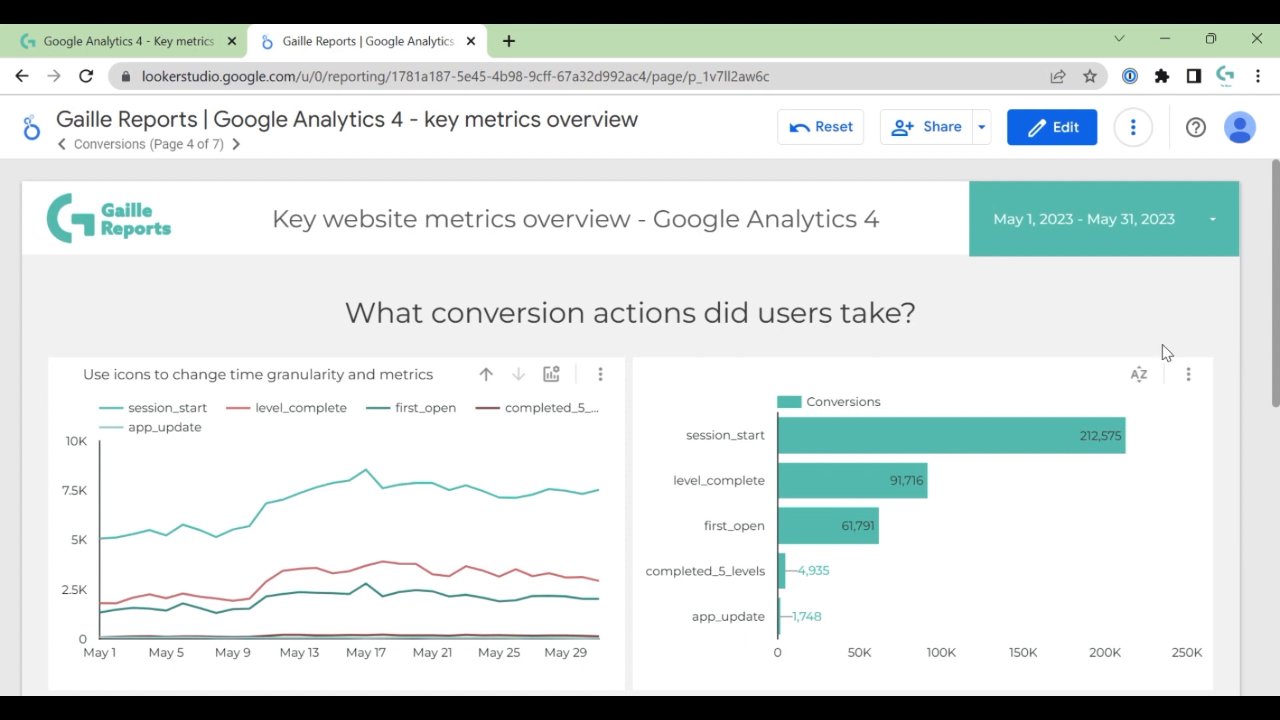
{"action": "mouse_move", "coordinate": [123, 406]}
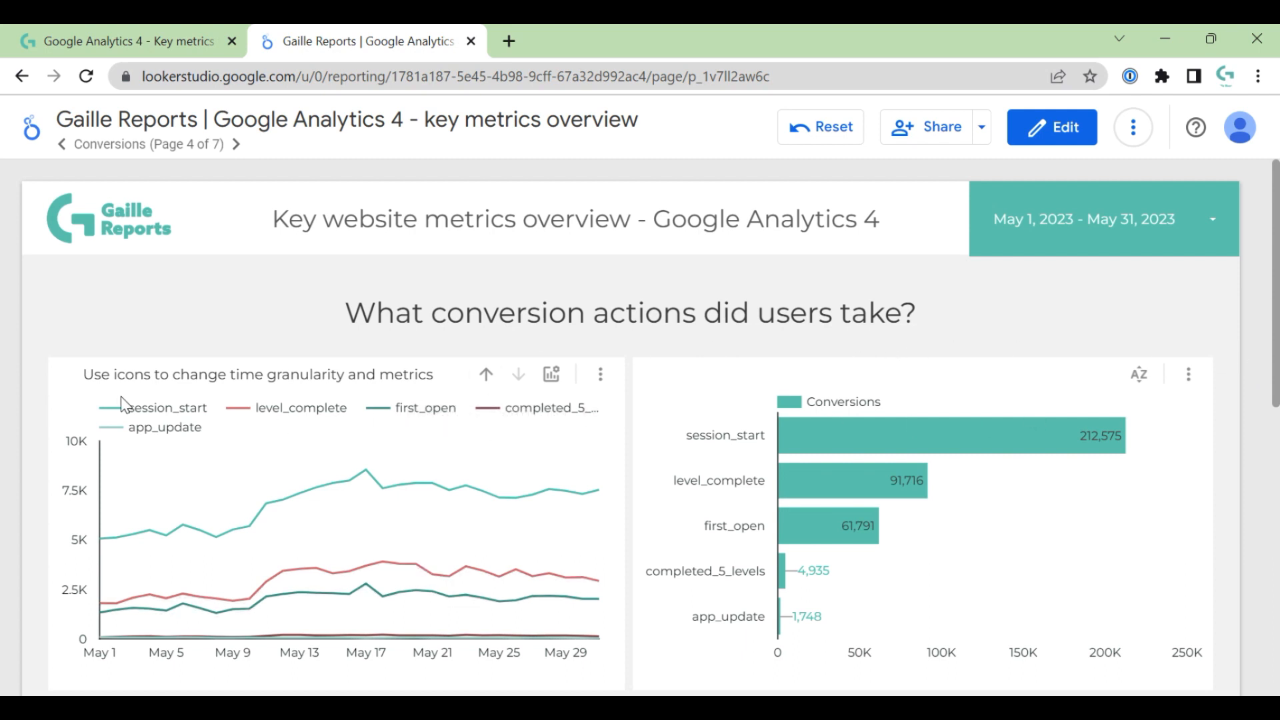
{"action": "mouse_move", "coordinate": [644, 390]}
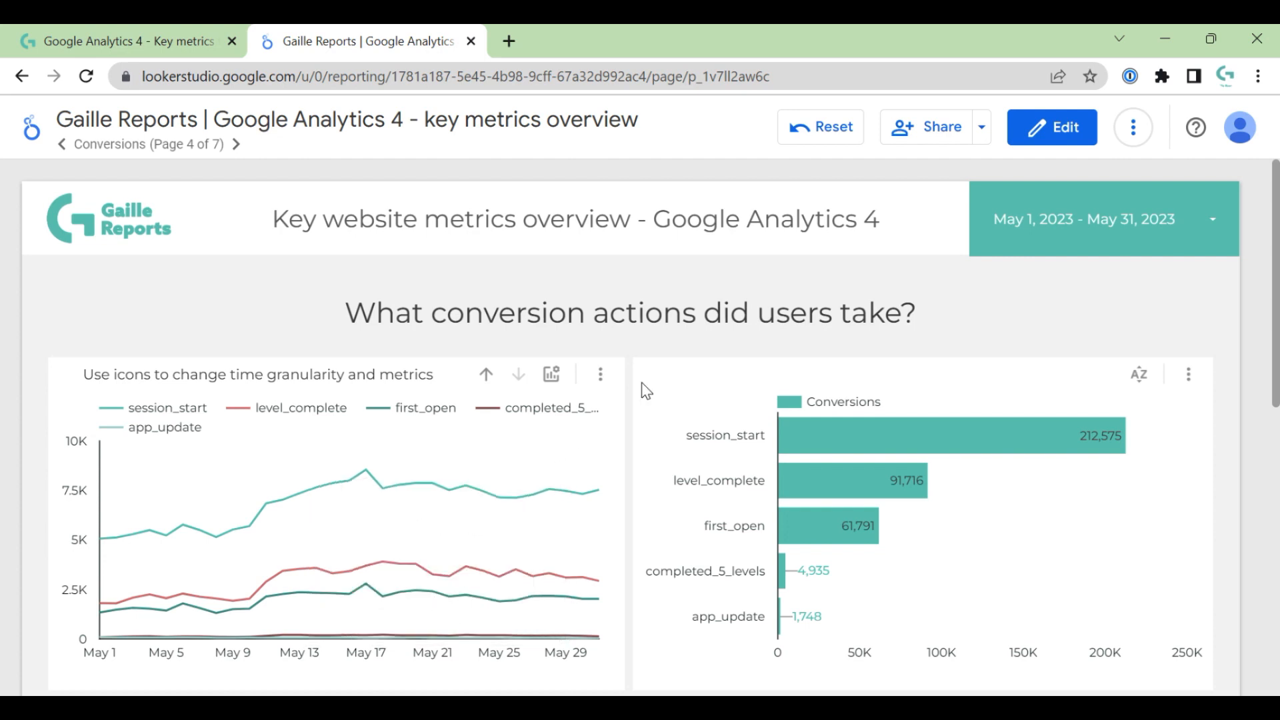
{"action": "left_click", "coordinate": [1052, 126]}
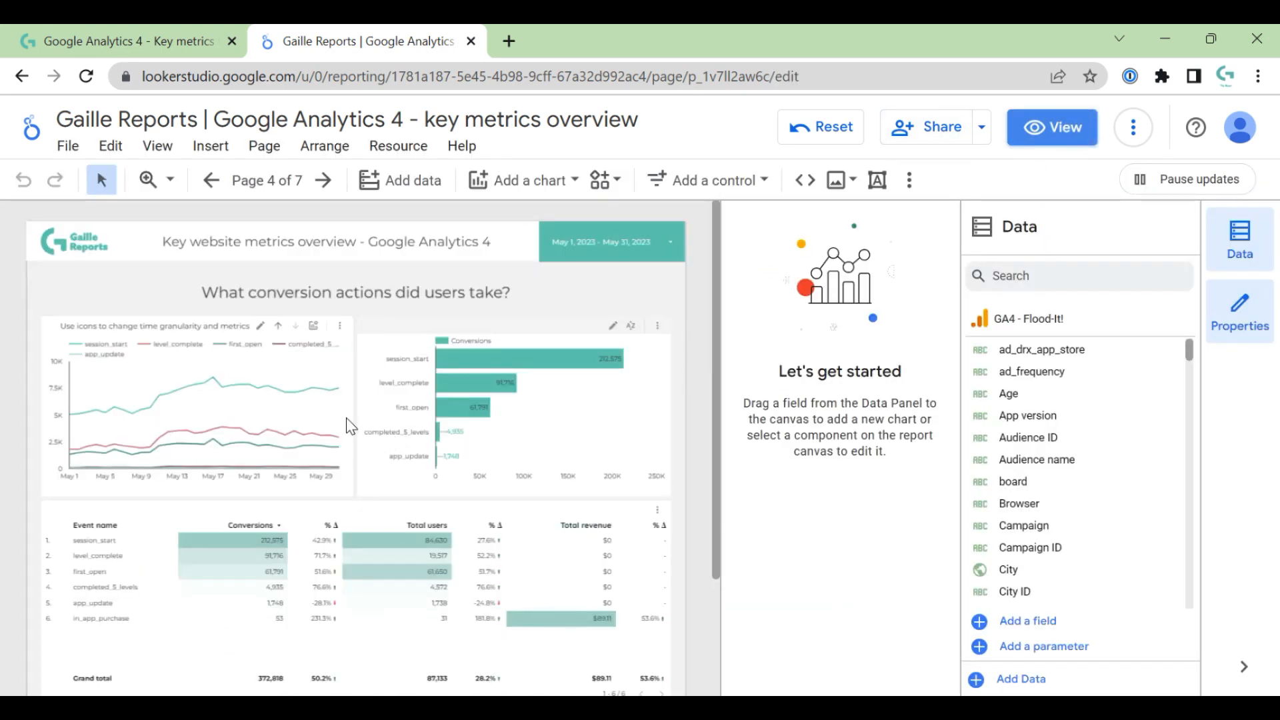
{"action": "left_click", "coordinate": [196, 404]}
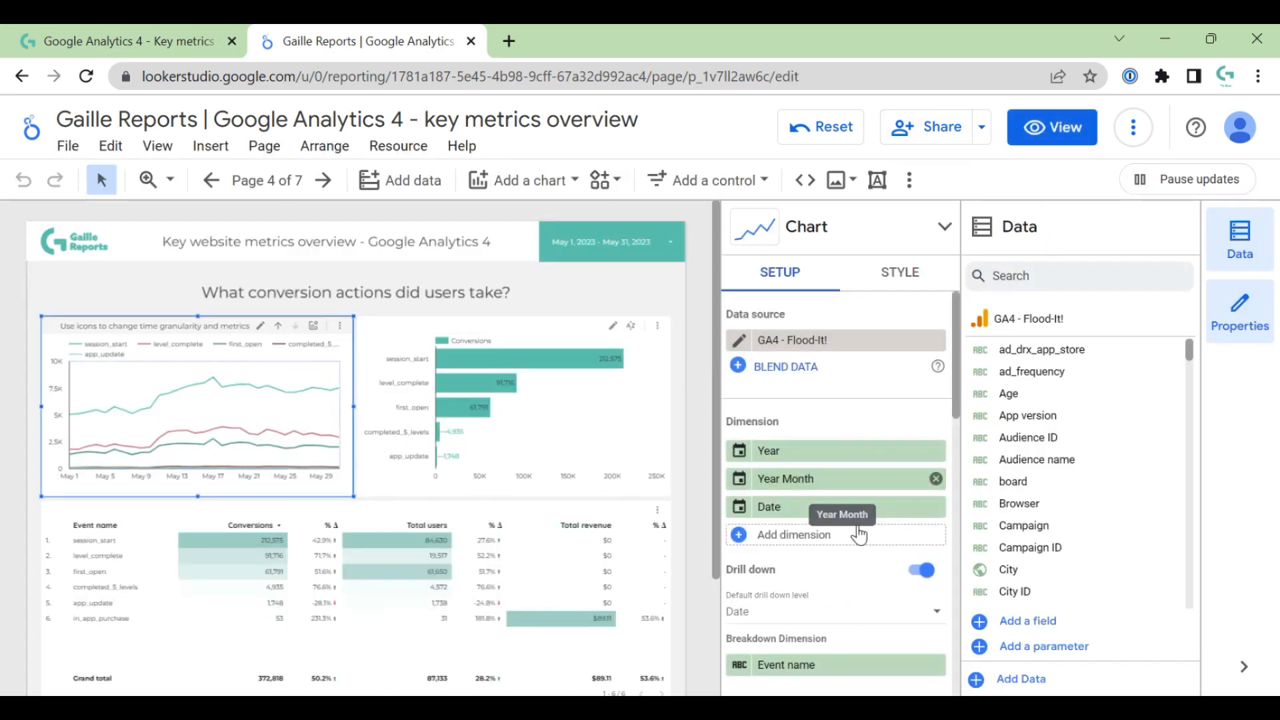
{"action": "scroll", "scroll_direction": "down", "scroll_amount": 3}
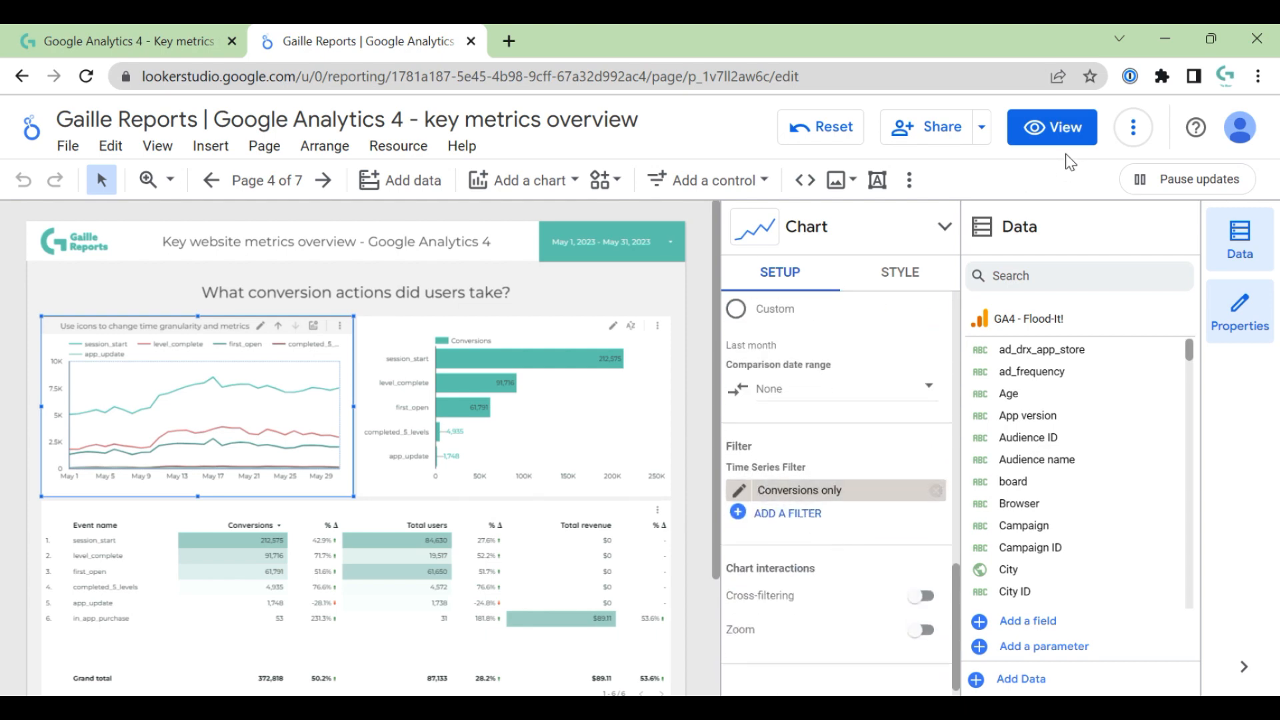
{"action": "left_click", "coordinate": [1052, 127]}
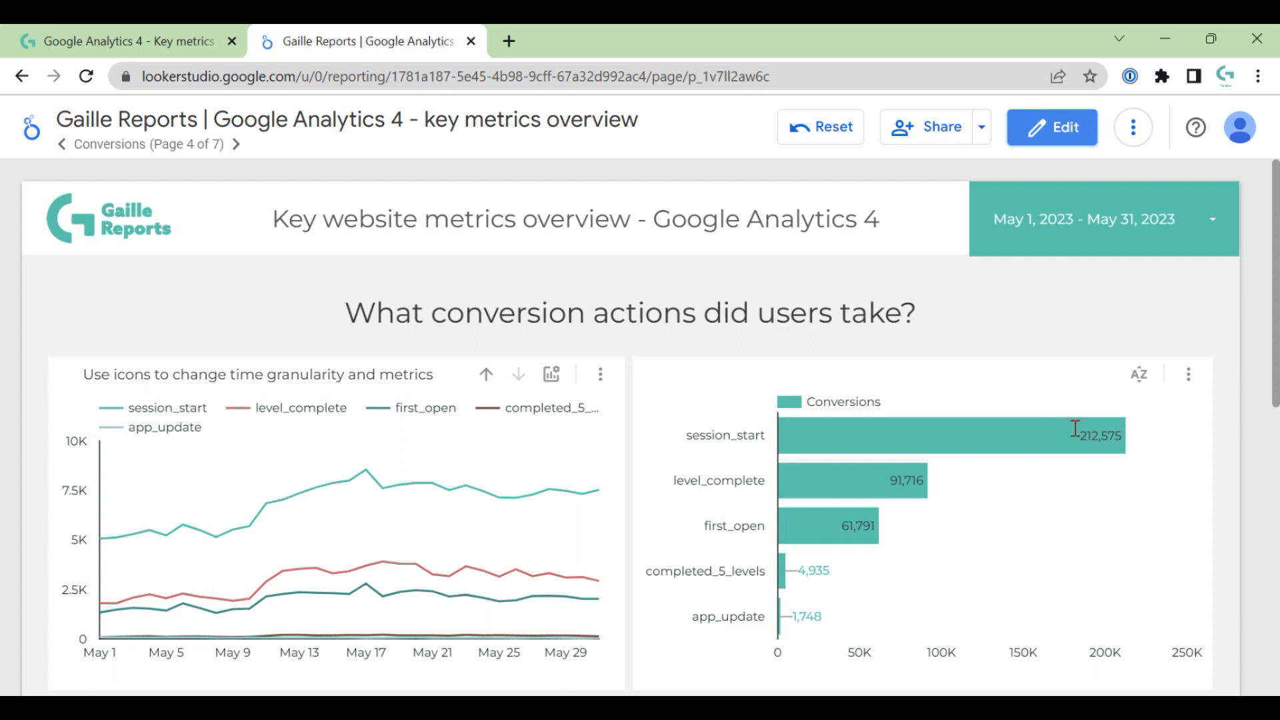
{"action": "mouse_move", "coordinate": [1171, 487]}
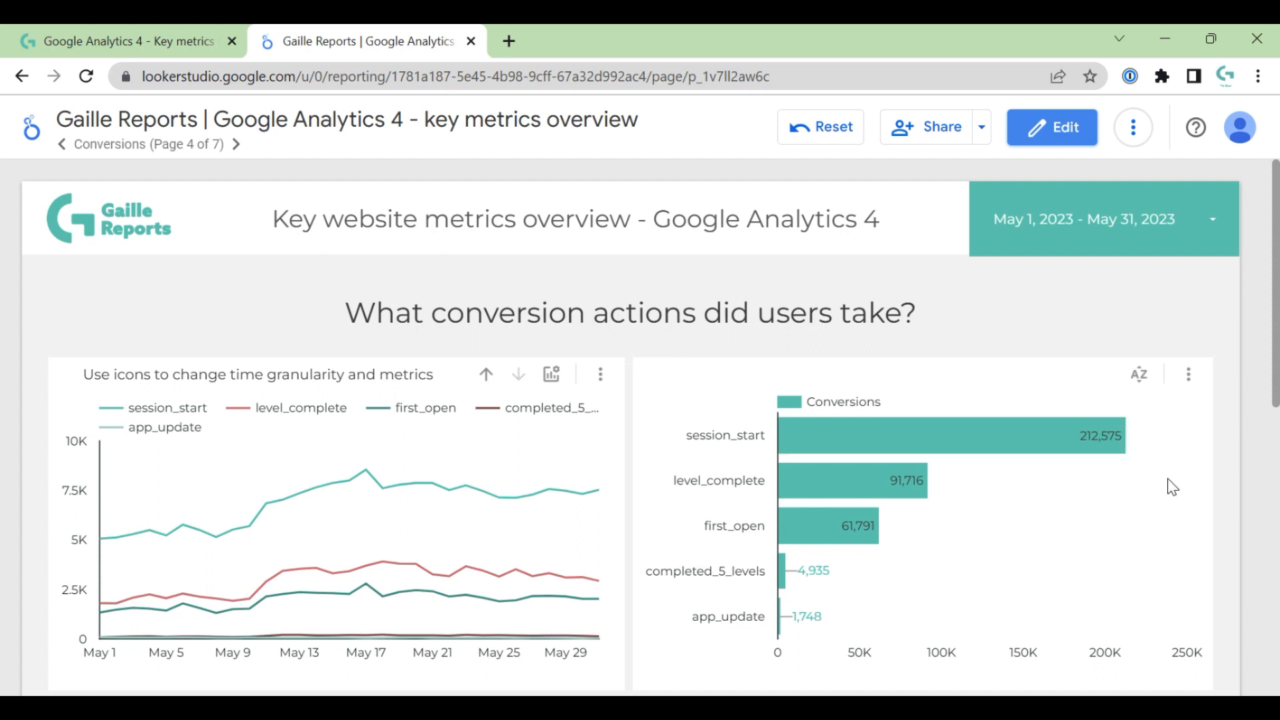
{"action": "mouse_move", "coordinate": [1230, 478]}
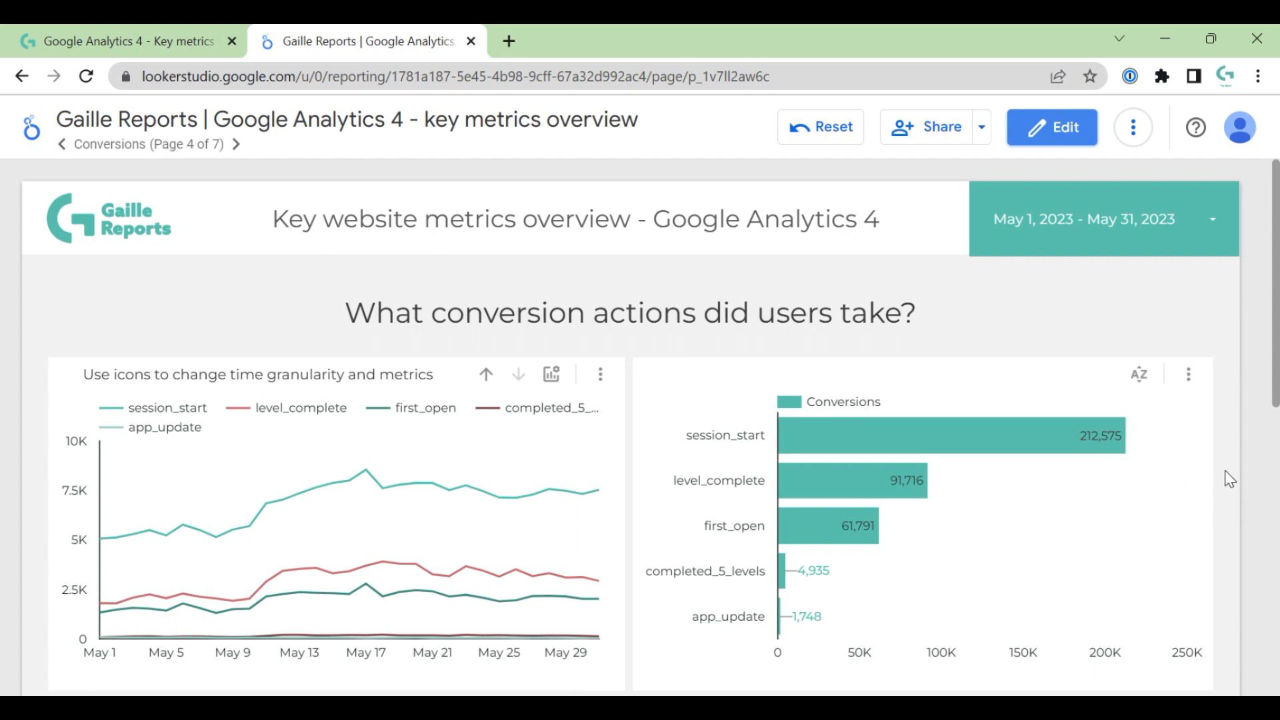
{"action": "scroll", "scroll_direction": "down", "scroll_amount": 3}
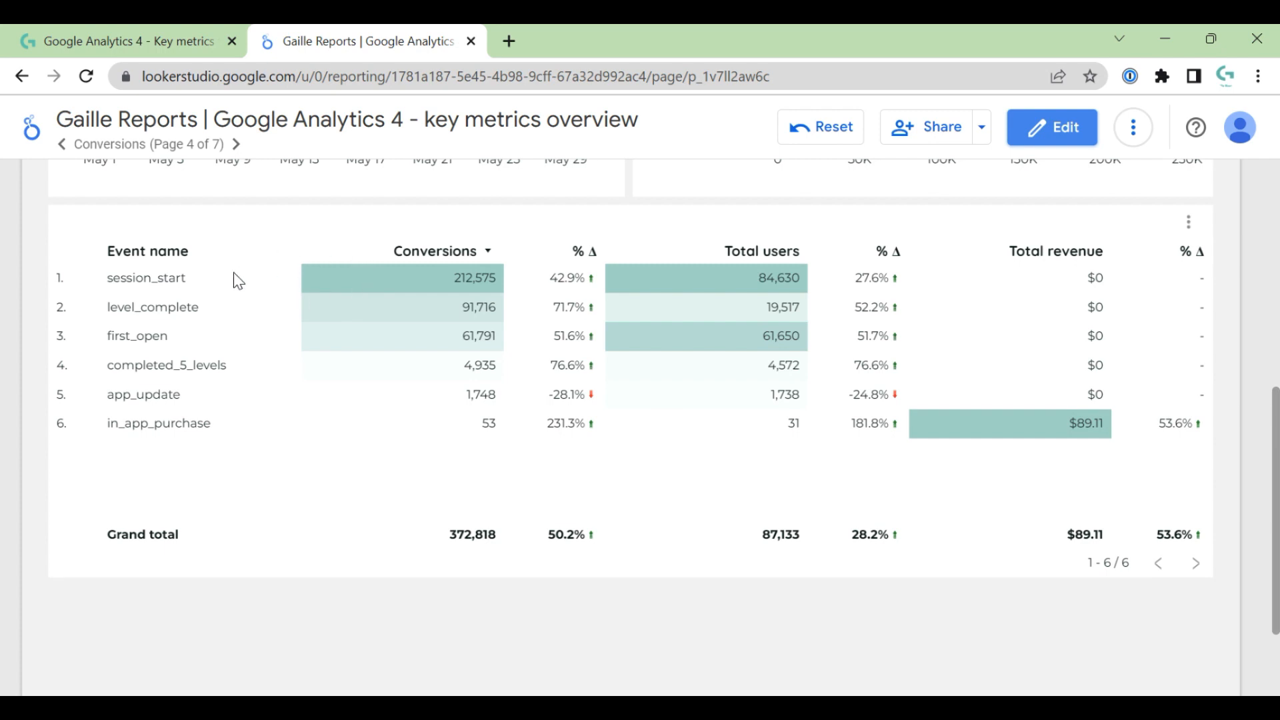
Step: In edit mode, rename the Event name column to 'Conversion name', then return to view mode
{"action": "left_click", "coordinate": [1051, 126]}
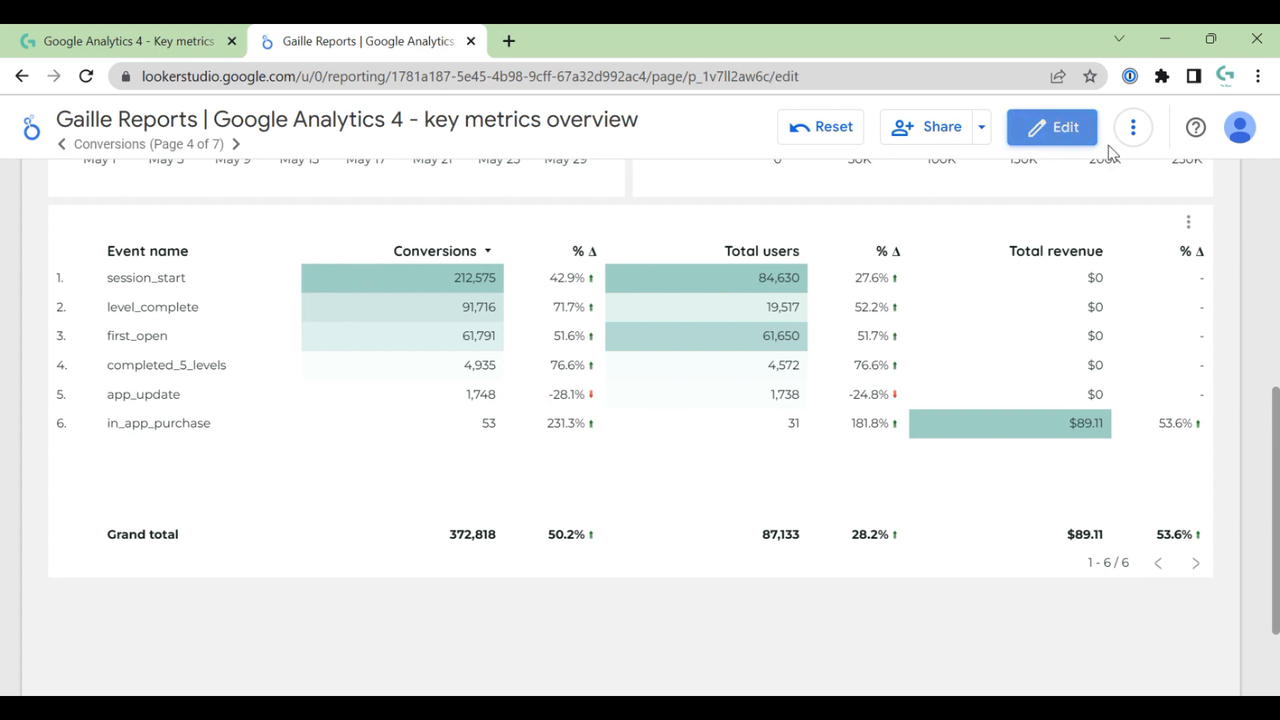
{"action": "left_click", "coordinate": [1051, 127]}
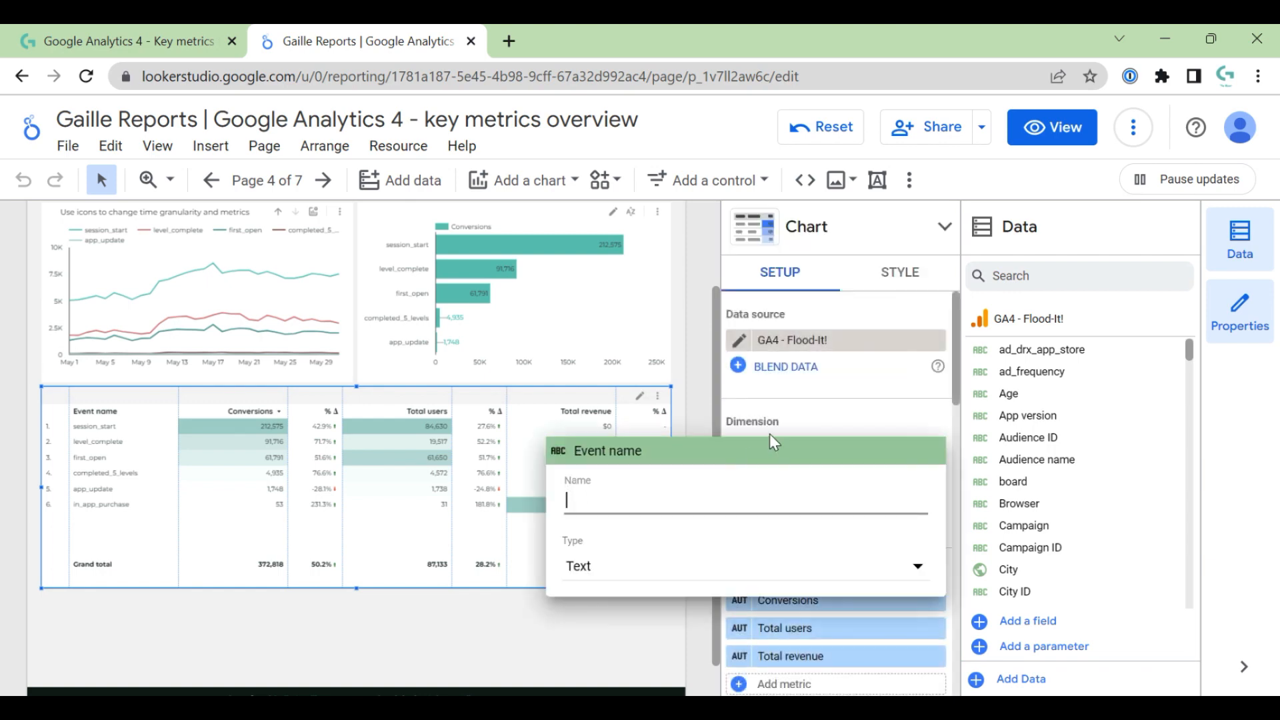
{"action": "type", "text": "Cover"}
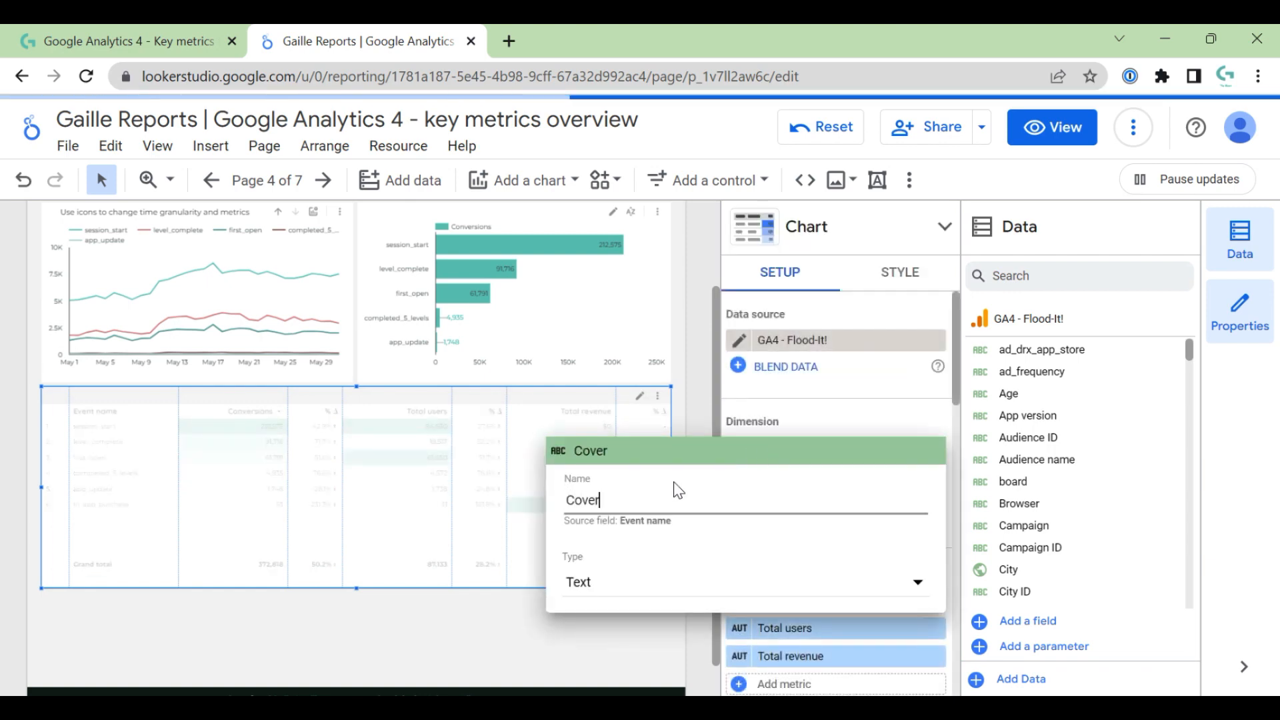
{"action": "type", "text": "Coversions m"}
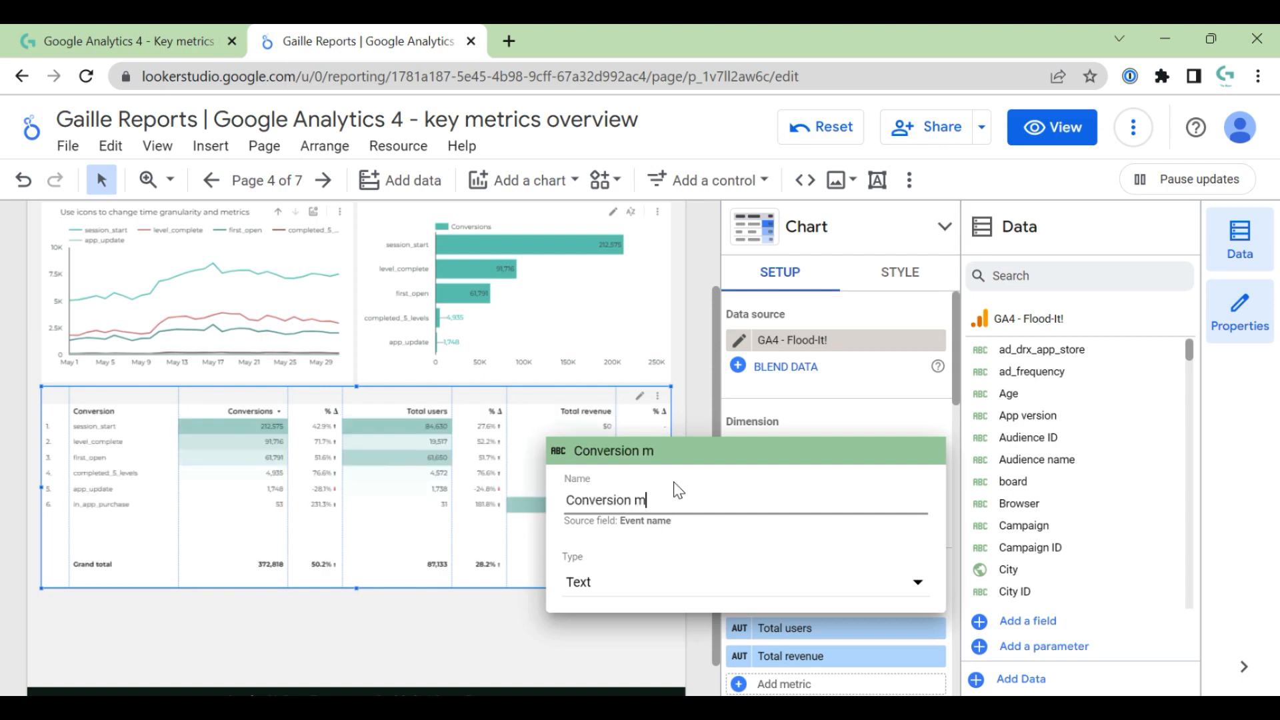
{"action": "type", "text": "ame"}
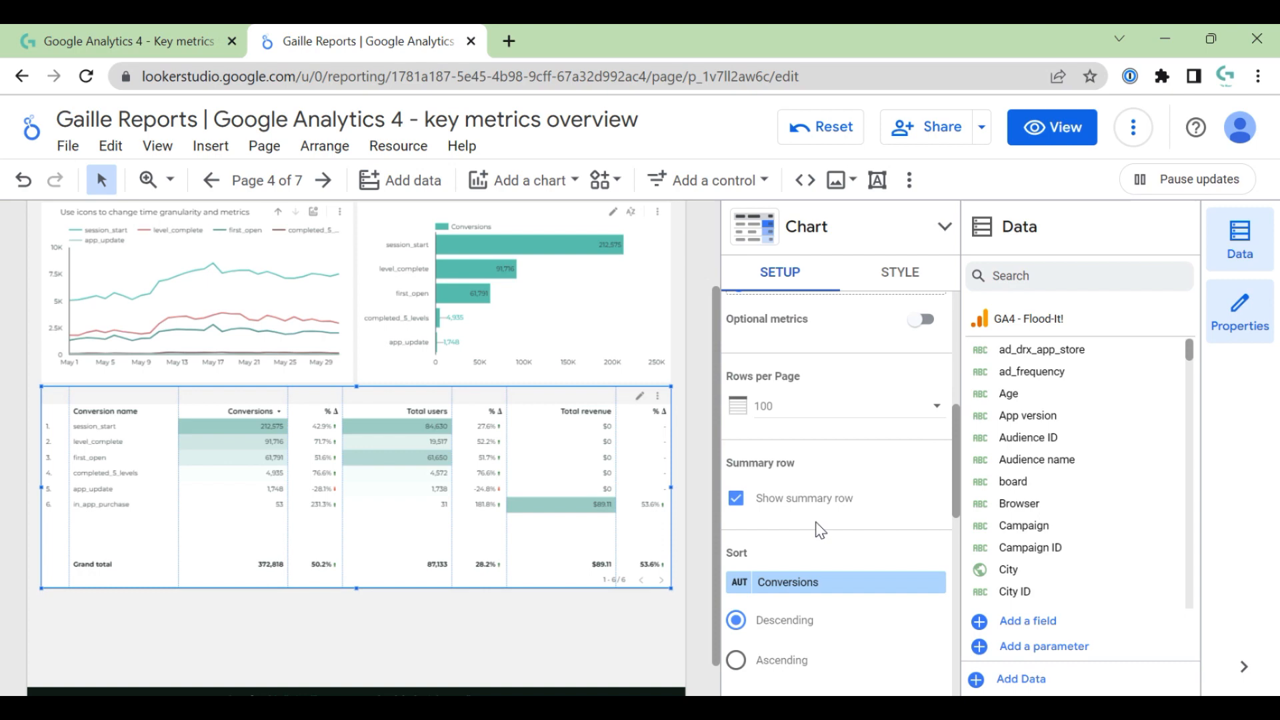
{"action": "scroll", "scroll_direction": "down", "scroll_amount": 3}
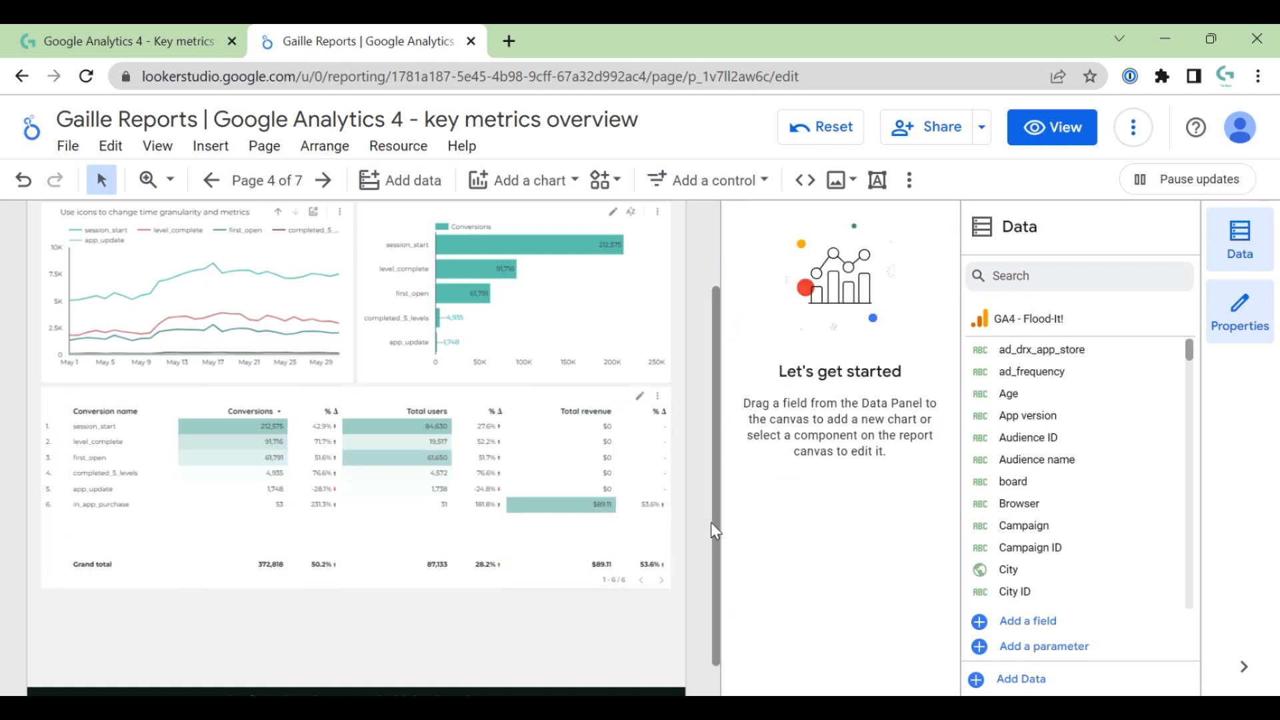
{"action": "left_click", "coordinate": [1052, 126]}
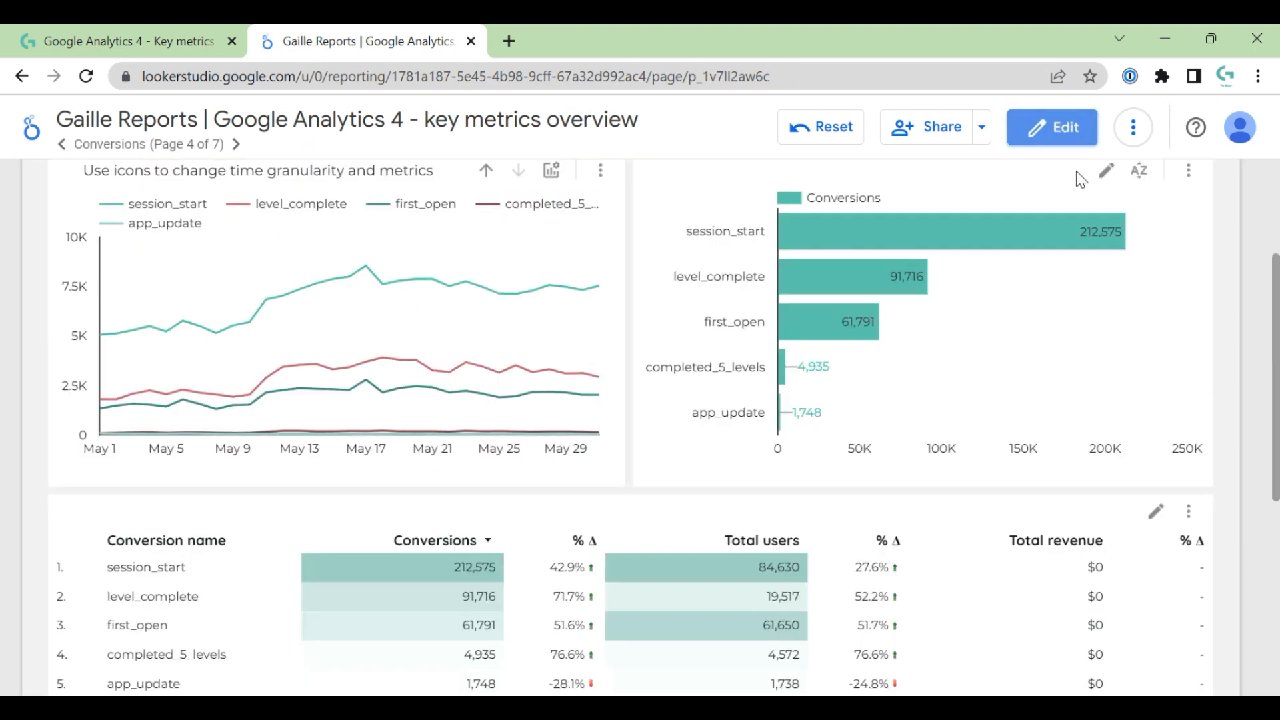
{"action": "scroll", "scroll_direction": "down", "scroll_amount": 3}
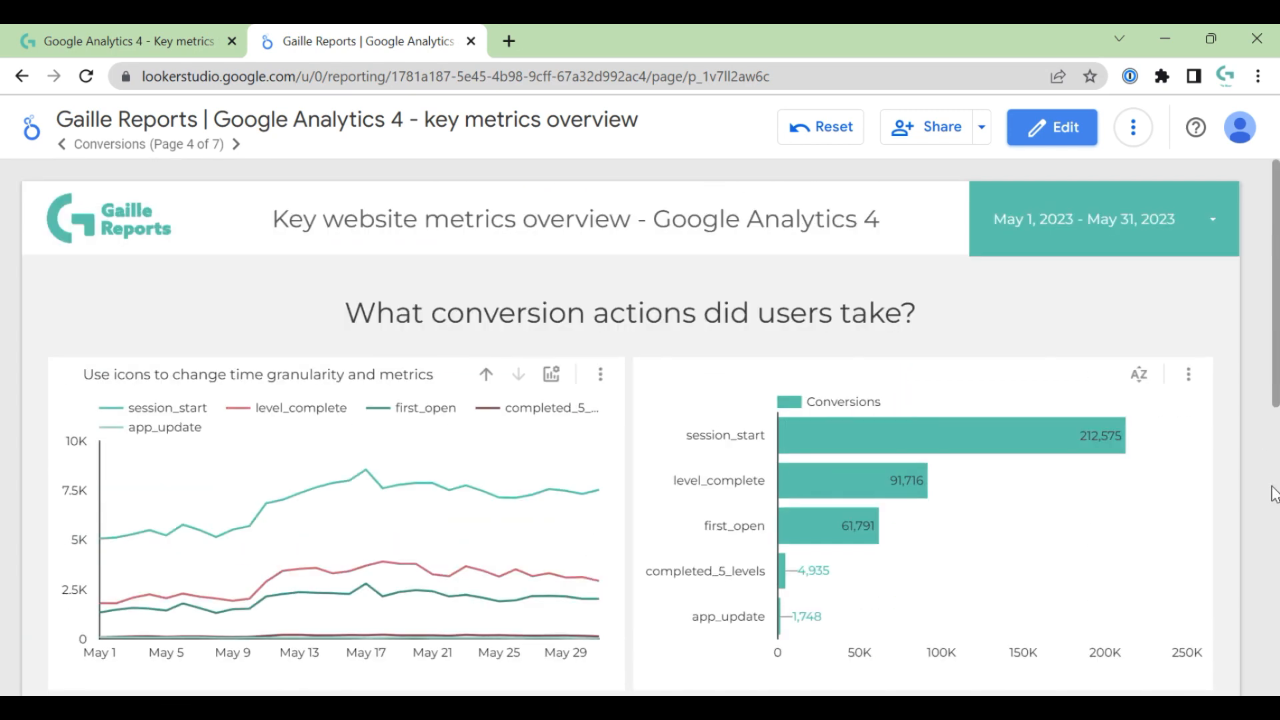
Step: Advance from Conversions to page 5, Pages and screen
{"action": "left_click", "coordinate": [267, 145]}
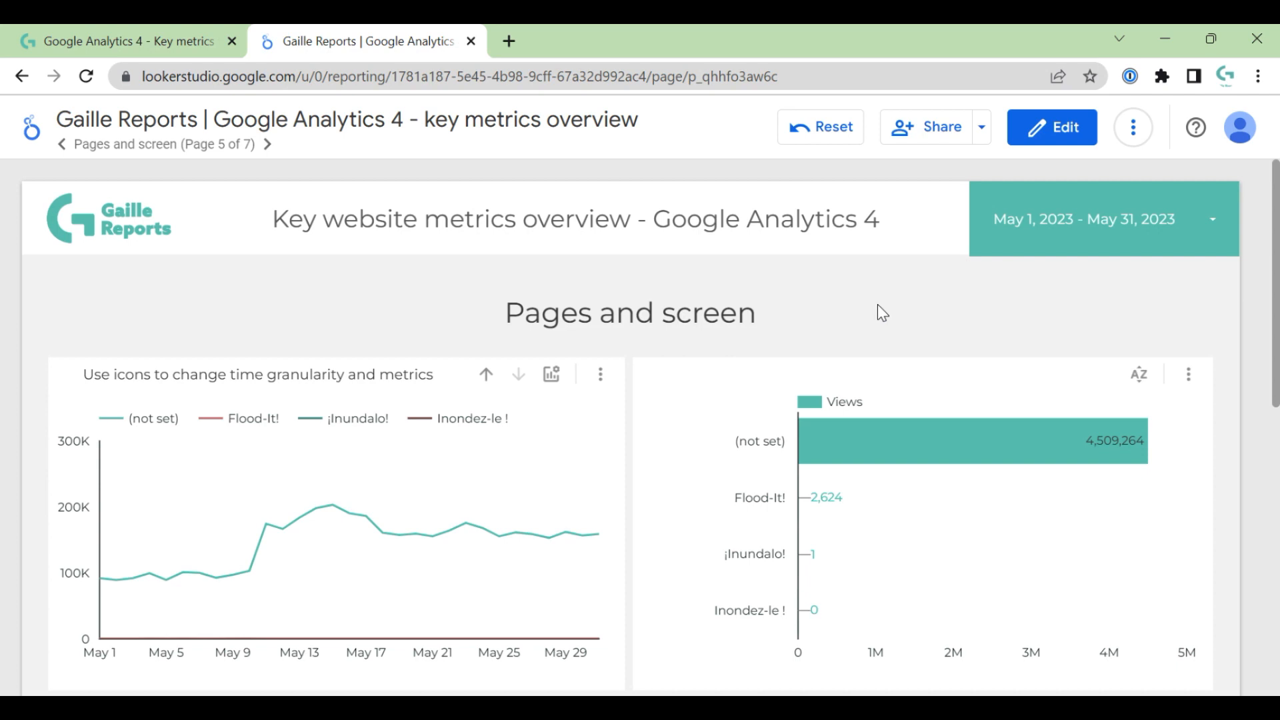
{"action": "mouse_move", "coordinate": [827, 304]}
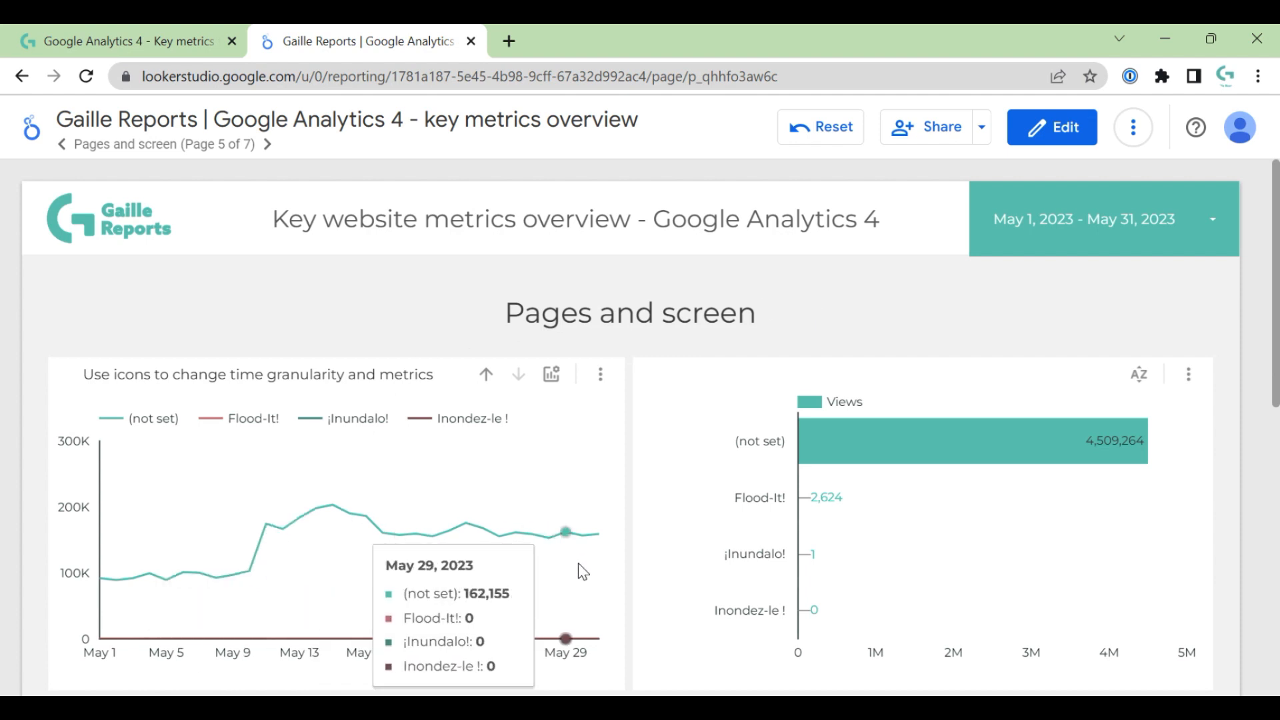
{"action": "mouse_move", "coordinate": [582, 535]}
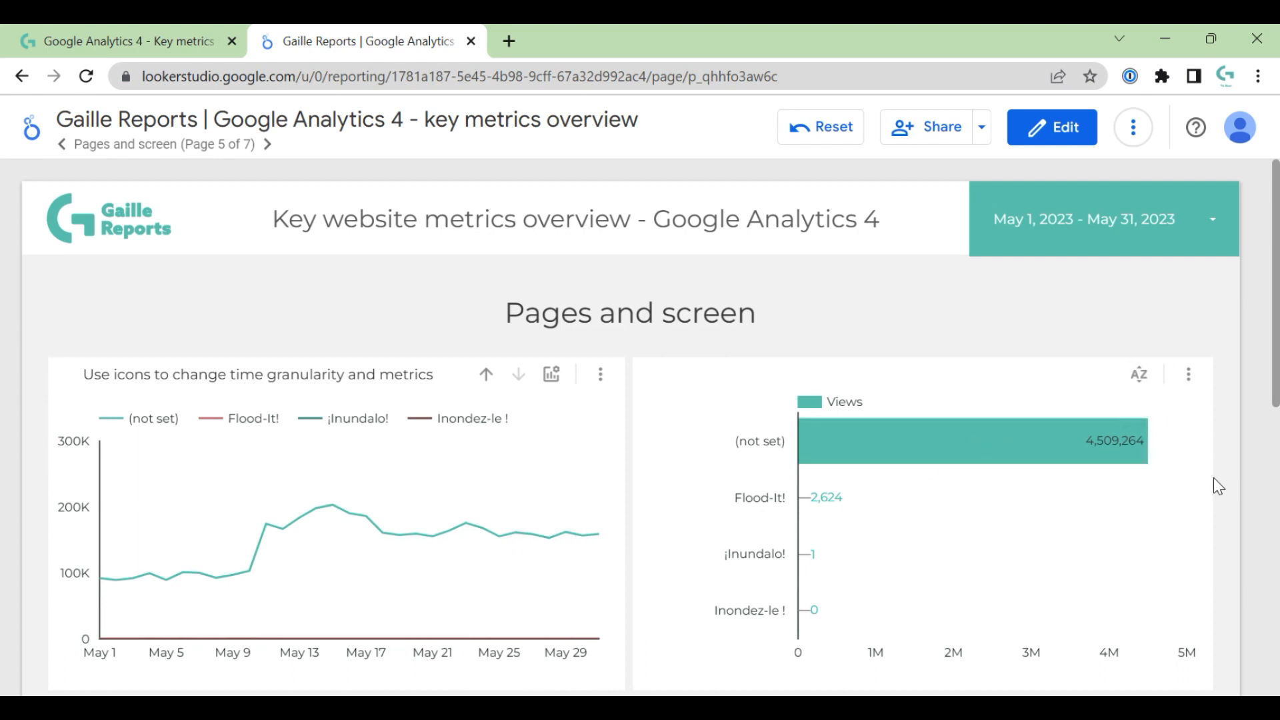
Step: Scroll through the rest of the Pages and screen page, then advance to page 6, Geography
{"action": "scroll", "scroll_direction": "down", "scroll_amount": 3}
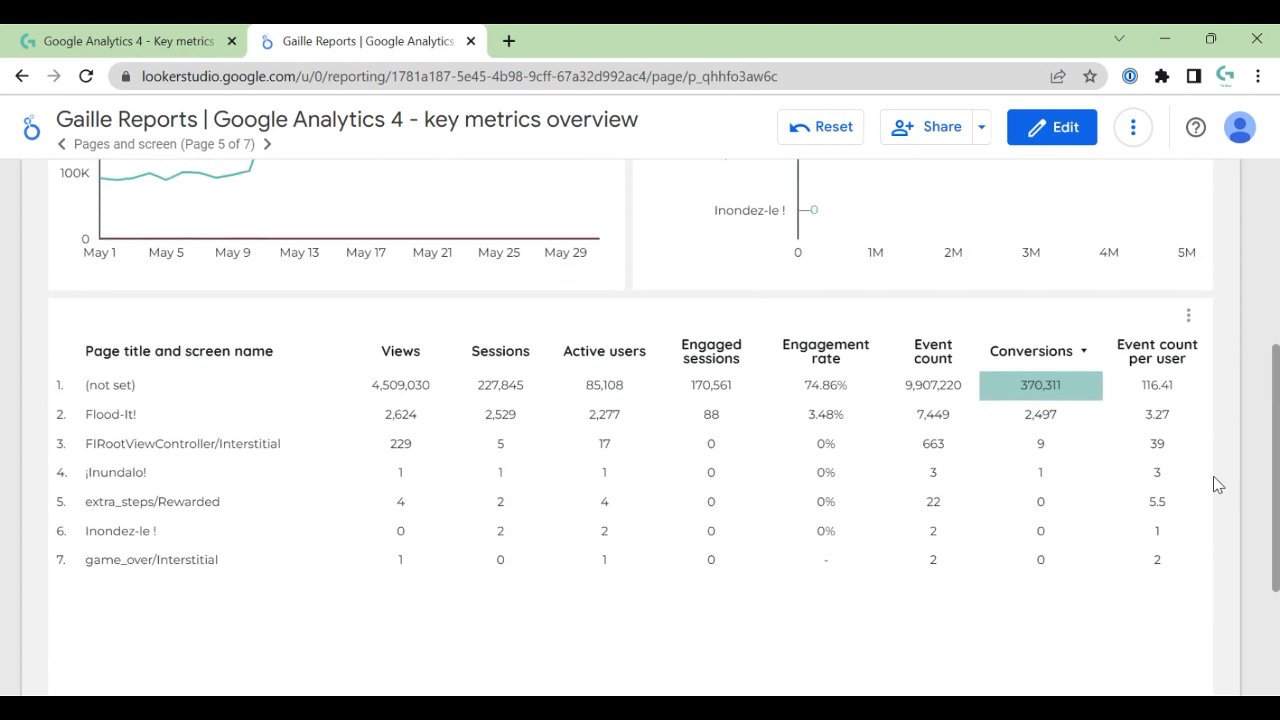
{"action": "mouse_move", "coordinate": [458, 365]}
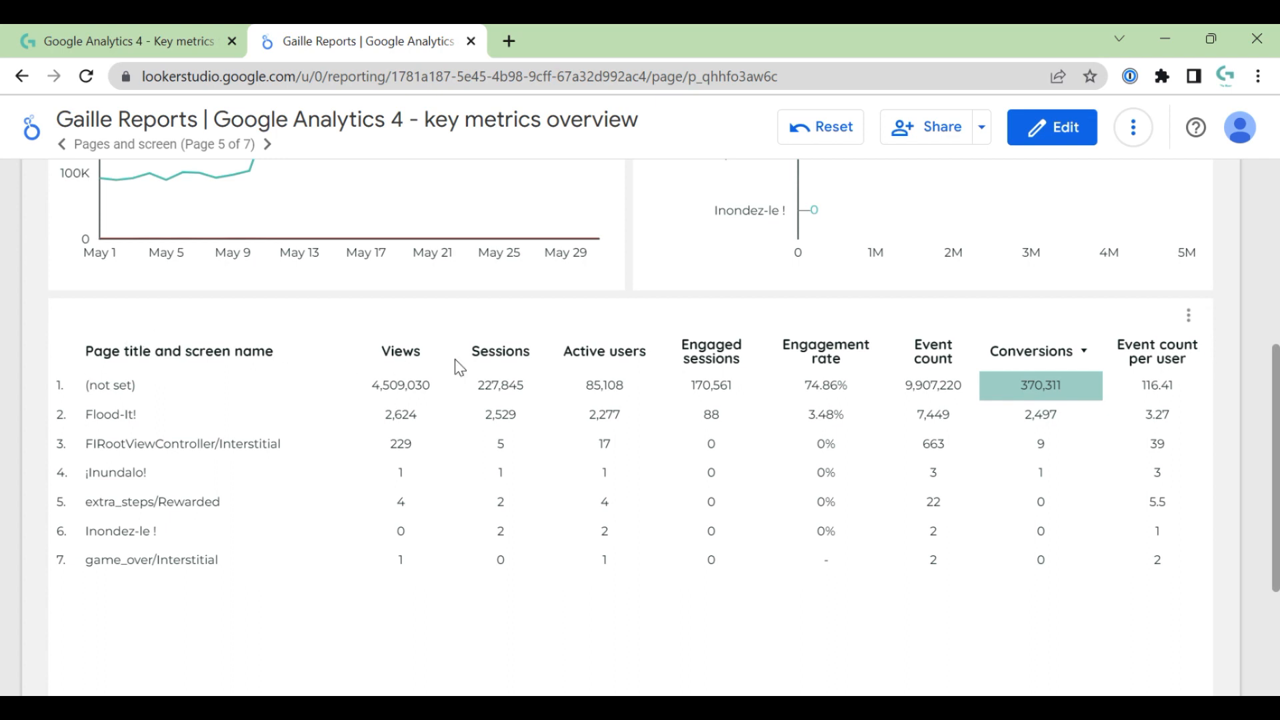
{"action": "mouse_move", "coordinate": [211, 368]}
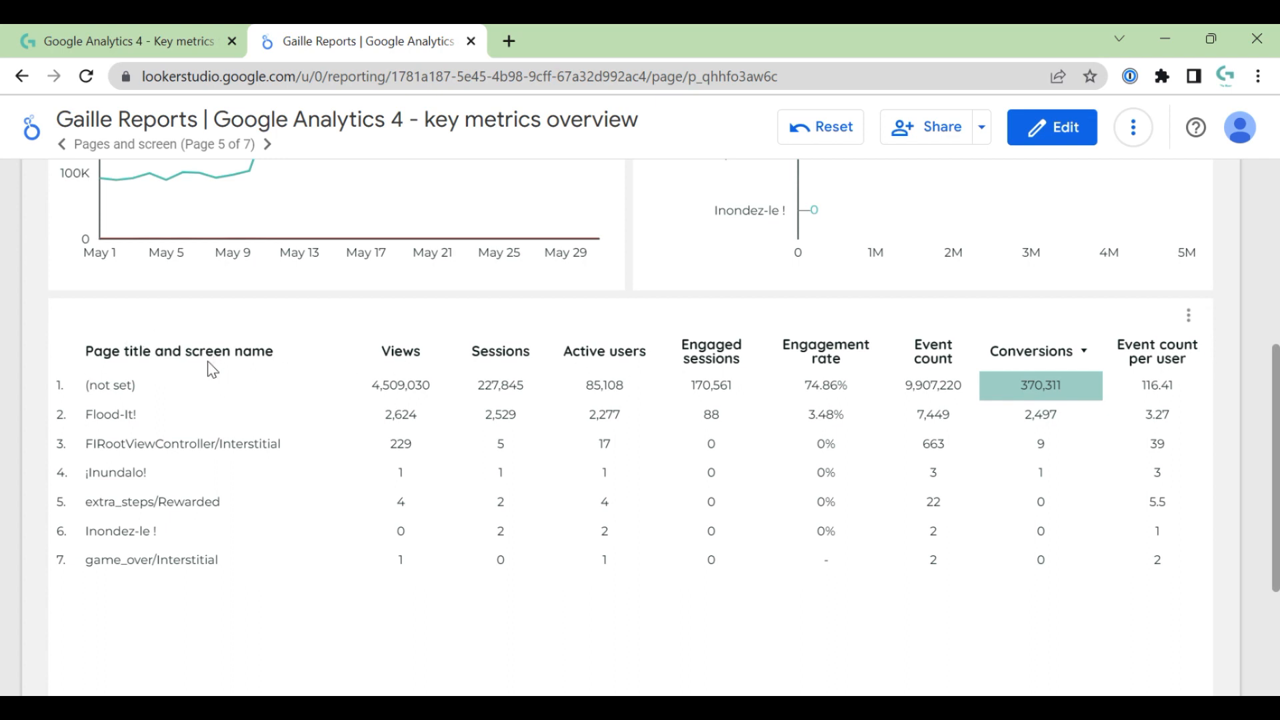
{"action": "mouse_move", "coordinate": [414, 386]}
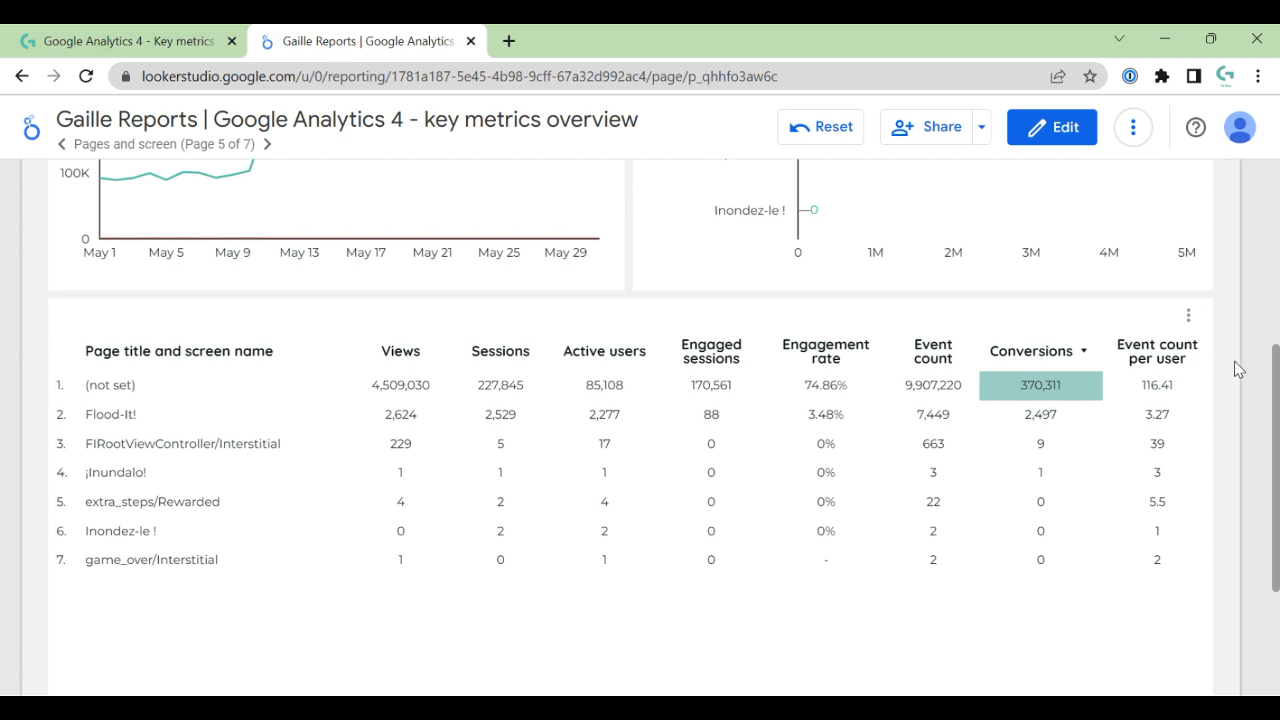
{"action": "scroll", "scroll_direction": "down", "scroll_amount": 3}
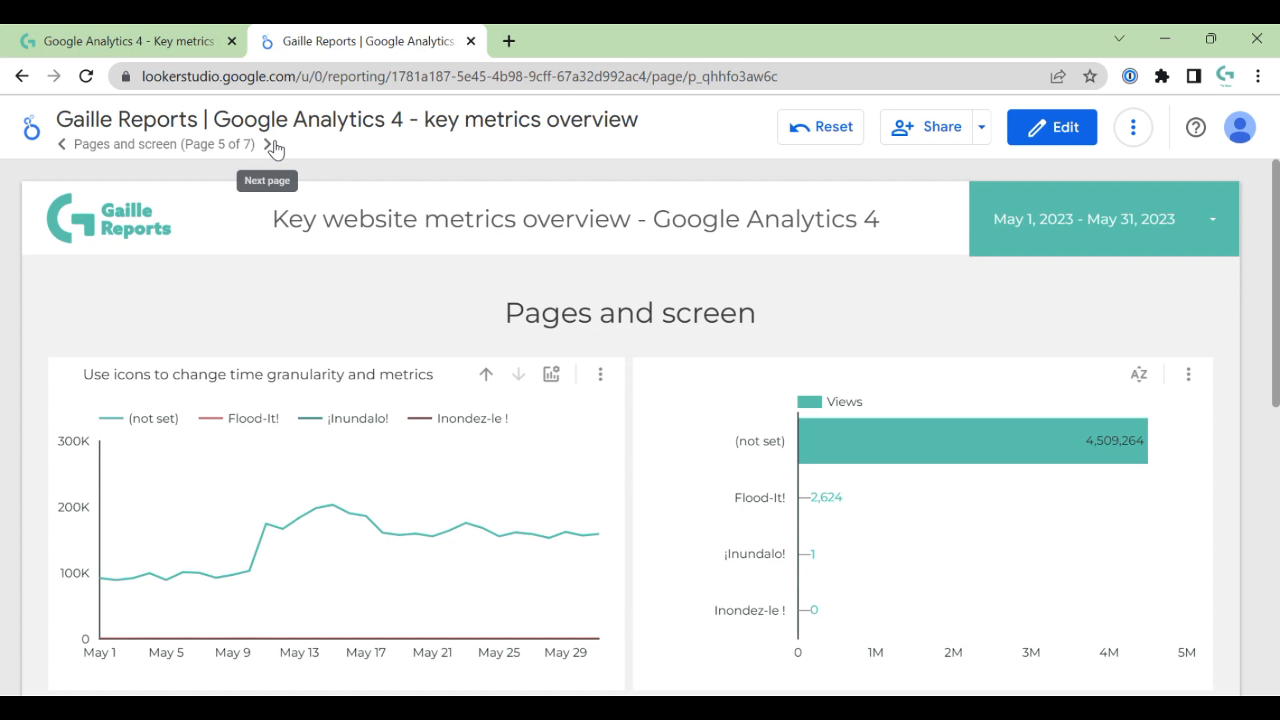
{"action": "left_click", "coordinate": [268, 145]}
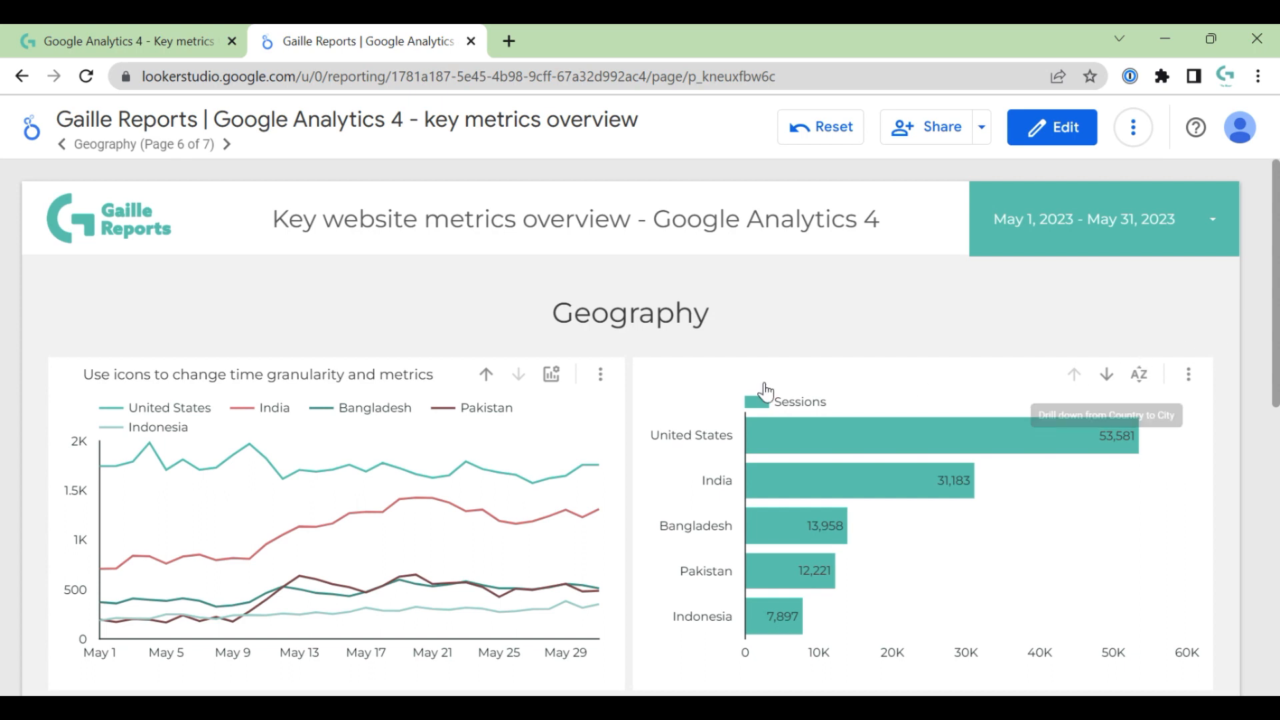
{"action": "mouse_move", "coordinate": [1255, 464]}
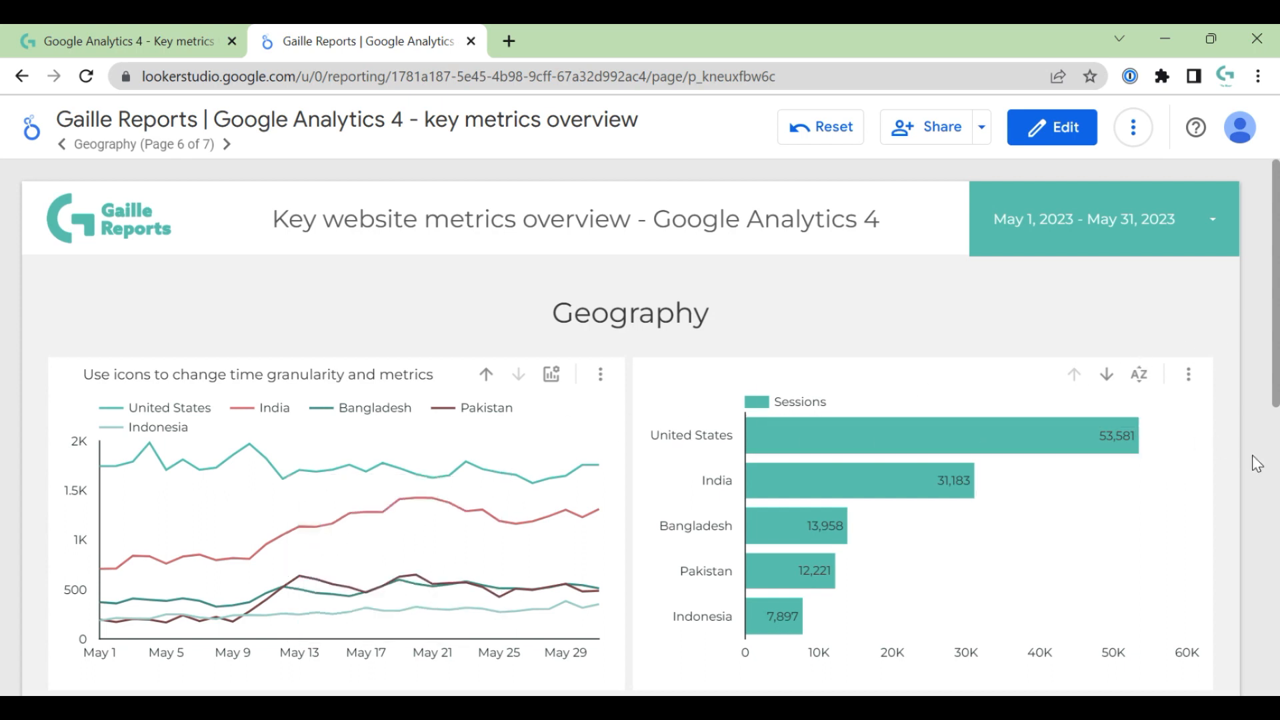
{"action": "mouse_move", "coordinate": [1243, 497]}
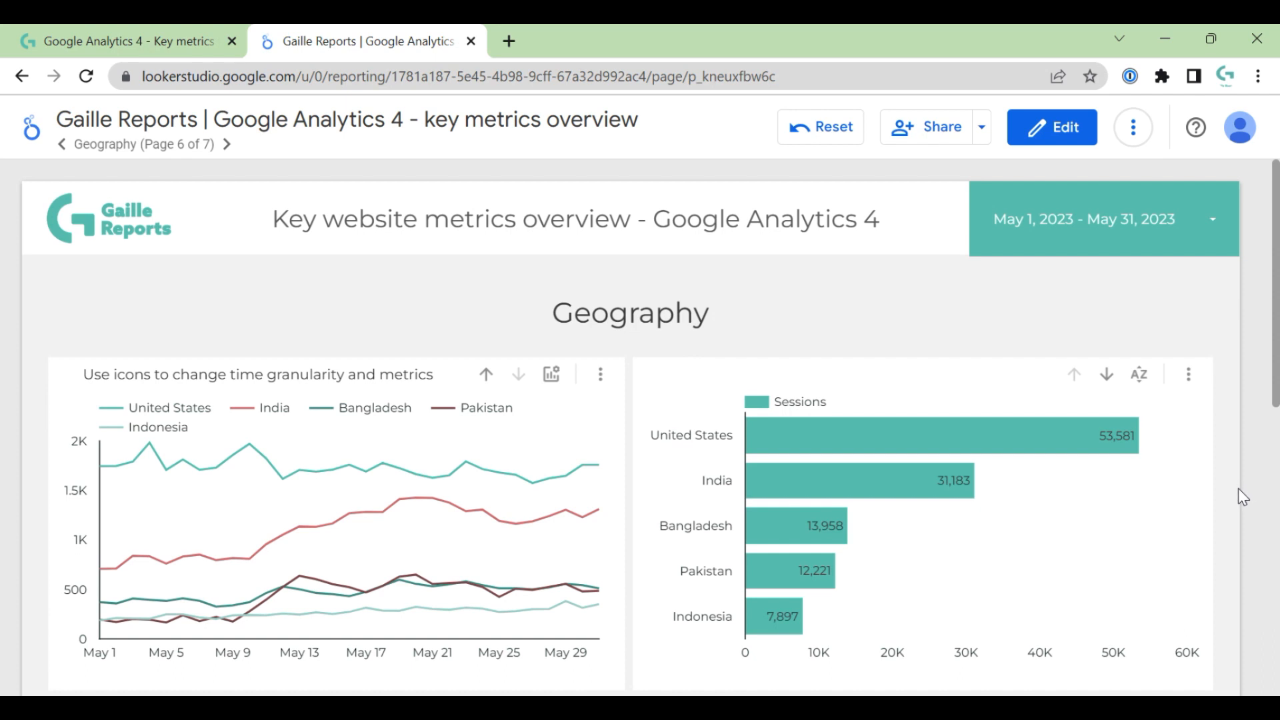
Step: Check the Geography trend chart's metric options, then scroll to the Country table (231,517 sessions)
{"action": "scroll", "scroll_direction": "down", "scroll_amount": 3}
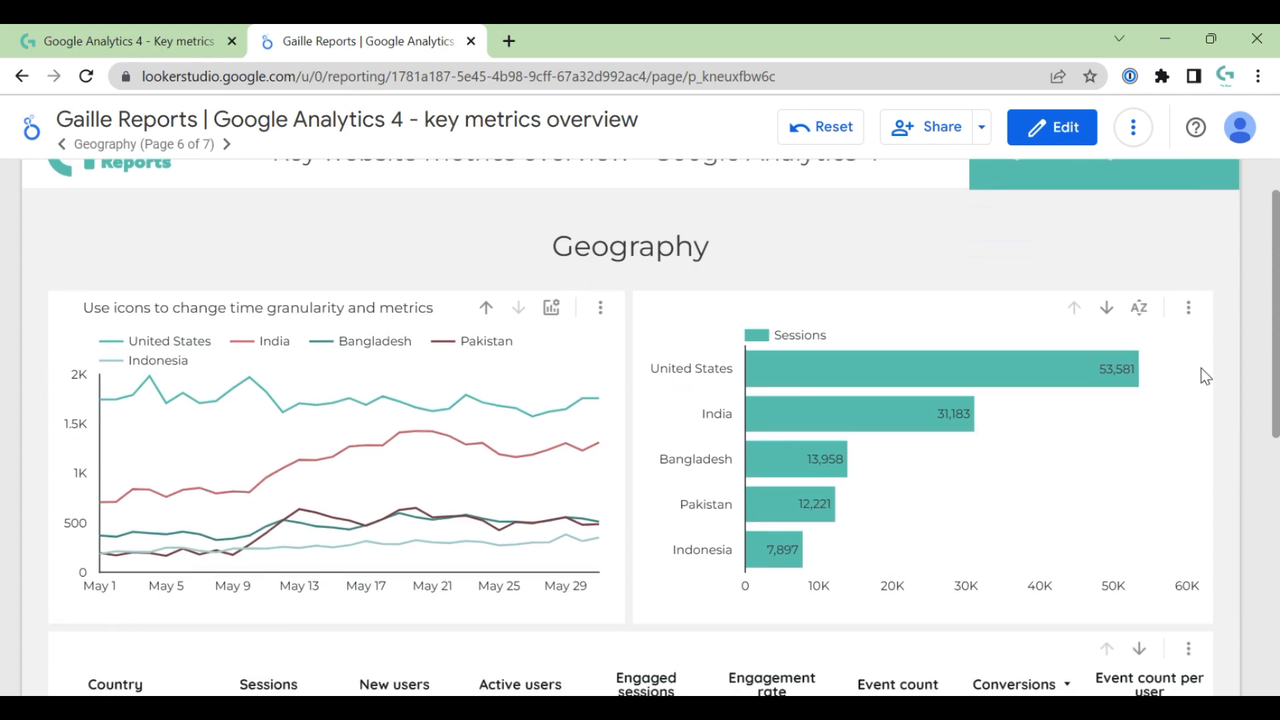
{"action": "mouse_move", "coordinate": [1229, 386]}
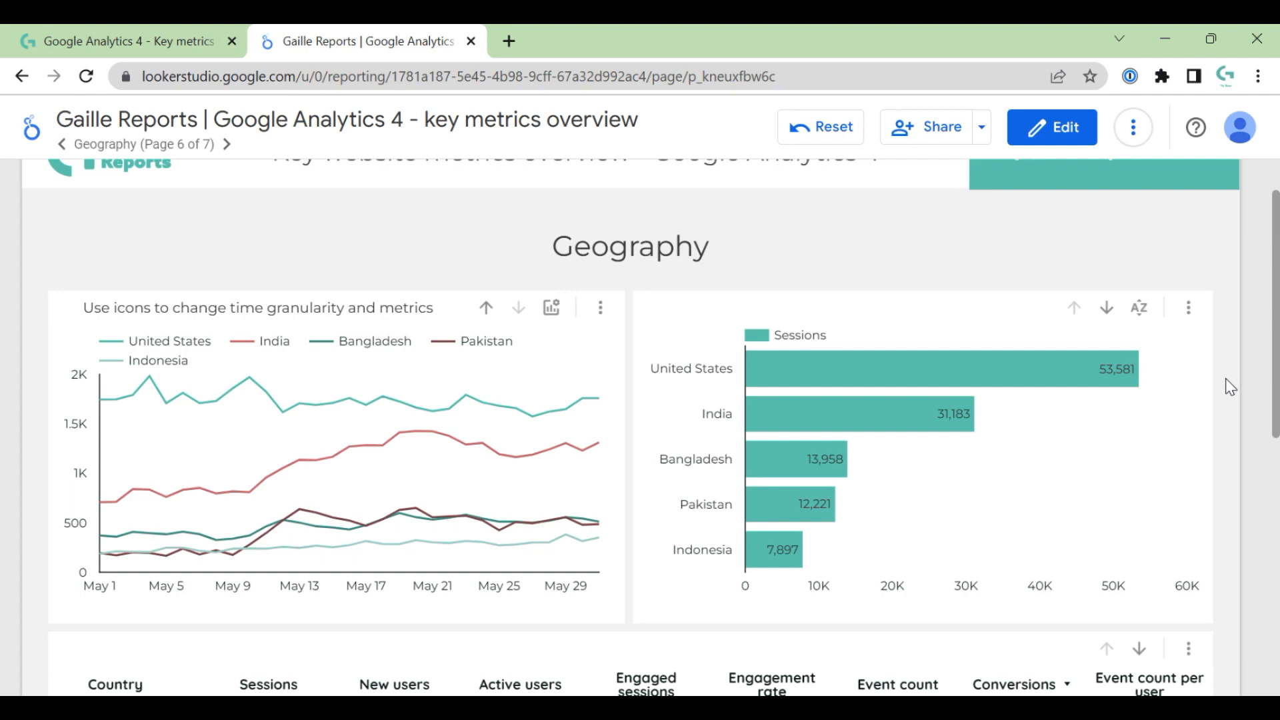
{"action": "left_click", "coordinate": [551, 308]}
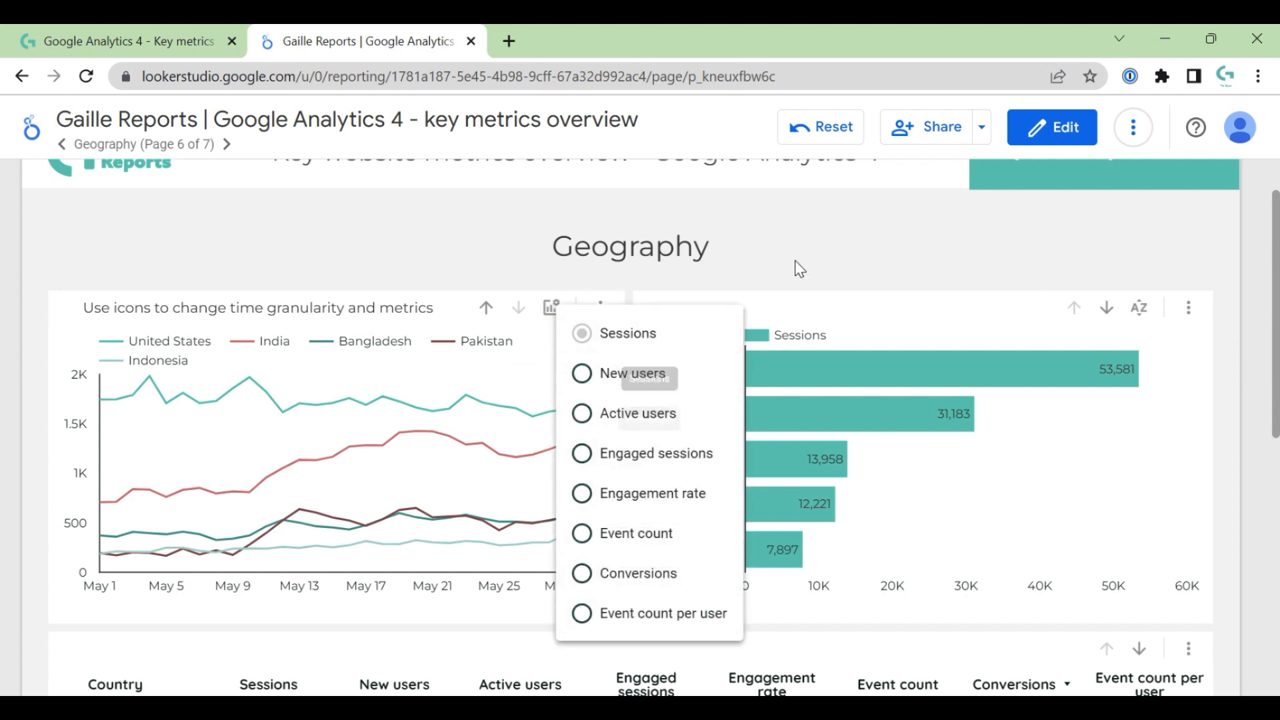
{"action": "scroll", "scroll_direction": "down", "scroll_amount": 3}
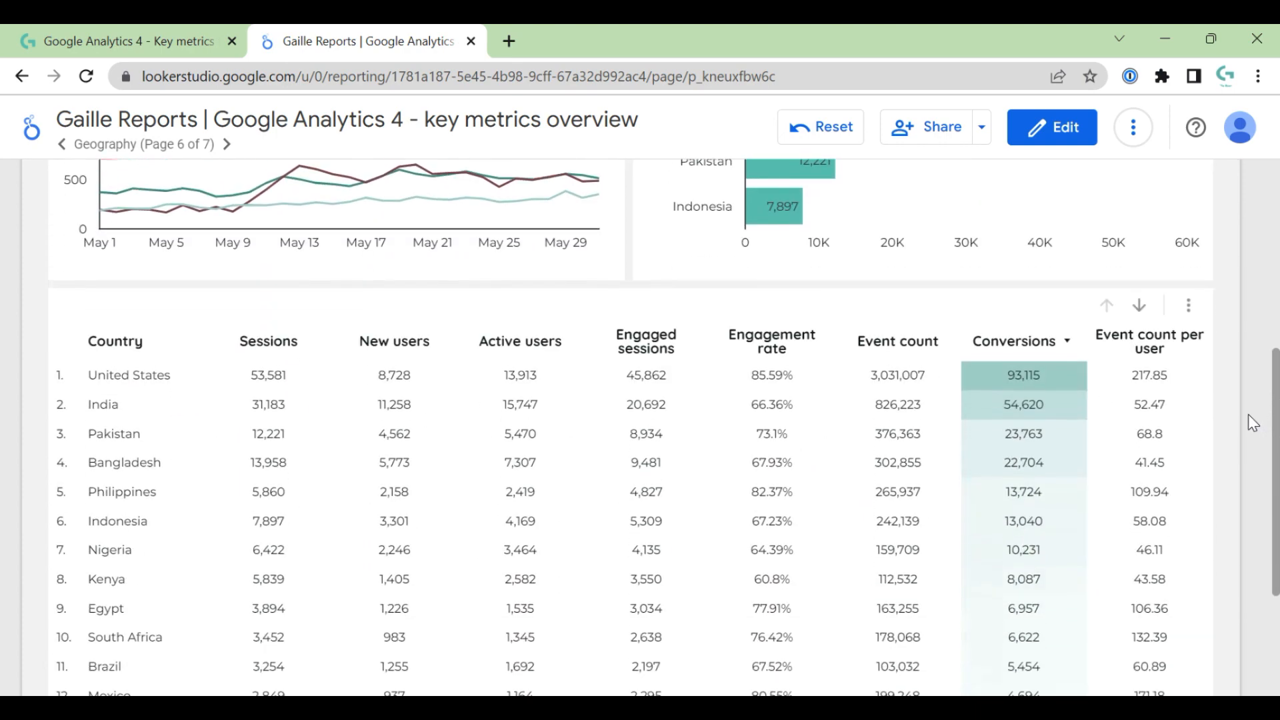
{"action": "scroll", "scroll_direction": "down", "scroll_amount": 3}
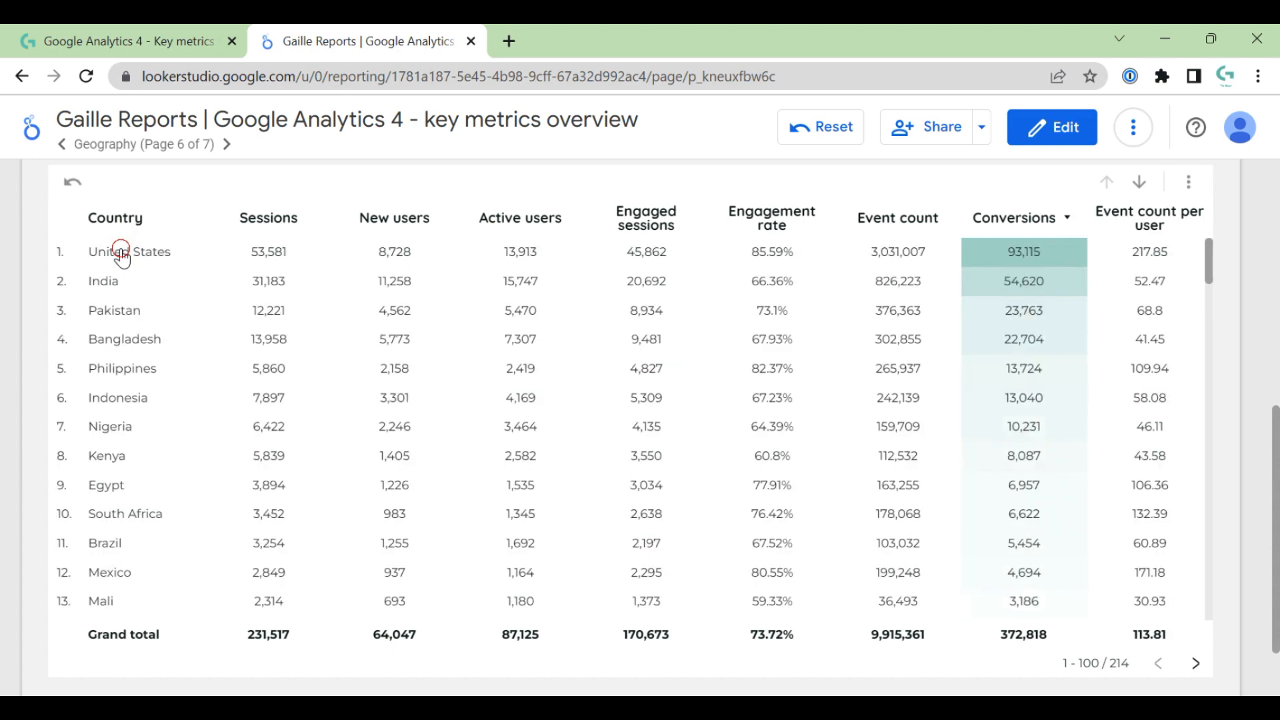
Step: Filter the Country table to United States, drill down to Language, drill up, then drill down again
{"action": "left_click", "coordinate": [131, 251]}
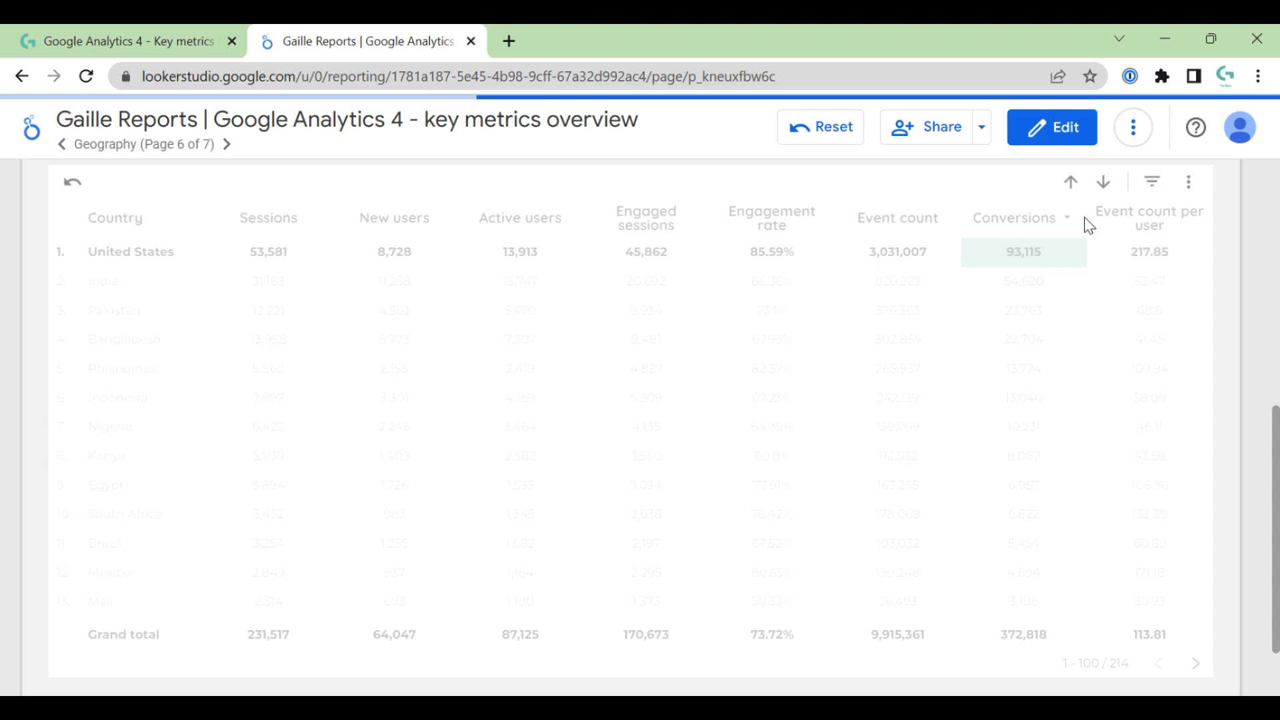
{"action": "left_click", "coordinate": [1070, 182]}
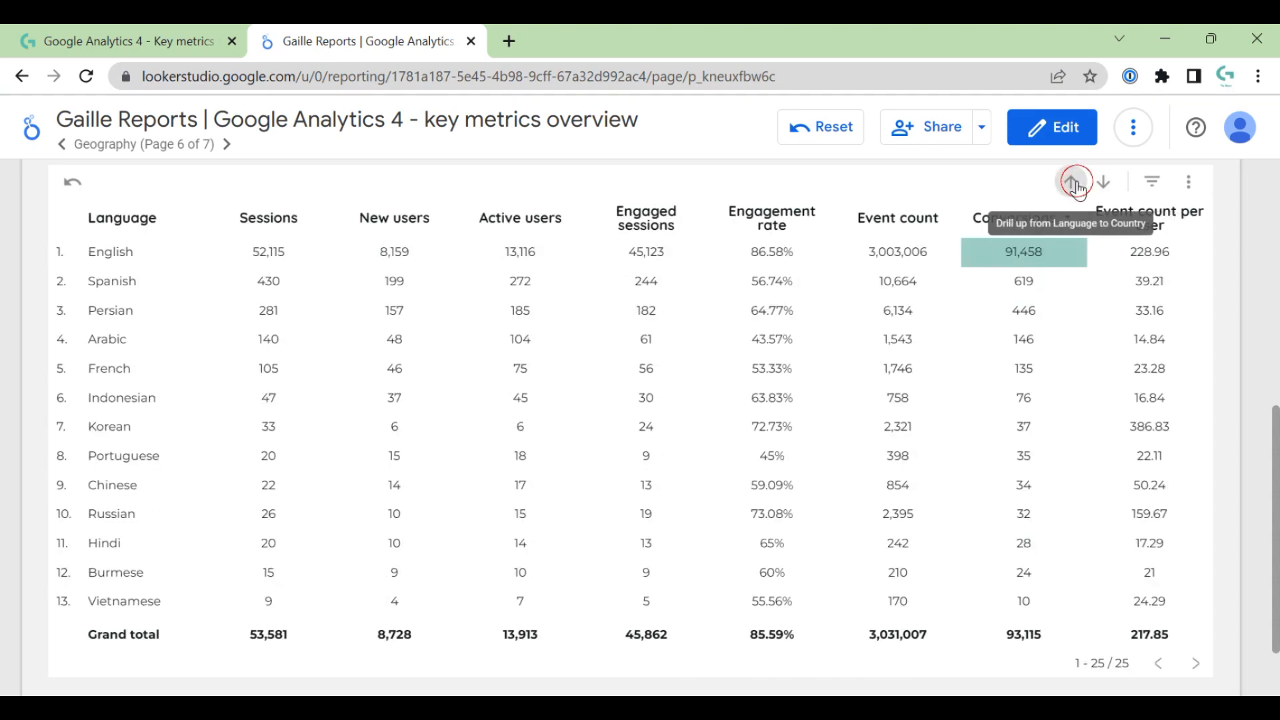
{"action": "left_click", "coordinate": [1076, 181]}
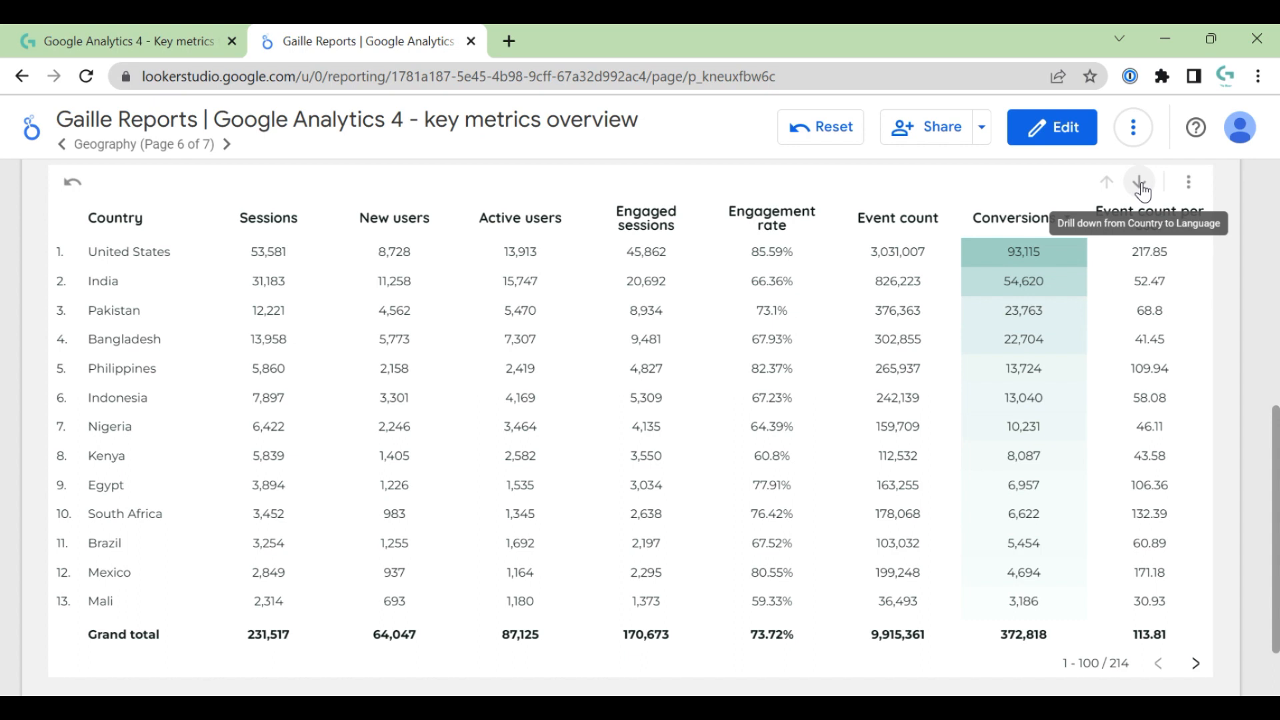
{"action": "left_click", "coordinate": [1140, 181]}
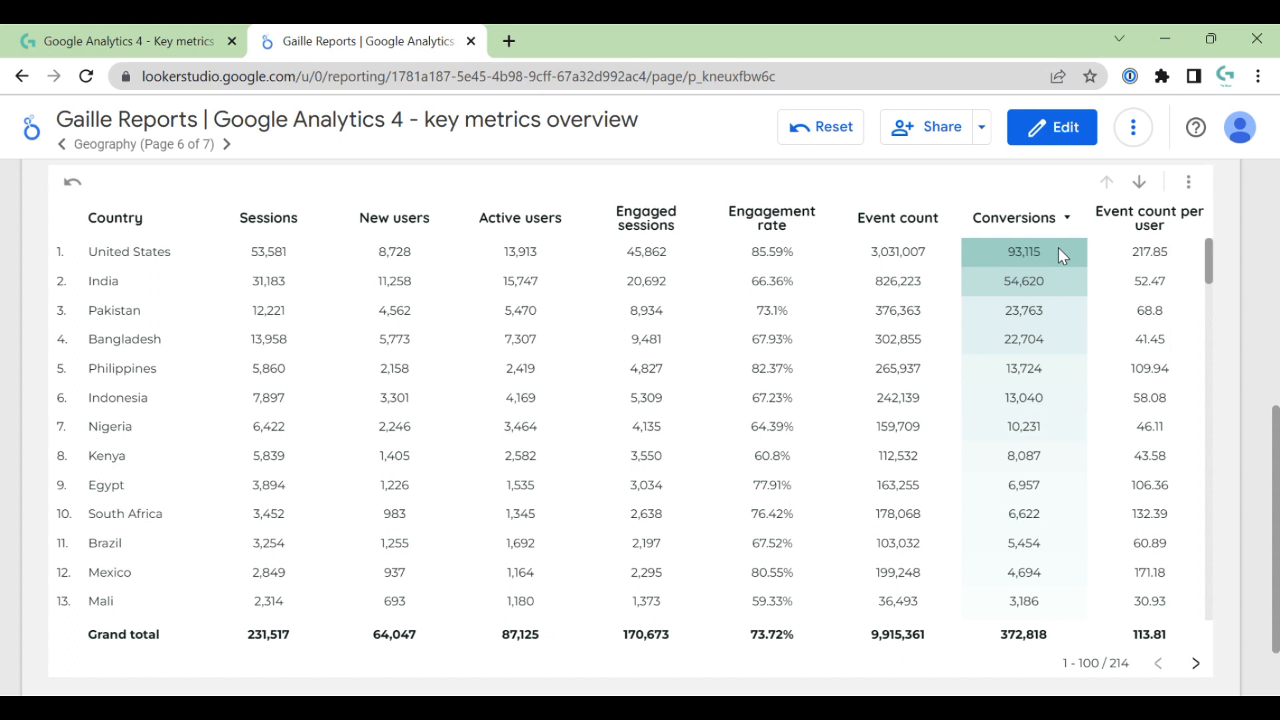
{"action": "mouse_move", "coordinate": [255, 268]}
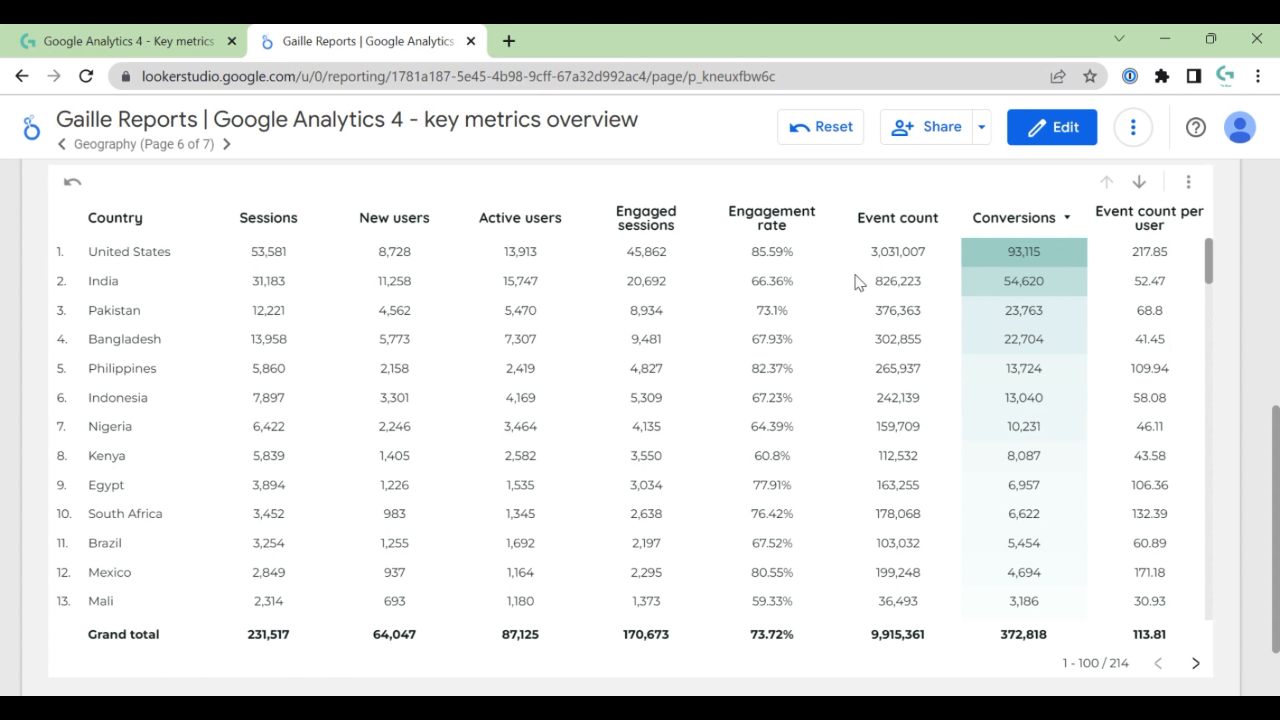
{"action": "mouse_move", "coordinate": [257, 266]}
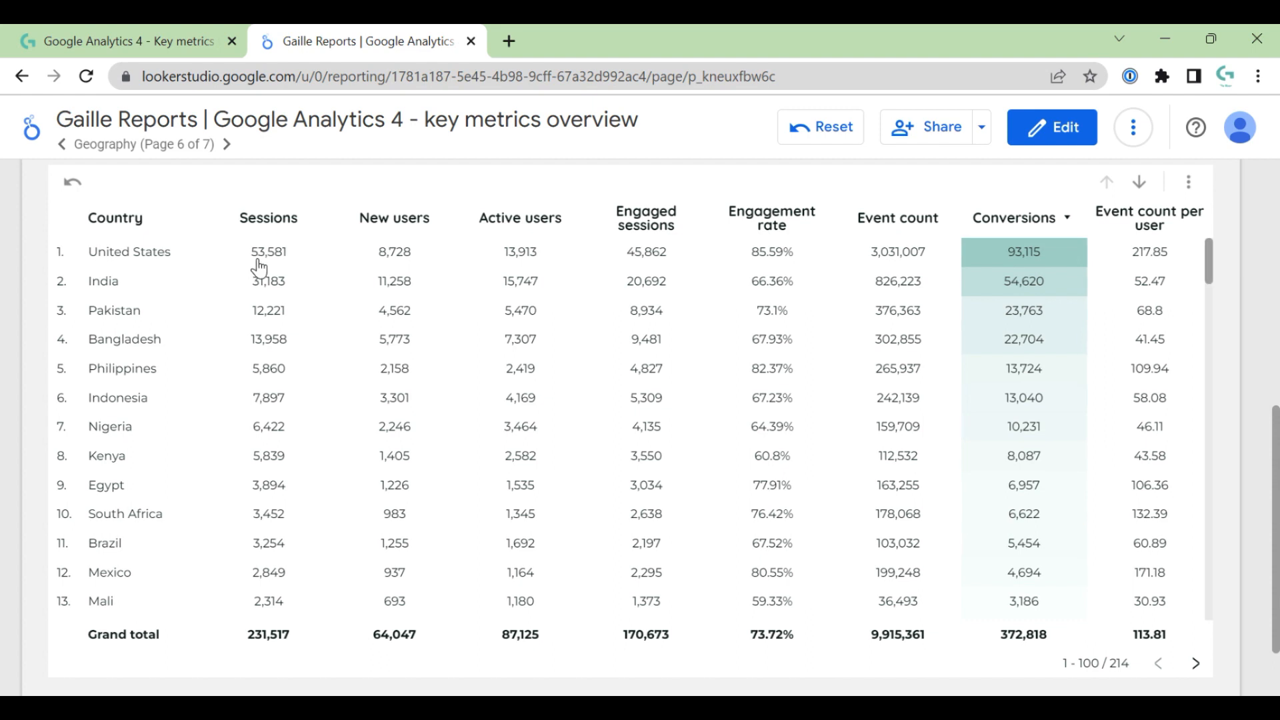
{"action": "mouse_move", "coordinate": [286, 312]}
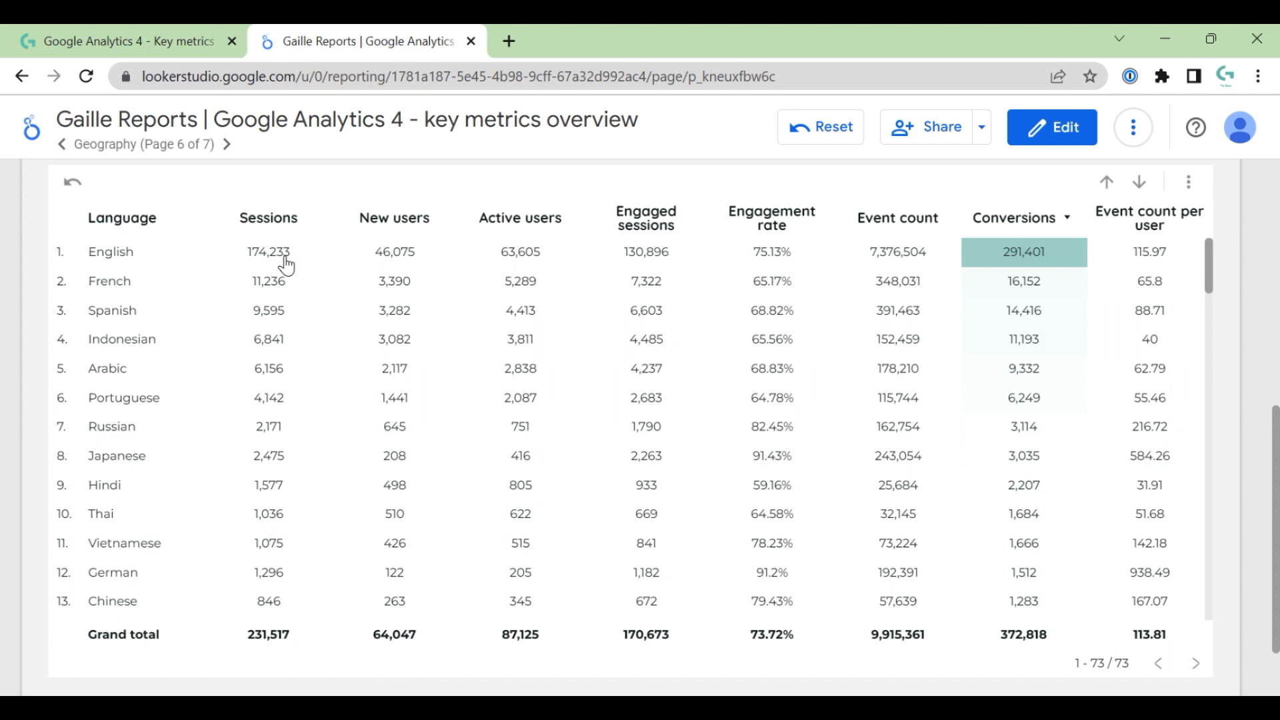
{"action": "mouse_move", "coordinate": [284, 261]}
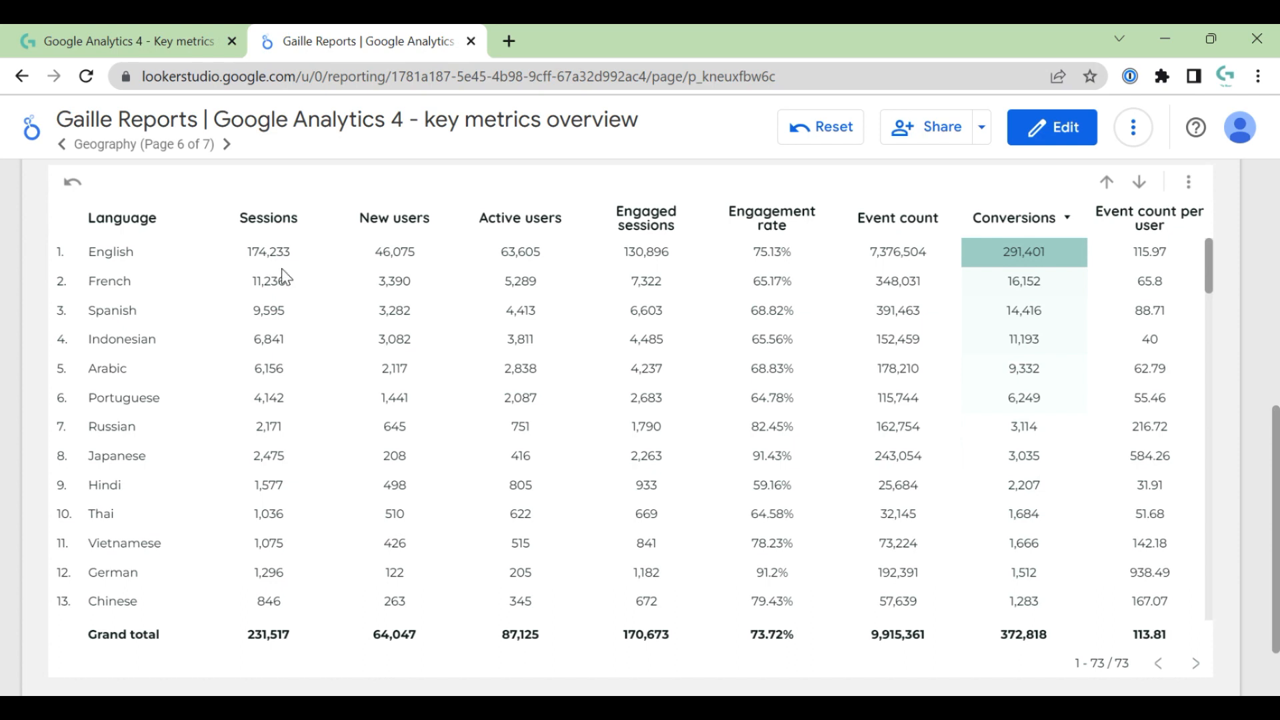
{"action": "mouse_move", "coordinate": [1136, 181]}
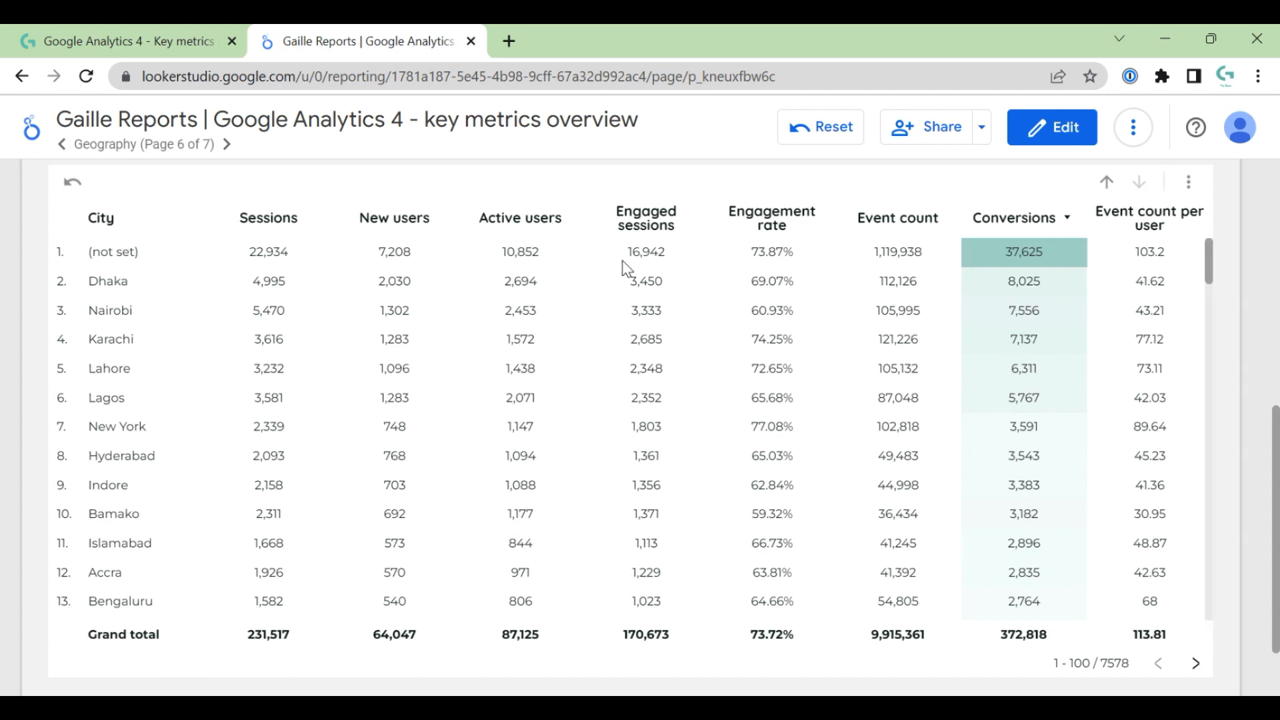
{"action": "mouse_move", "coordinate": [203, 396]}
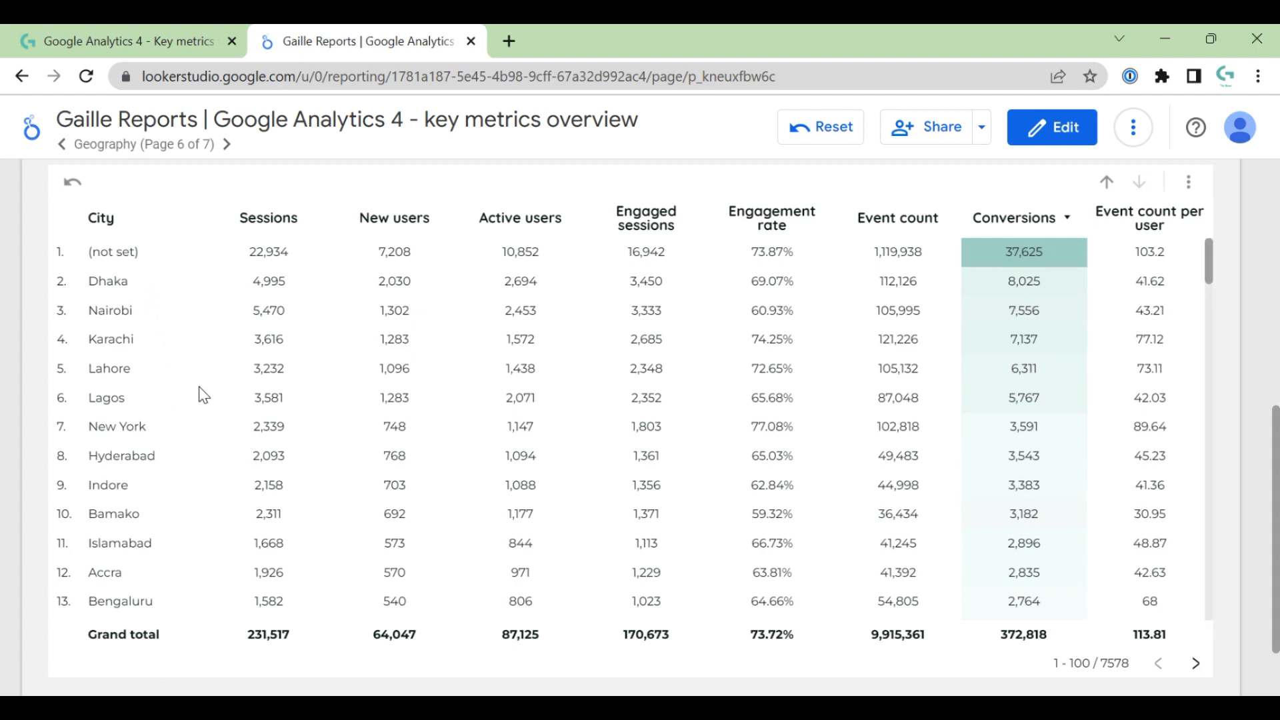
{"action": "mouse_move", "coordinate": [476, 328]}
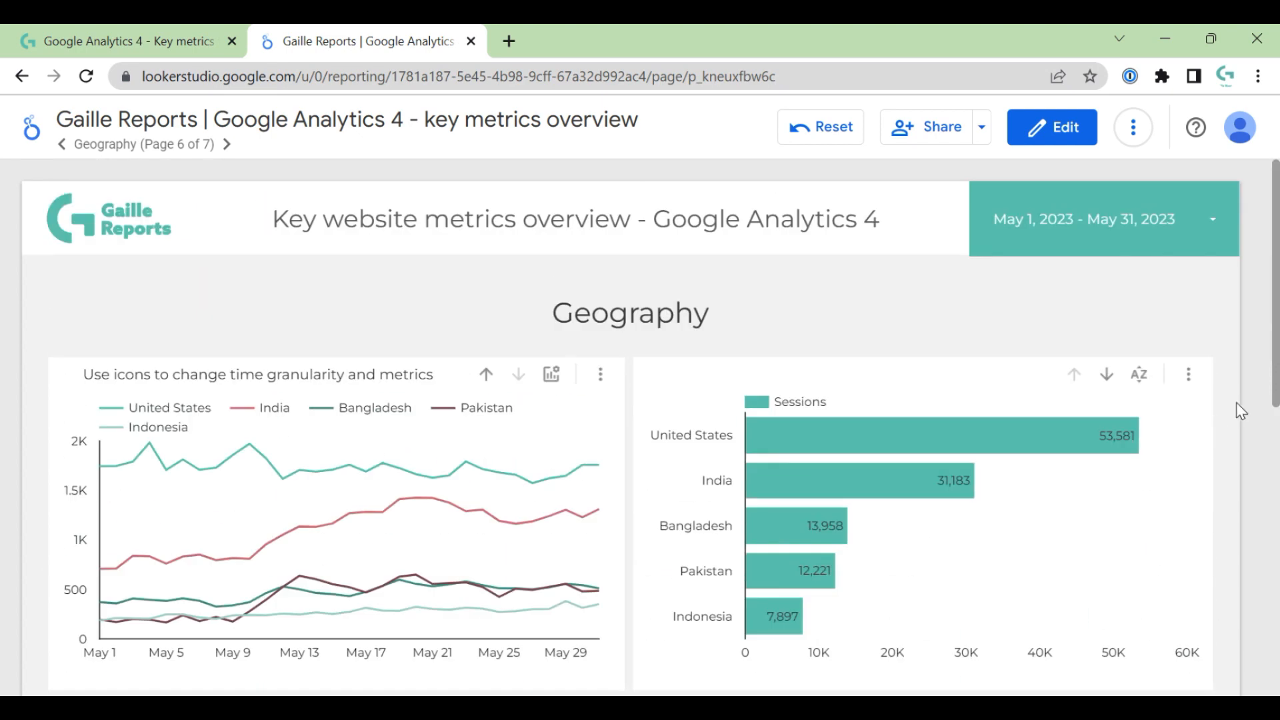
Step: Go to page 7, Demography, and scroll through its age, gender and interests breakdowns
{"action": "left_click", "coordinate": [226, 144]}
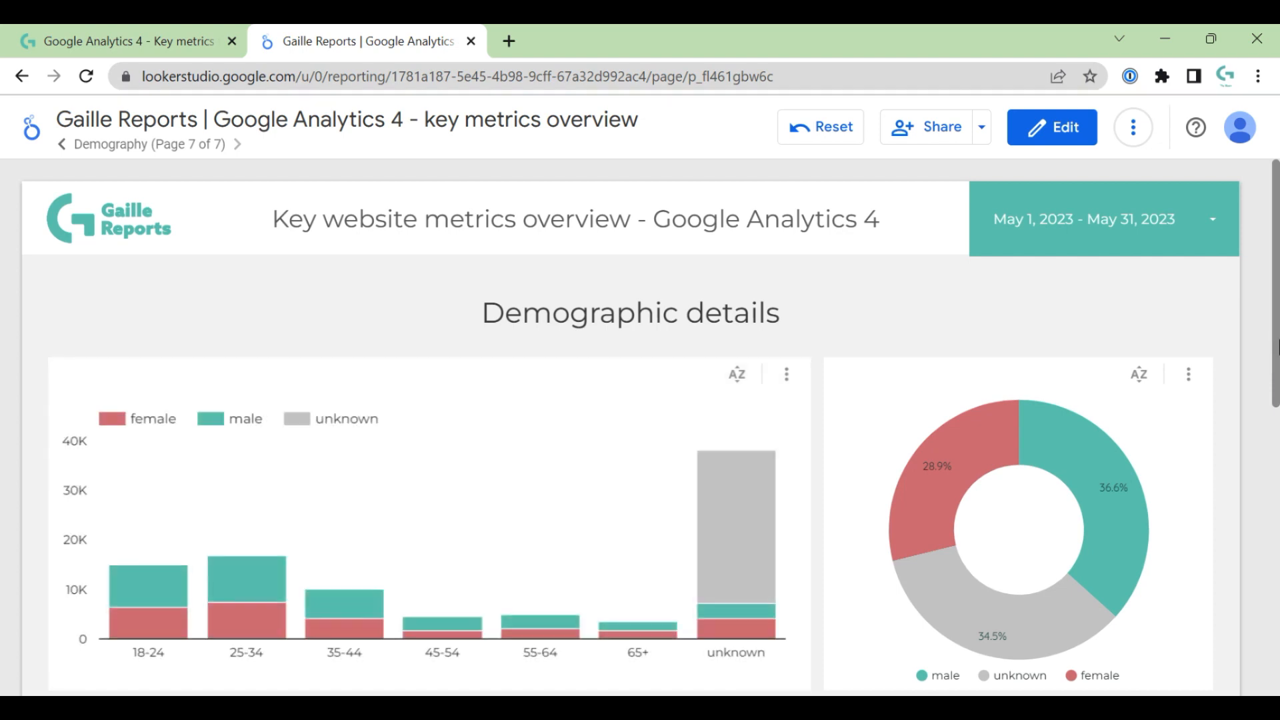
{"action": "scroll", "scroll_direction": "down", "scroll_amount": 3}
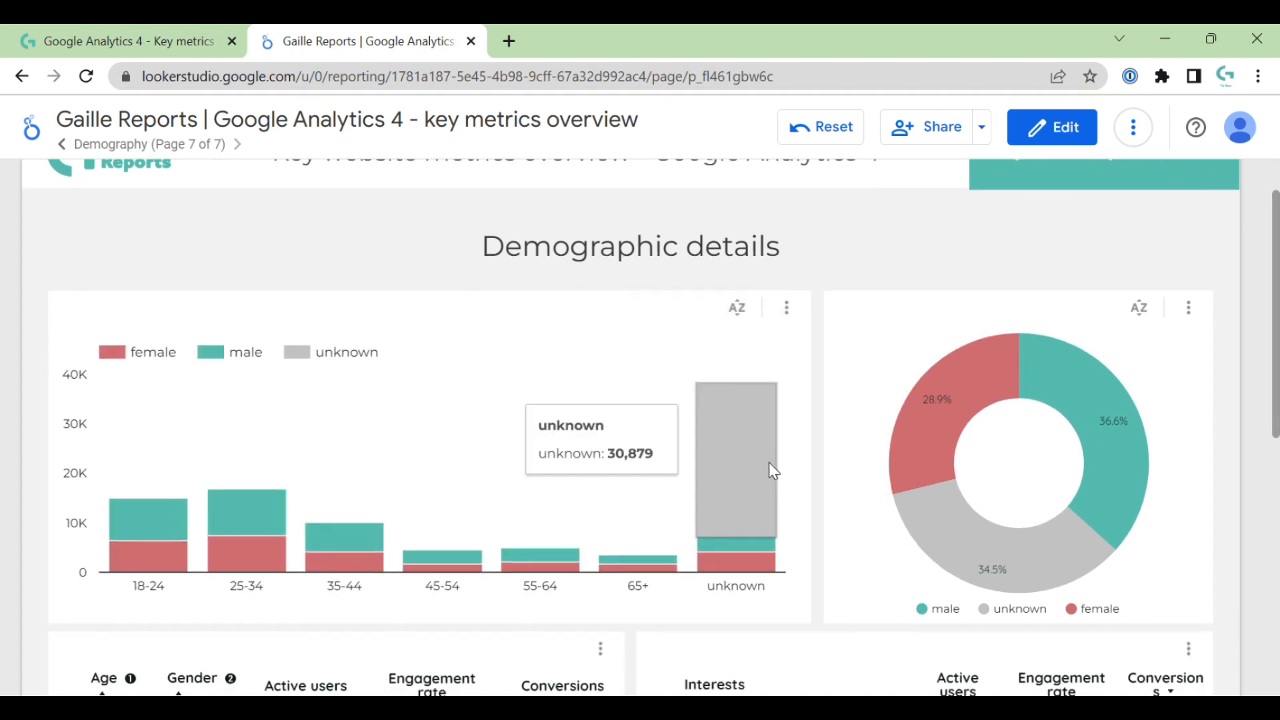
{"action": "mouse_move", "coordinate": [766, 470]}
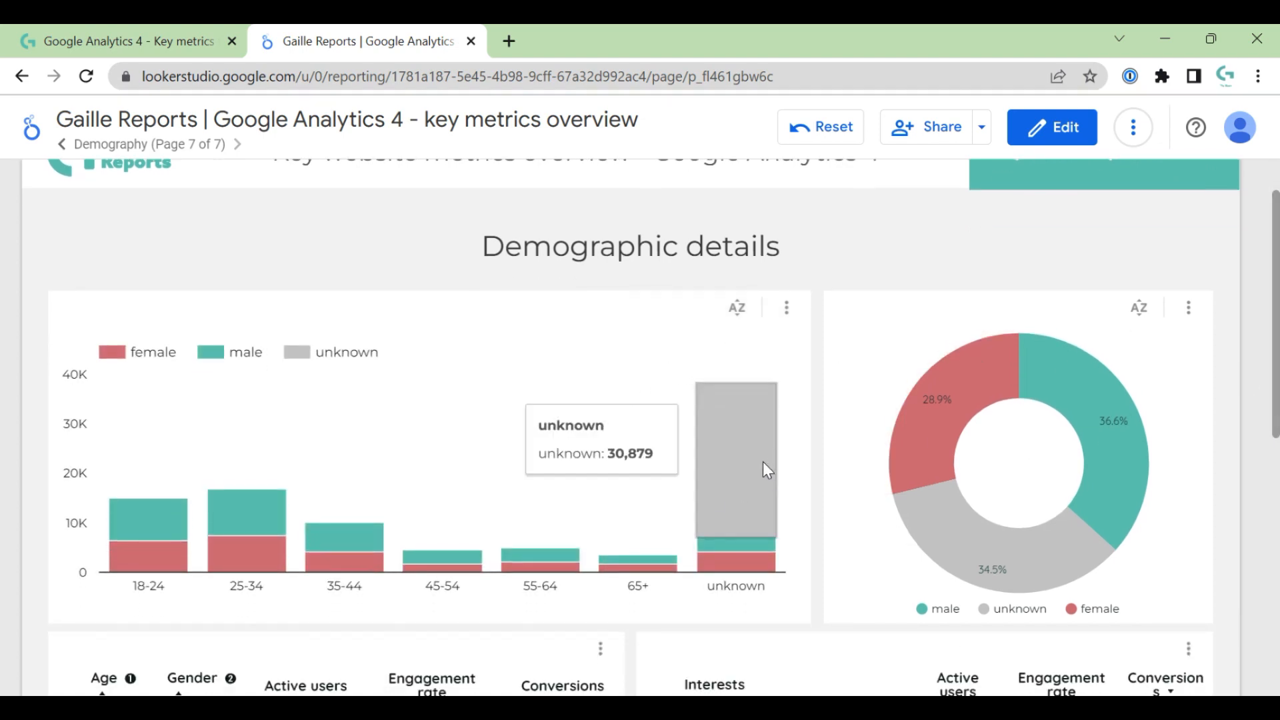
{"action": "scroll", "scroll_direction": "down", "scroll_amount": 3}
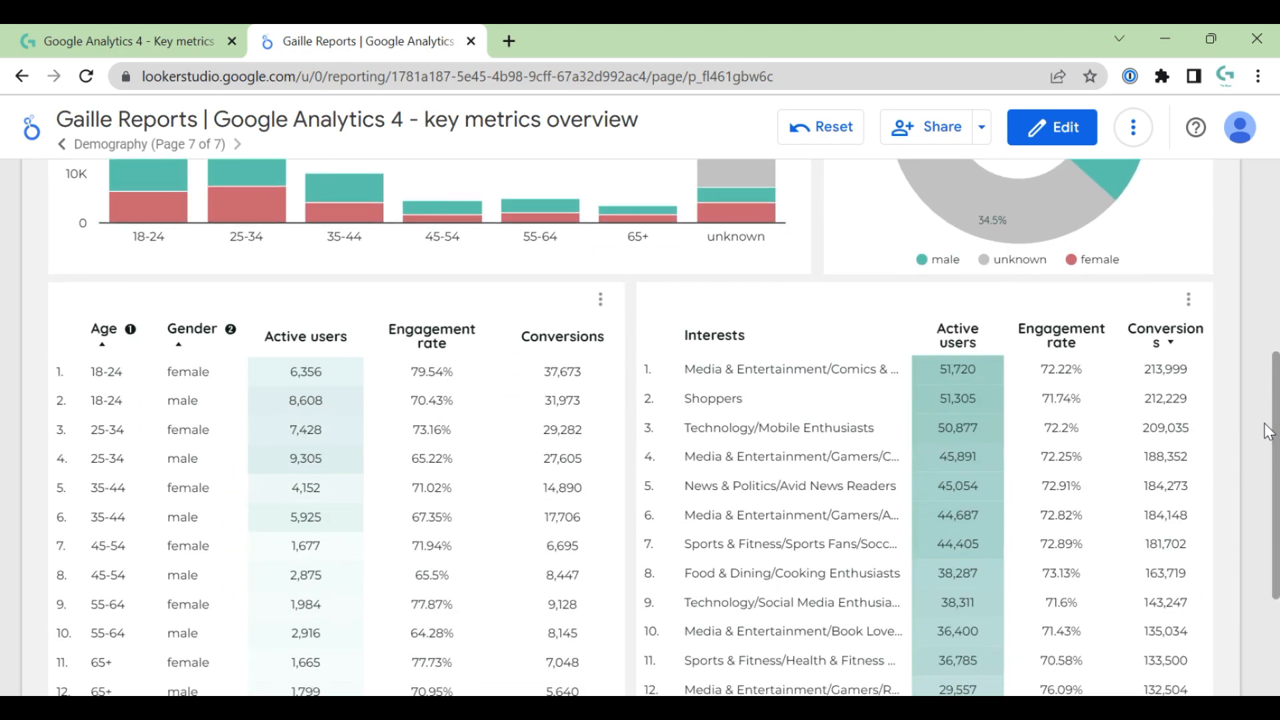
{"action": "scroll", "scroll_direction": "down", "scroll_amount": 3}
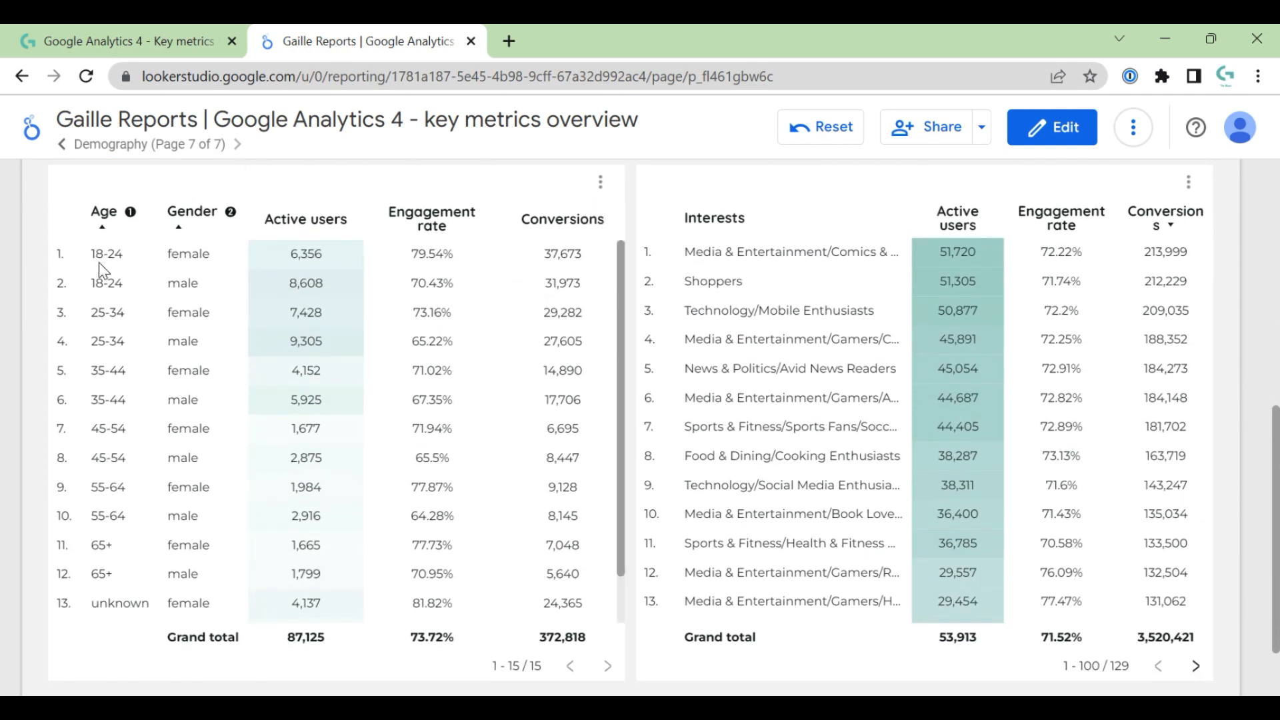
{"action": "mouse_move", "coordinate": [392, 294]}
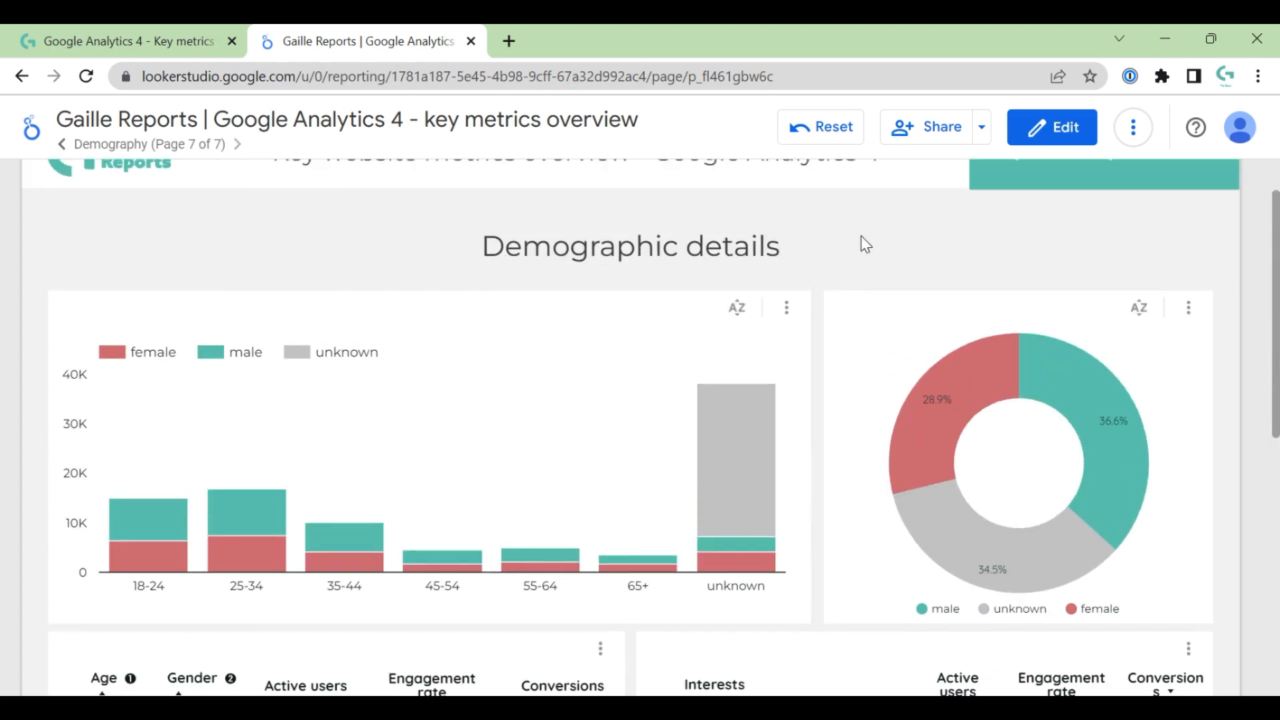
{"action": "scroll", "scroll_direction": "down", "scroll_amount": 3}
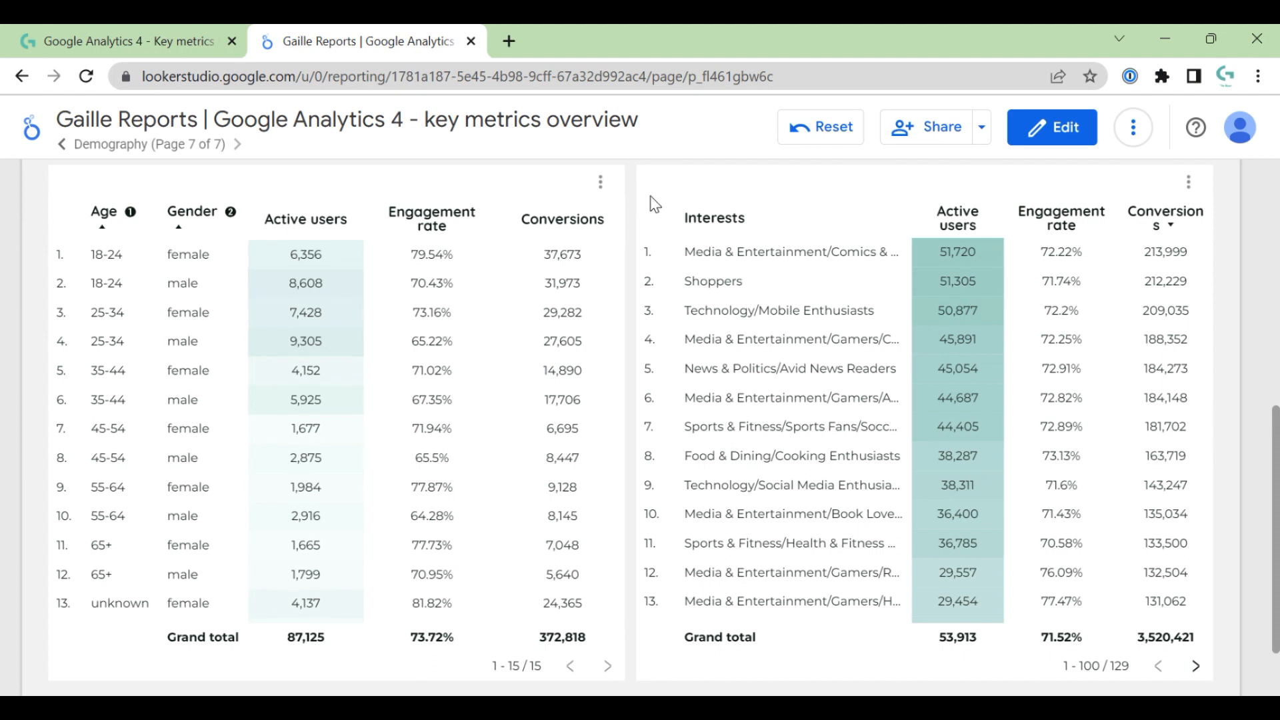
{"action": "mouse_move", "coordinate": [811, 232]}
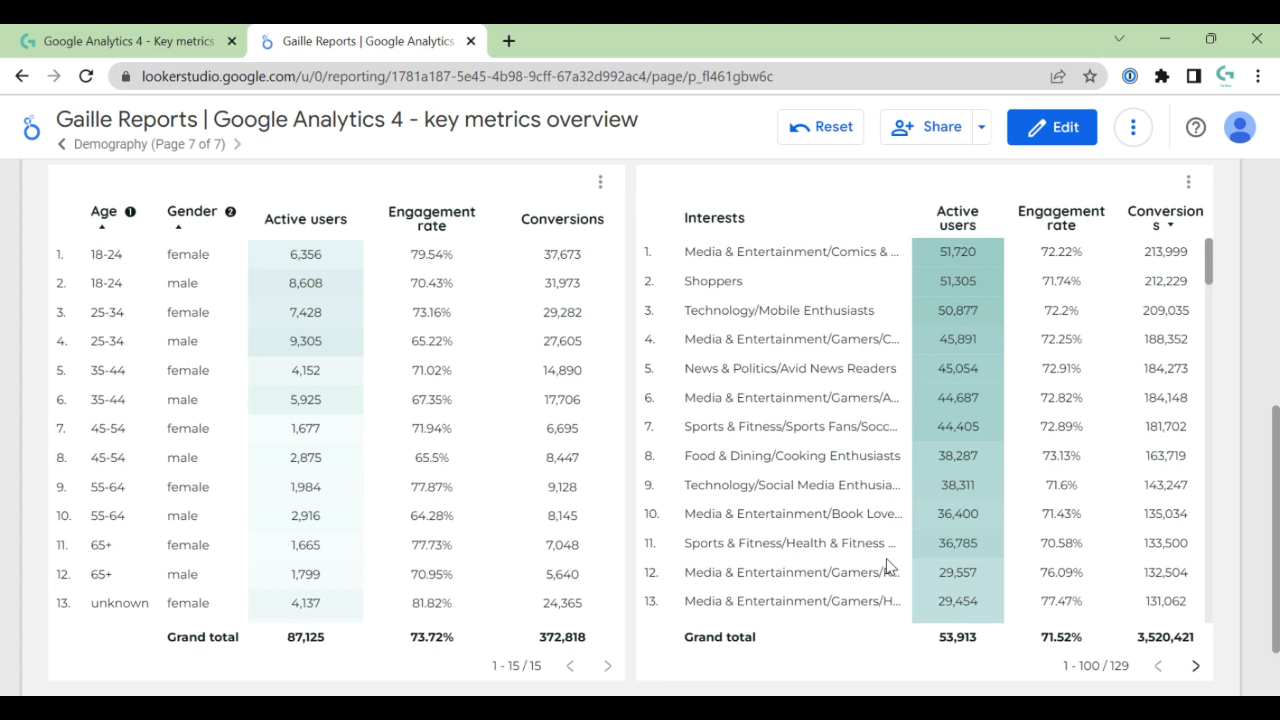
{"action": "scroll", "scroll_direction": "down", "scroll_amount": 3}
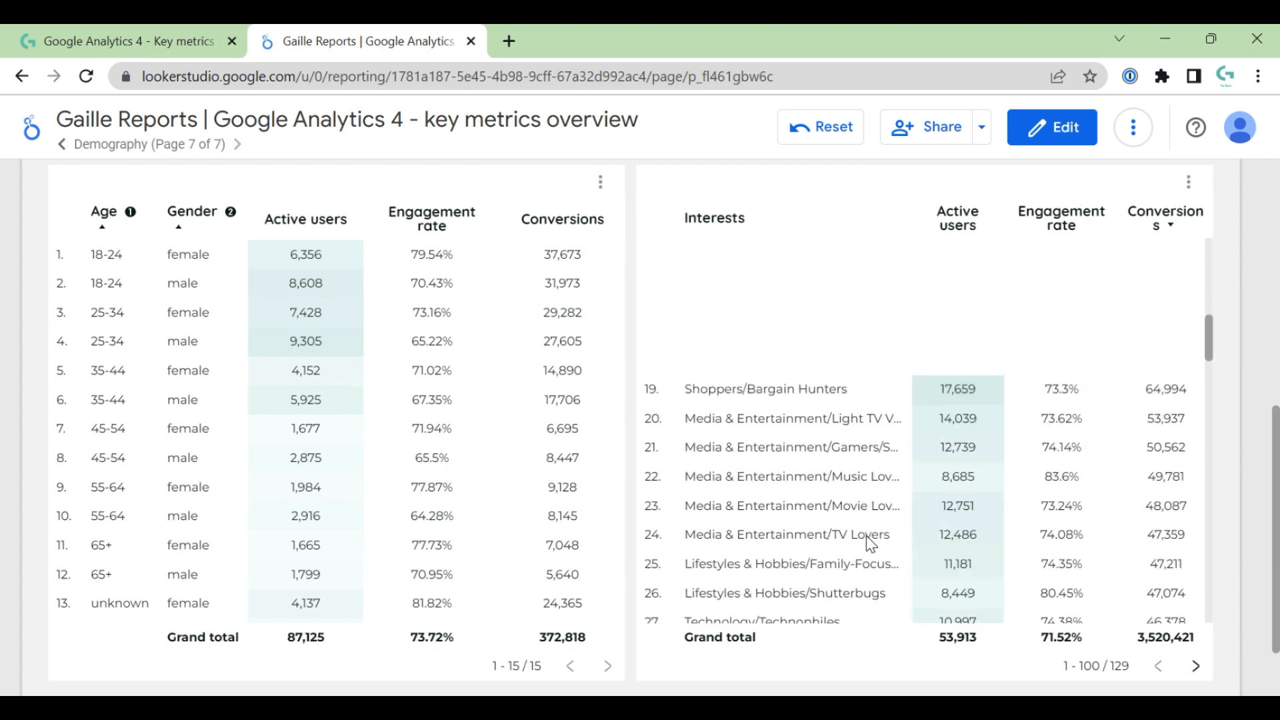
{"action": "scroll", "scroll_direction": "down", "scroll_amount": 3}
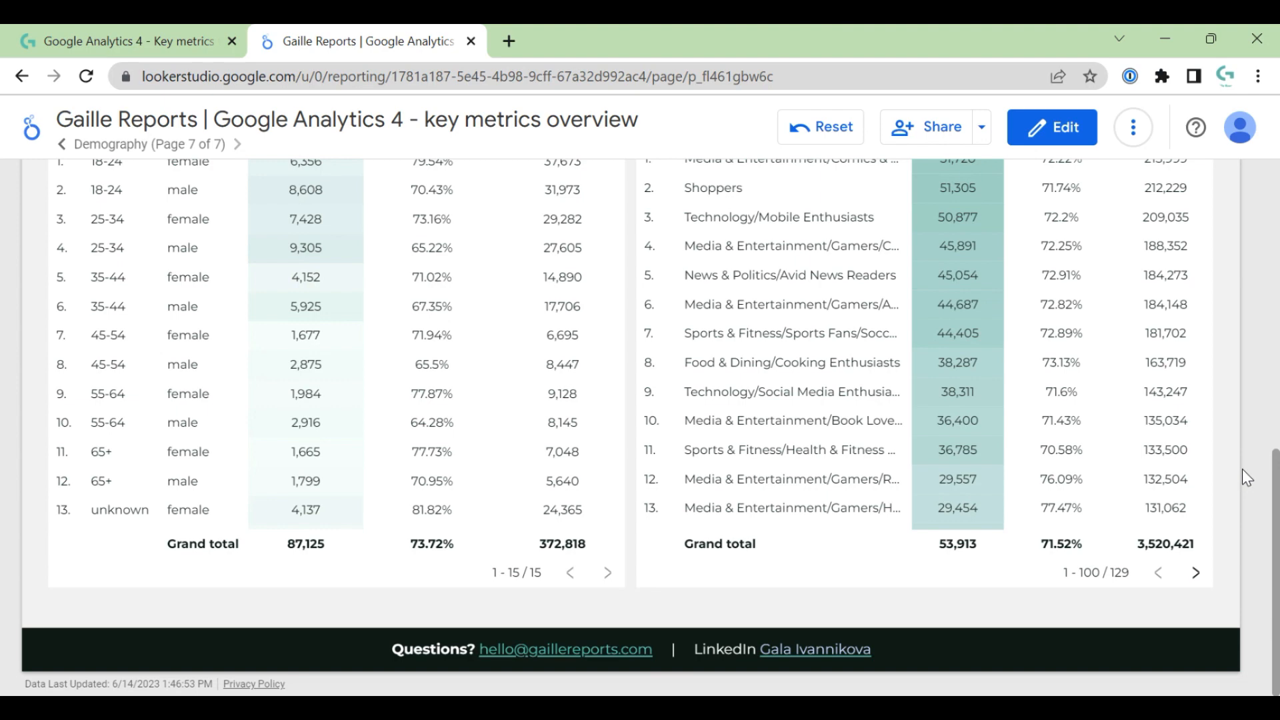
{"action": "scroll", "scroll_direction": "up", "scroll_amount": 3}
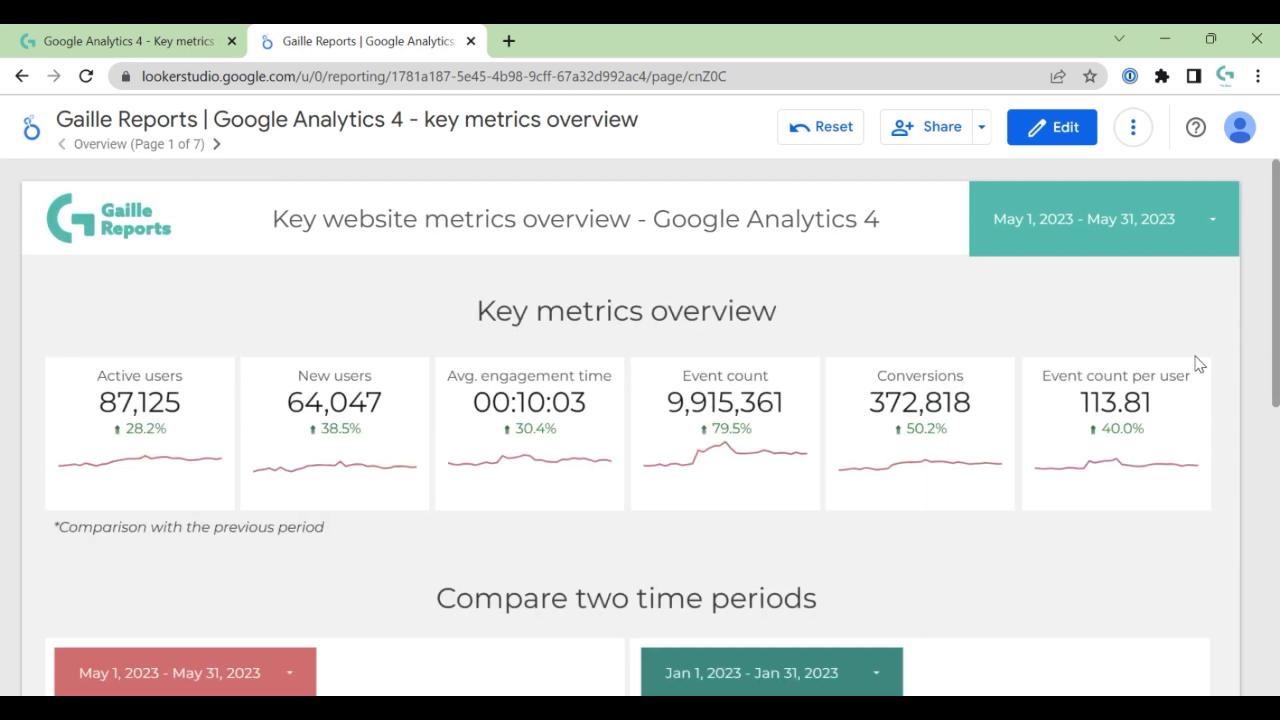
{"action": "mouse_move", "coordinate": [1218, 351]}
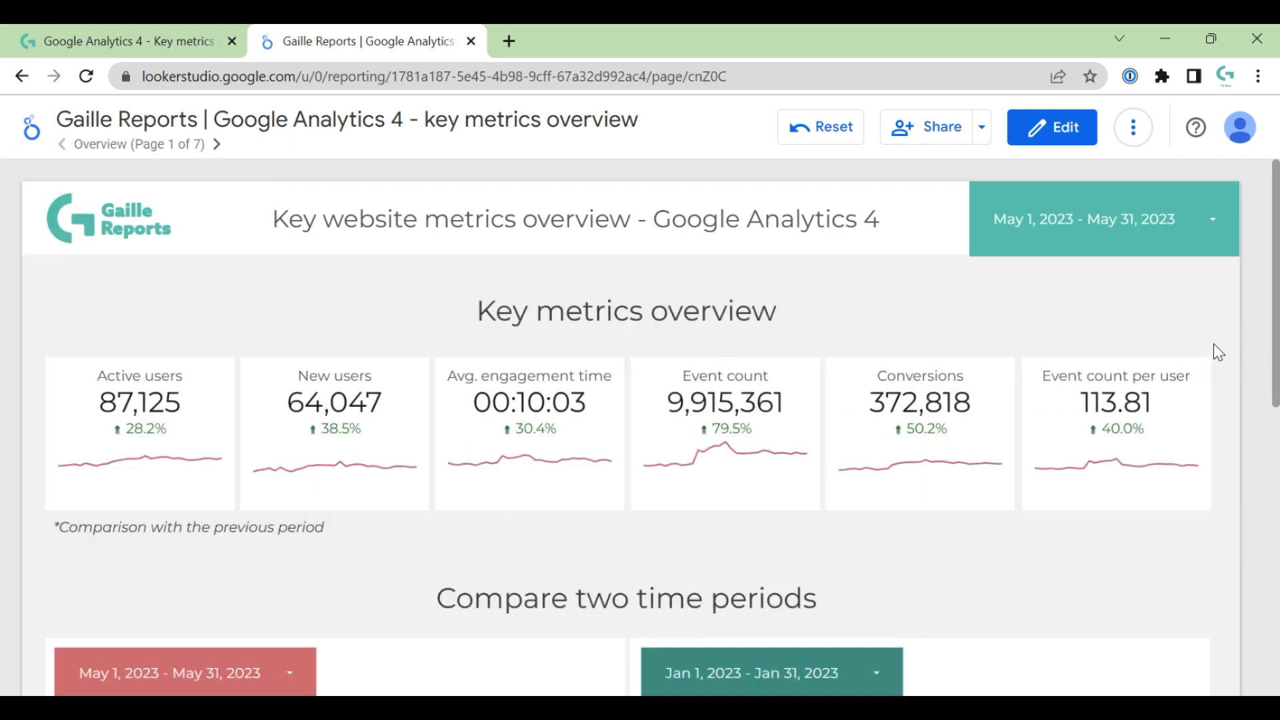